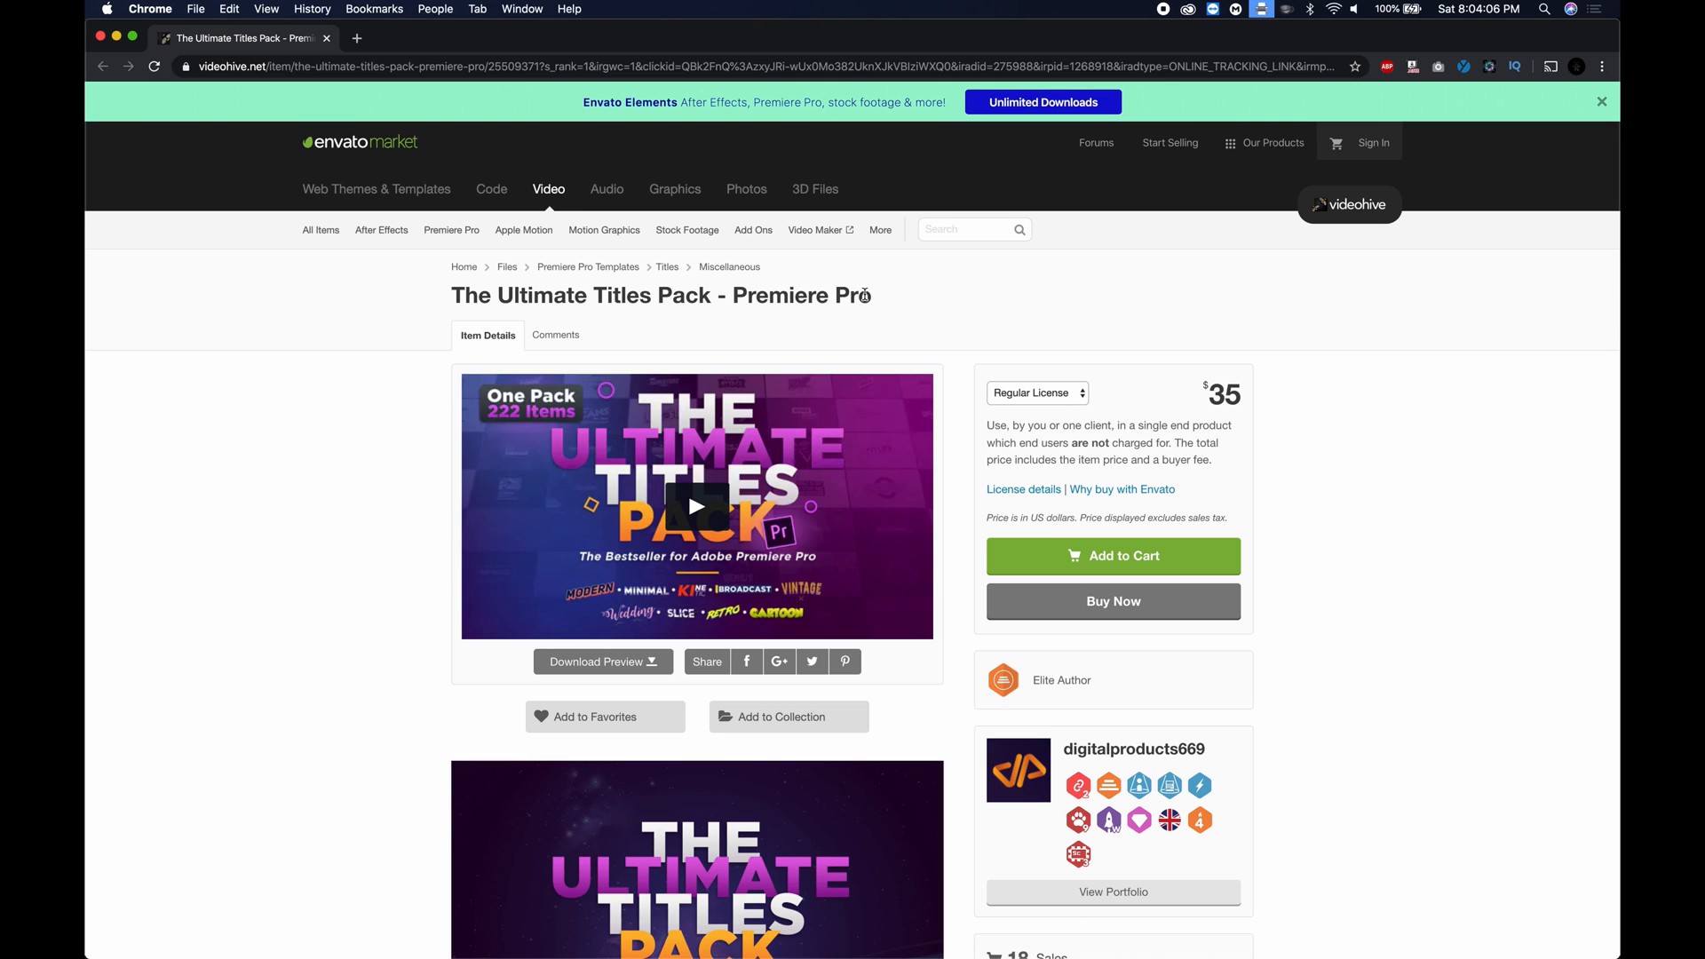
mouse_move(353, 610)
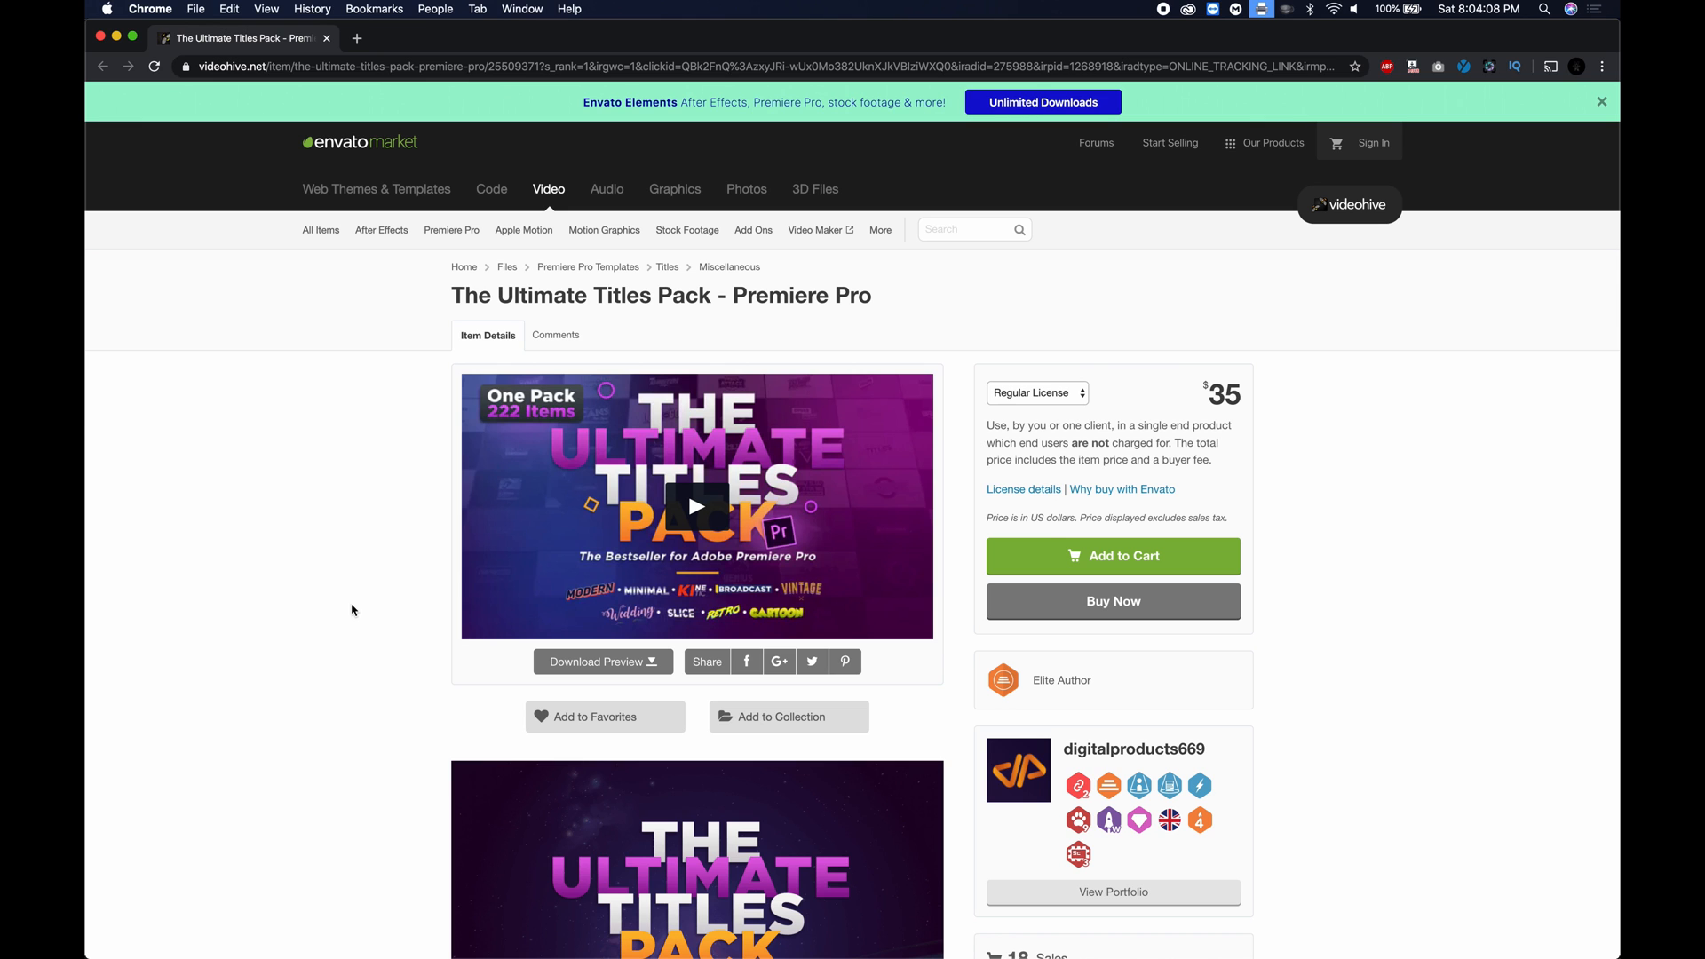
Scroll down The Ultimate Titles Pack page to its minimal title preview grids.
scroll(down, 3)
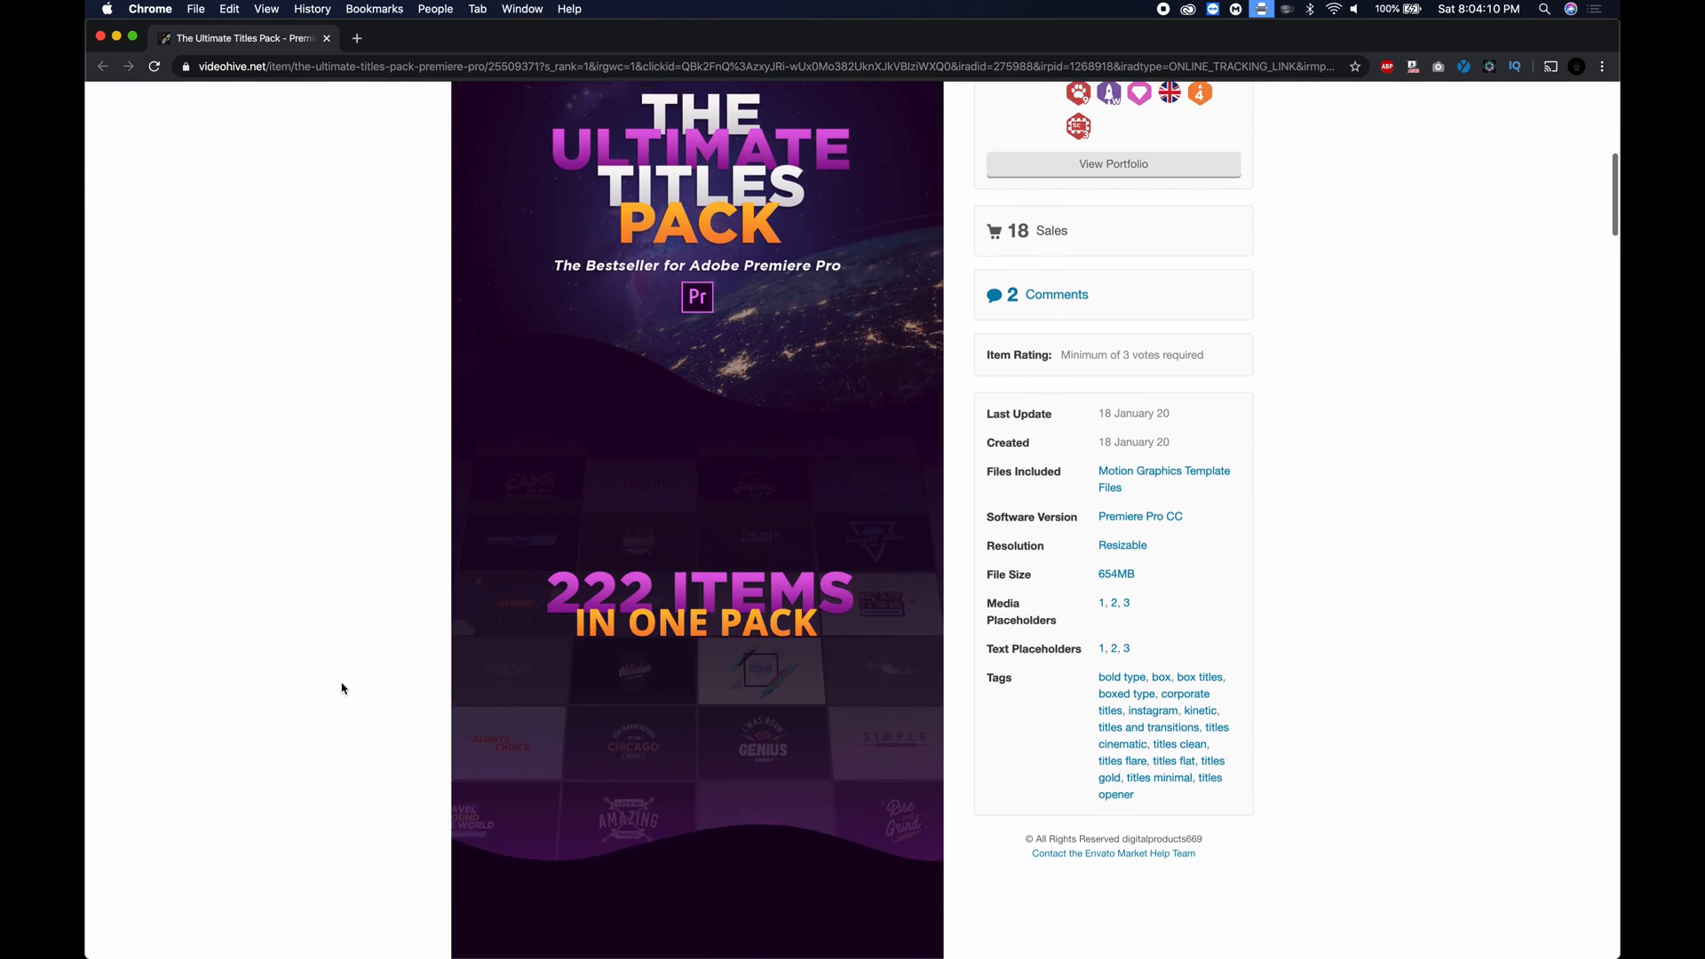
scroll(down, 3)
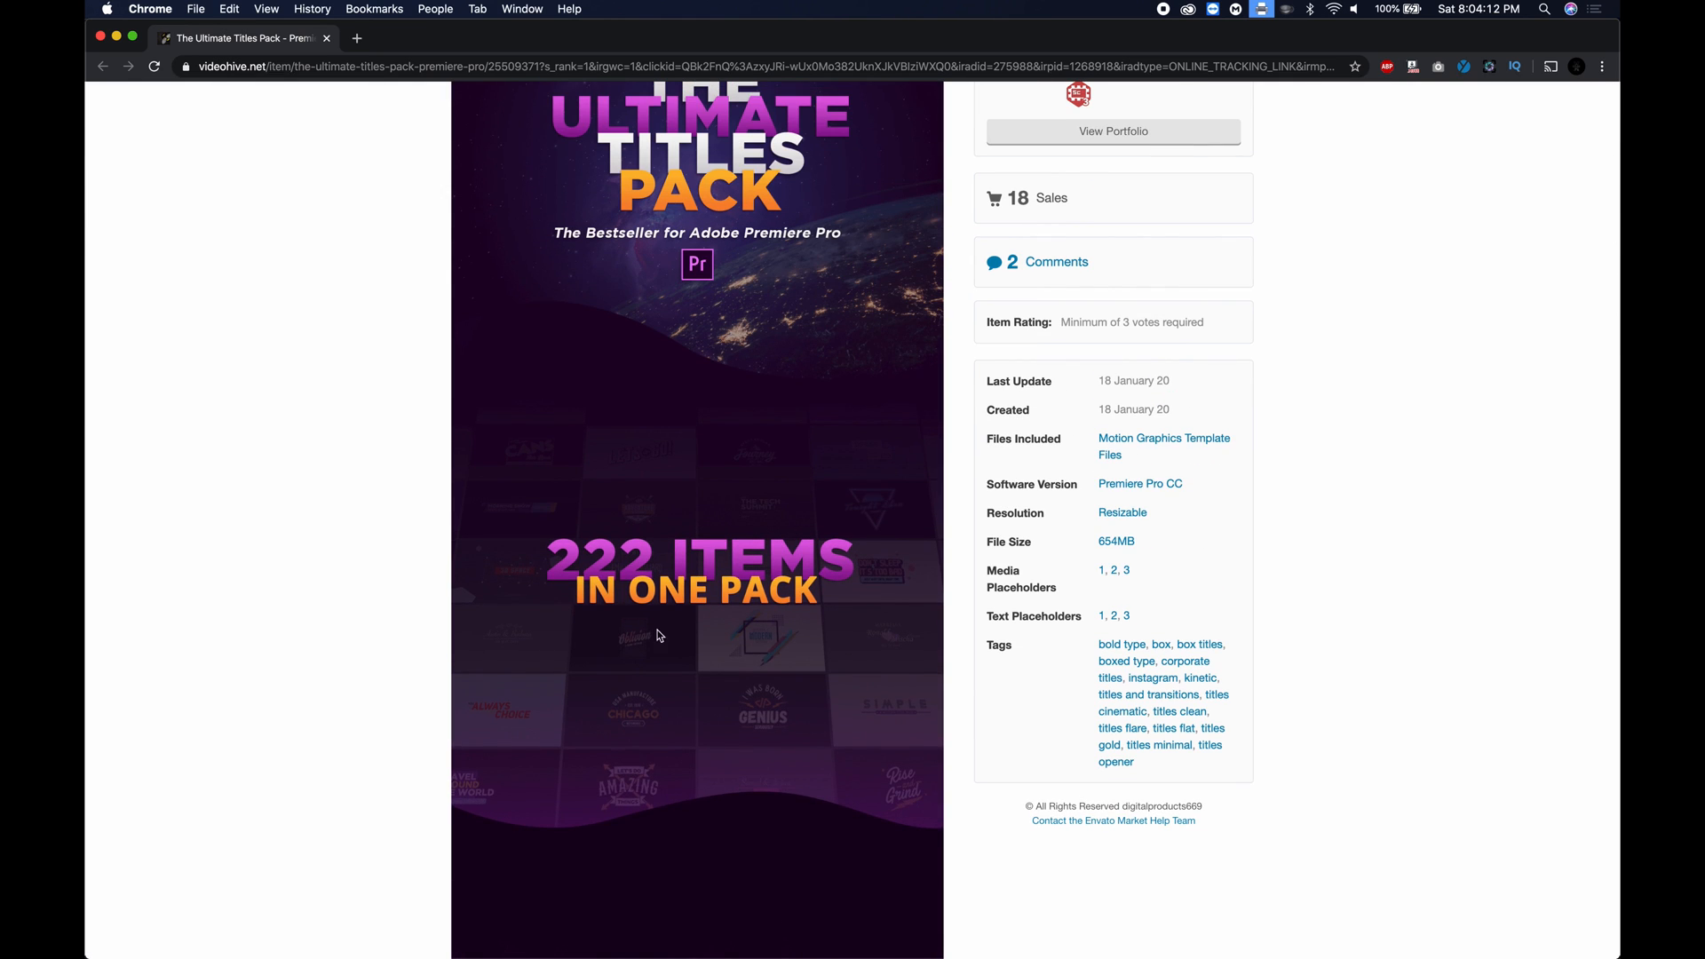
scroll(down, 3)
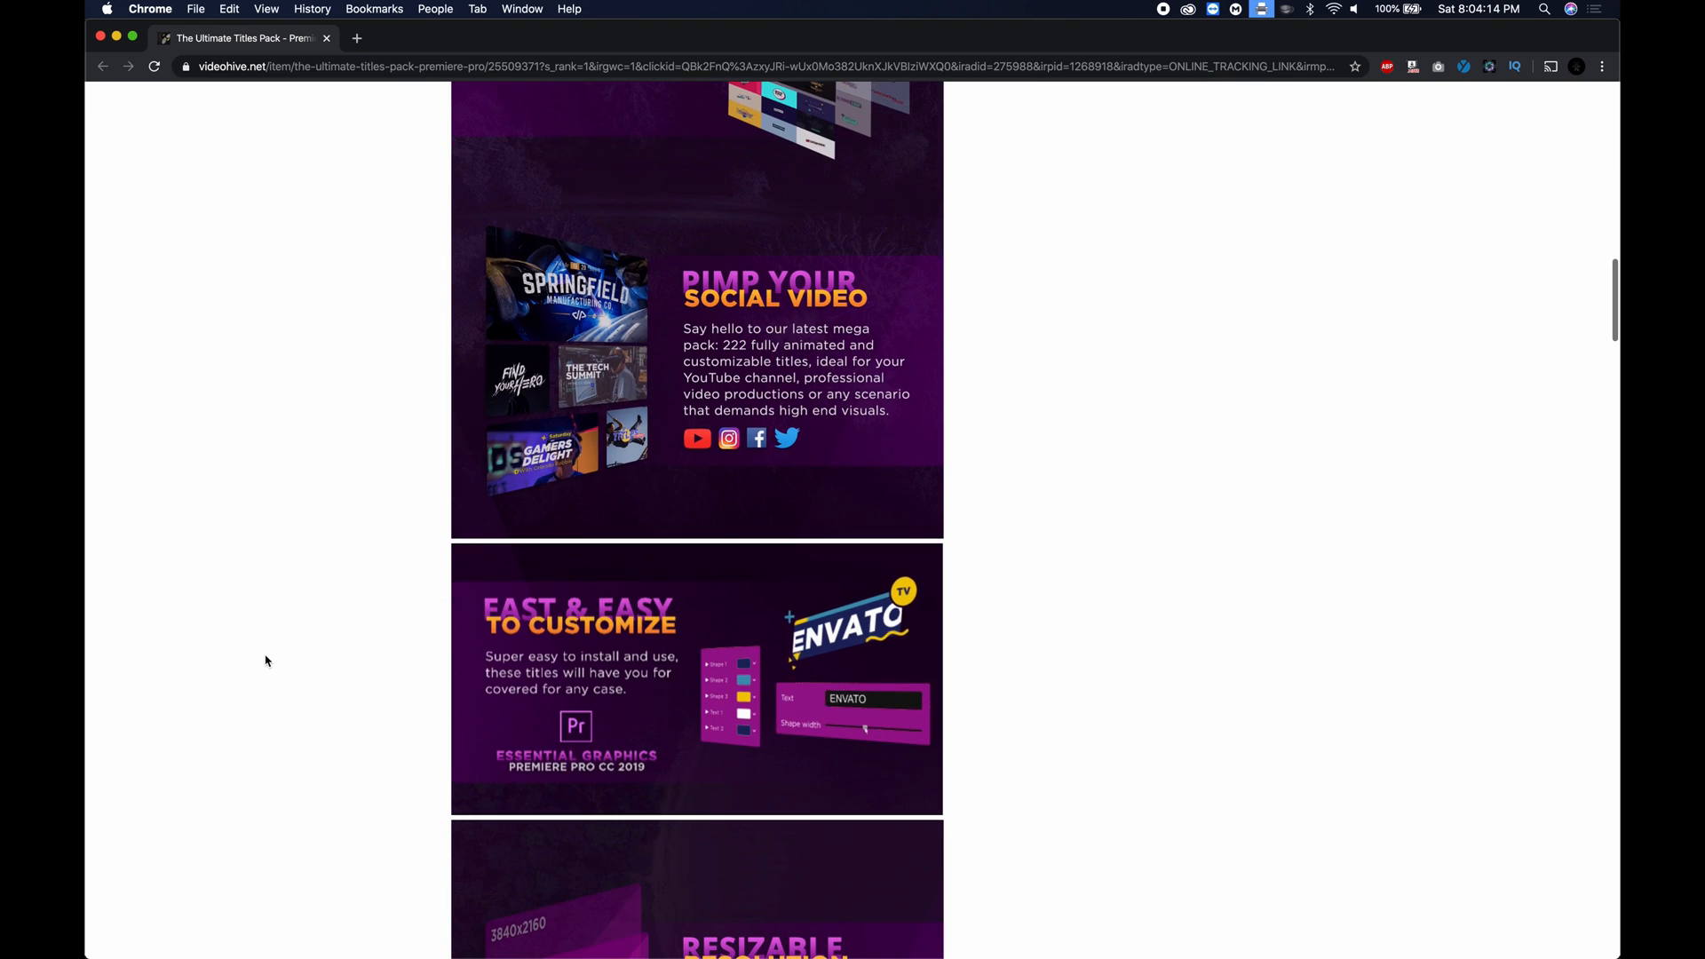
scroll(down, 3)
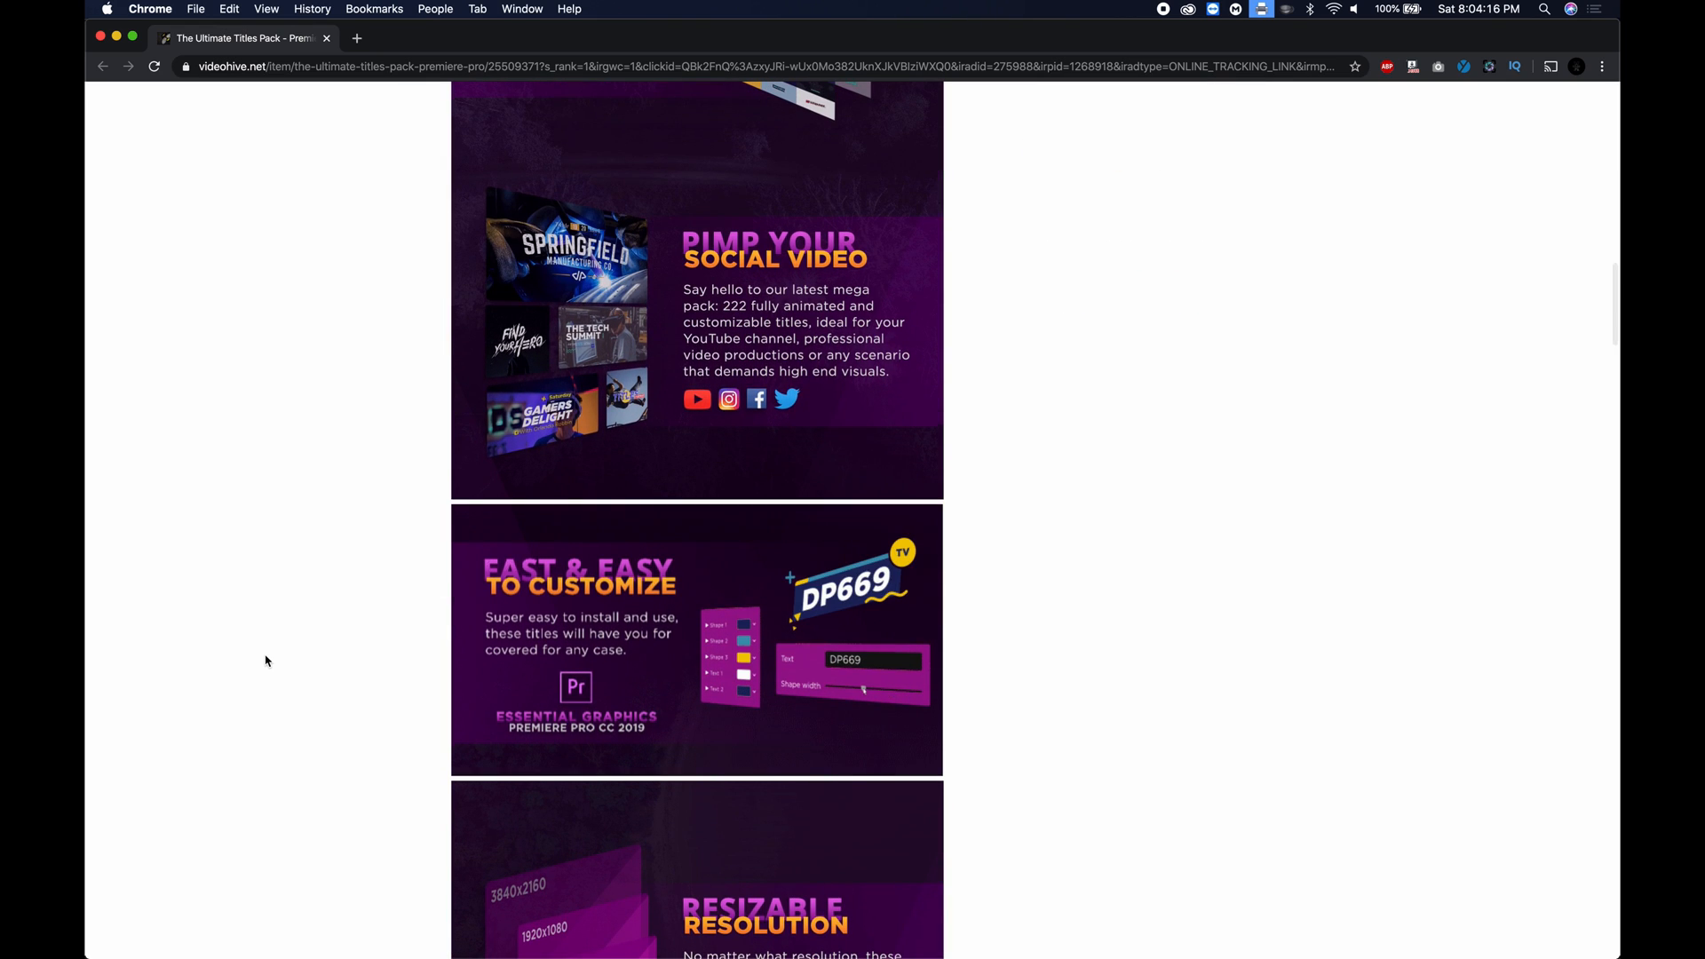
scroll(down, 3)
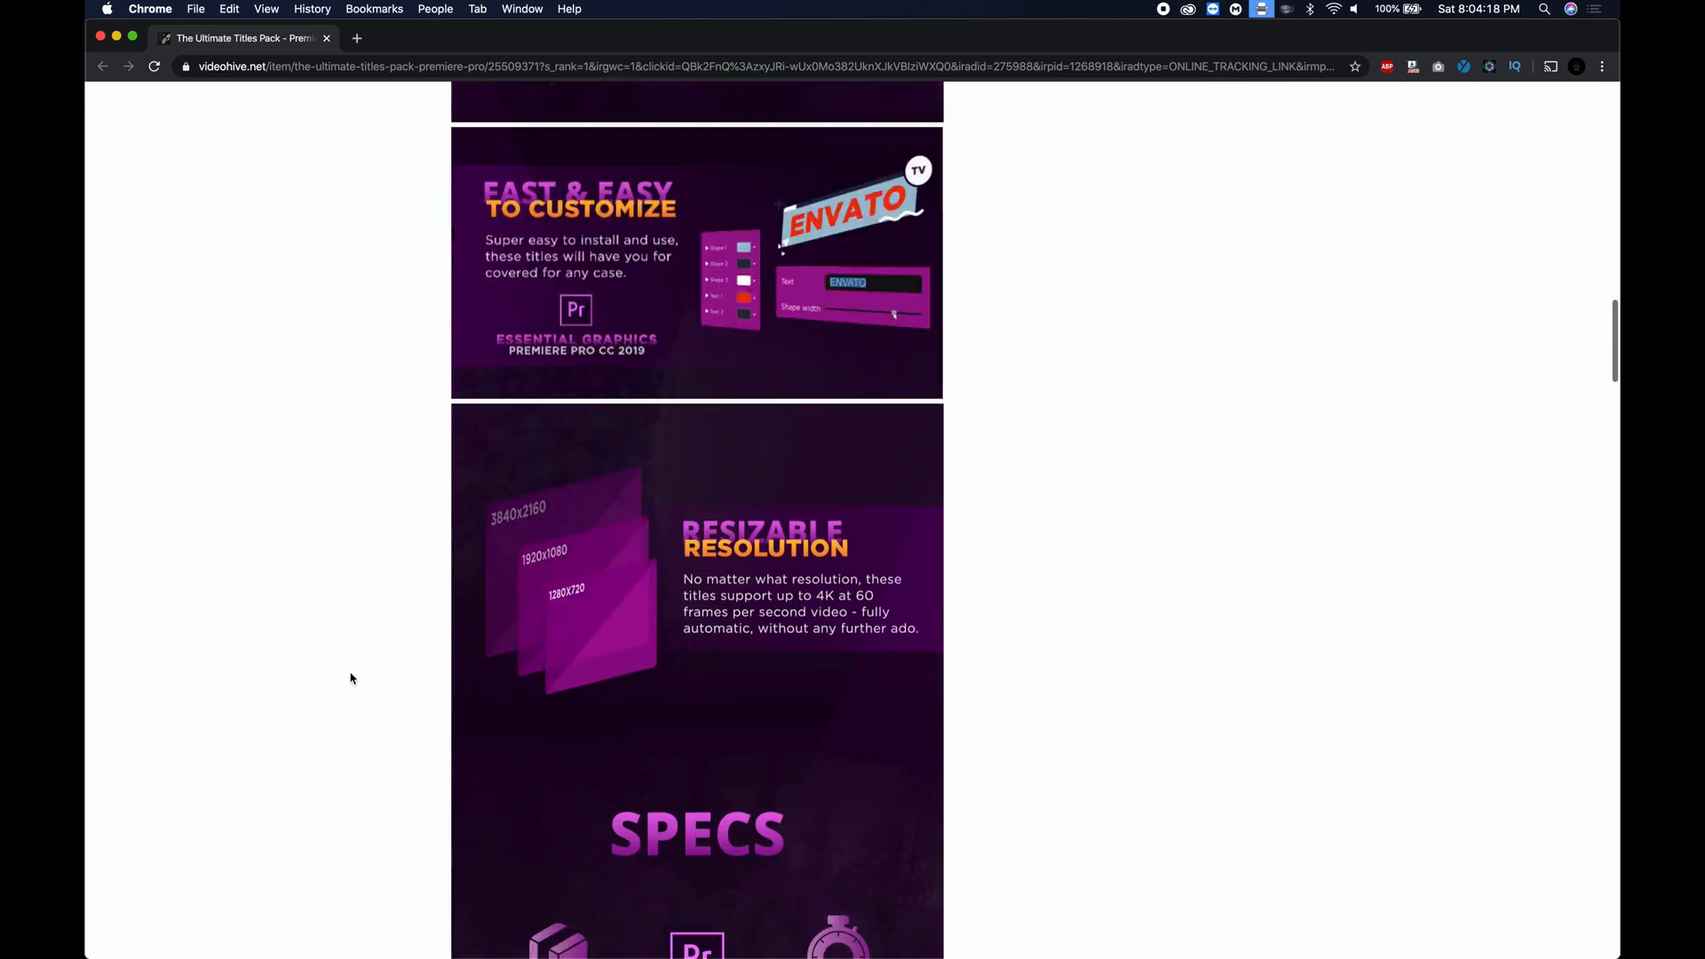
scroll(down, 3)
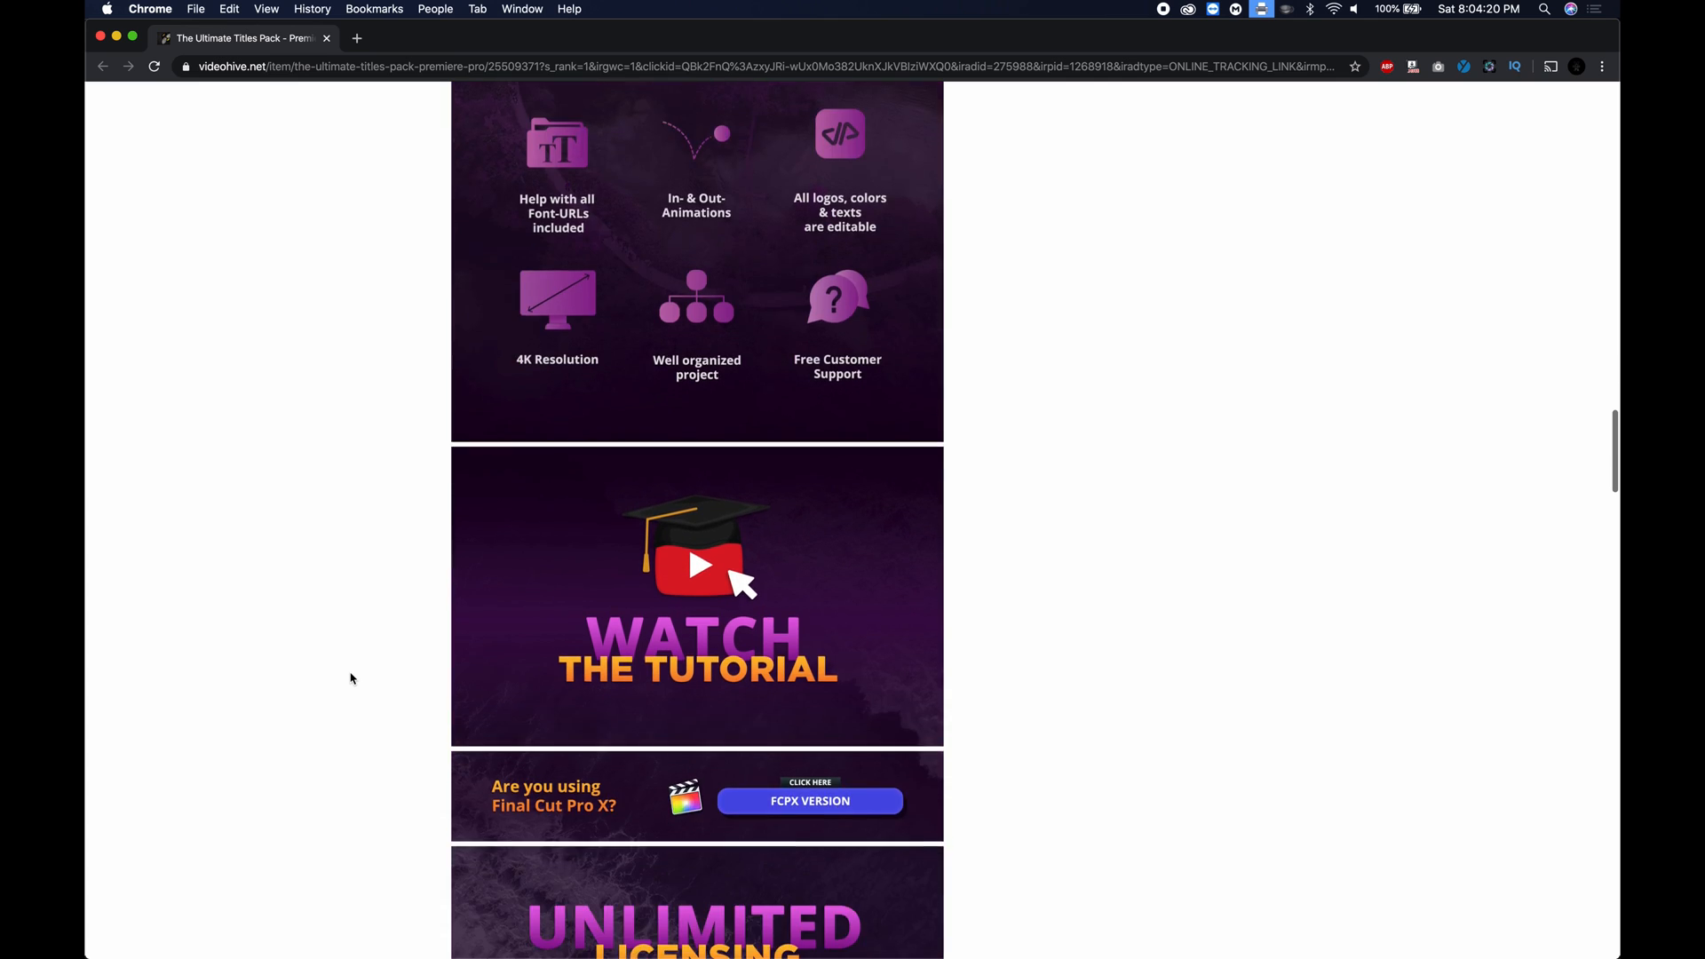
scroll(down, 3)
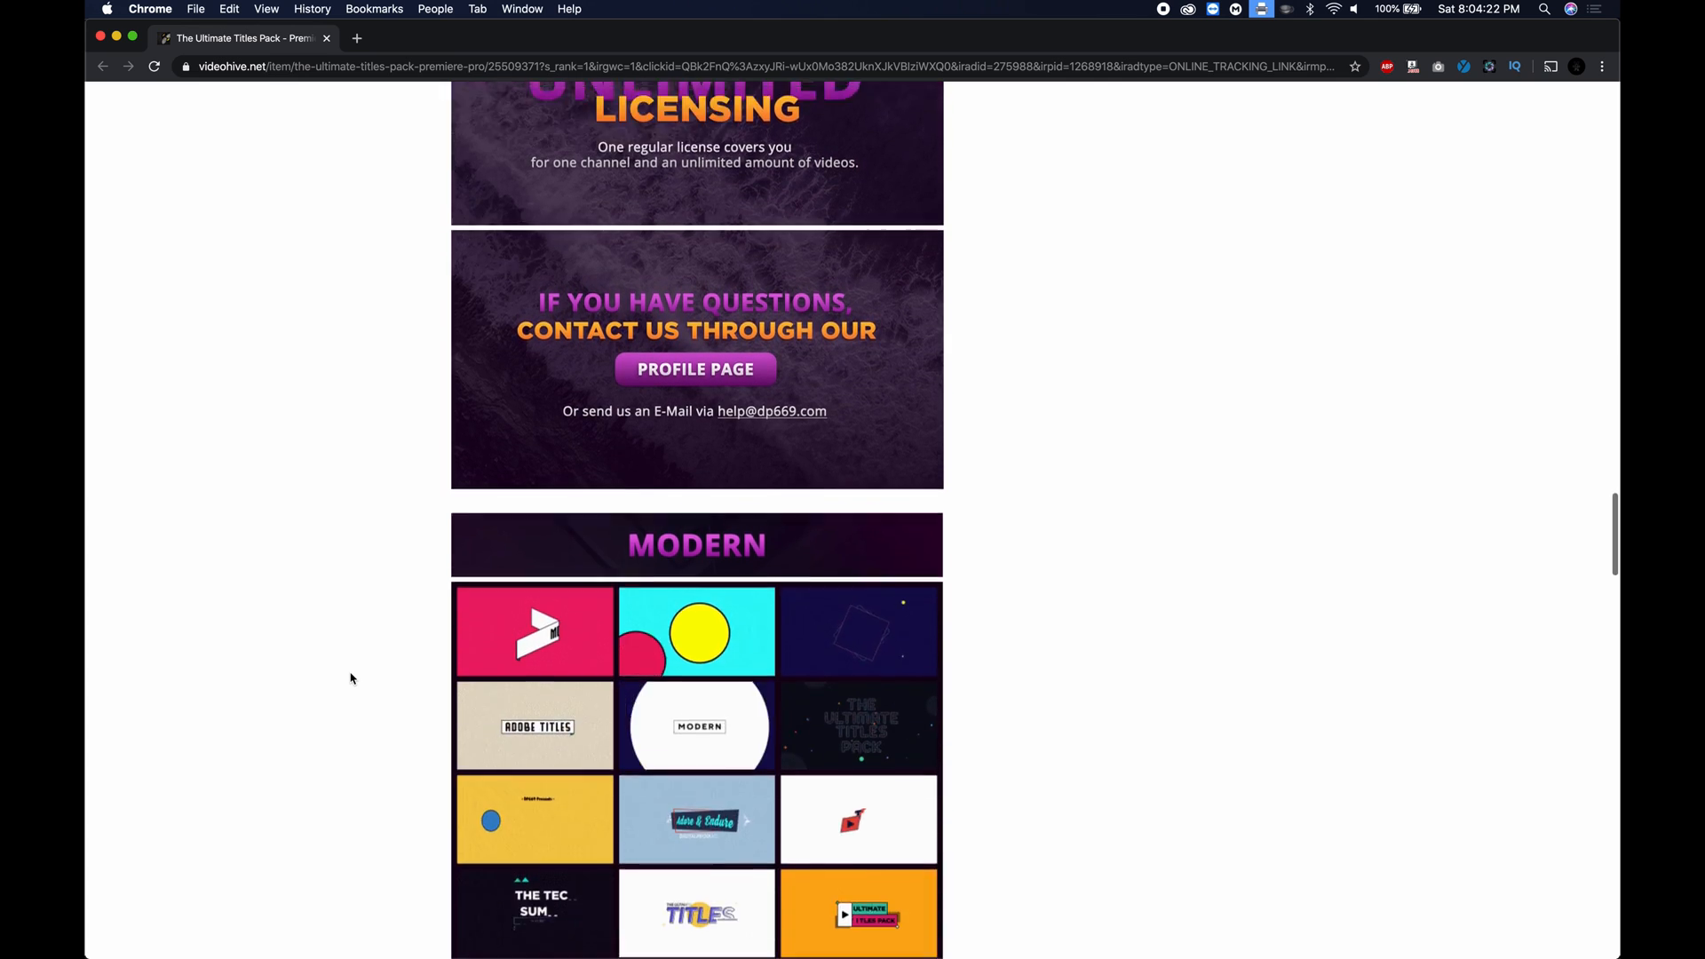
scroll(down, 3)
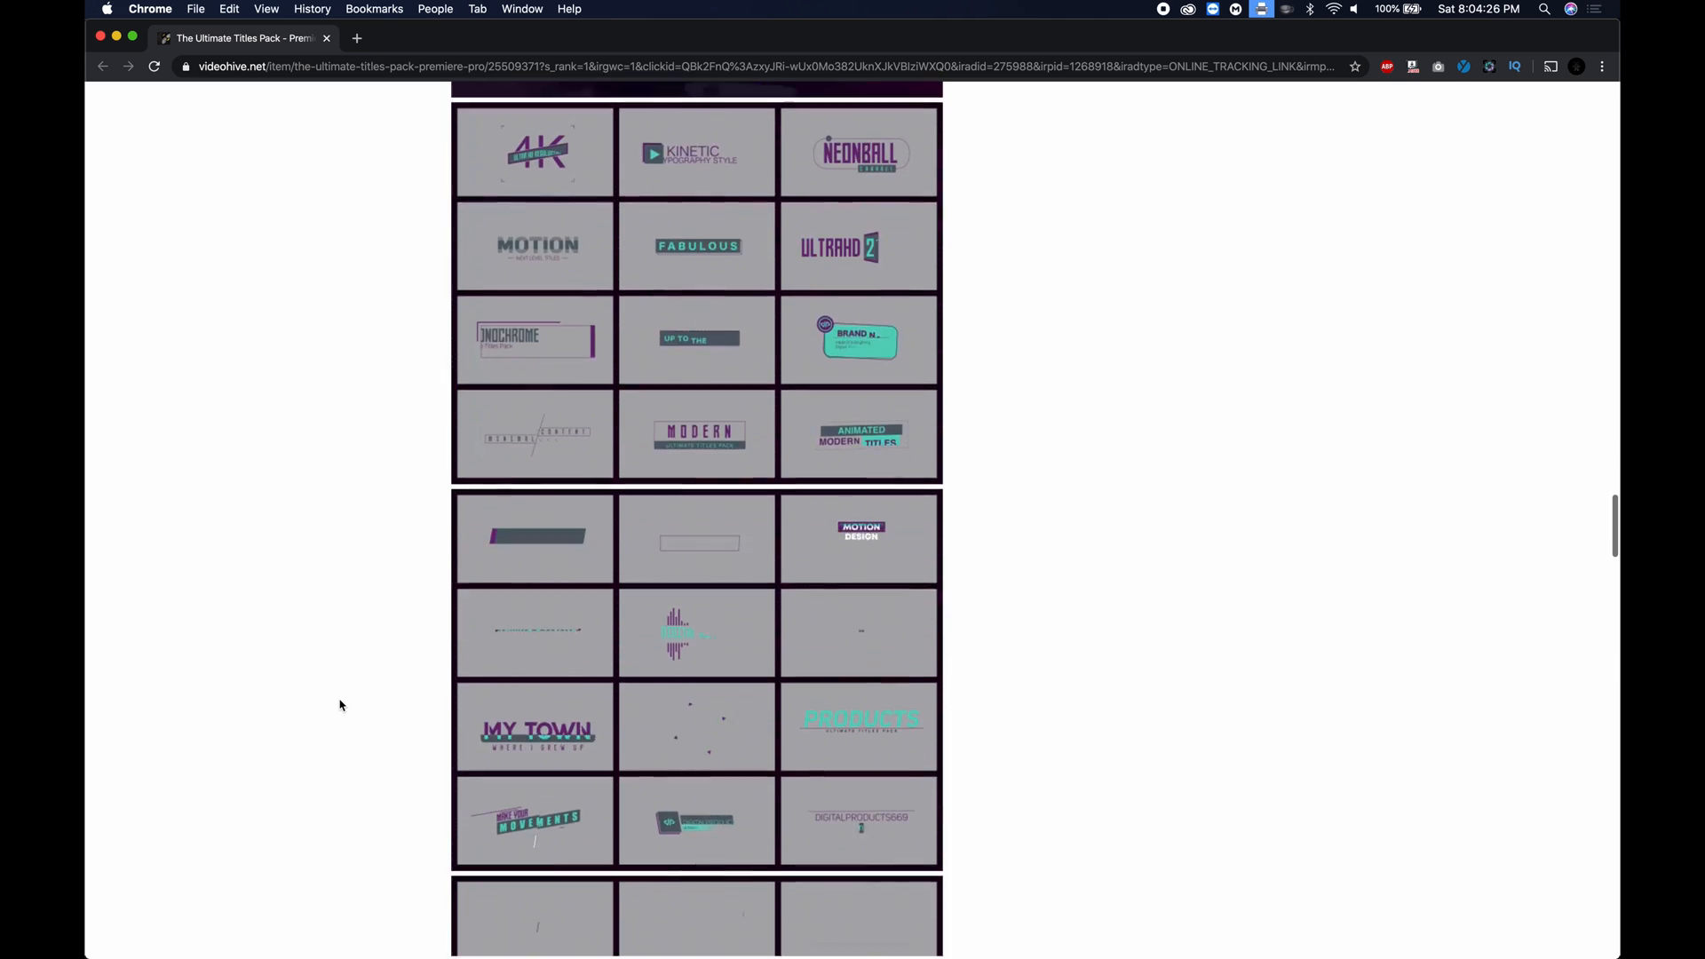
scroll(down, 3)
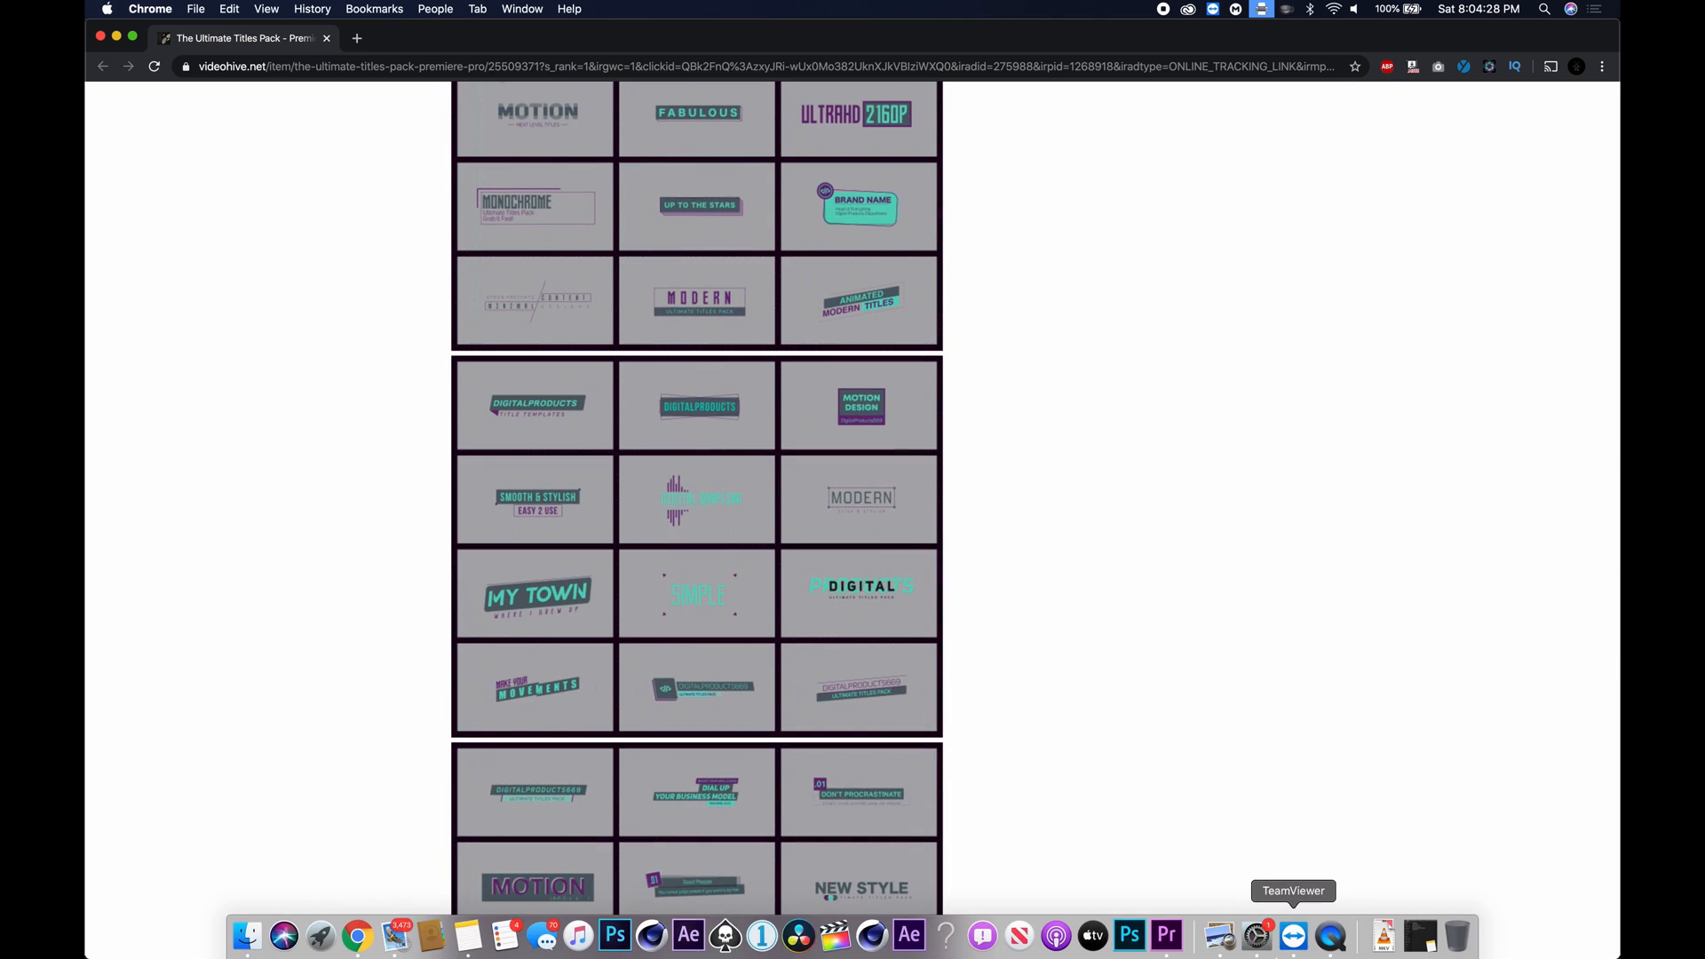
Switch to Premiere Pro and play the sequence up to the EUROPE title.
click(1164, 935)
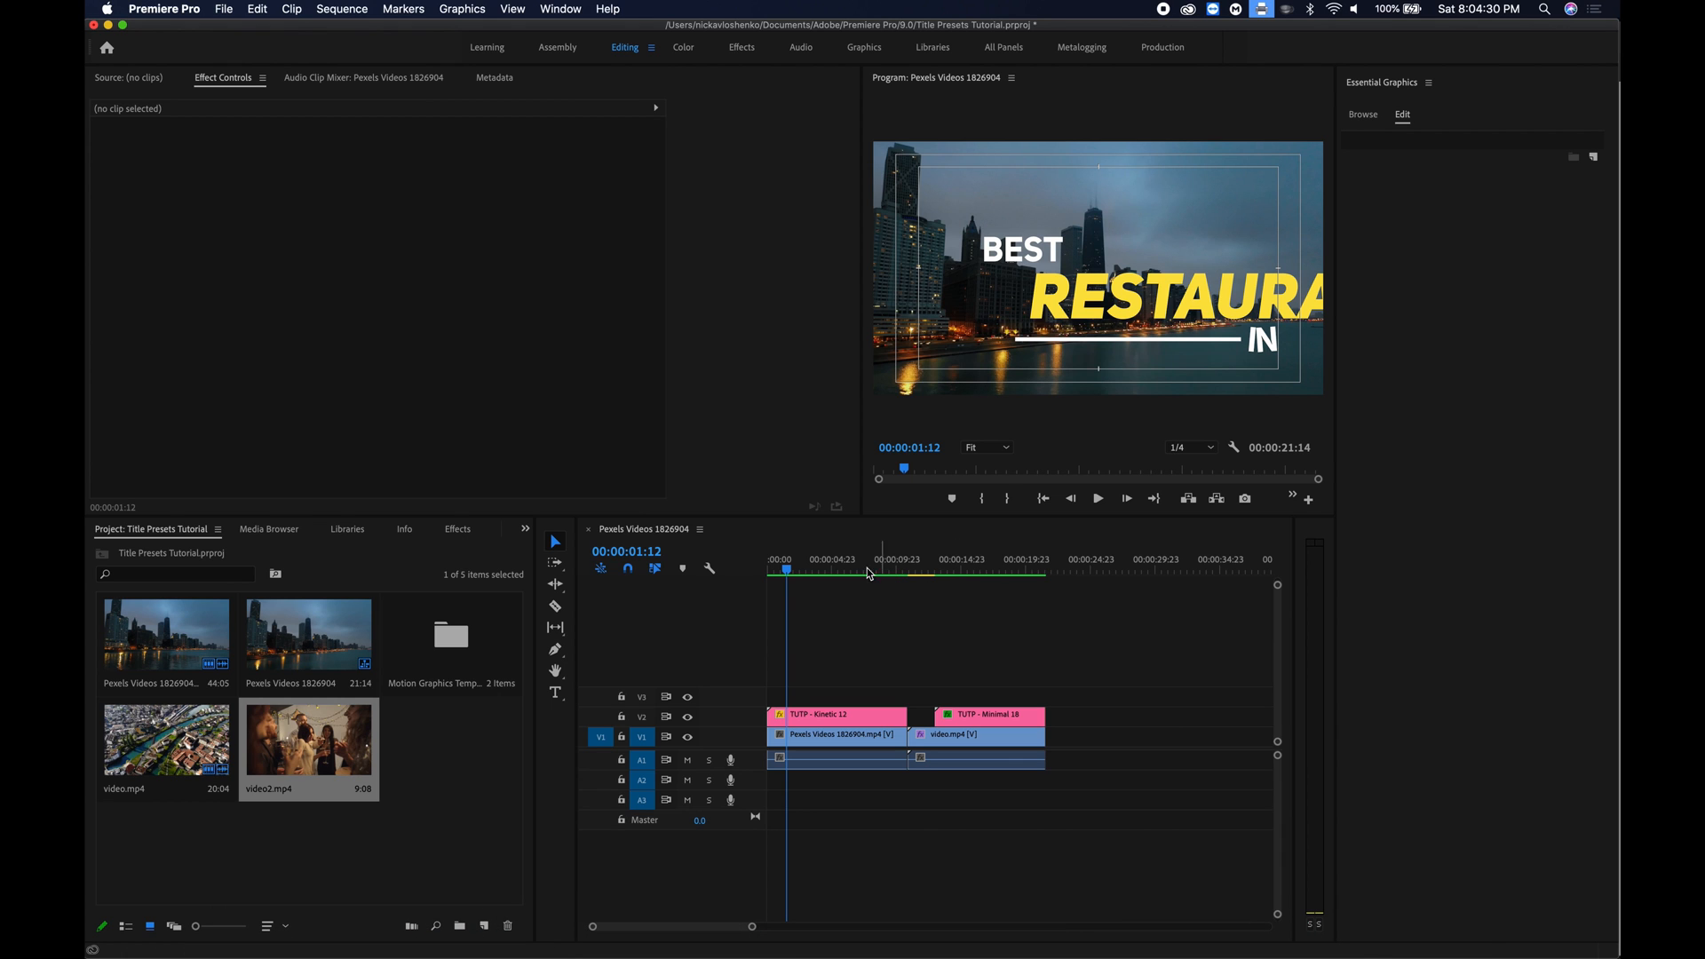
click(765, 559)
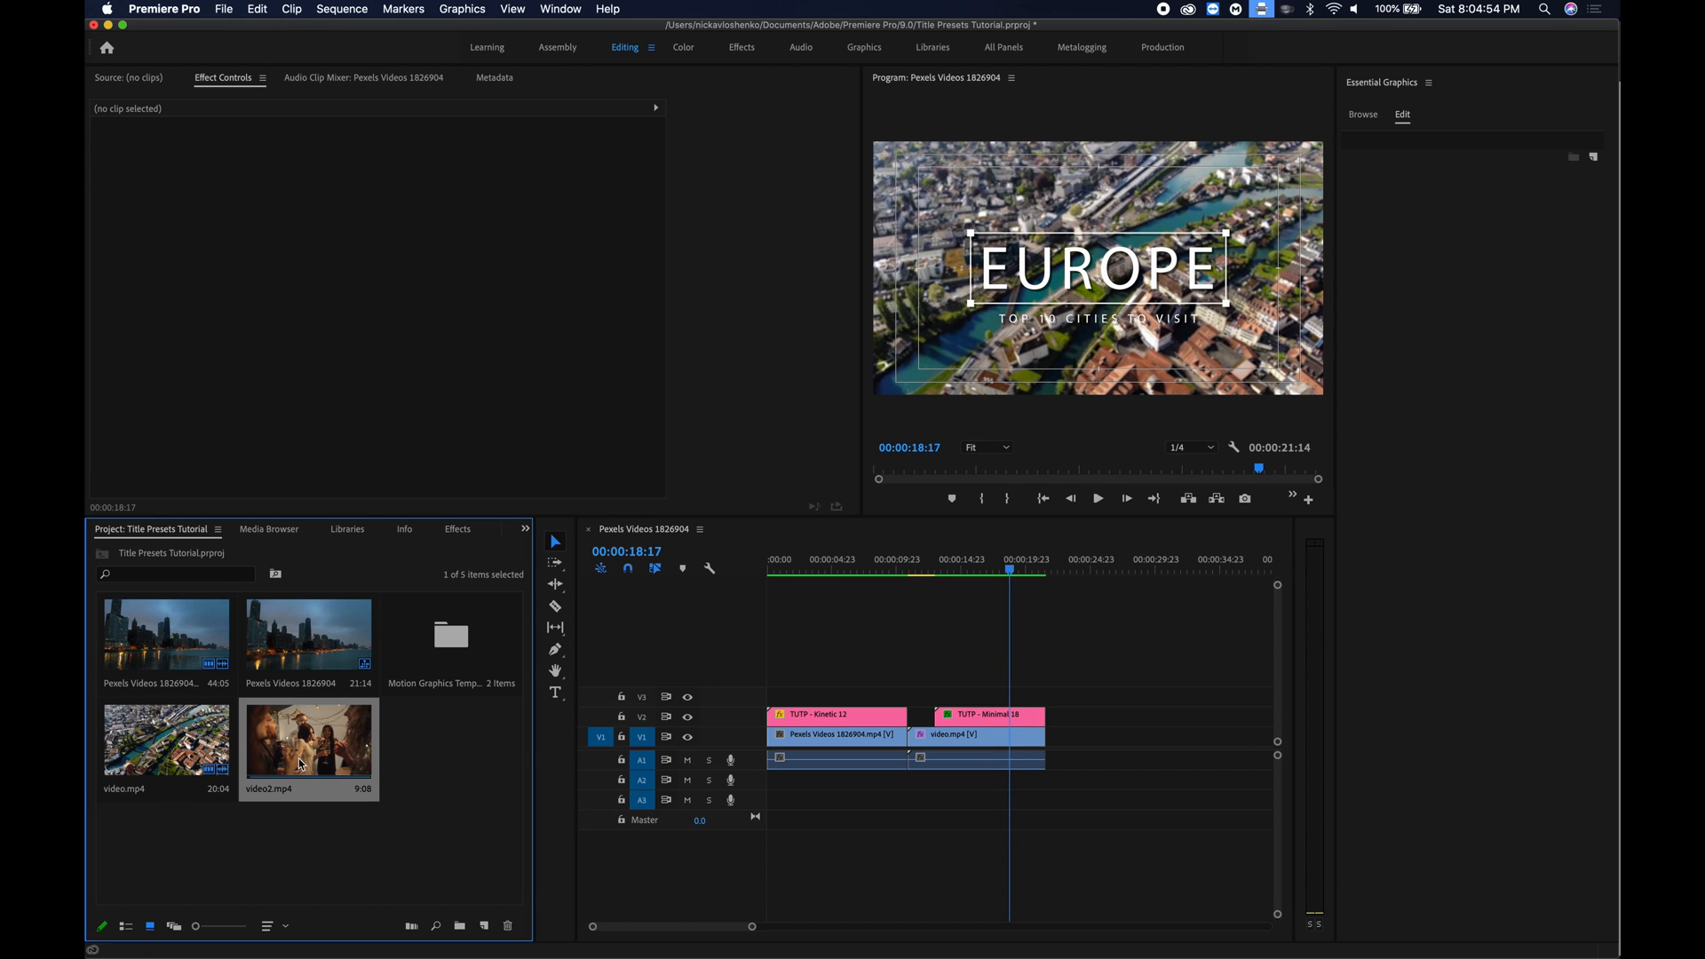
Add a trimmed range of video2.mp4 to the end of V1 and park the playhead on it.
double_click(308, 740)
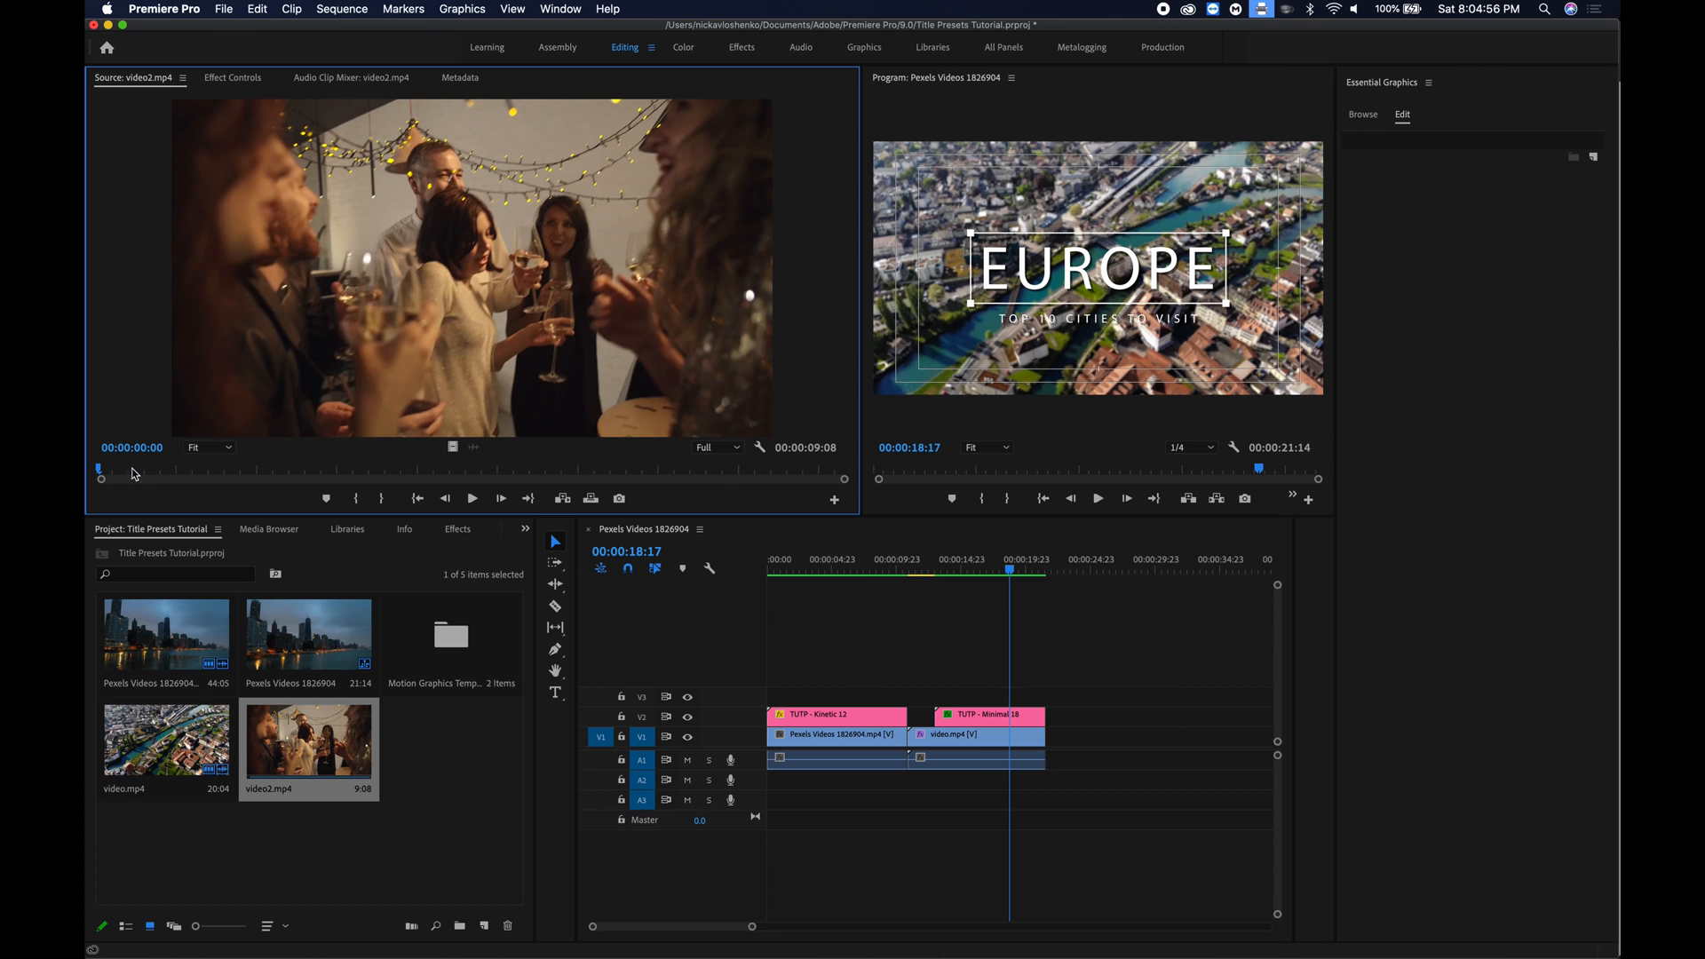
drag(100, 470, 381, 470)
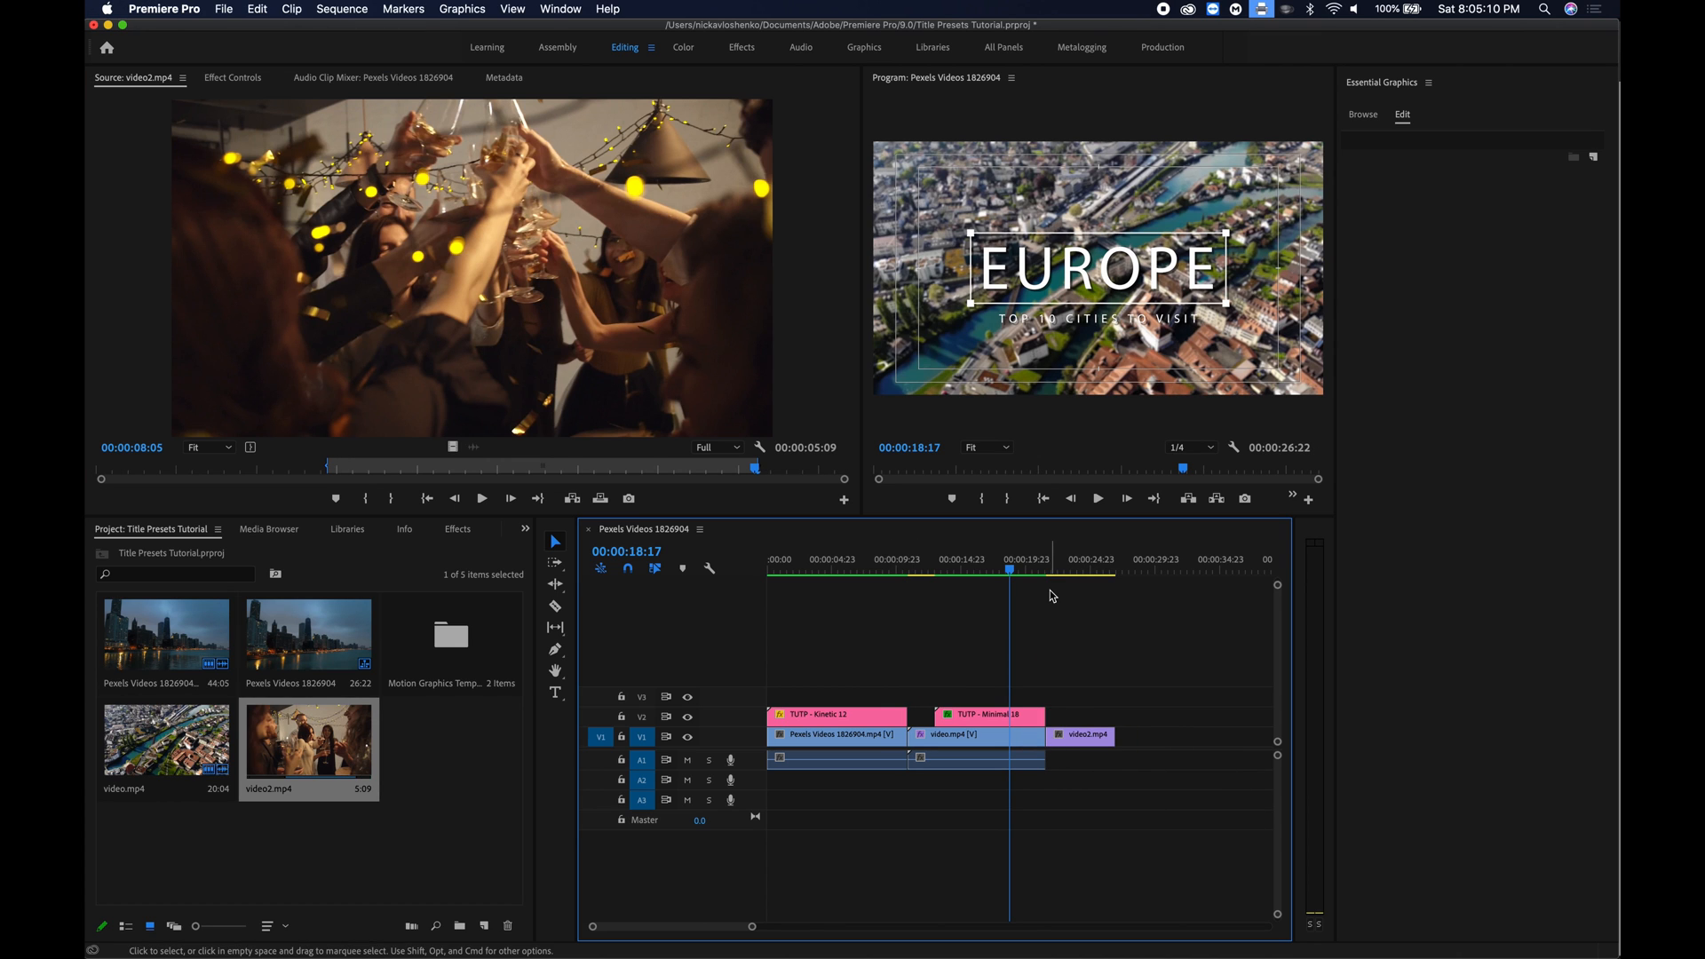
click(924, 568)
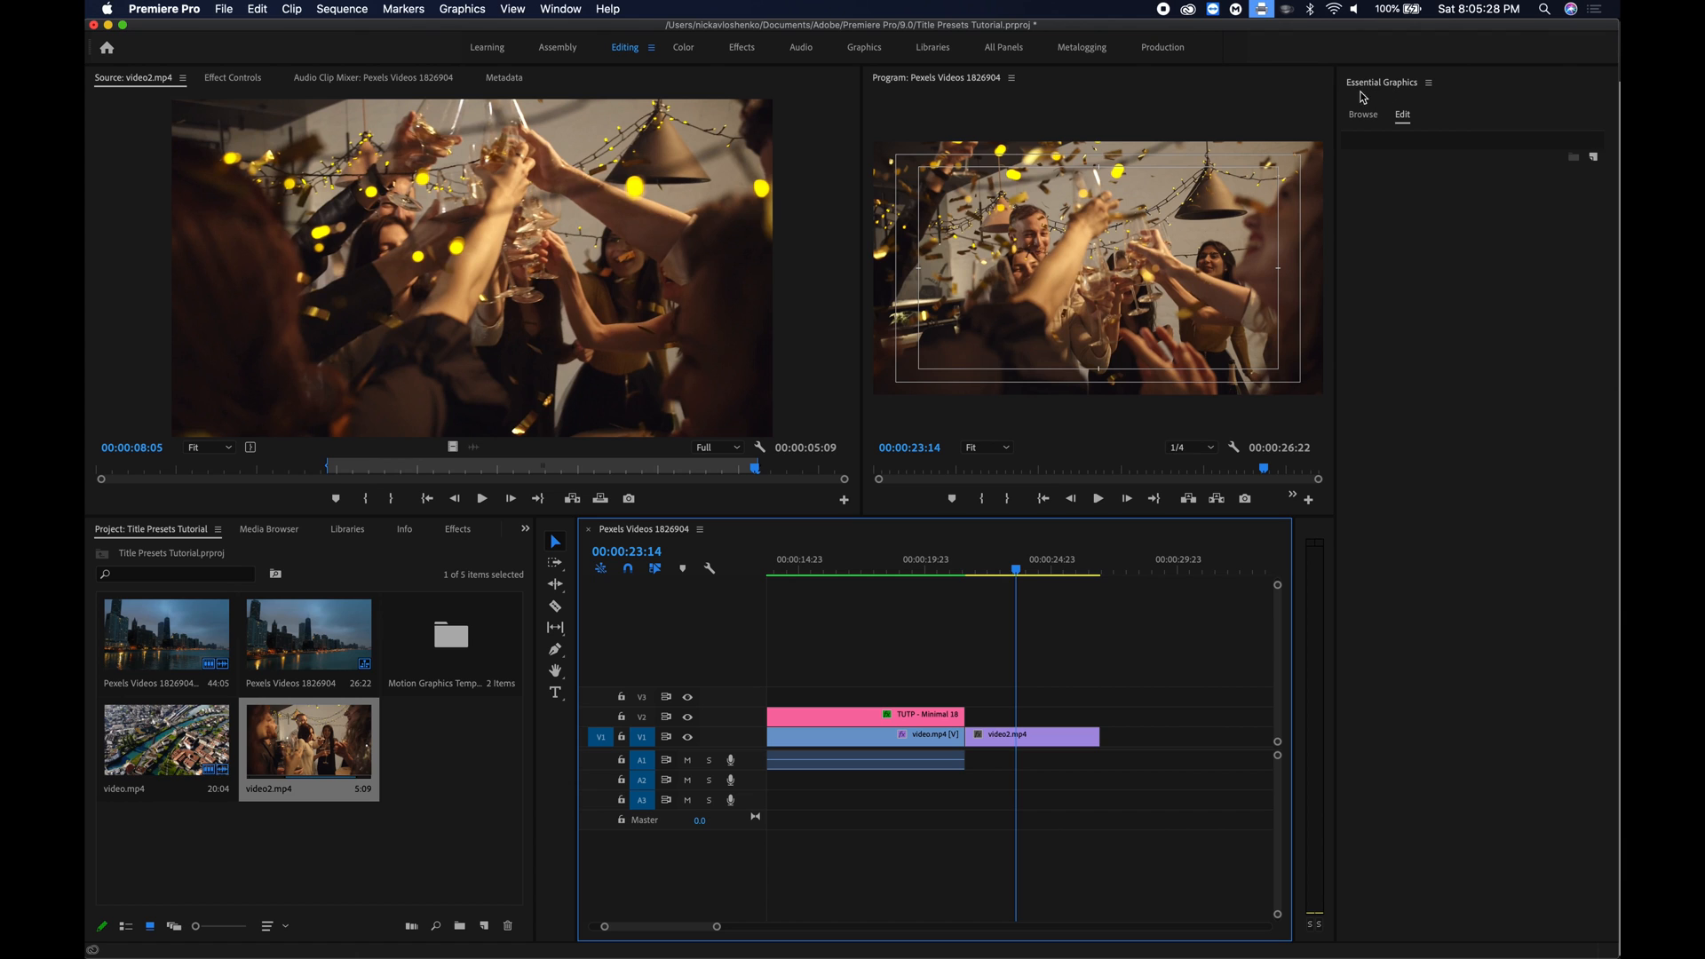
Search the Essential Graphics templates for 'tutp'.
click(1362, 115)
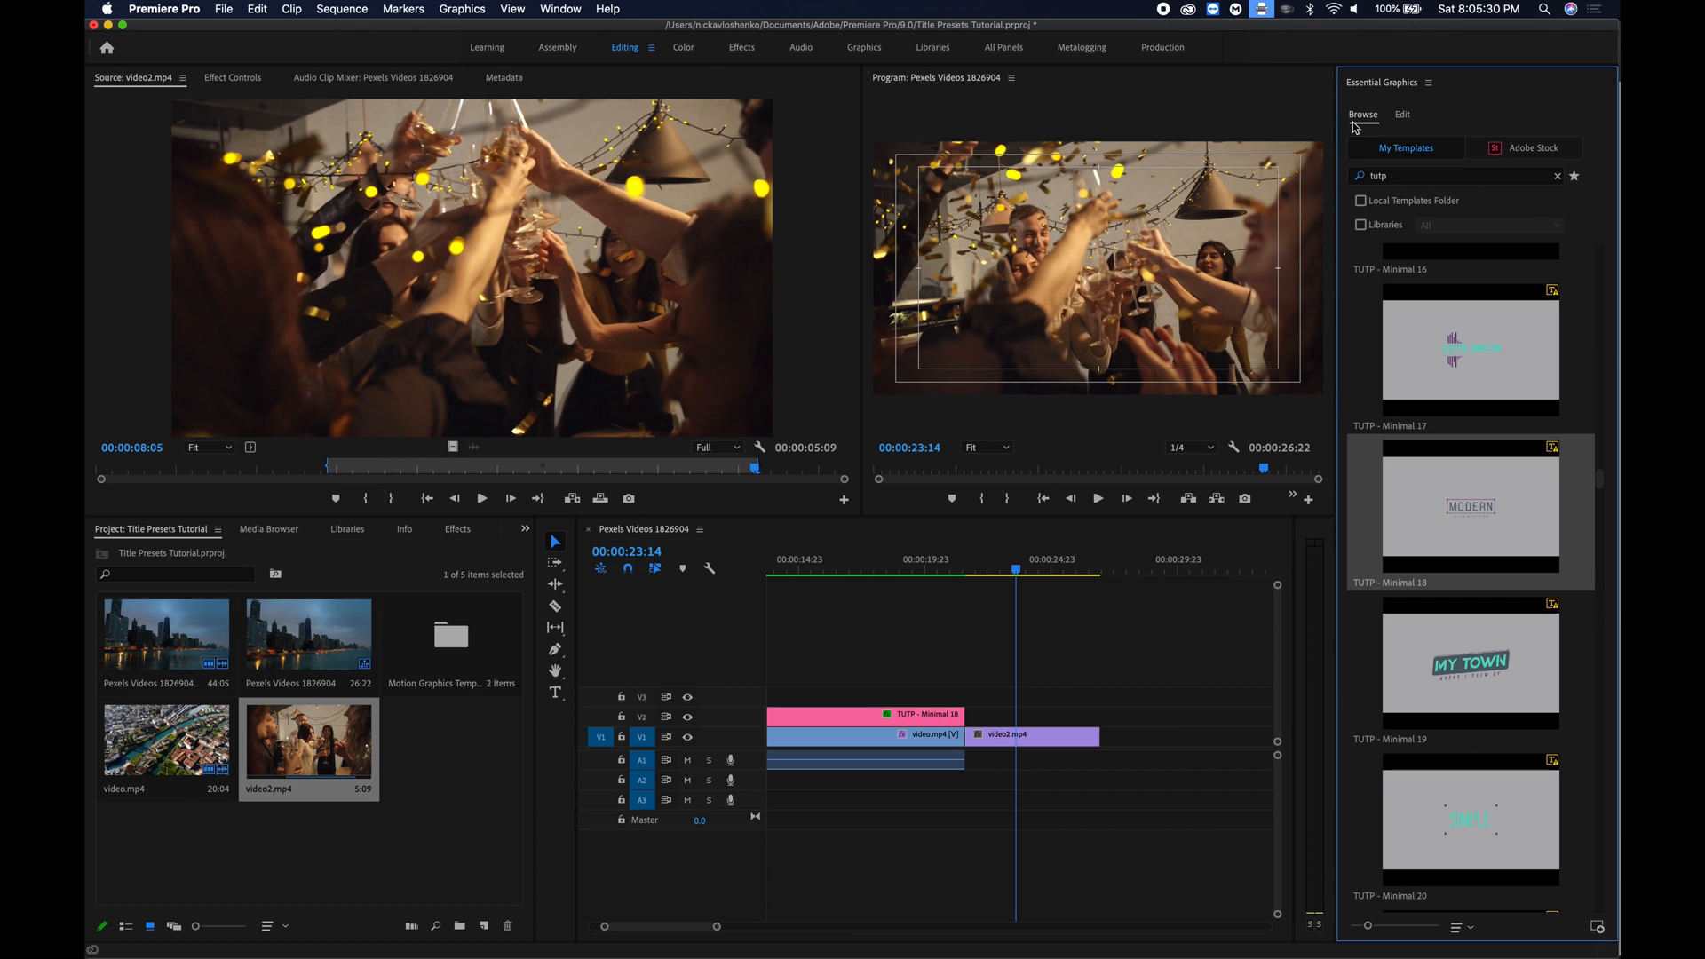
click(560, 9)
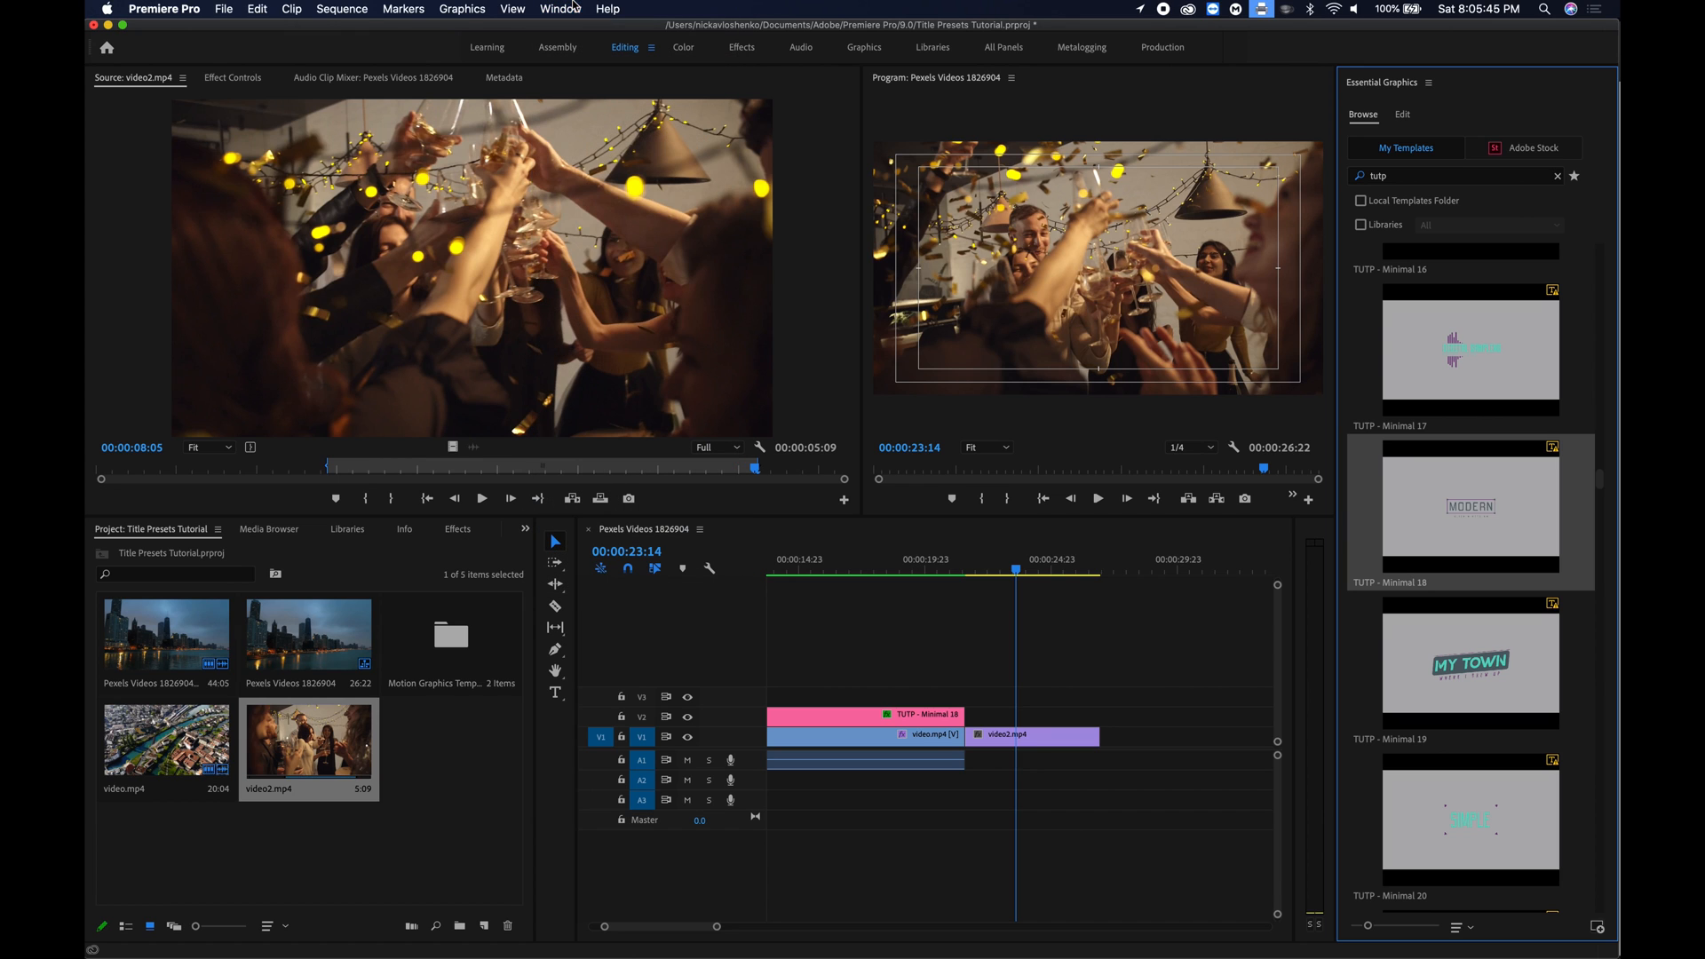
click(1457, 175)
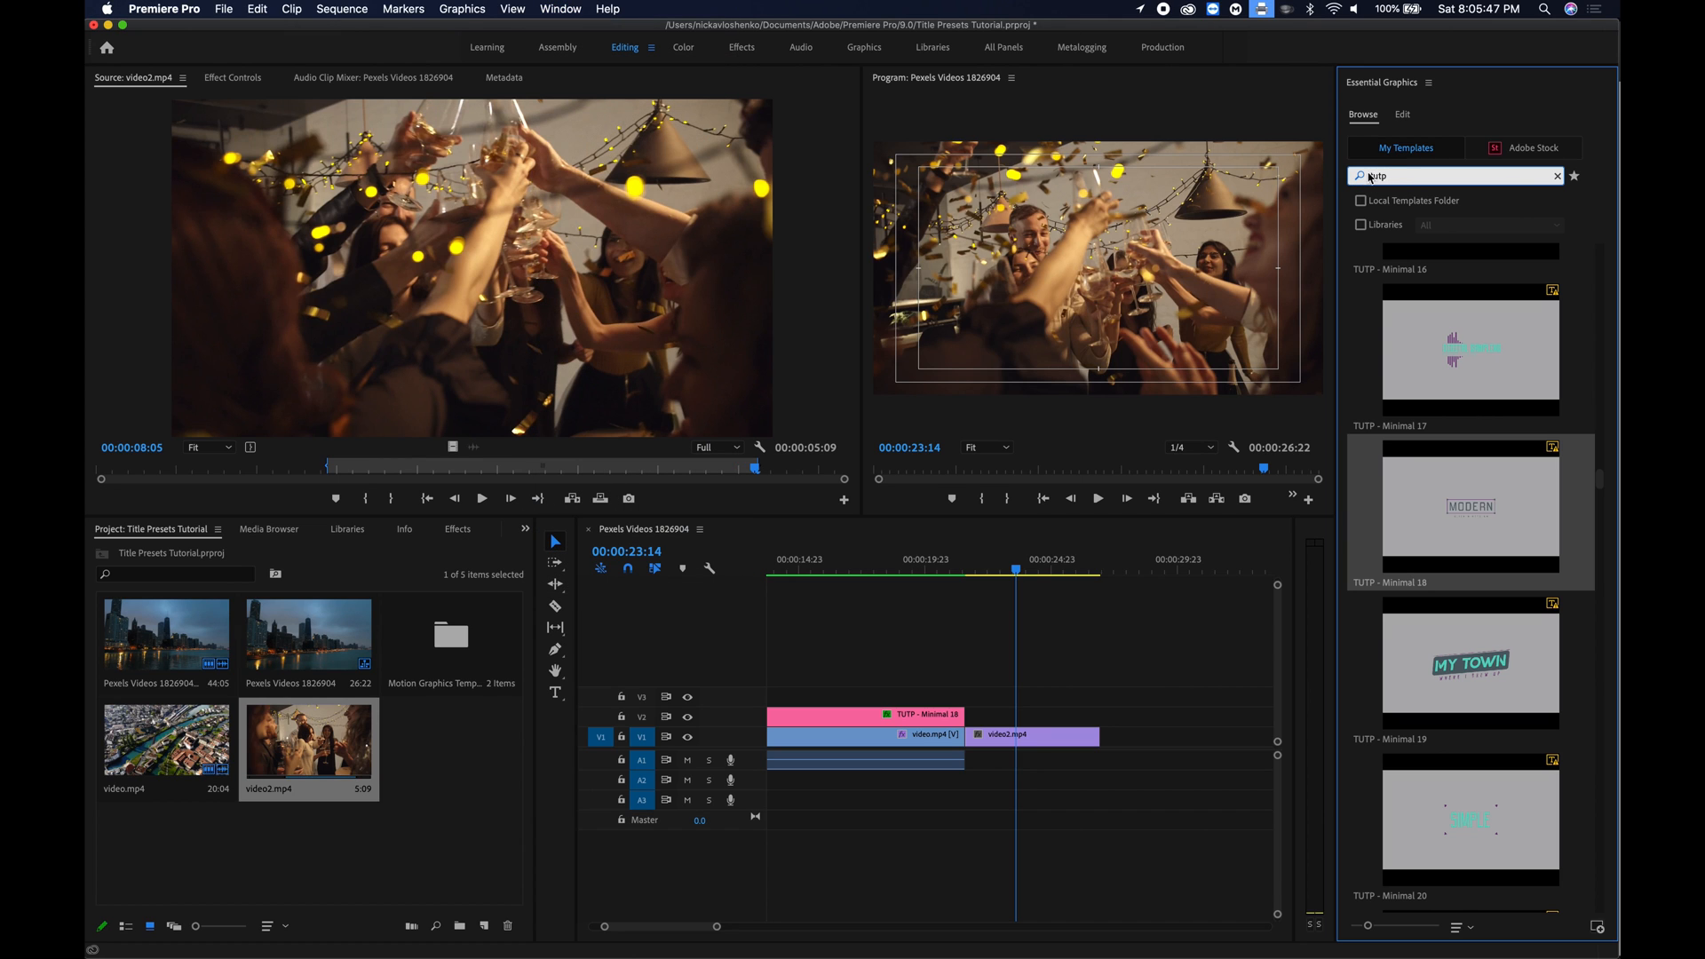
key(backspace)
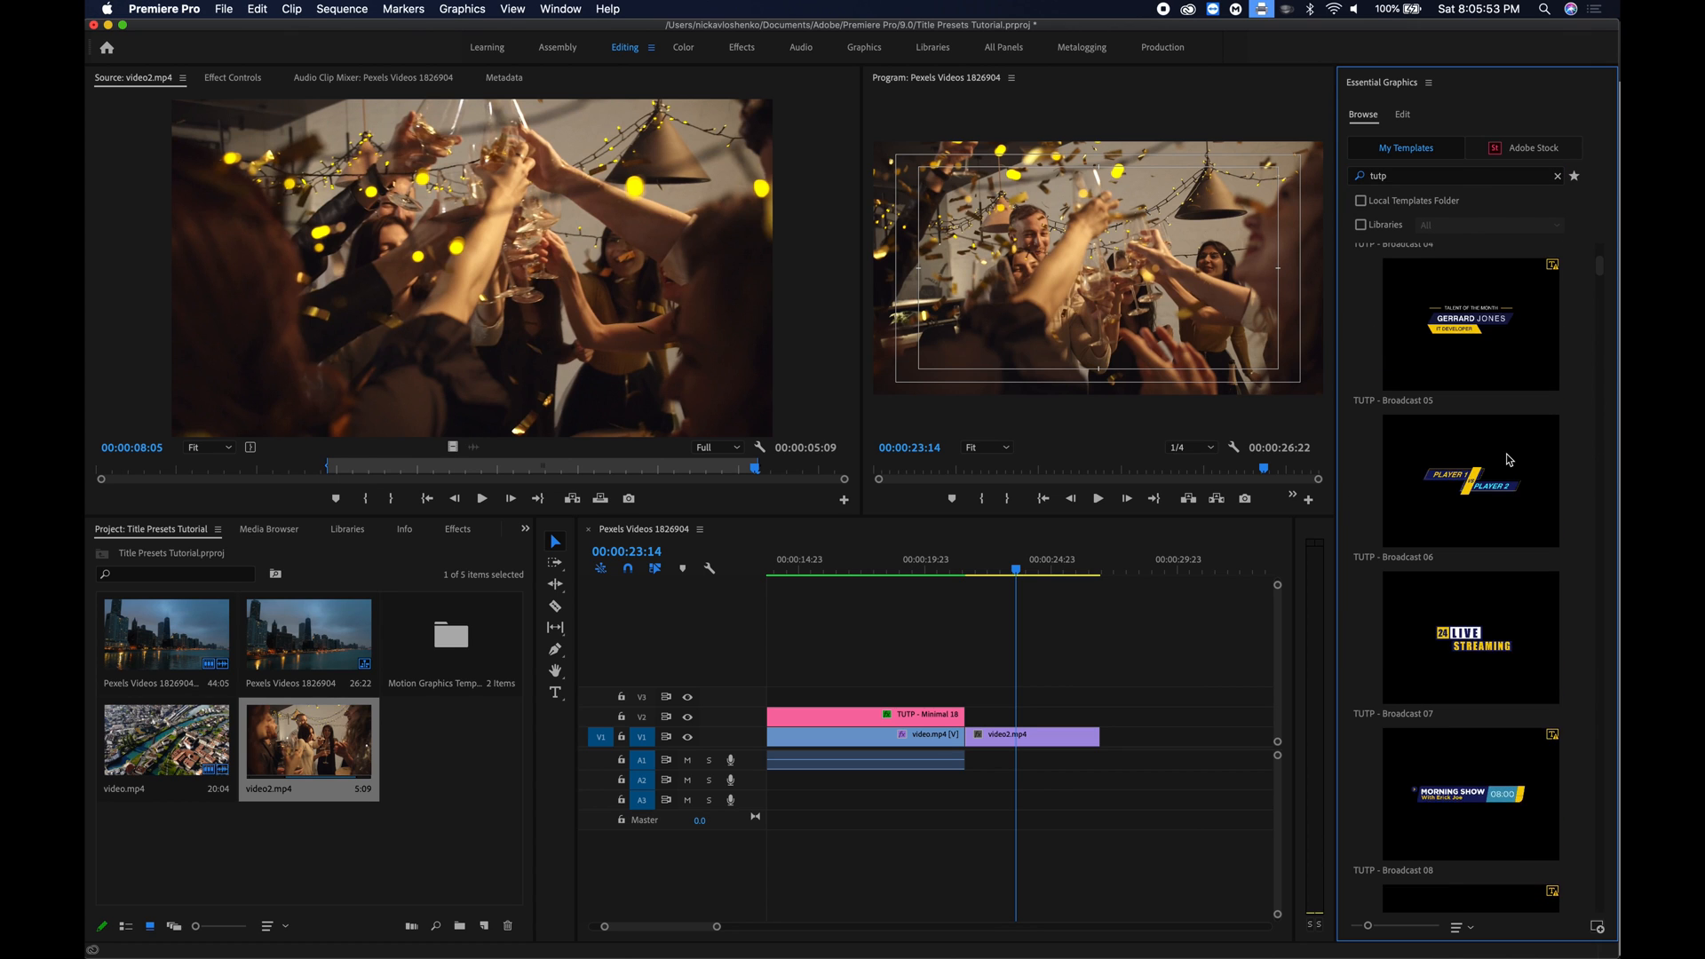
Scroll through the TUTP Minimal title templates in the results.
scroll(down, 3)
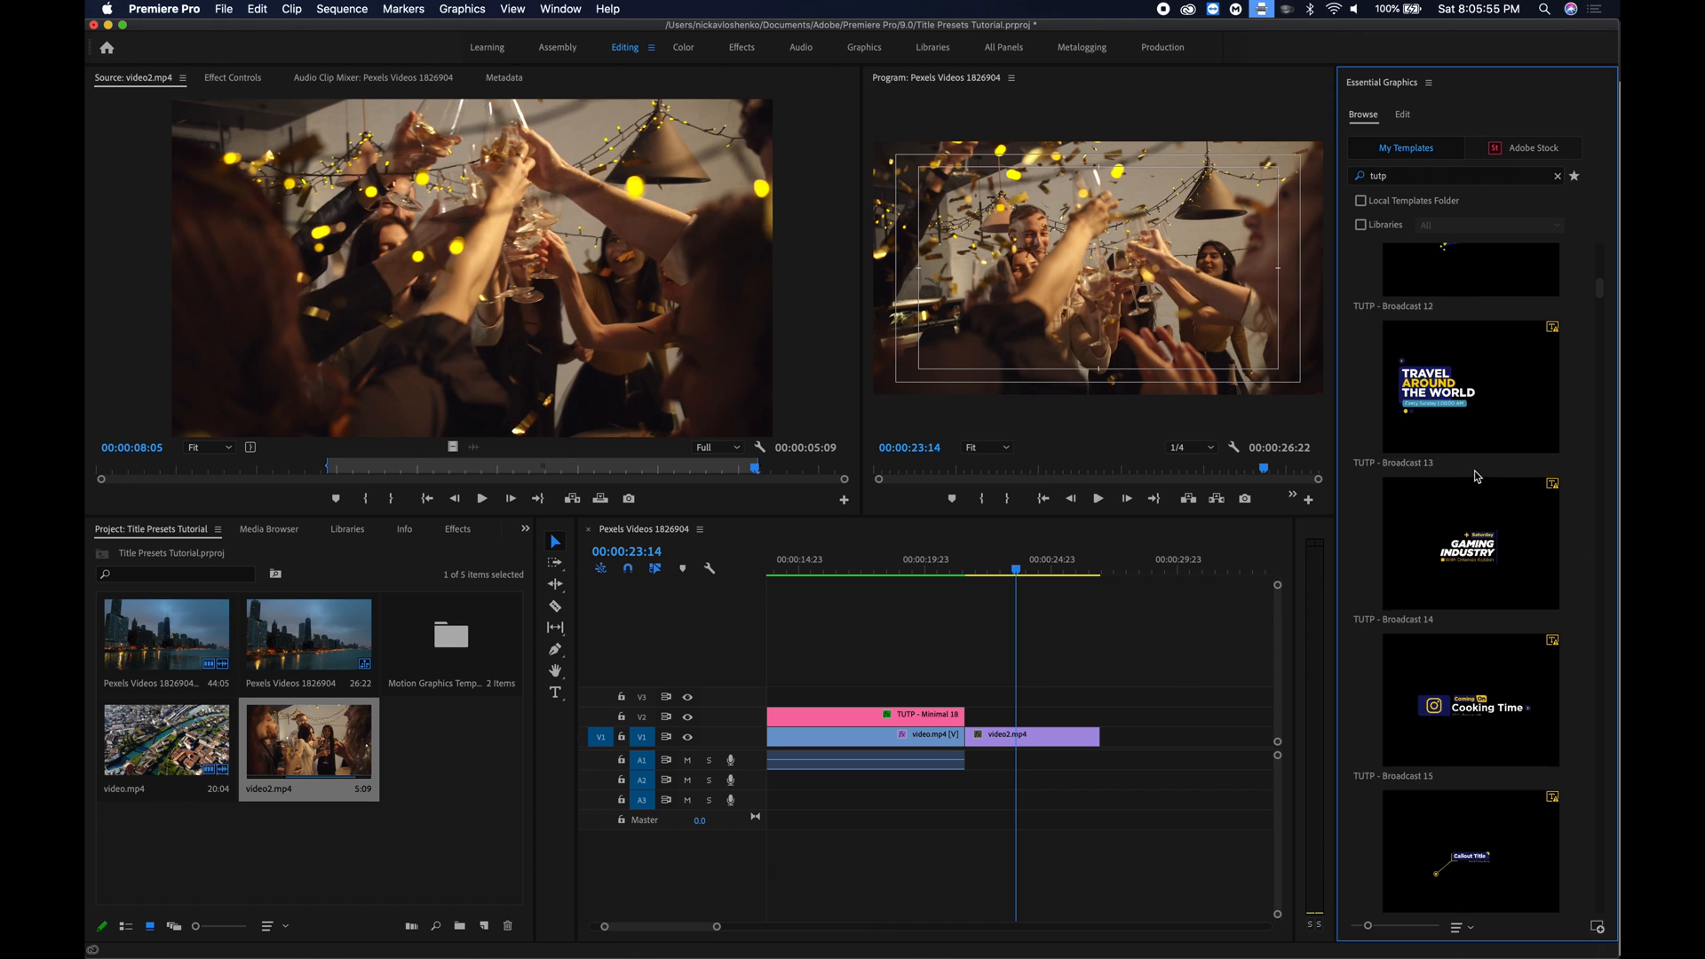
scroll(down, 3)
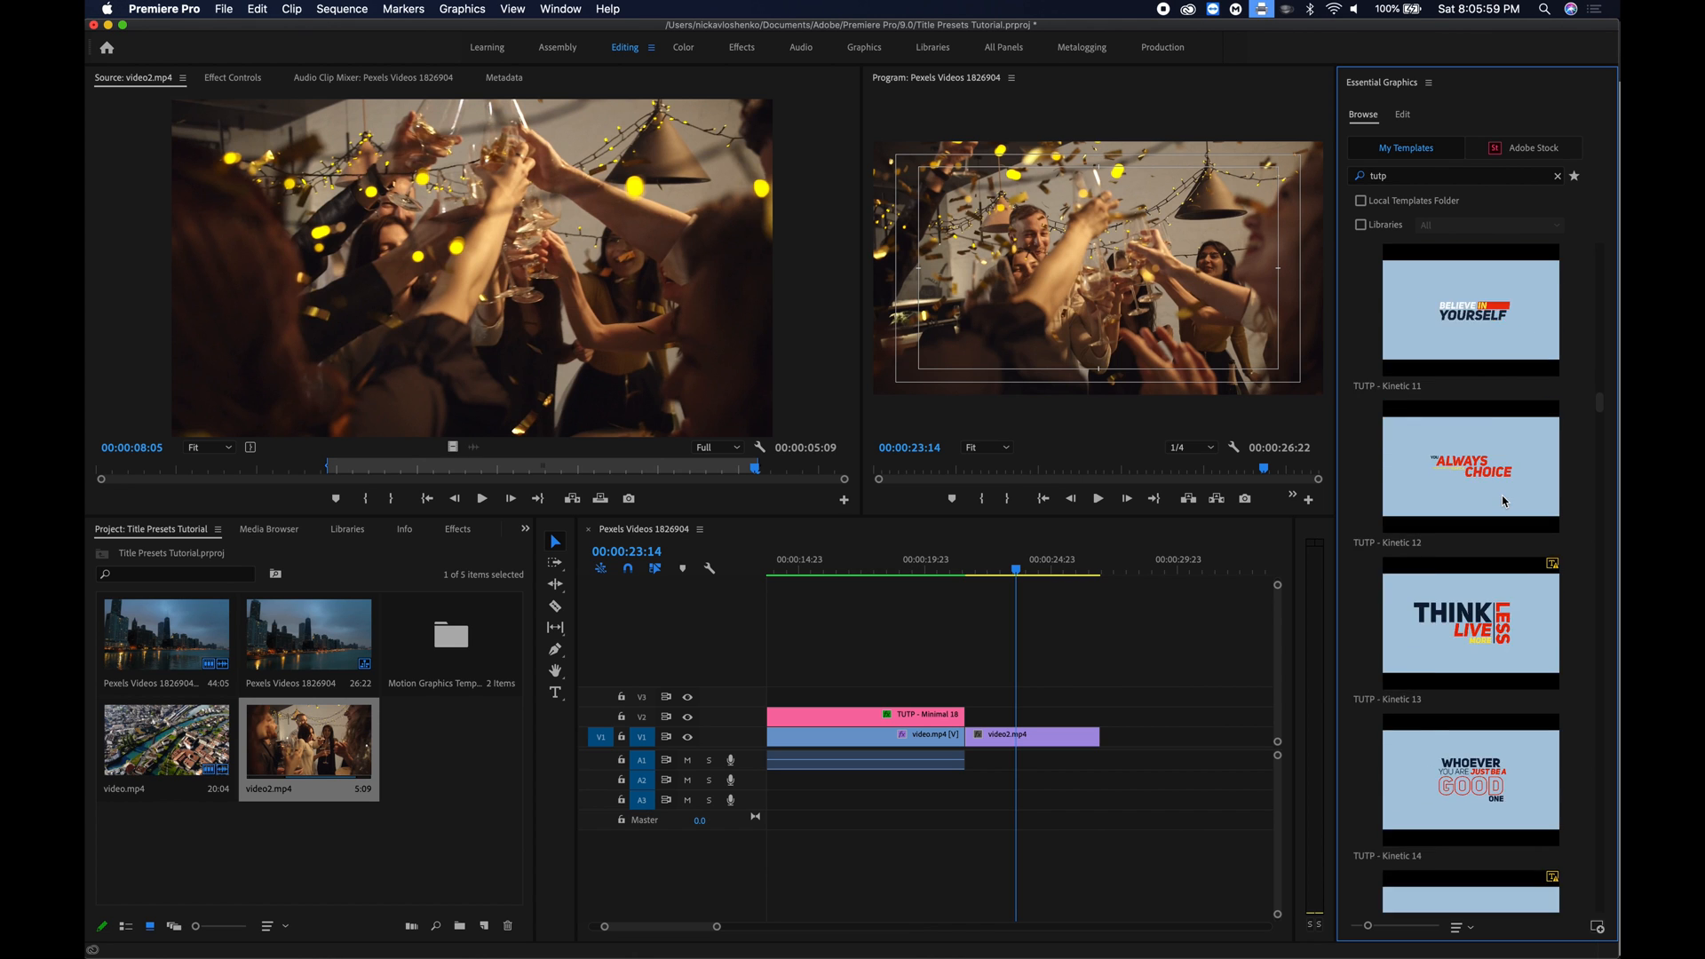
scroll(up, 3)
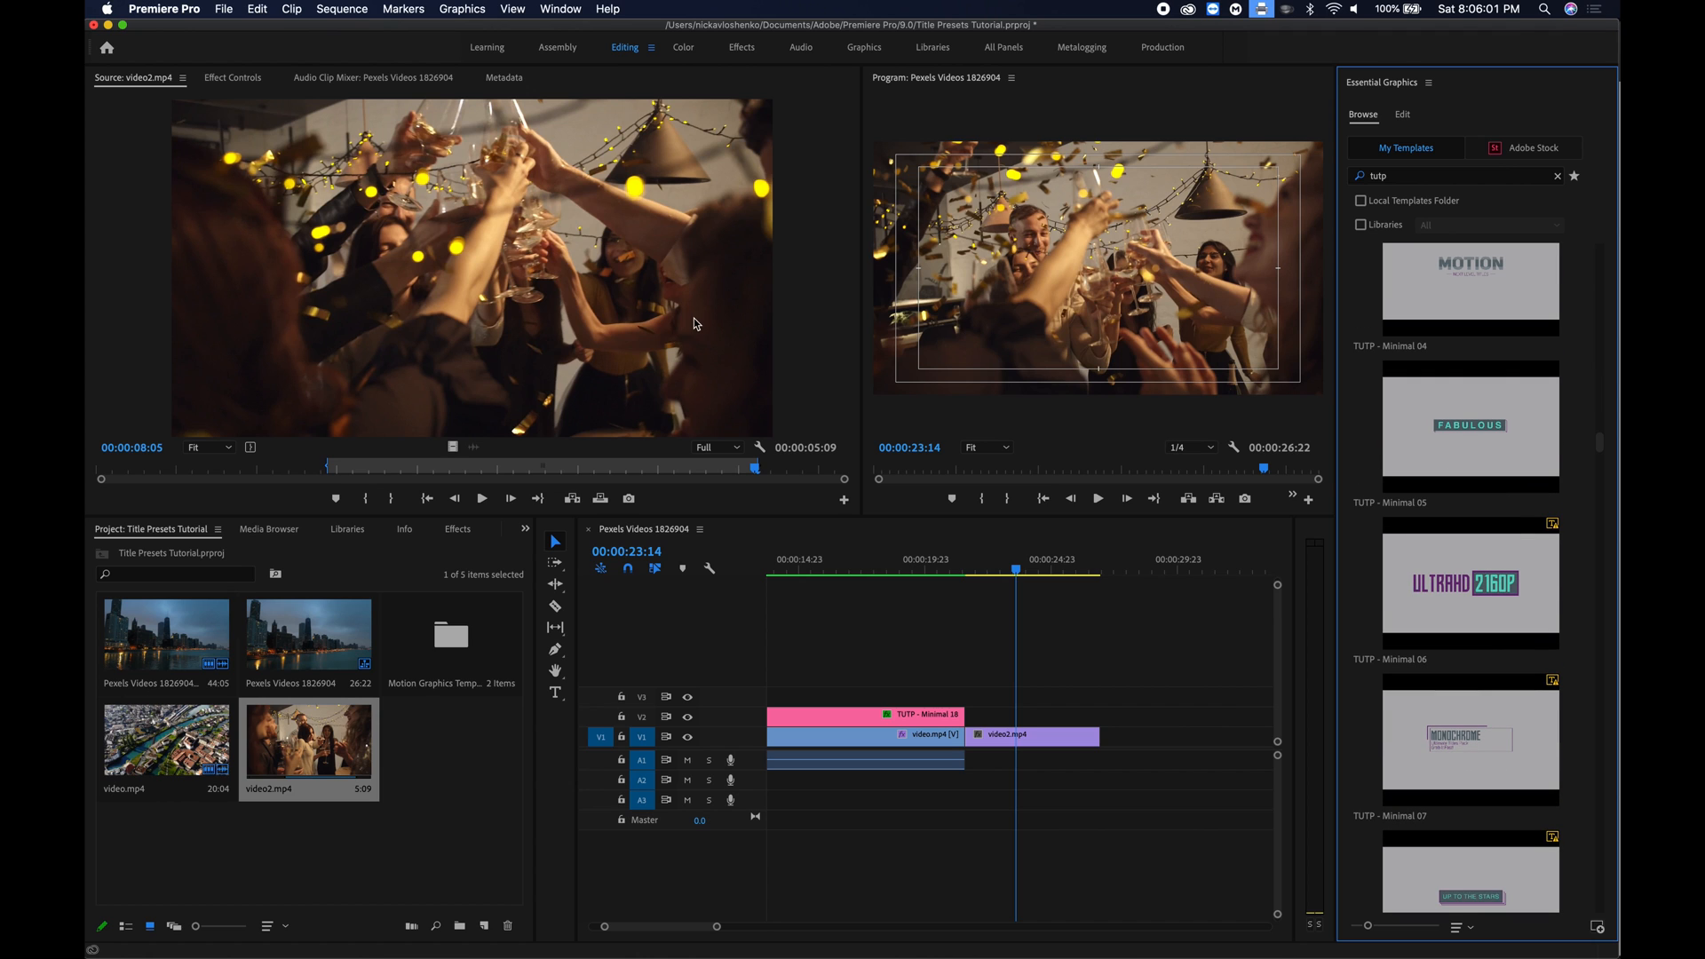
scroll(down, 3)
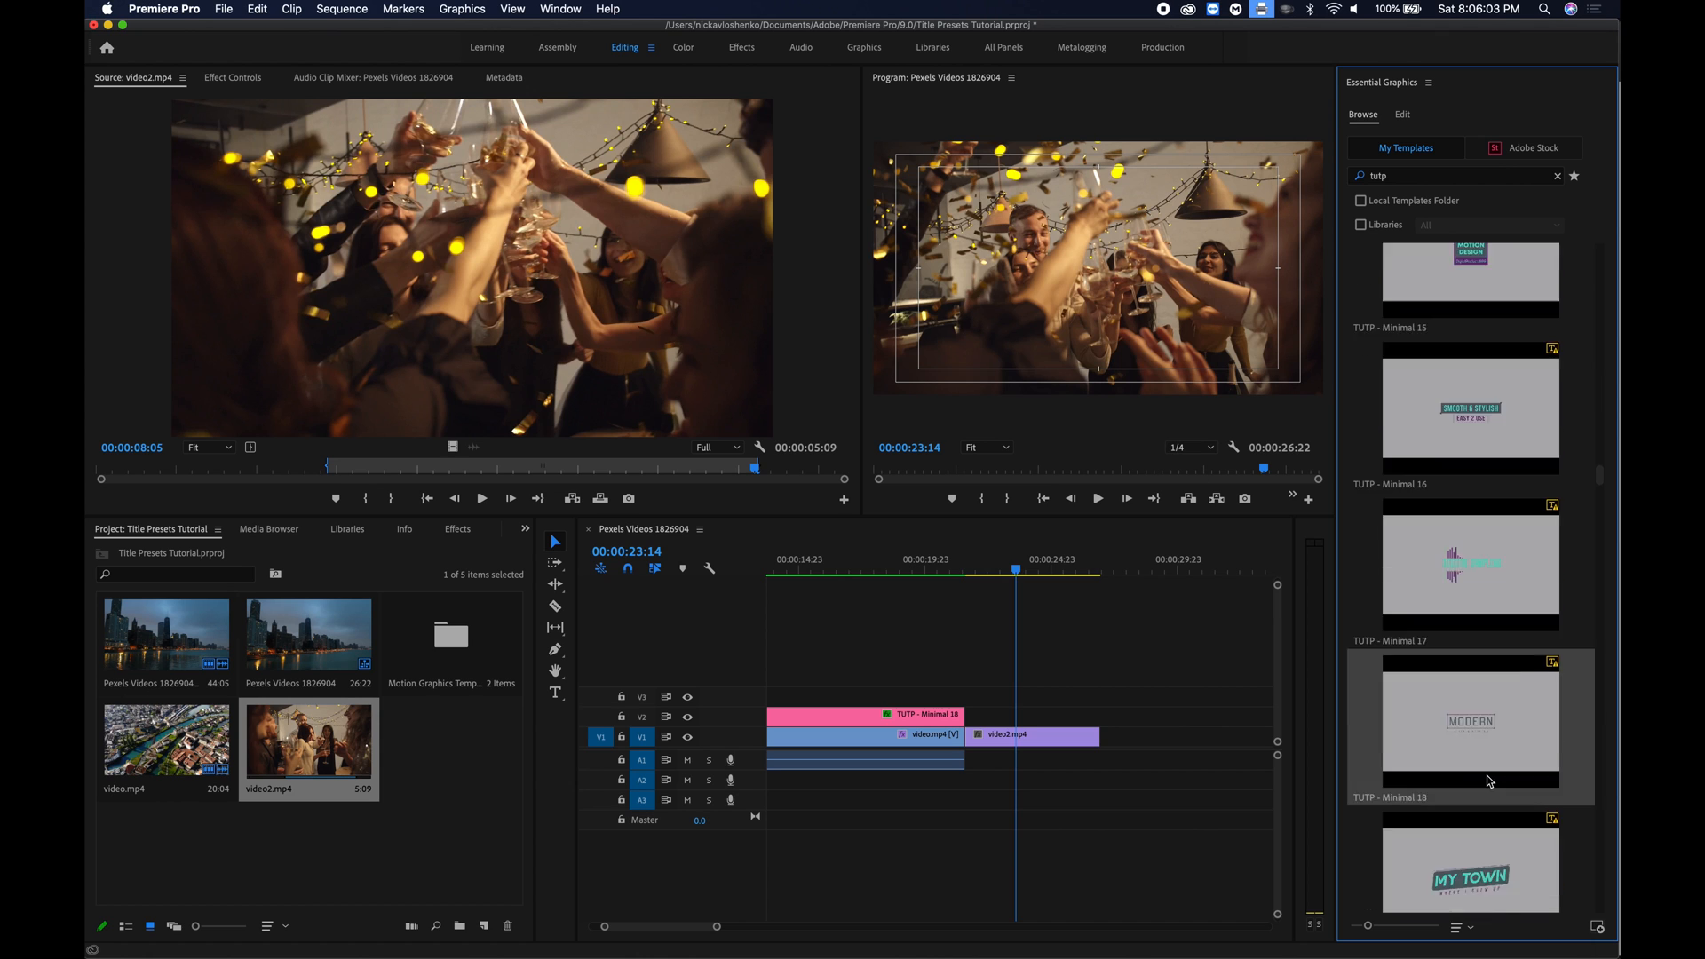
scroll(down, 3)
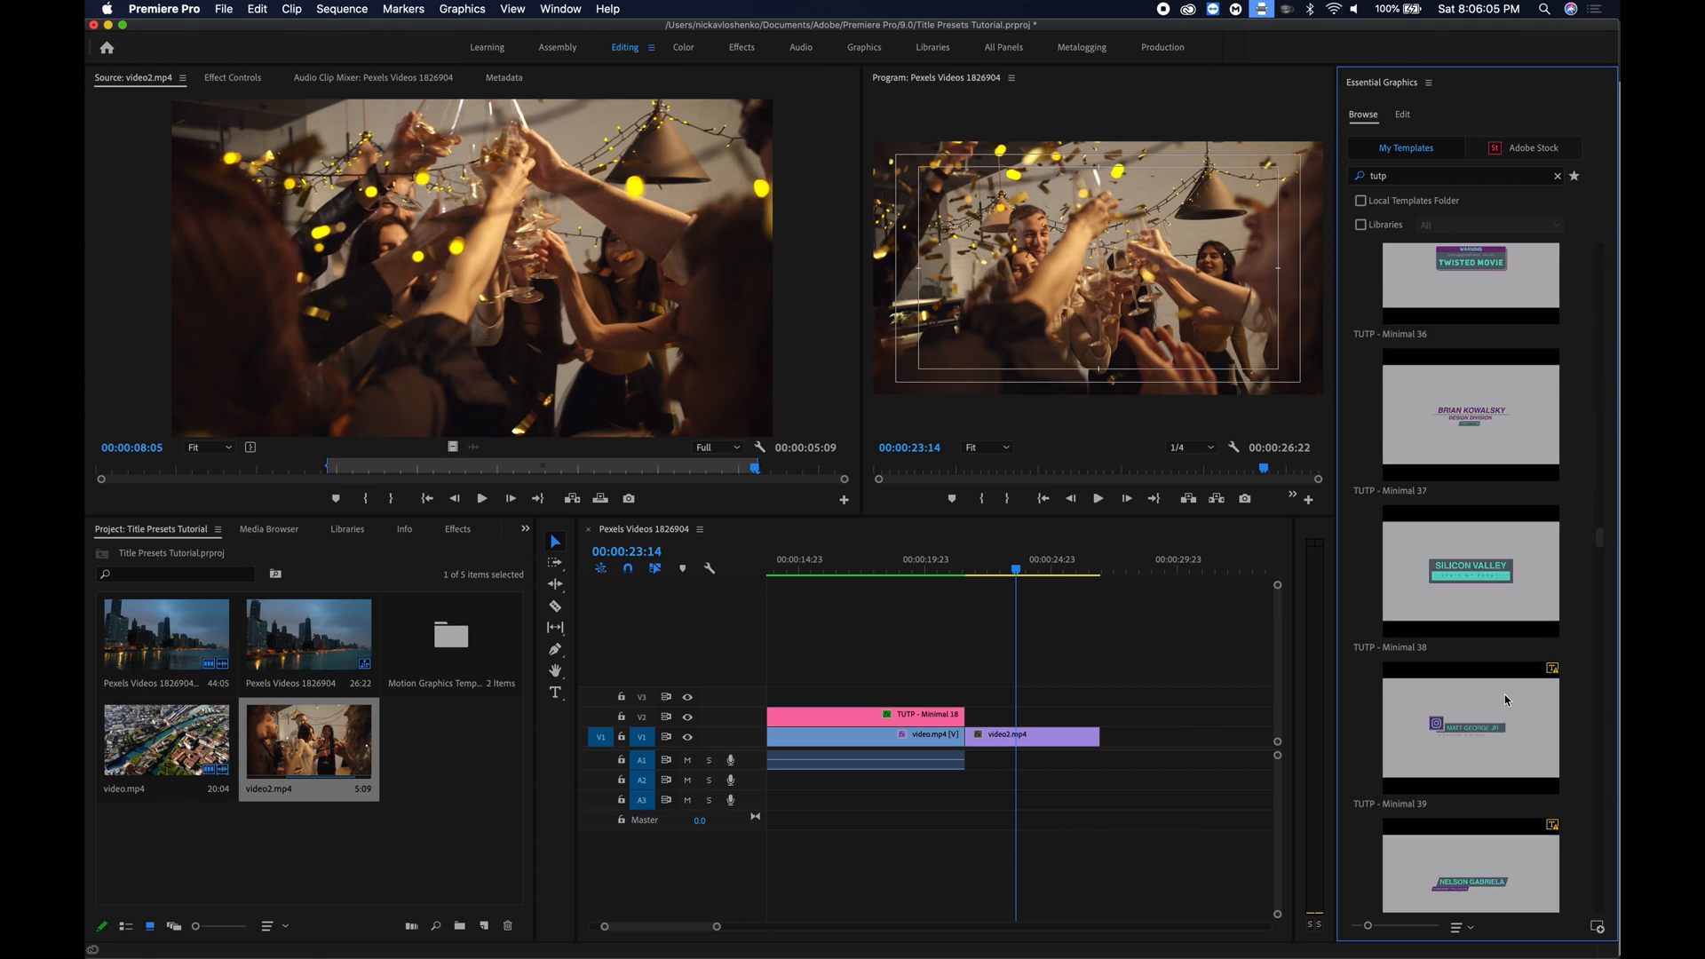
scroll(down, 3)
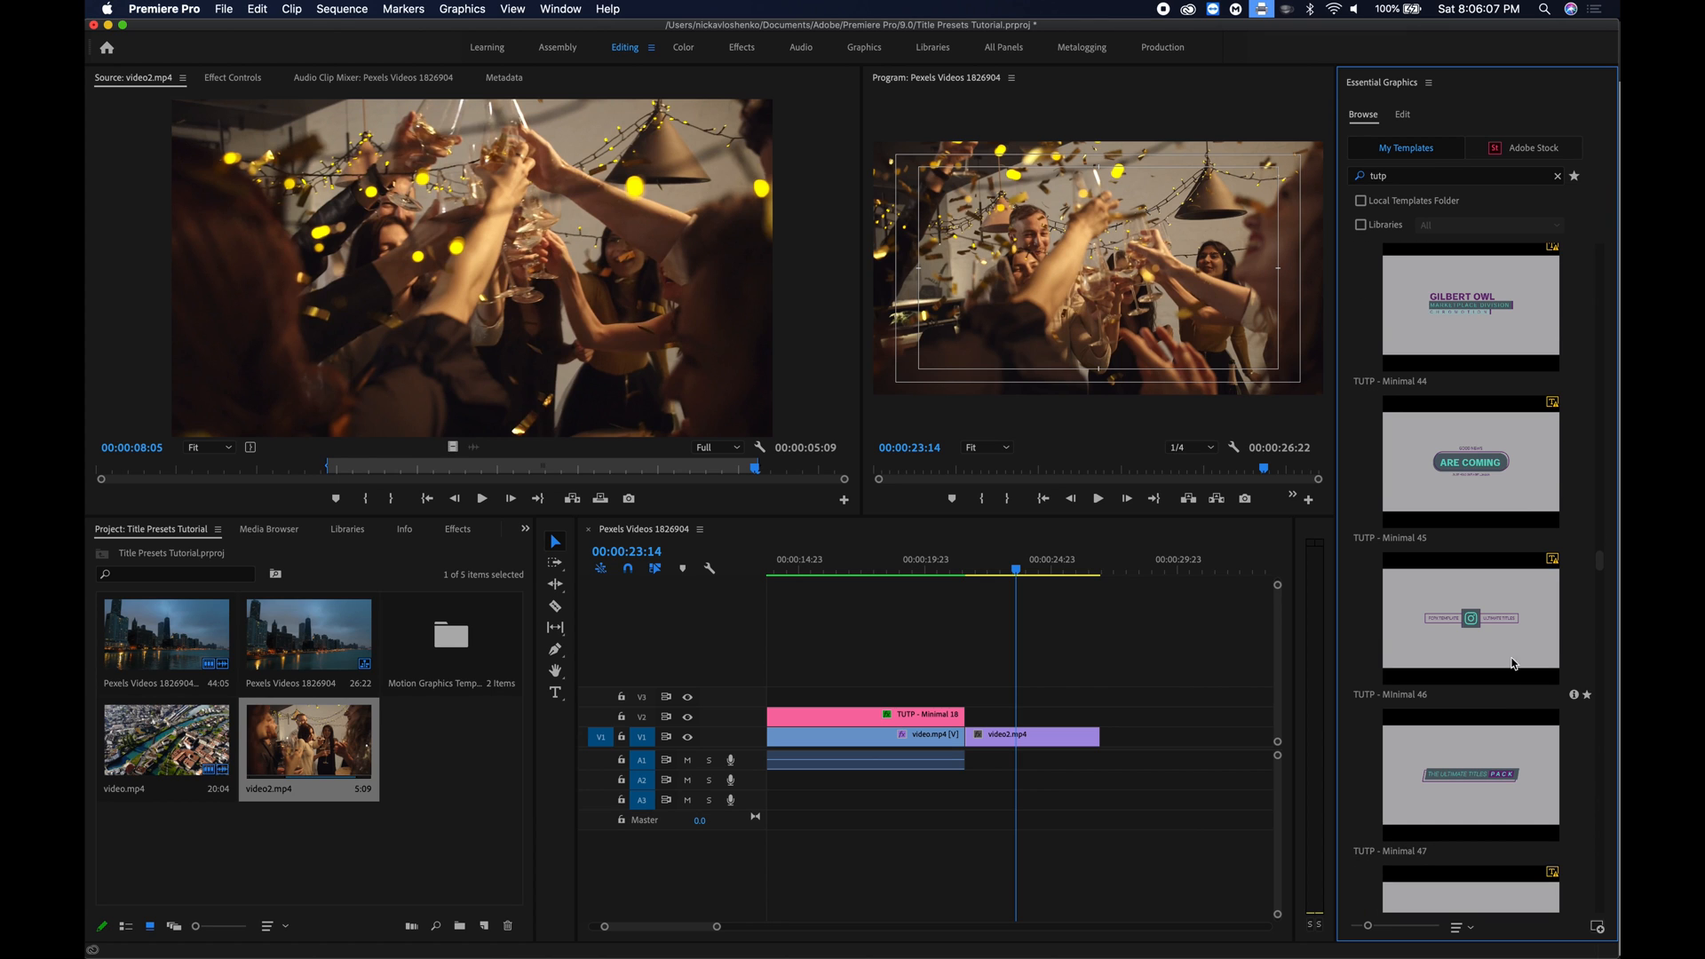
scroll(down, 3)
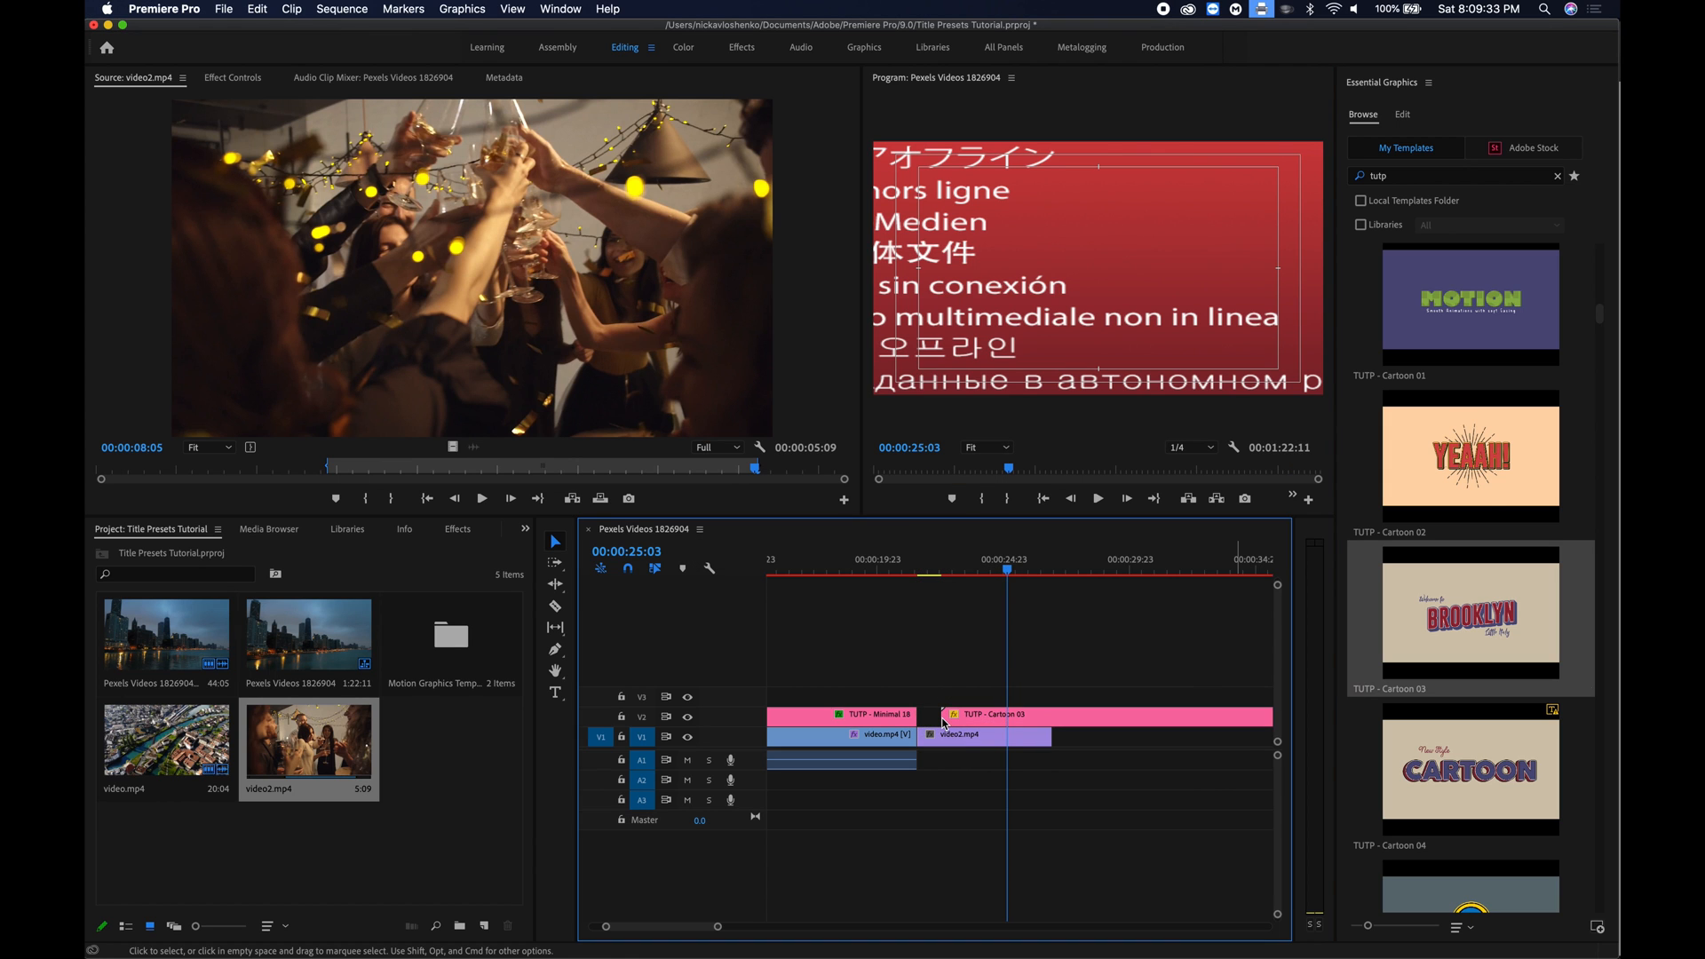
mouse_move(1021, 722)
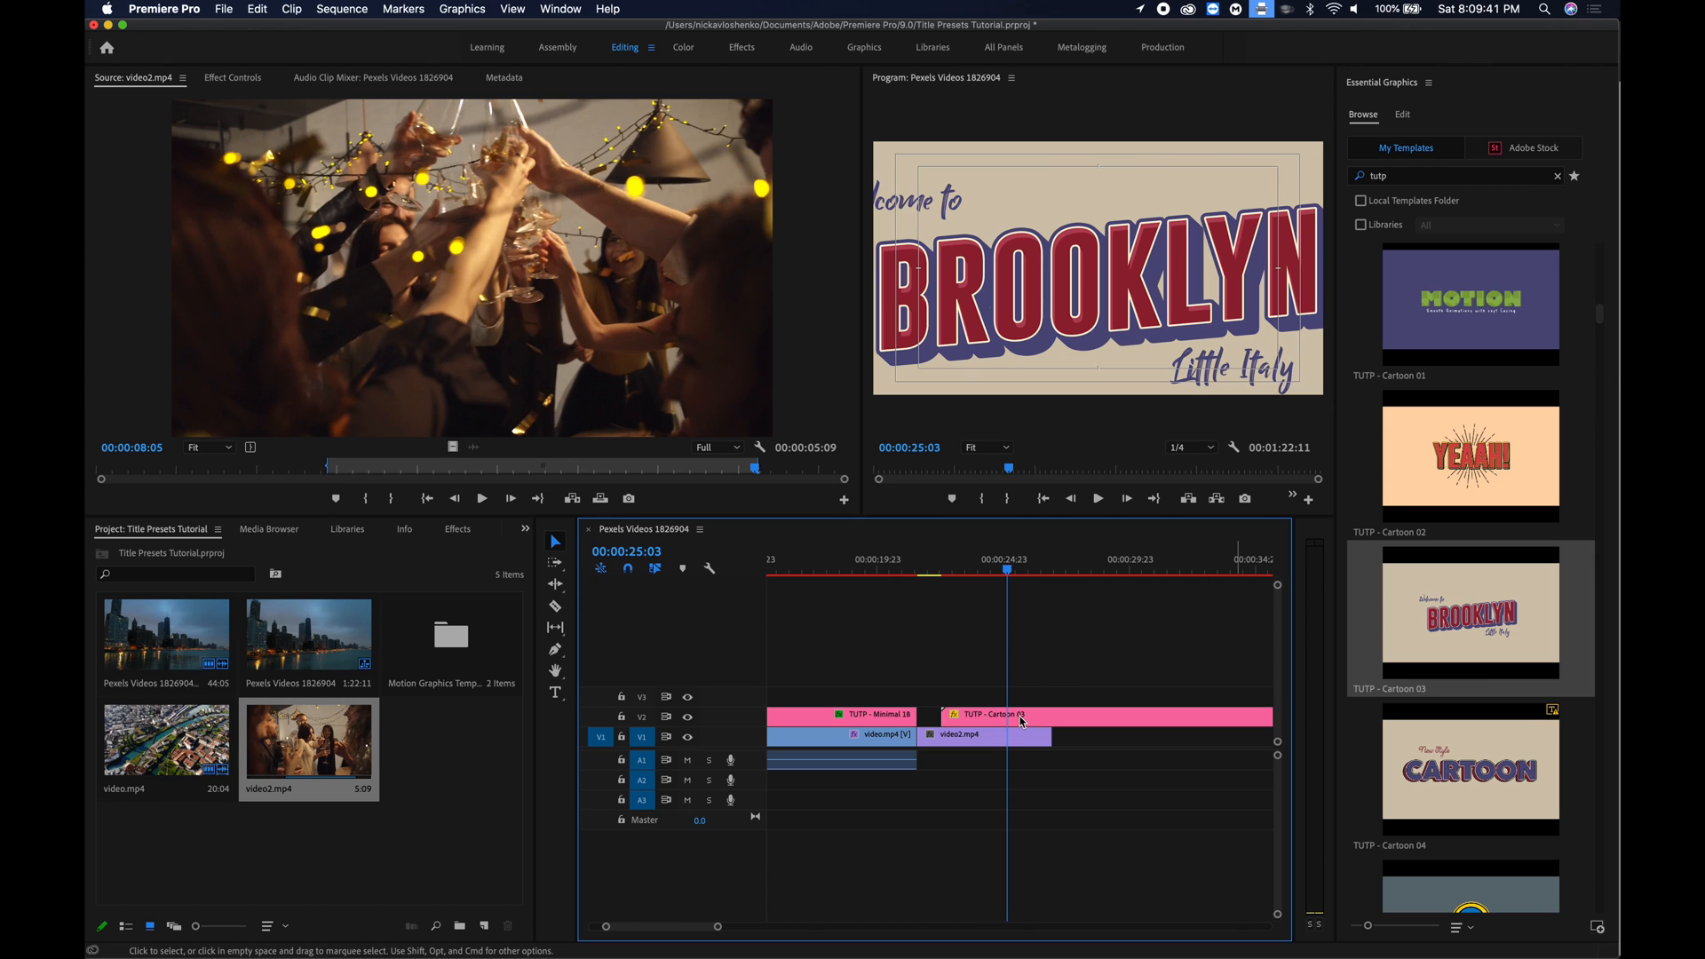
Select the TUTP - Cartoon 03 title clip to show its Edit settings.
click(1402, 114)
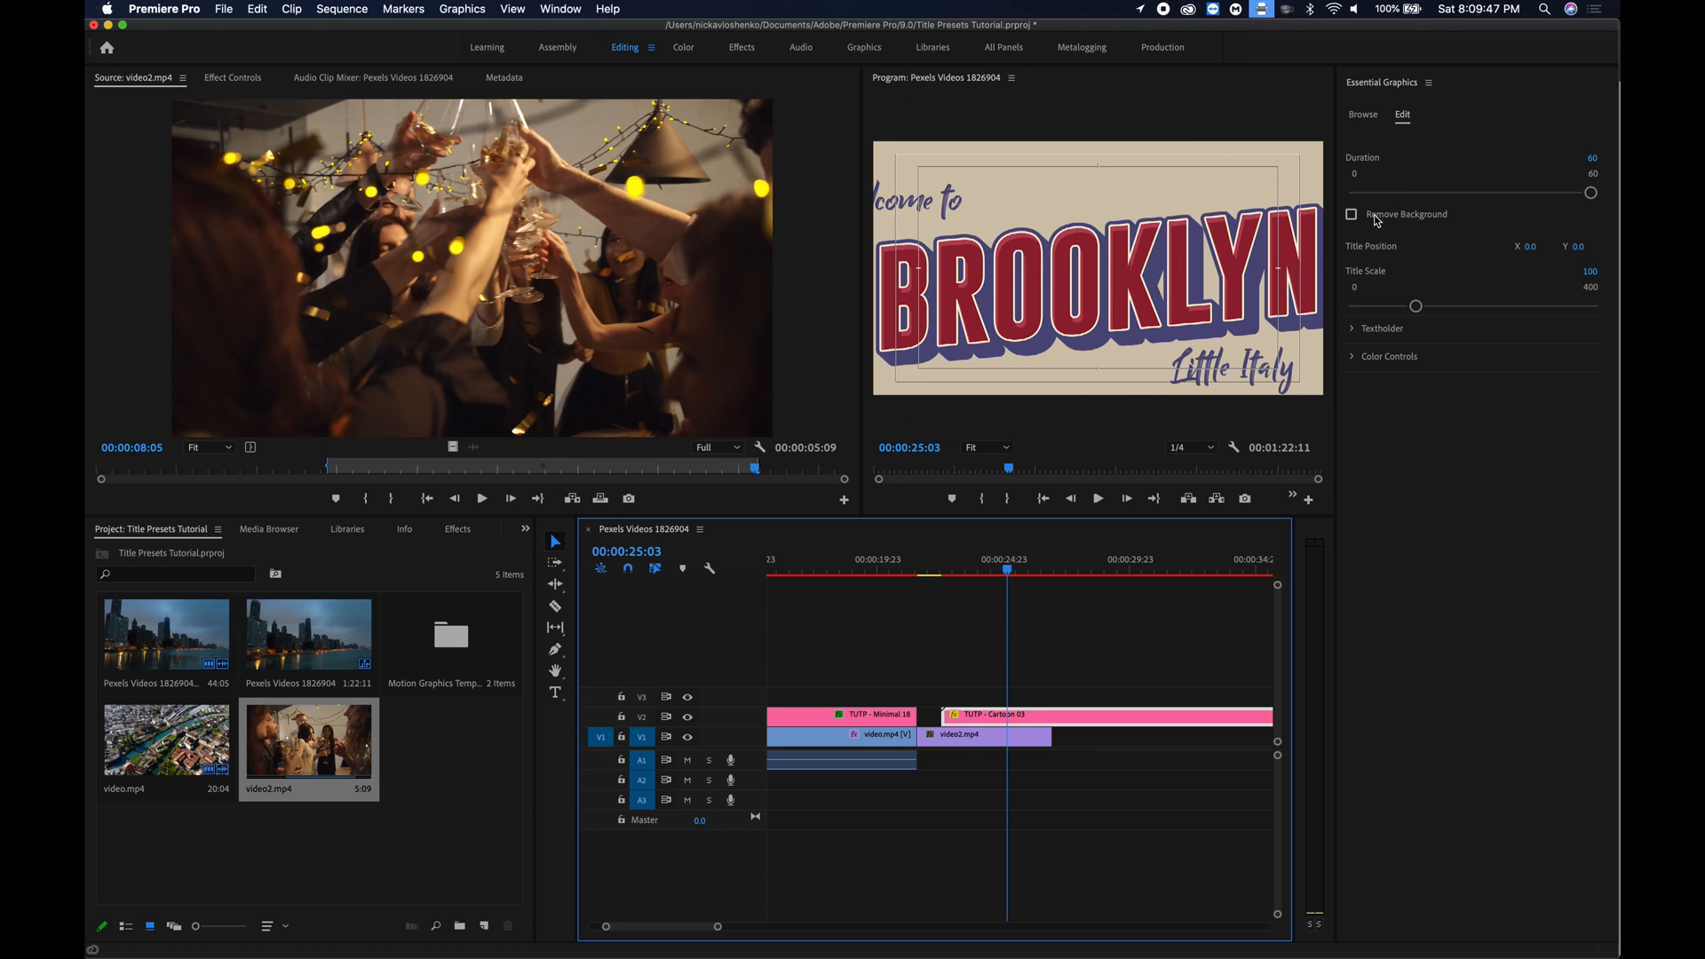
Tick Remove Background on the Brooklyn title and scale it down to 61.
click(1351, 214)
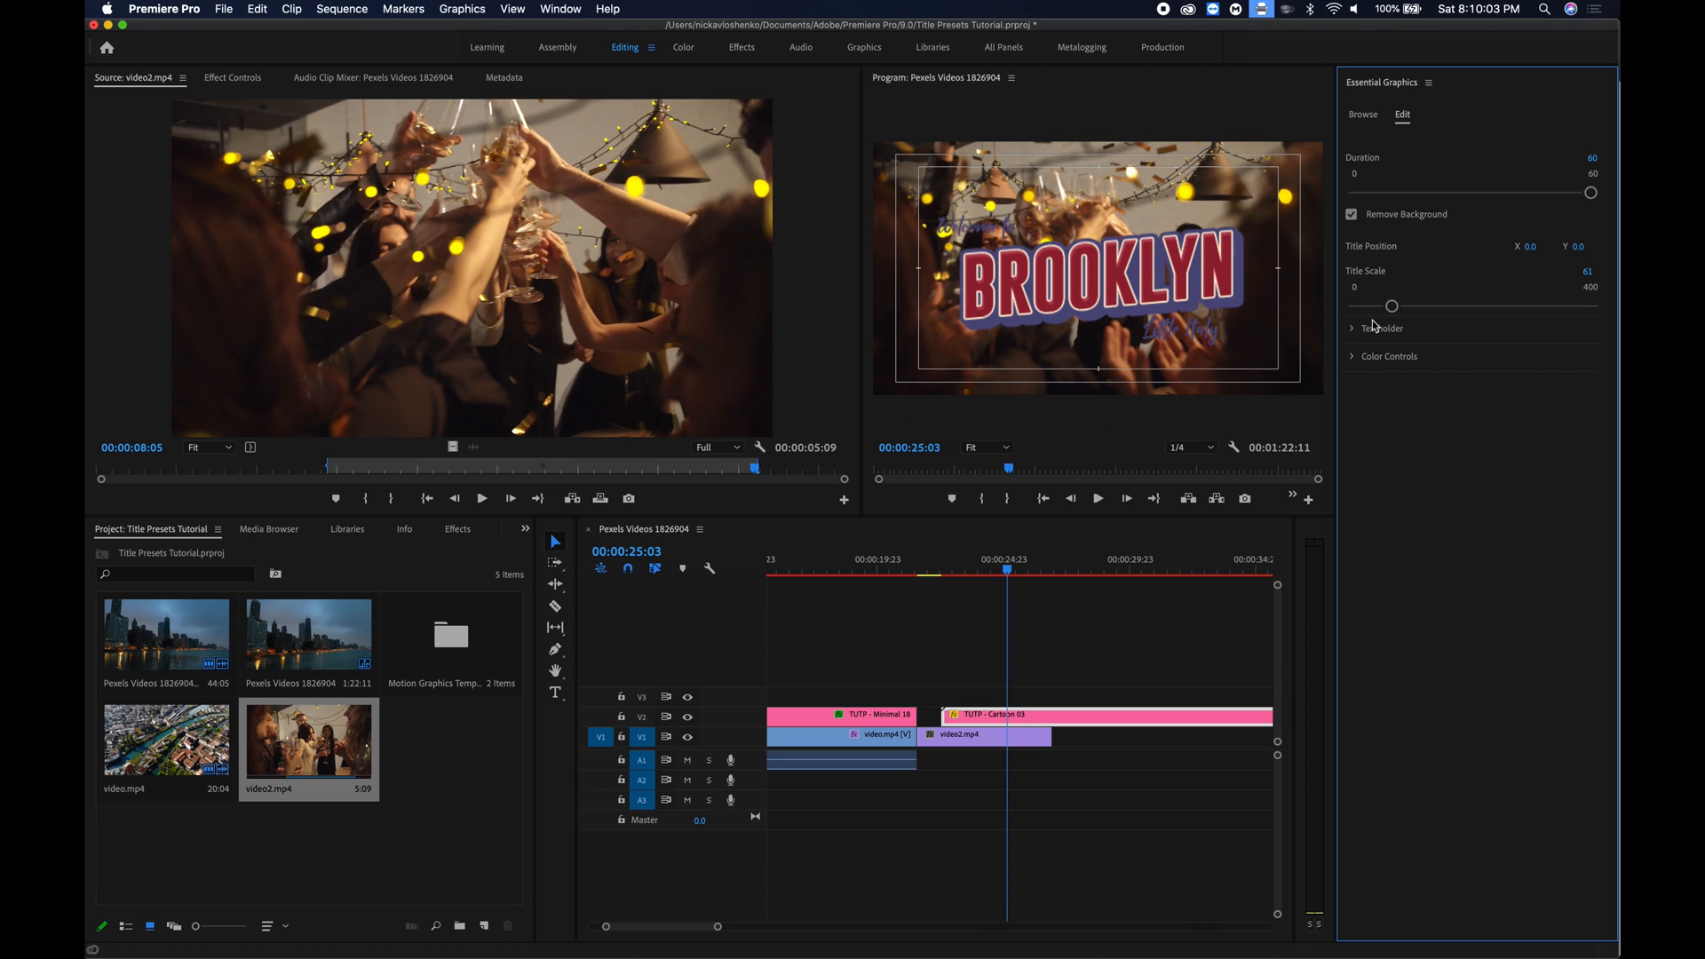
Expand Color Controls and set Text 1 to white and Text 2A to yellow.
click(1389, 355)
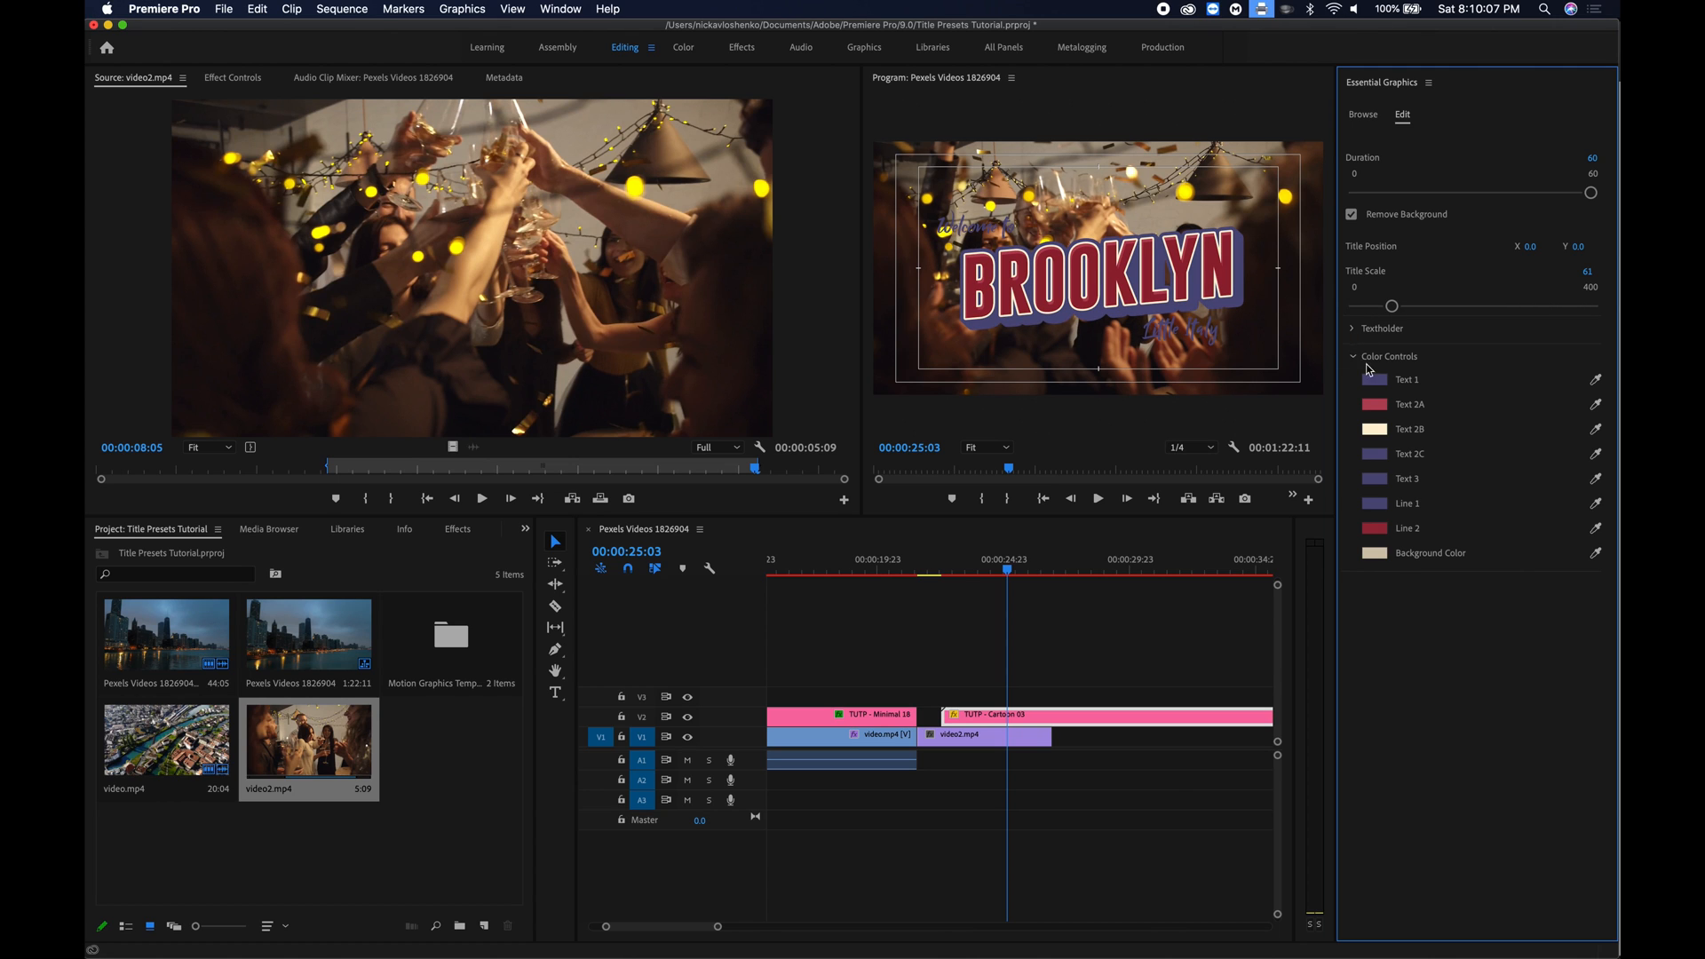
mouse_move(1390, 379)
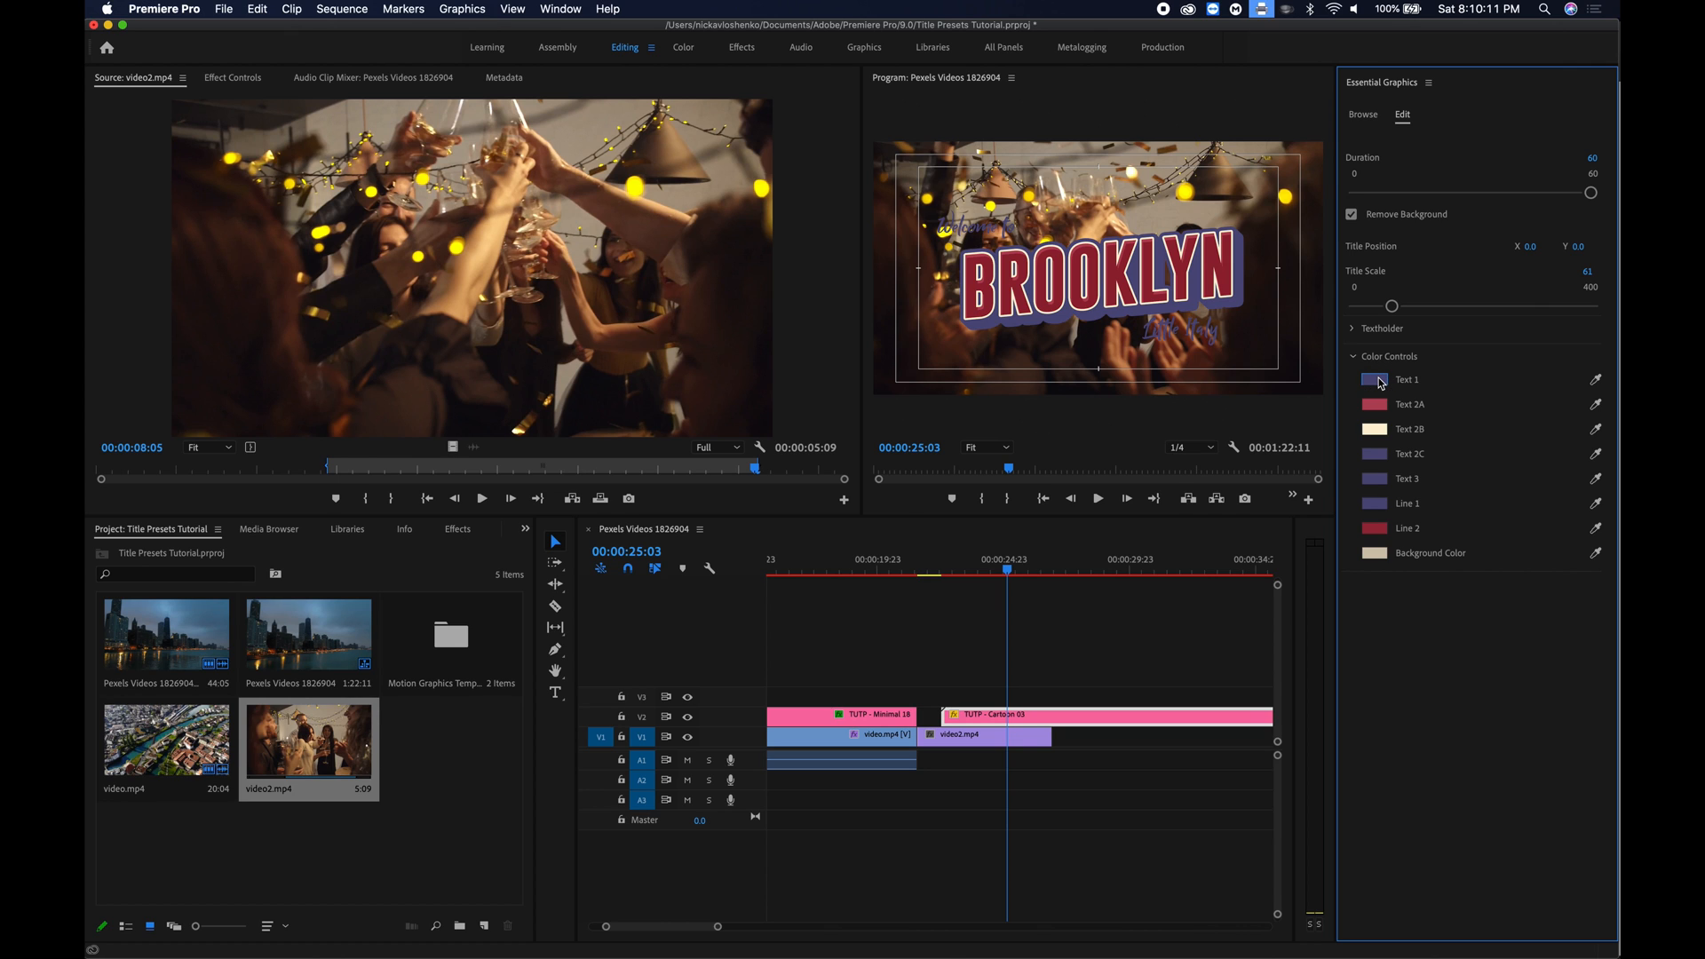
click(1375, 378)
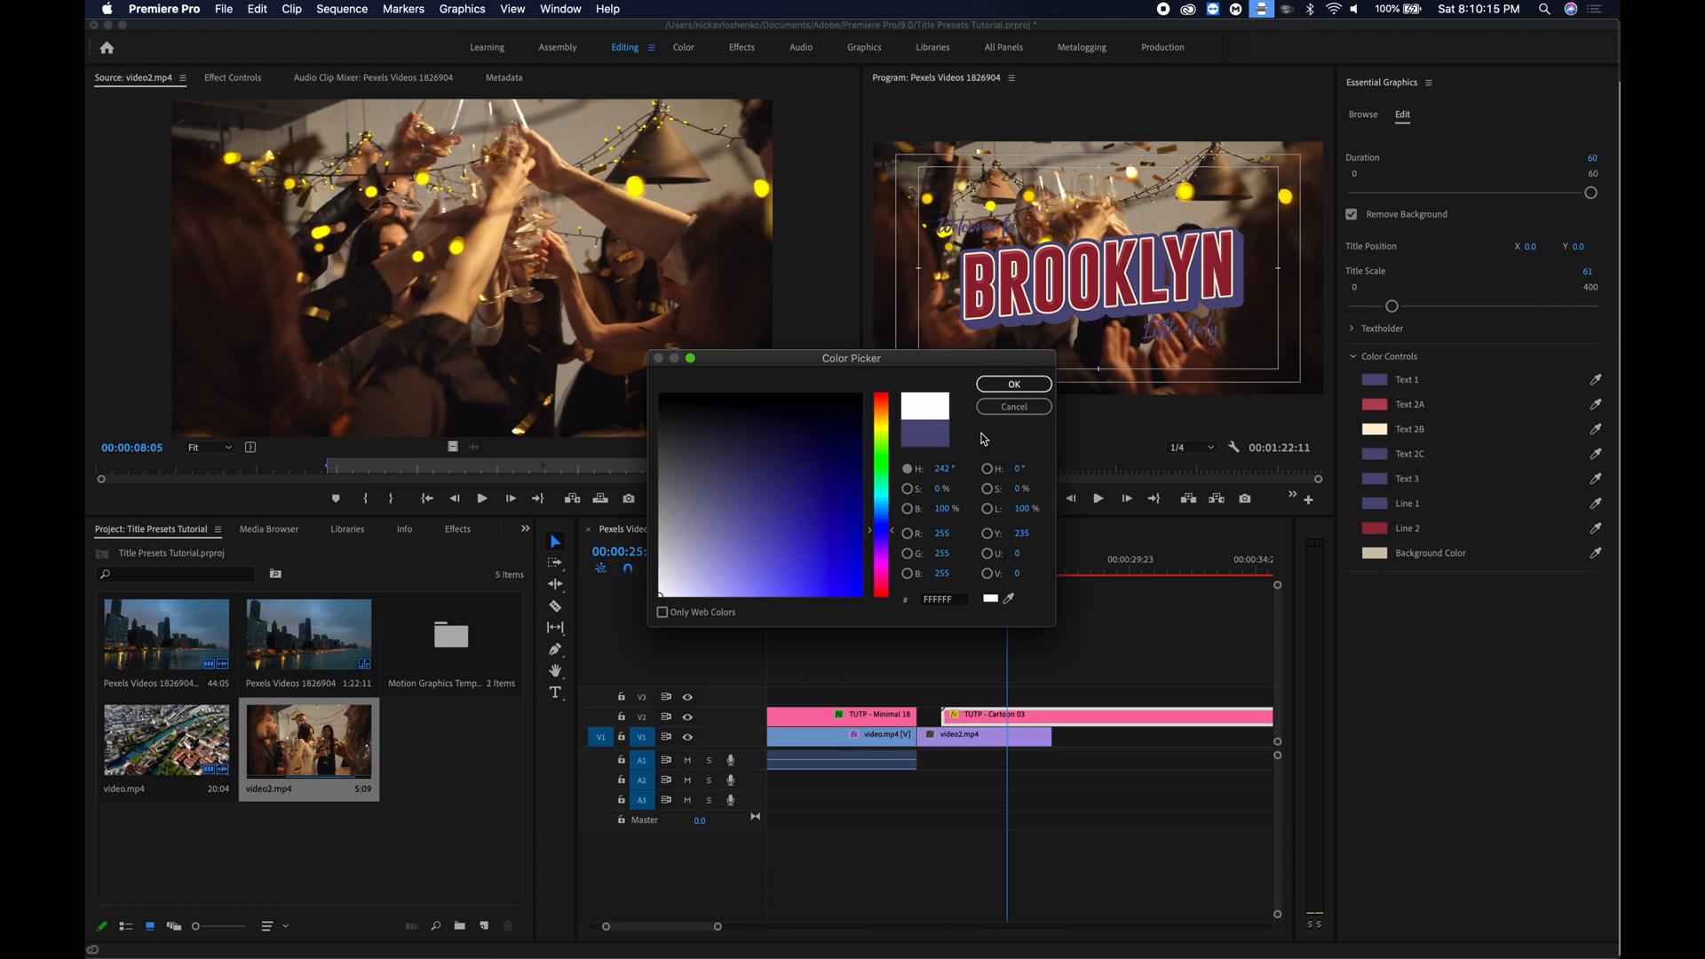
click(1012, 384)
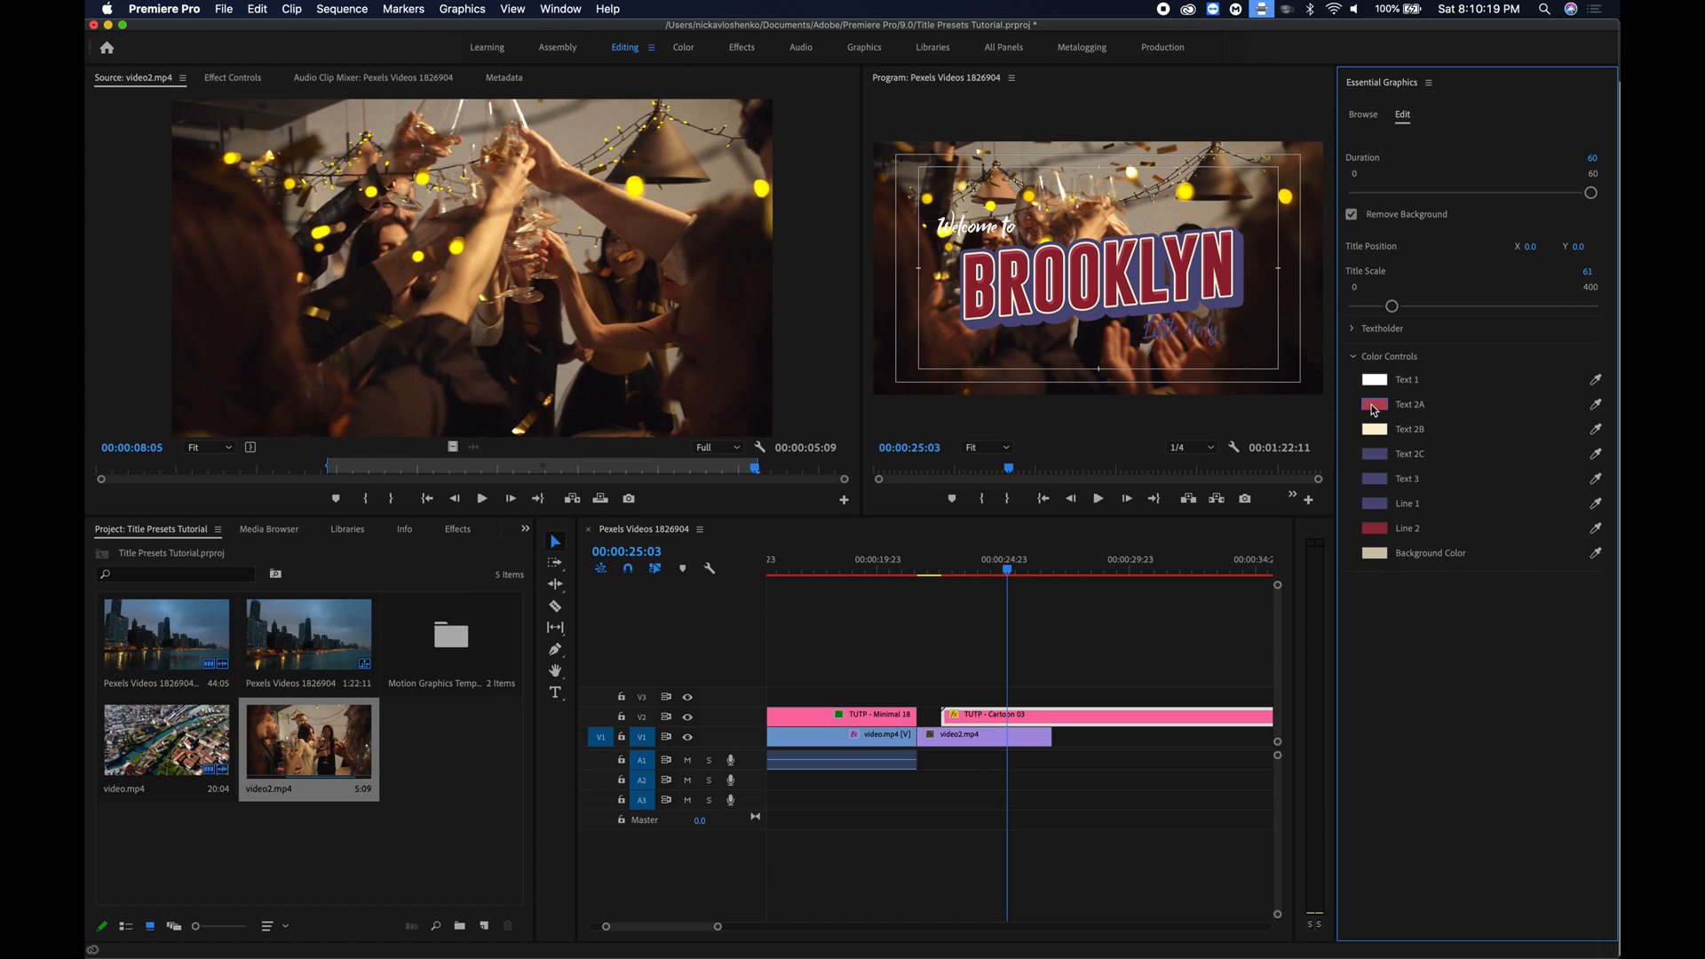
mouse_move(1379, 411)
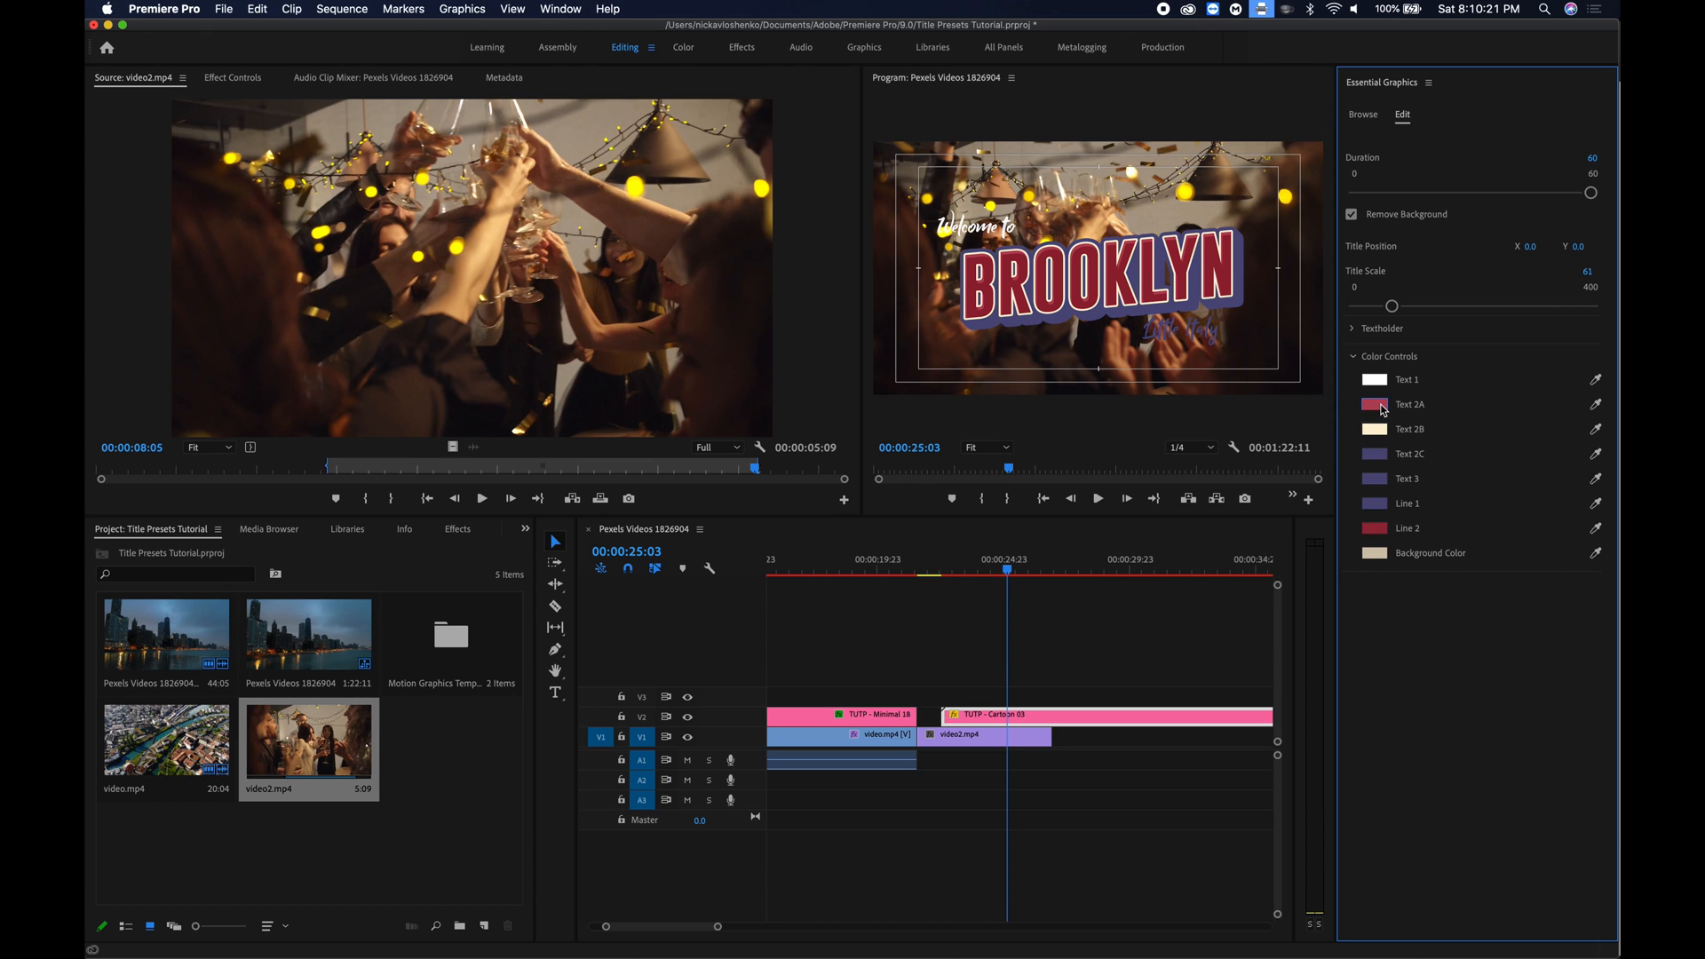
click(1368, 403)
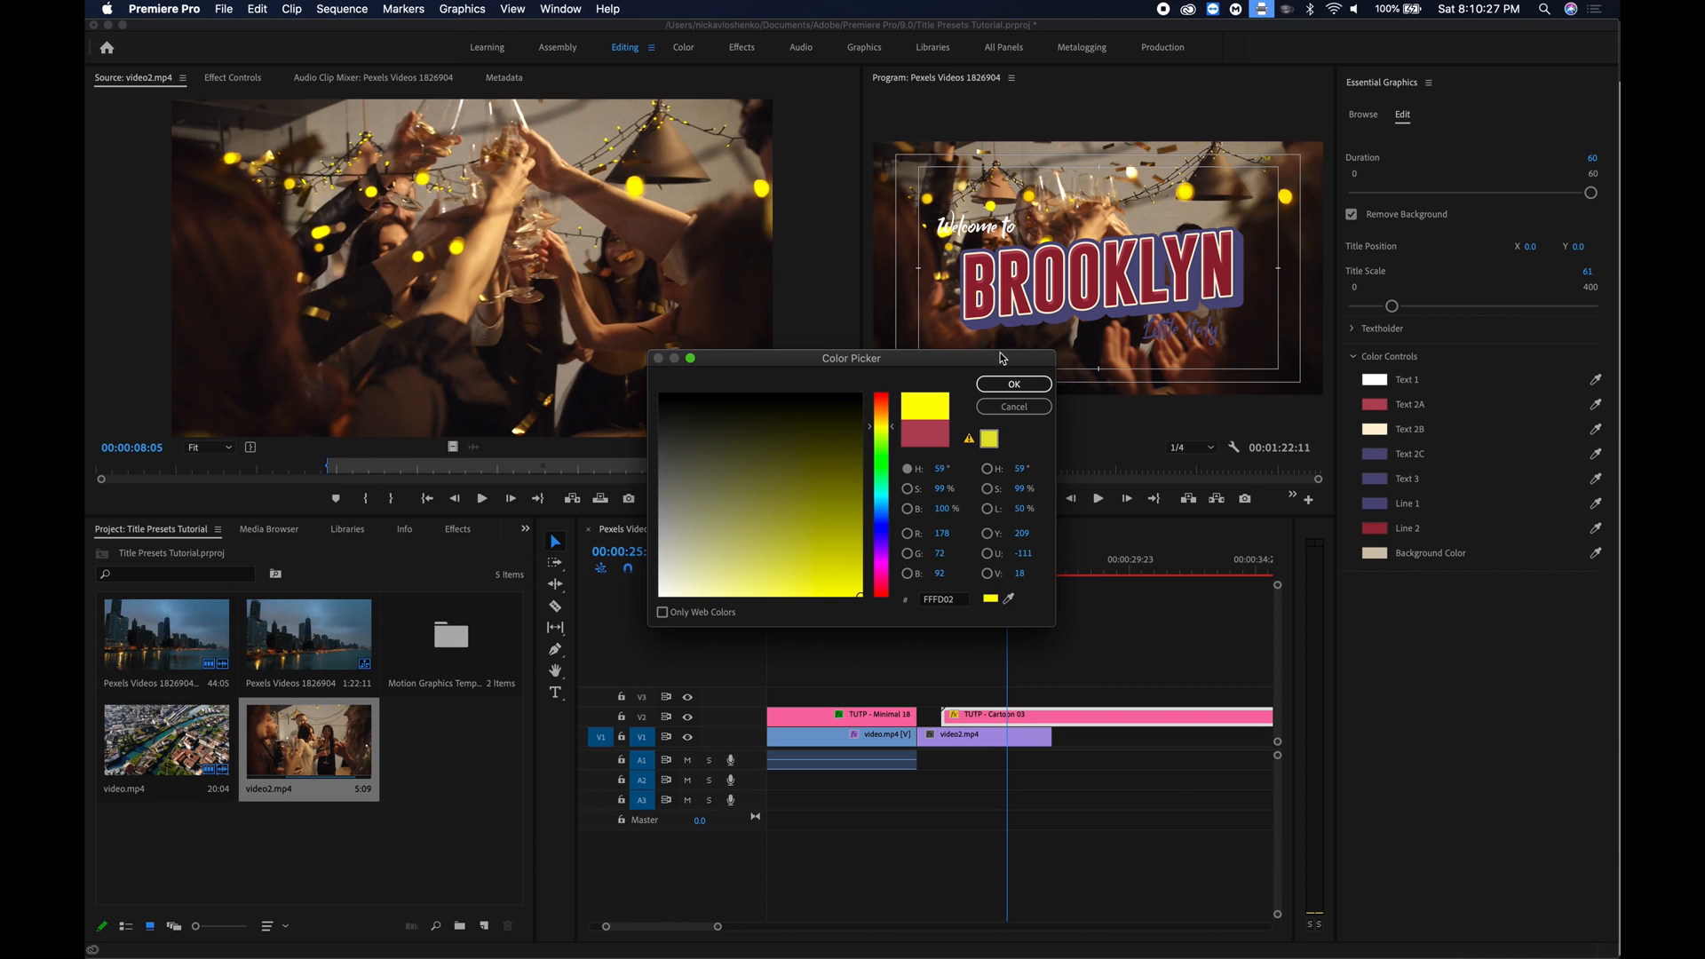
click(1012, 384)
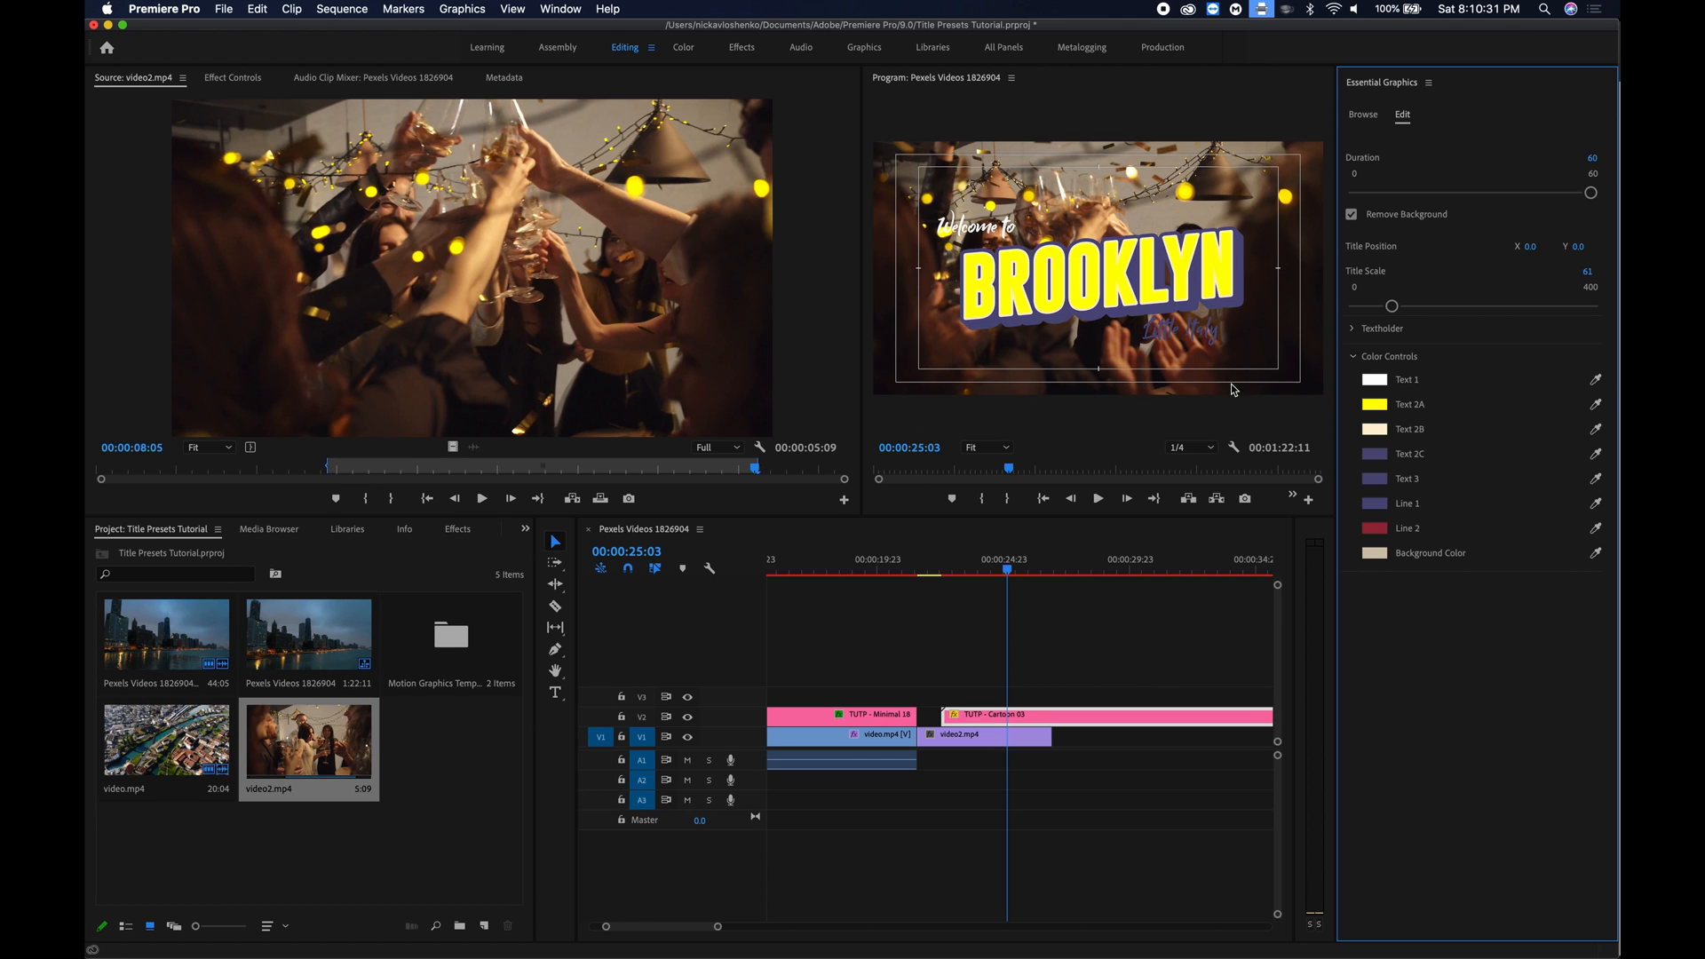
Set Text 2B to black, and Text 2C, Text 3, Line 1 and Line 2 to white.
click(1374, 428)
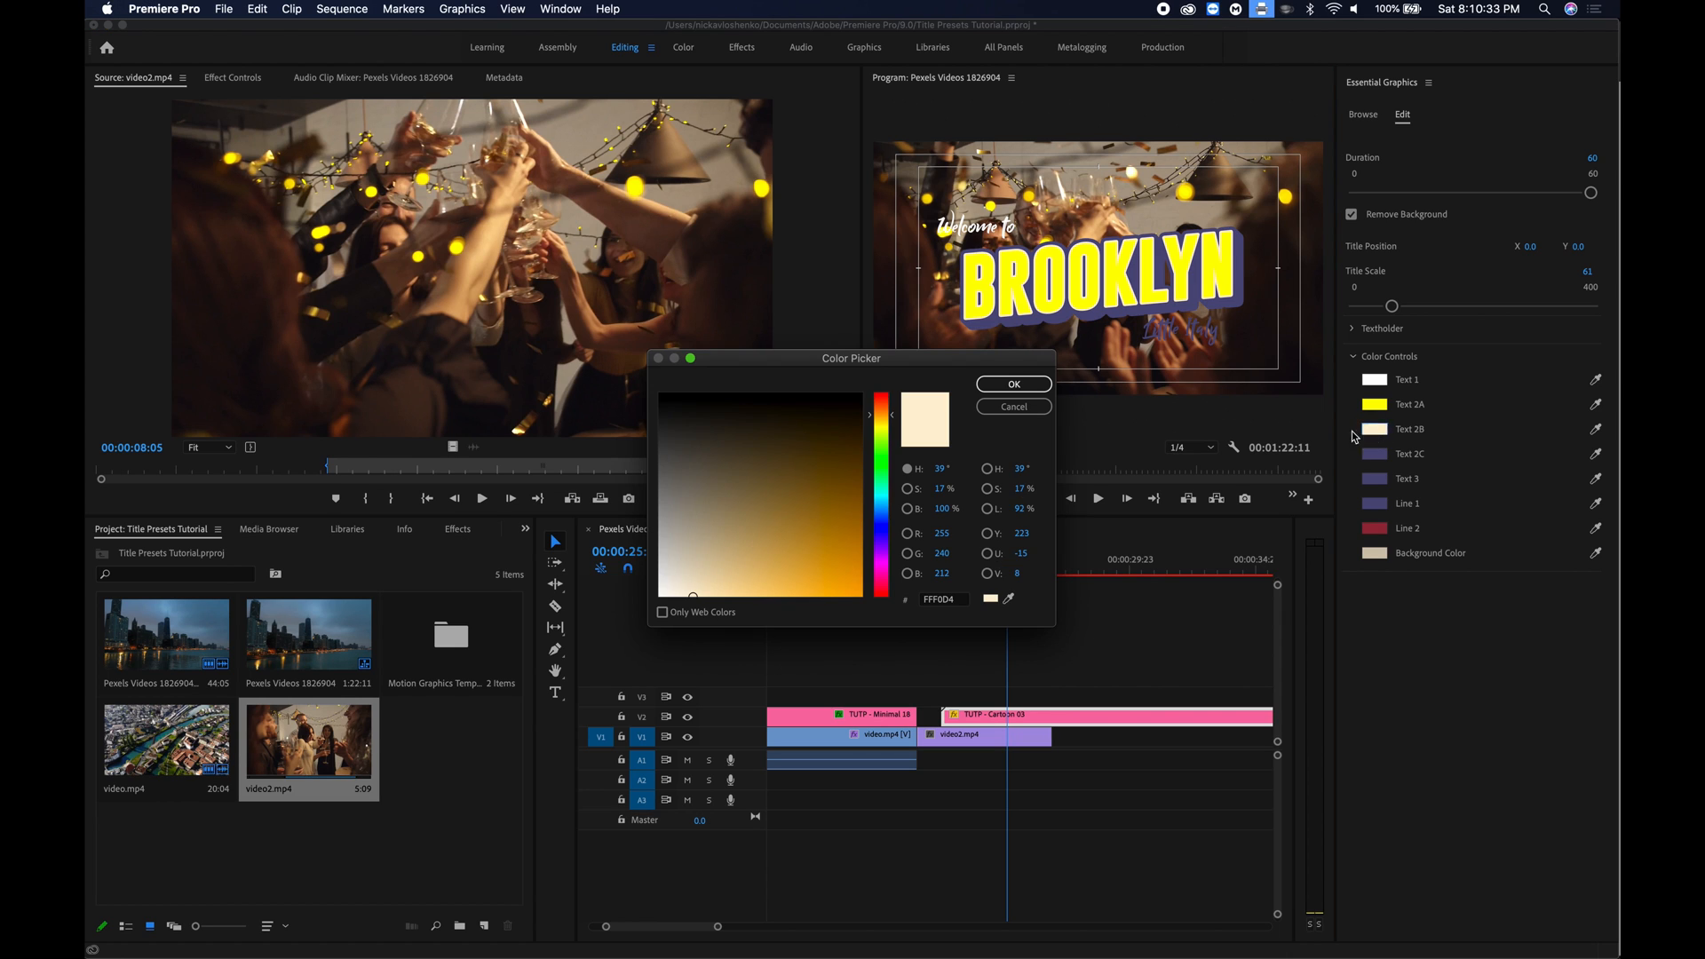
click(661, 394)
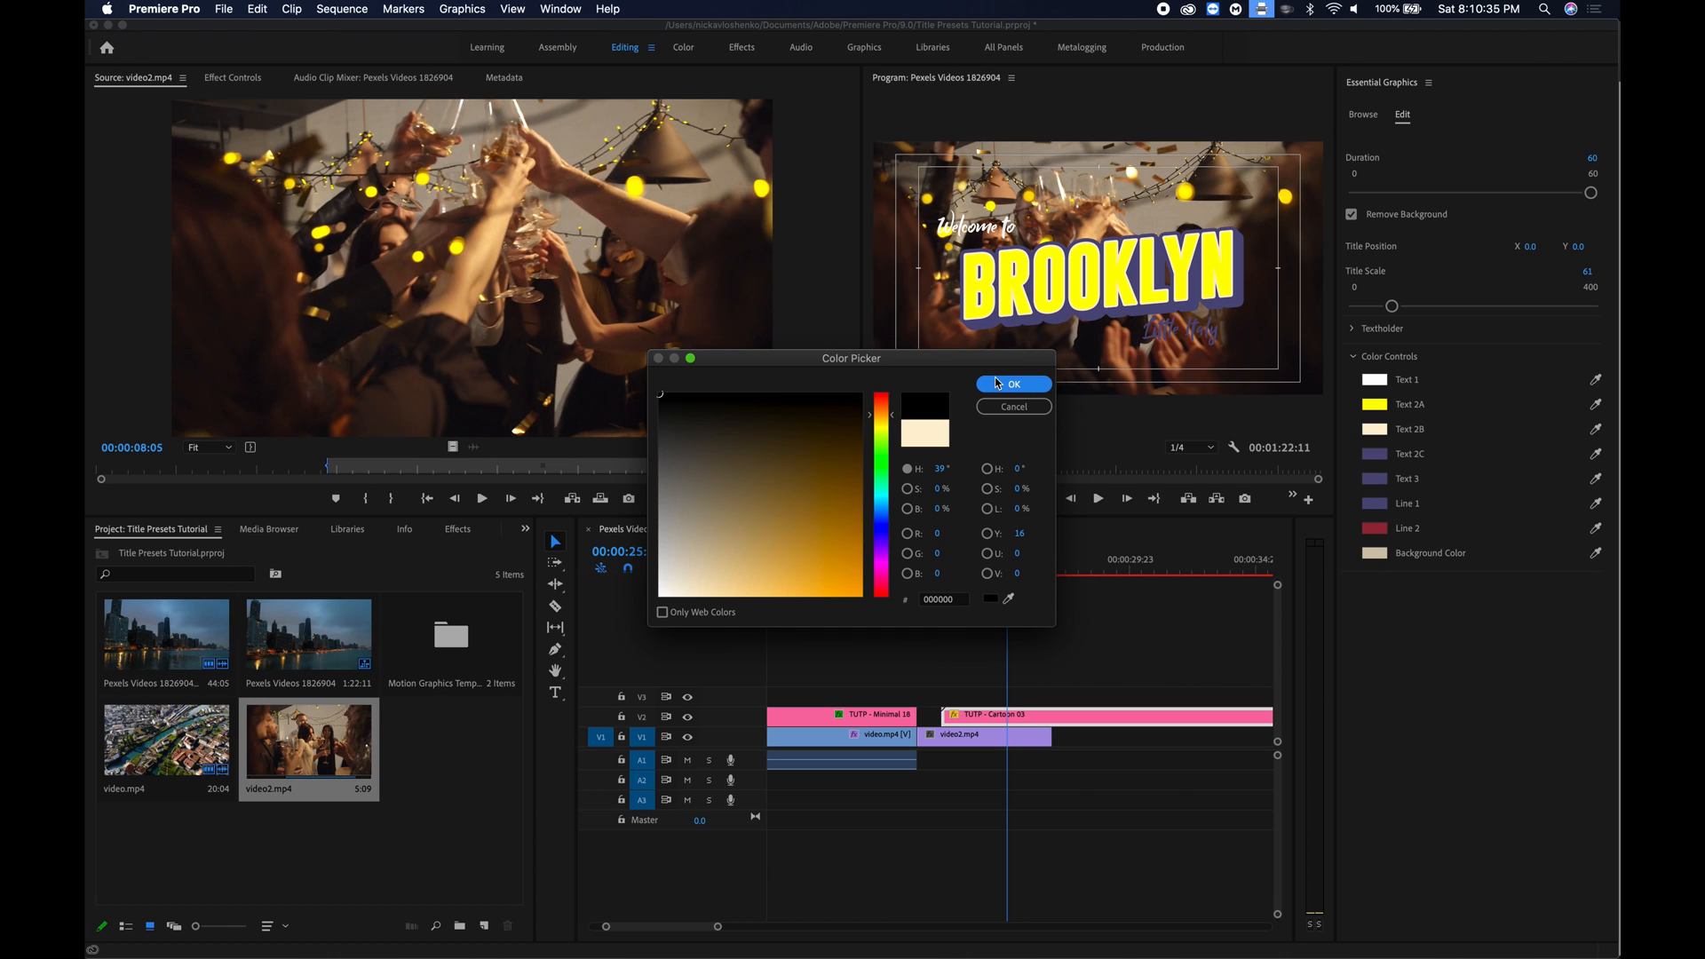
click(1011, 384)
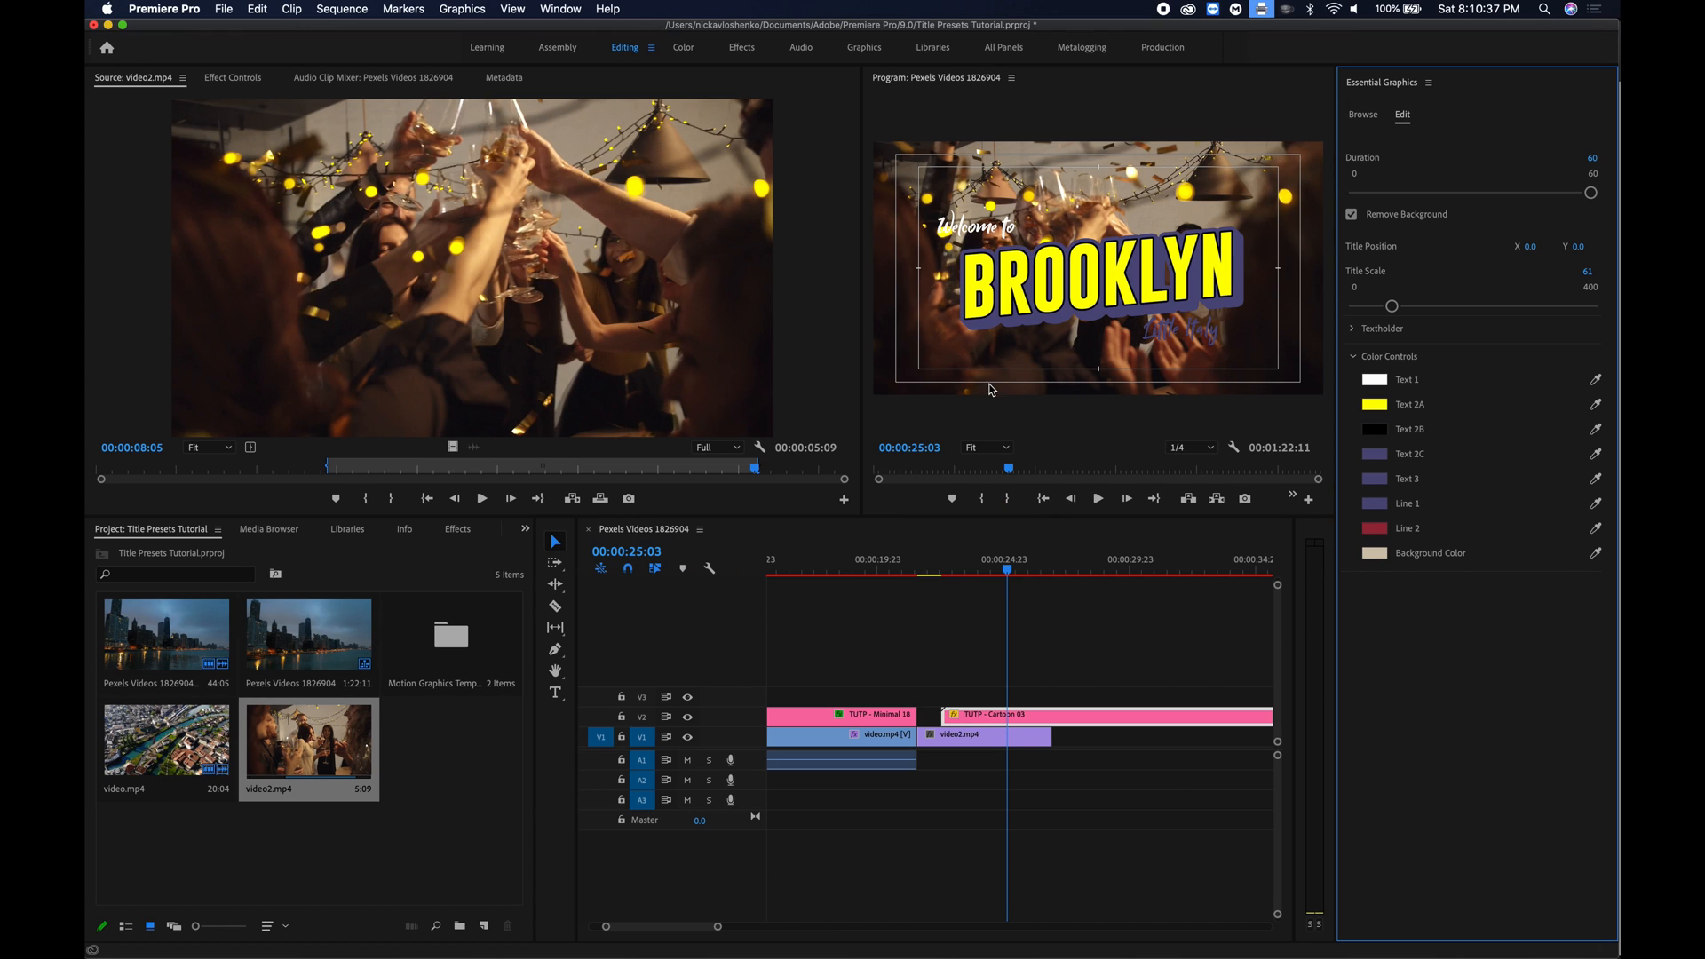
click(1372, 453)
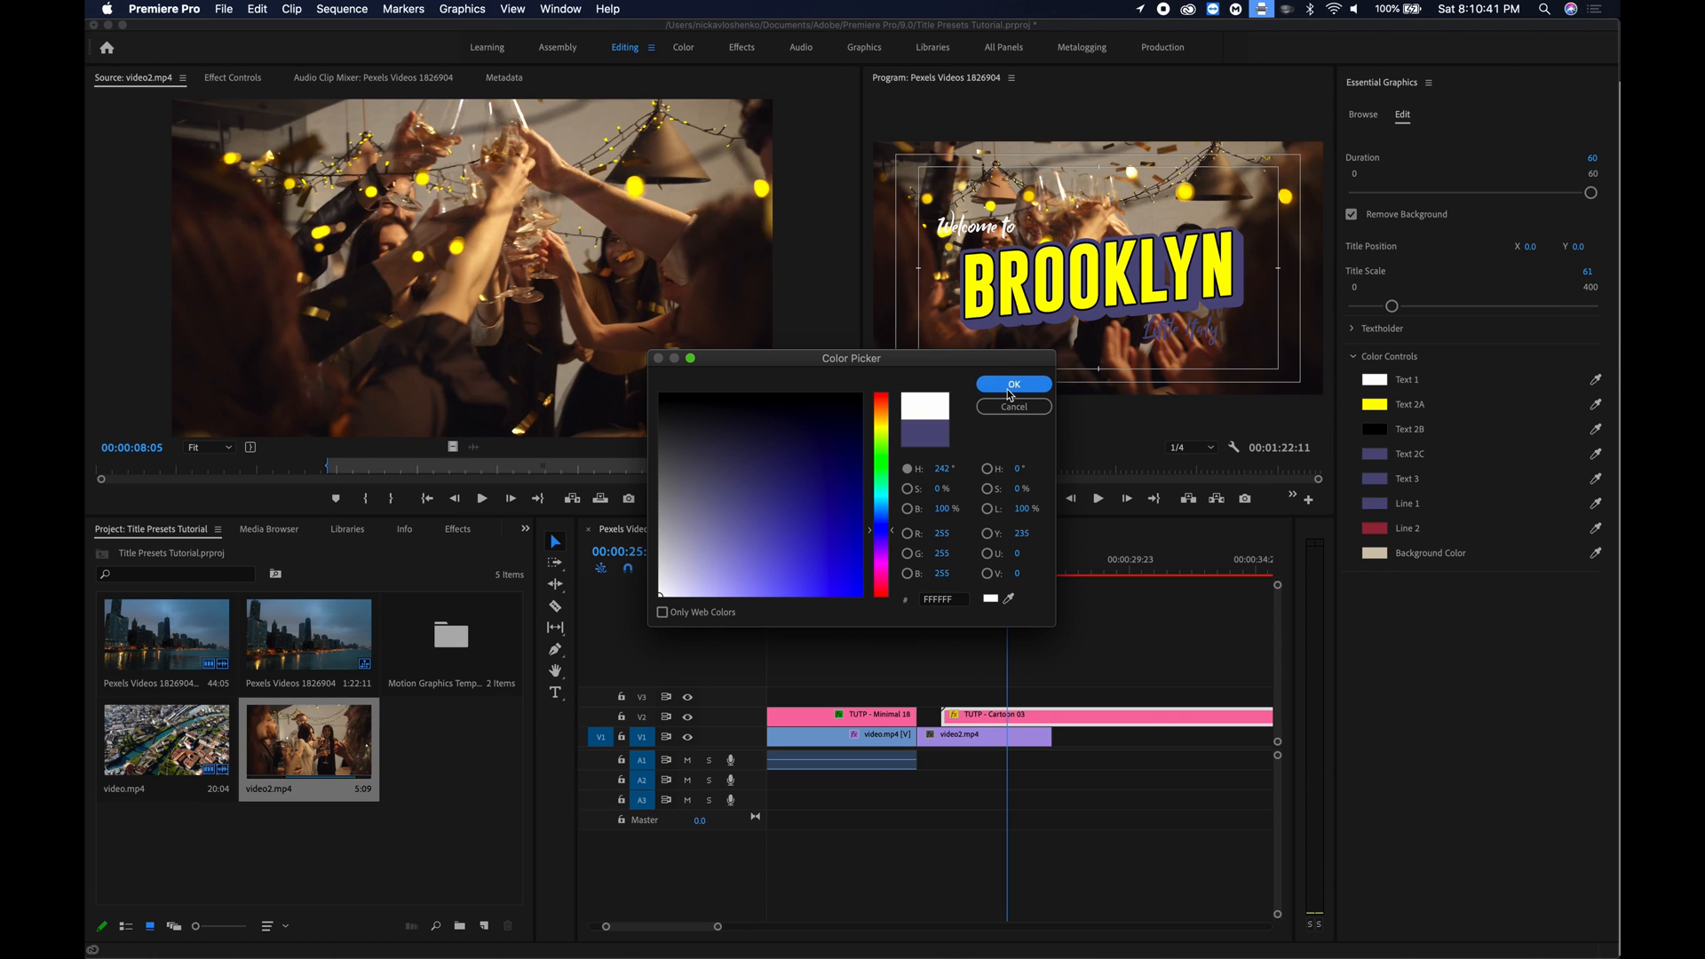
click(1012, 384)
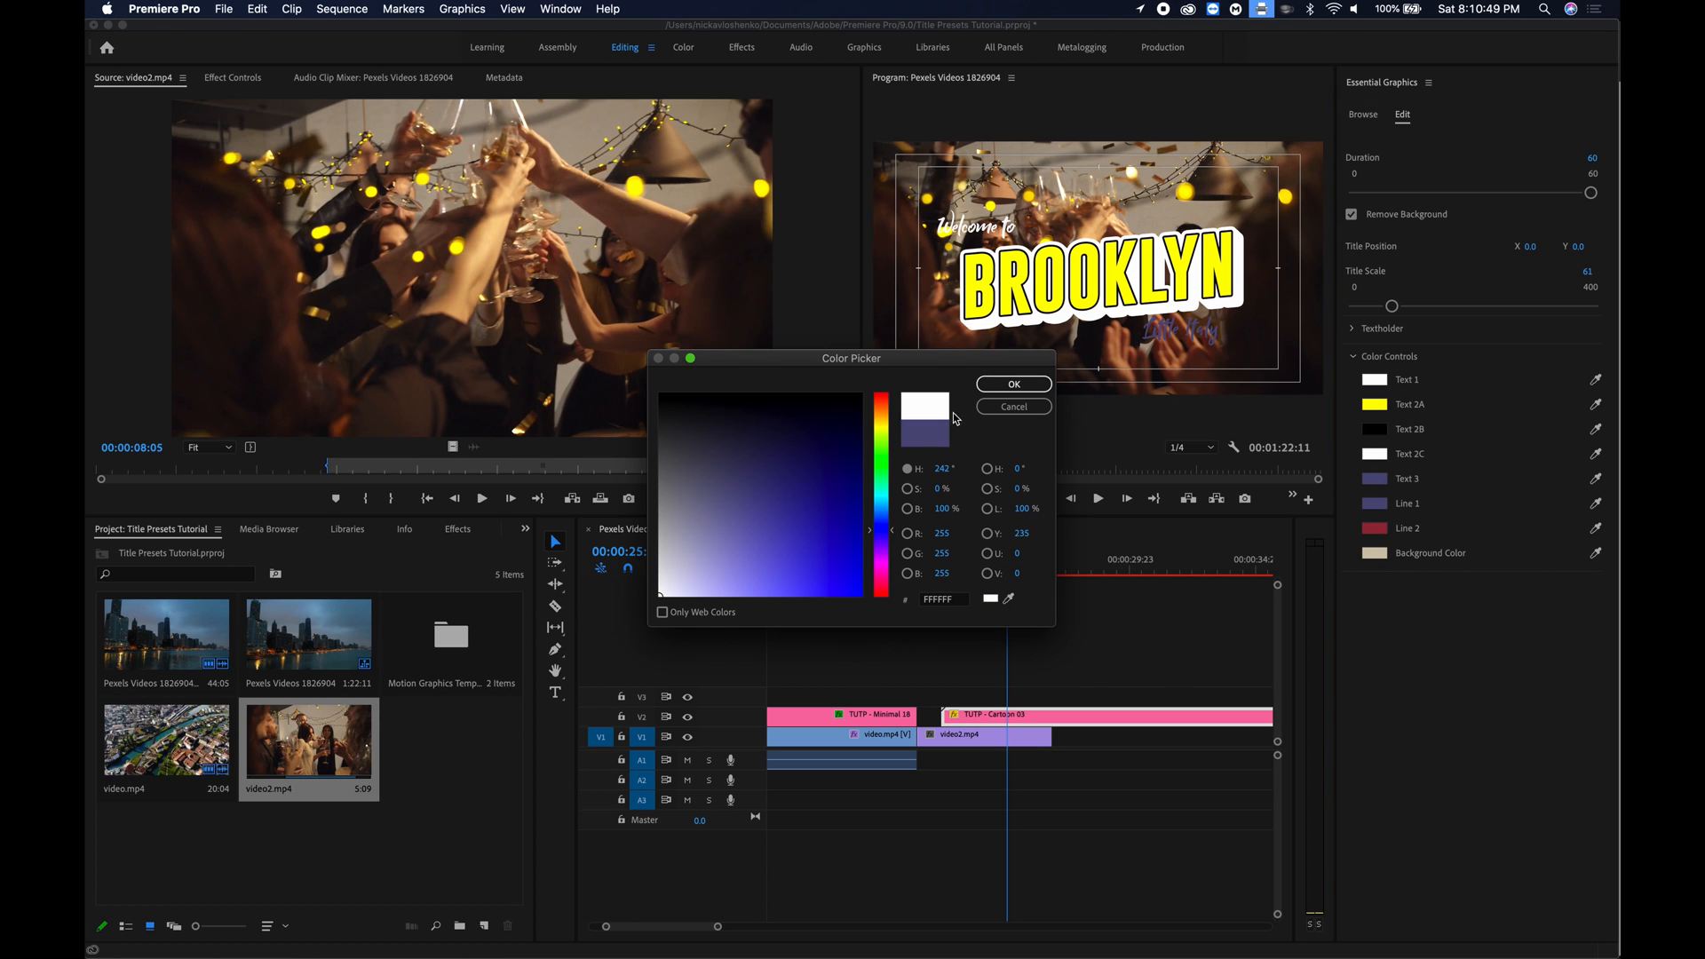
click(730, 493)
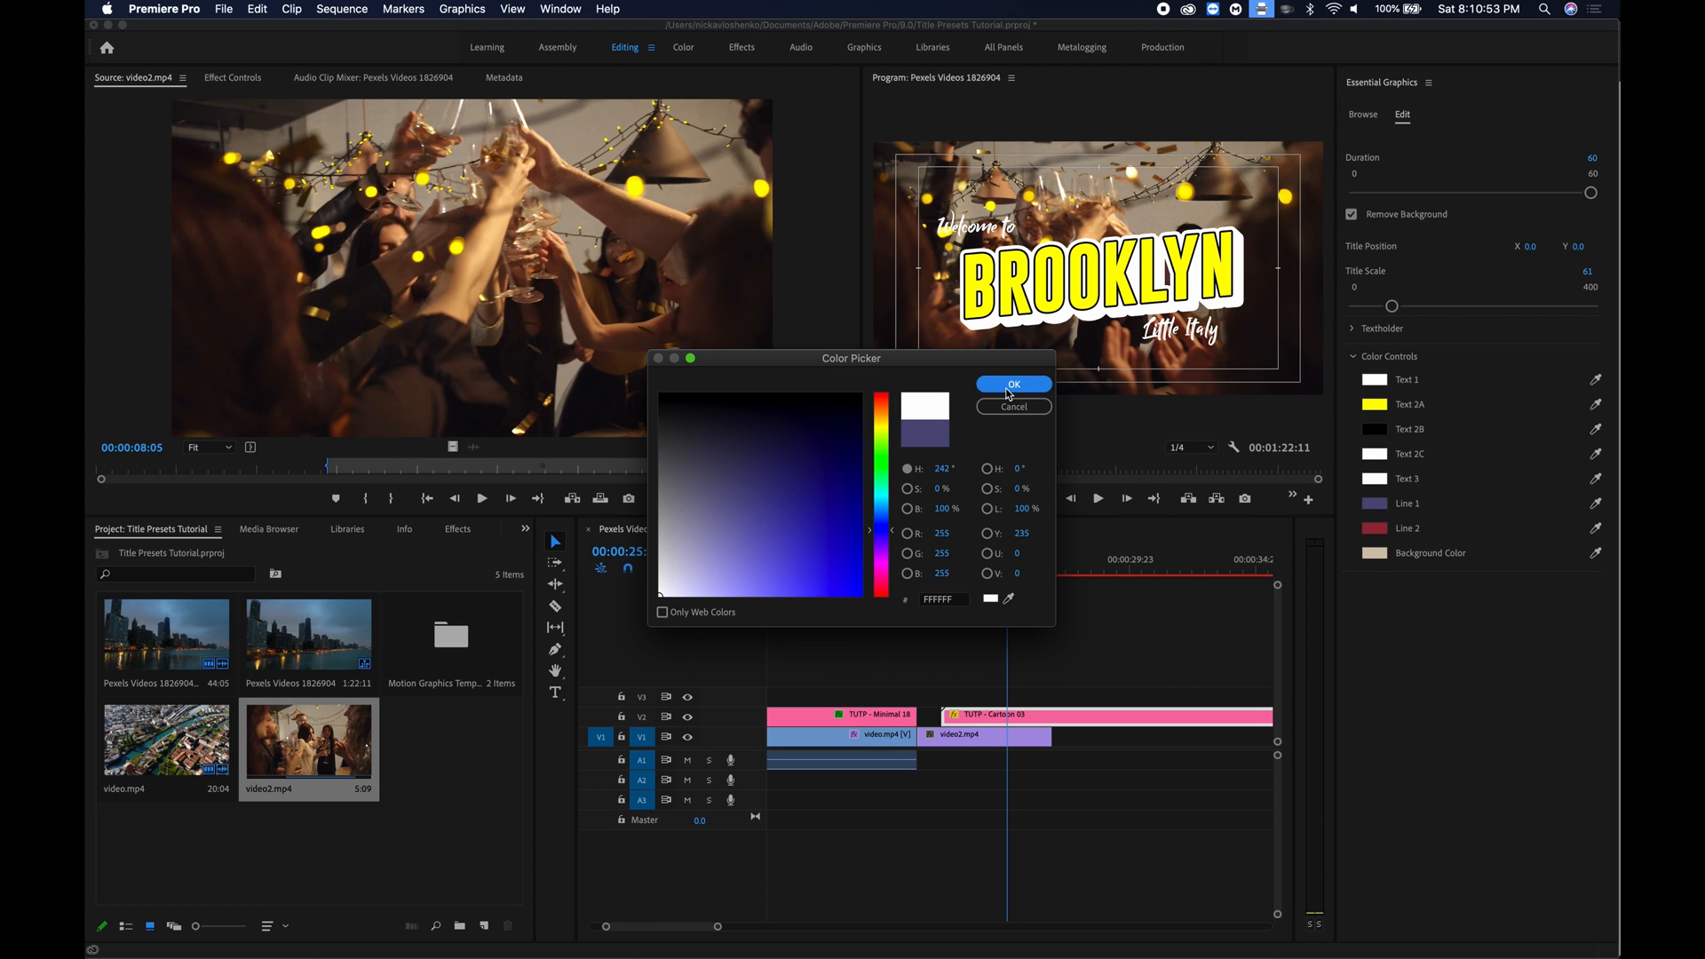
click(1012, 384)
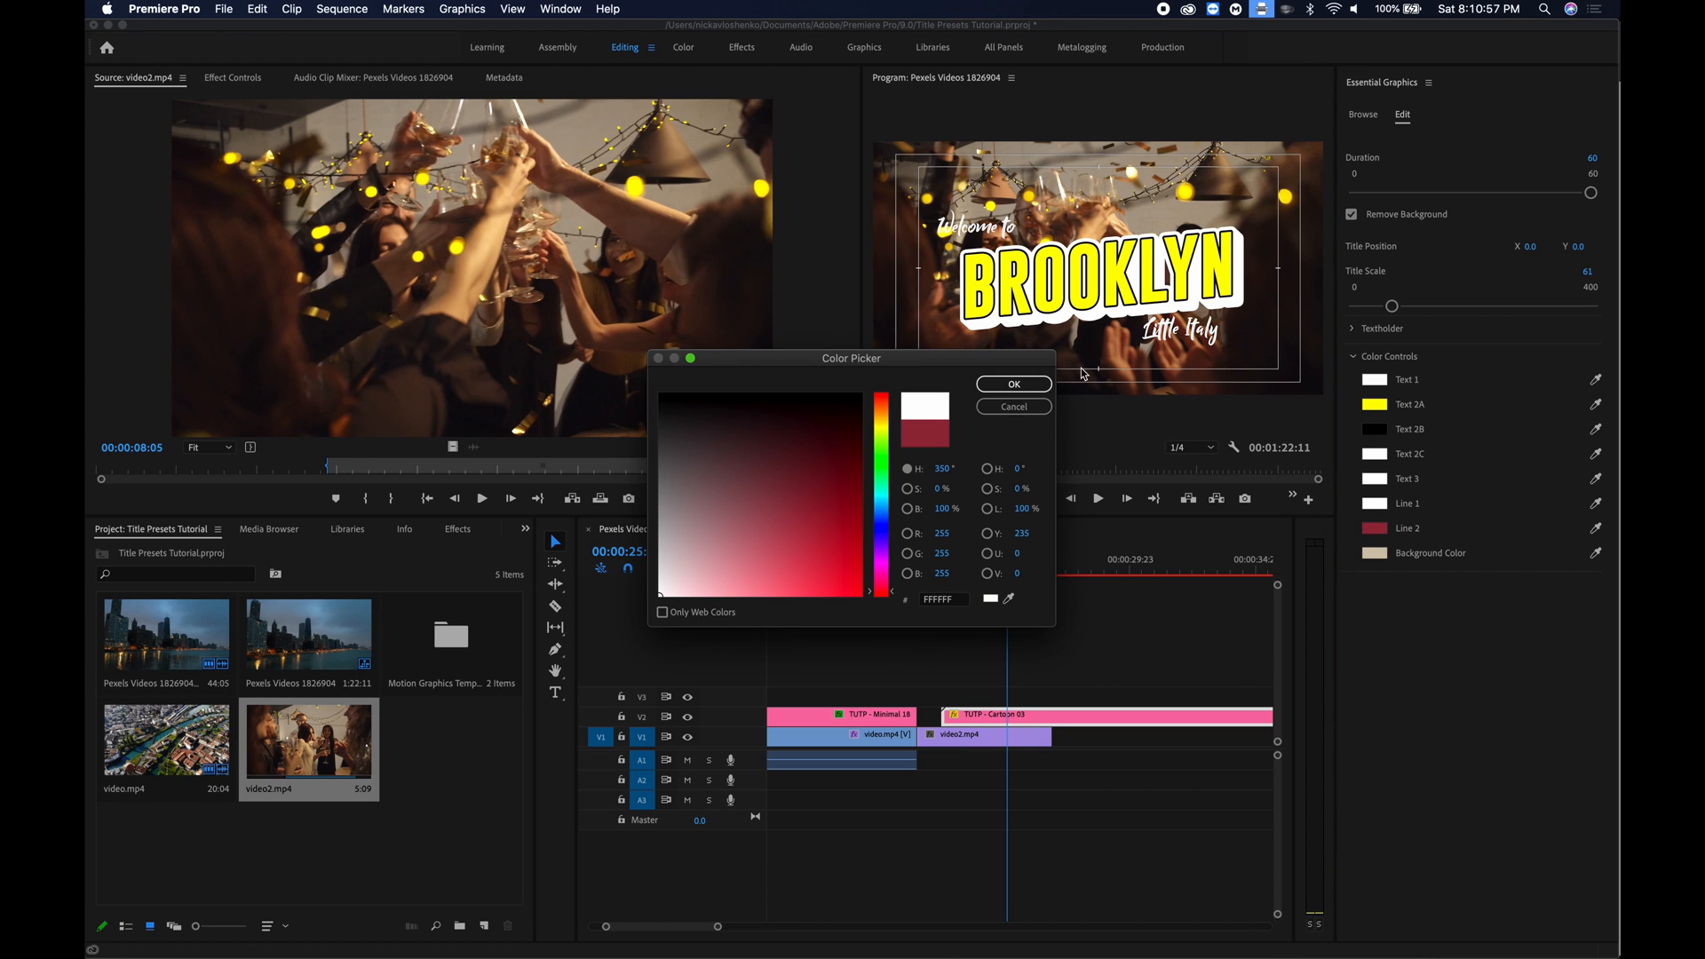
click(1012, 383)
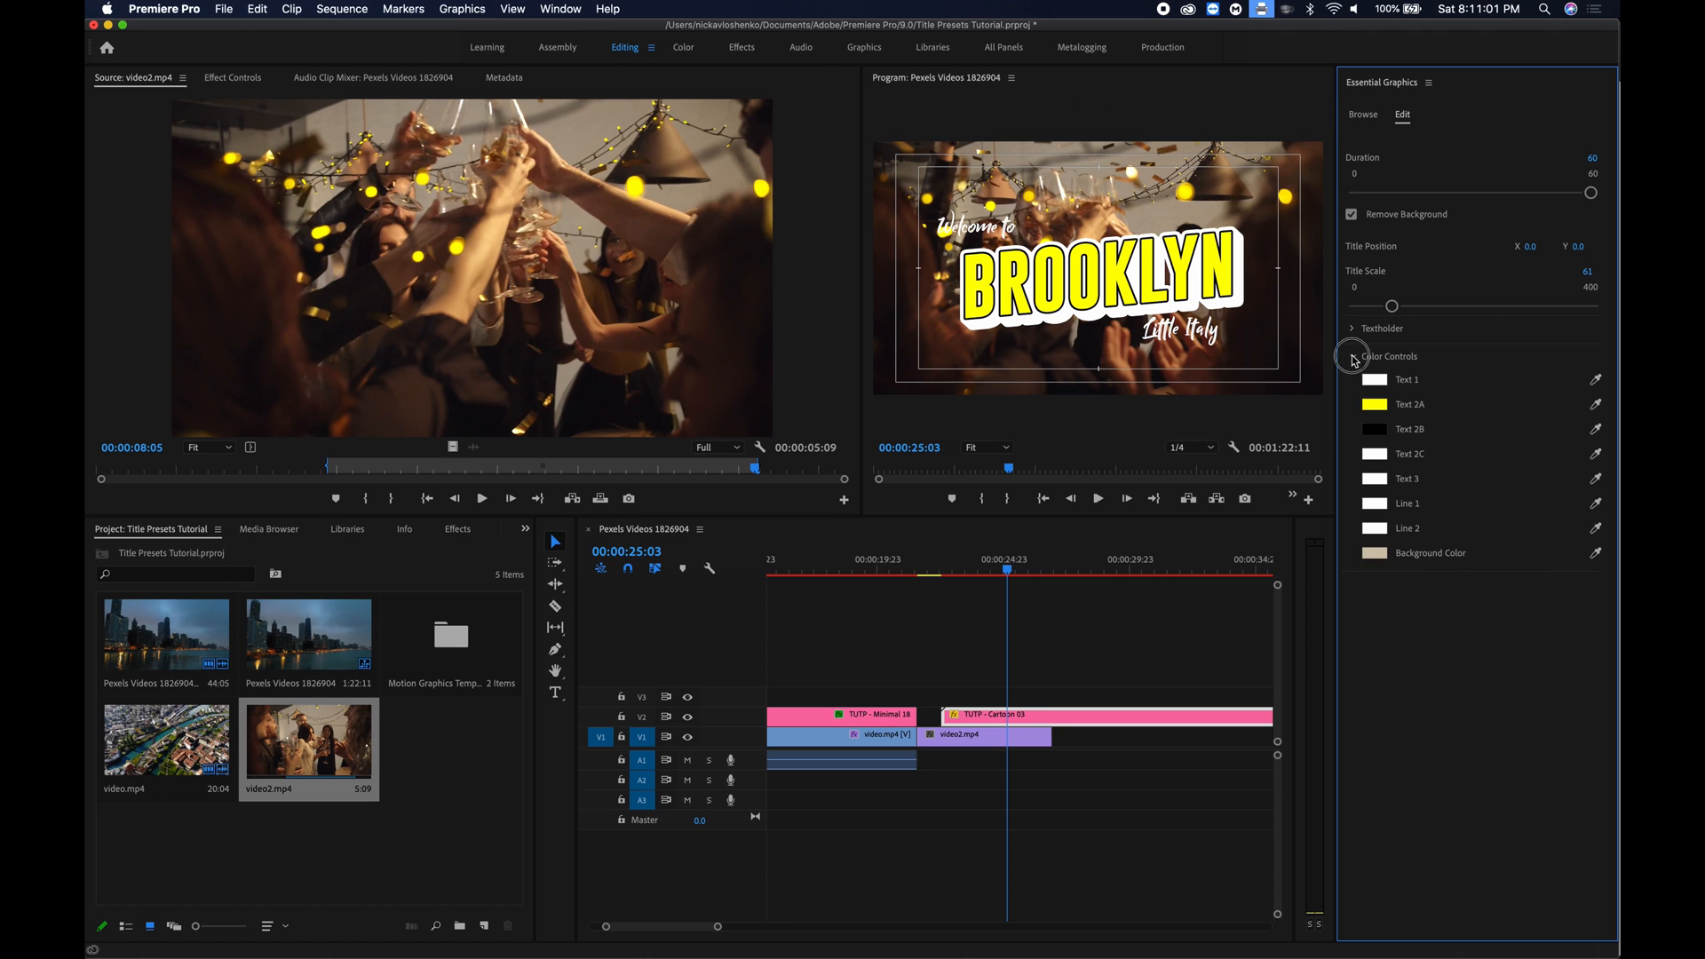
Replace the title's top text lines with 'Recap' and 'JASON'.
click(1353, 328)
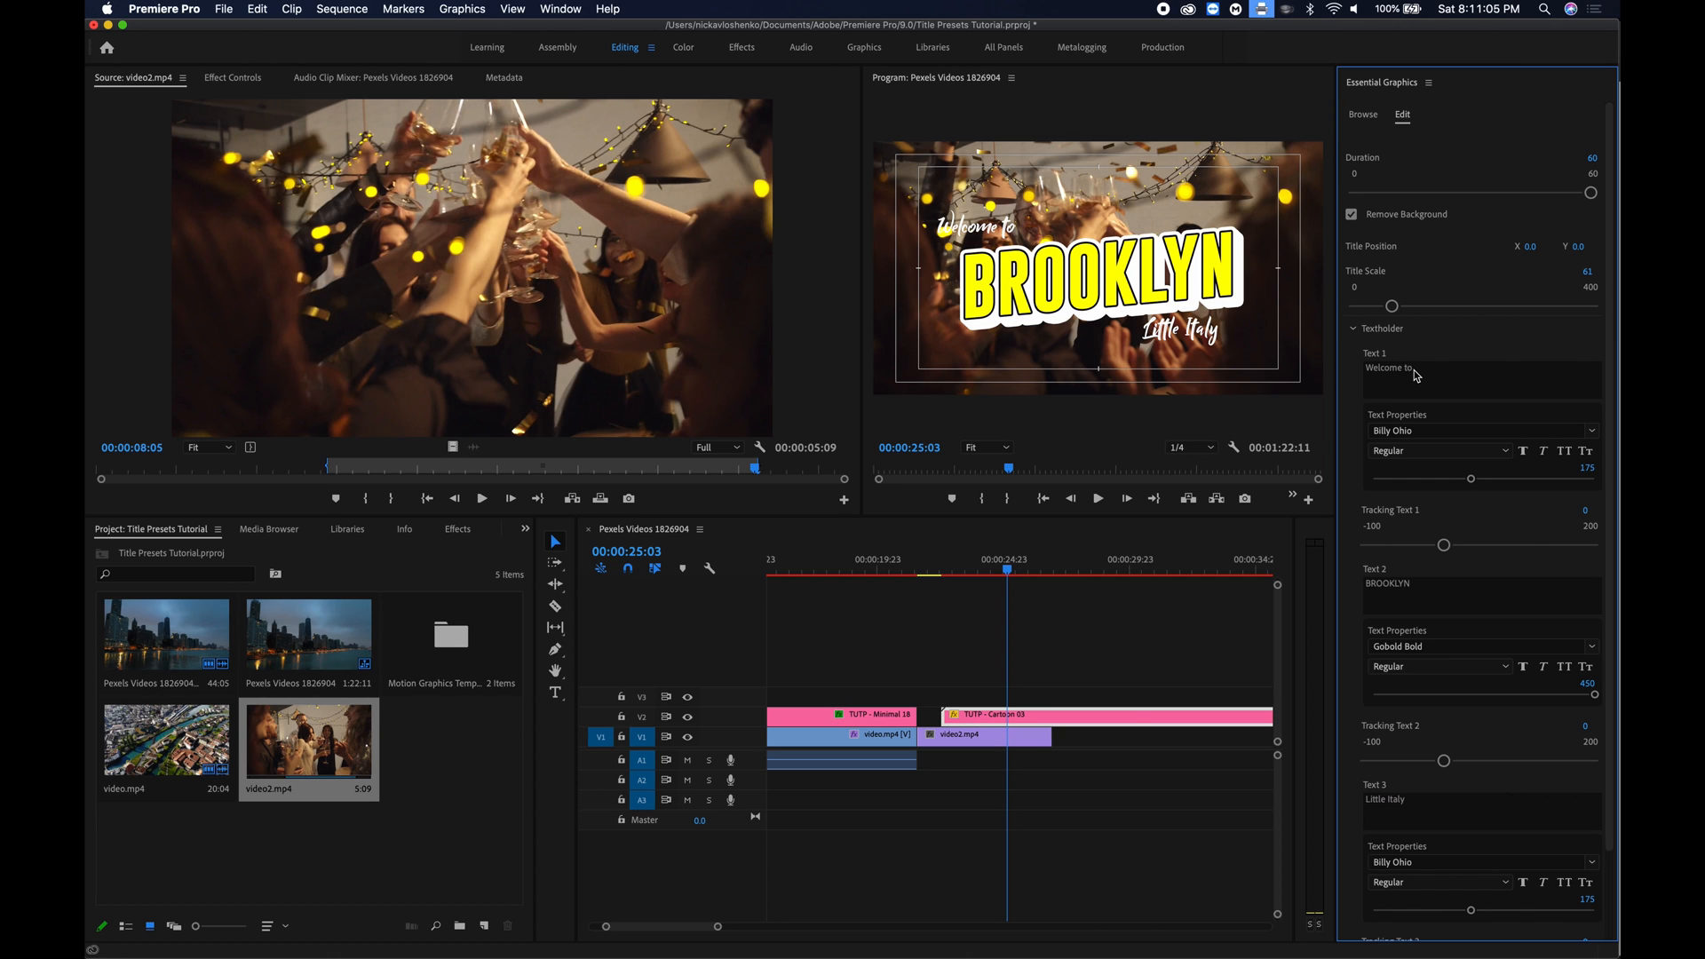
double_click(1393, 369)
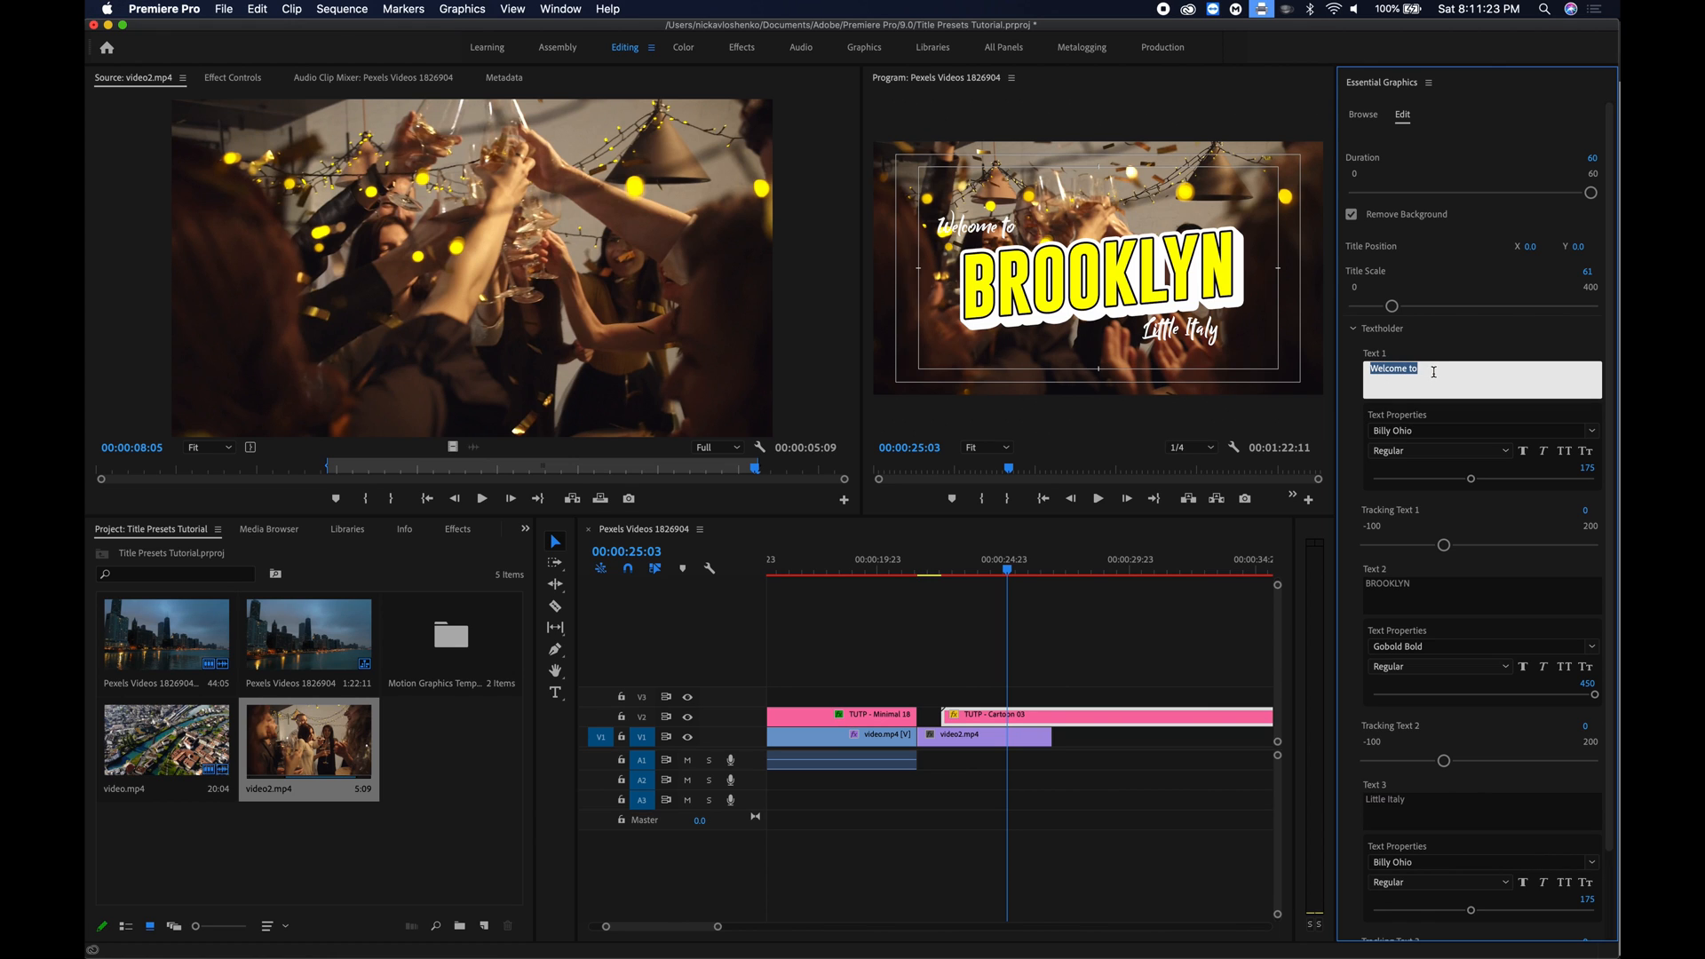
text(Re)
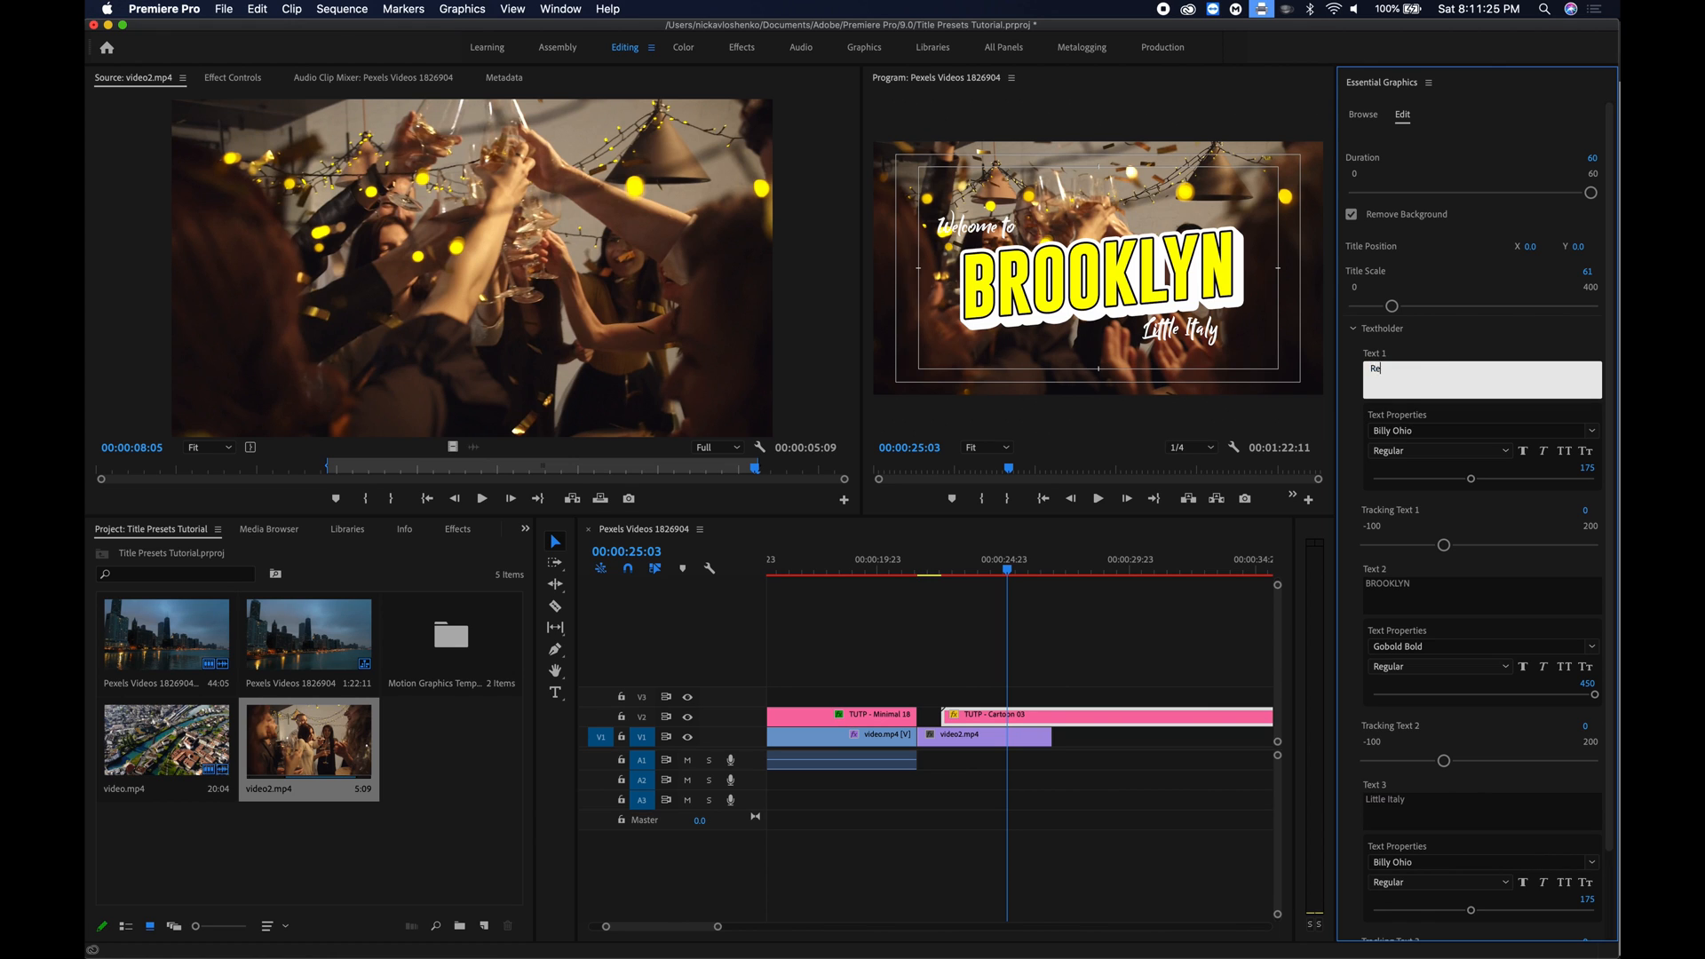
text(cap)
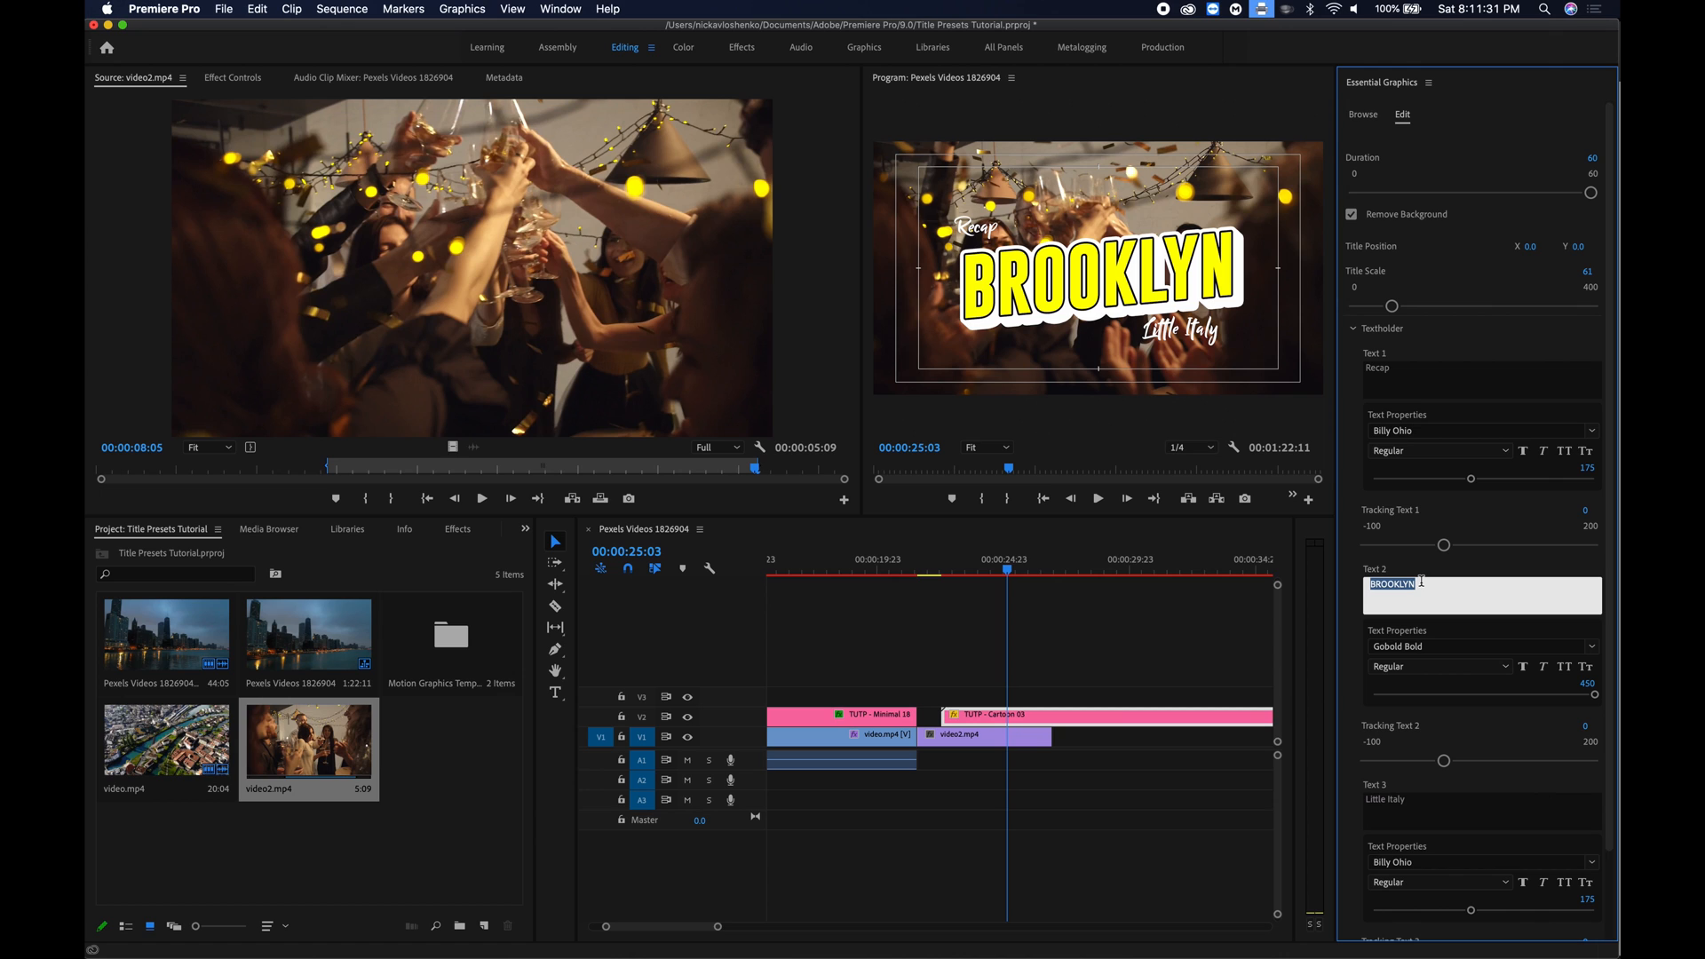
text(JASON'S)
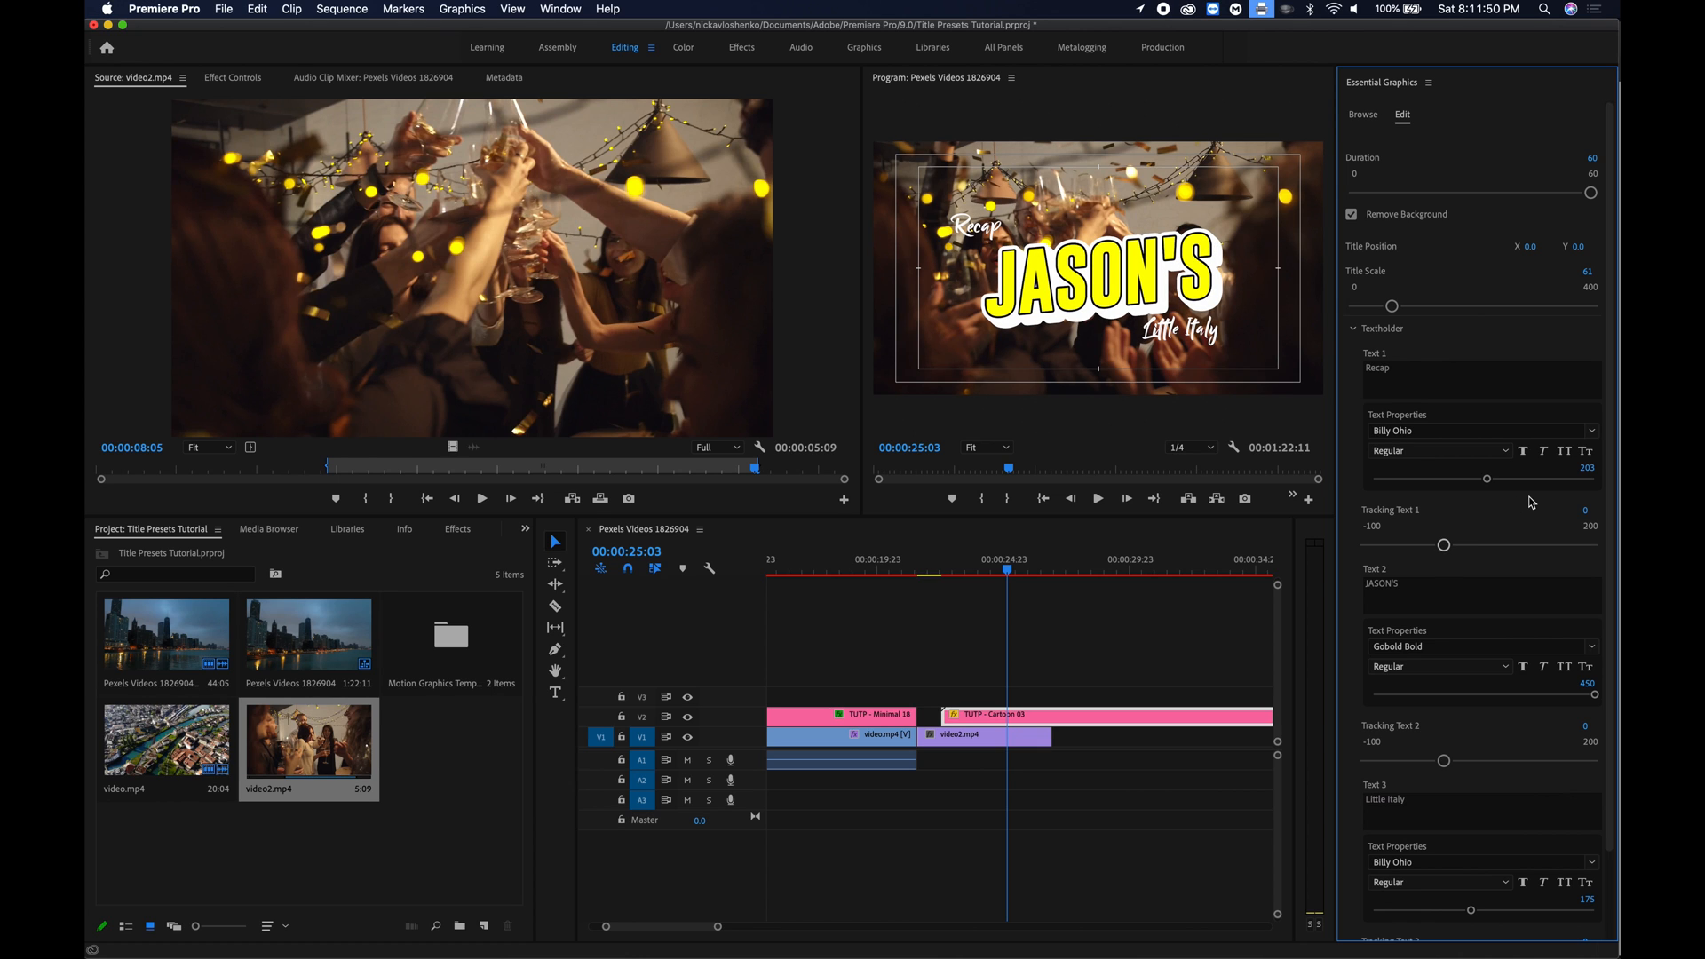
Change the title's third text line to 'BIRTHDAY'.
scroll(down, 3)
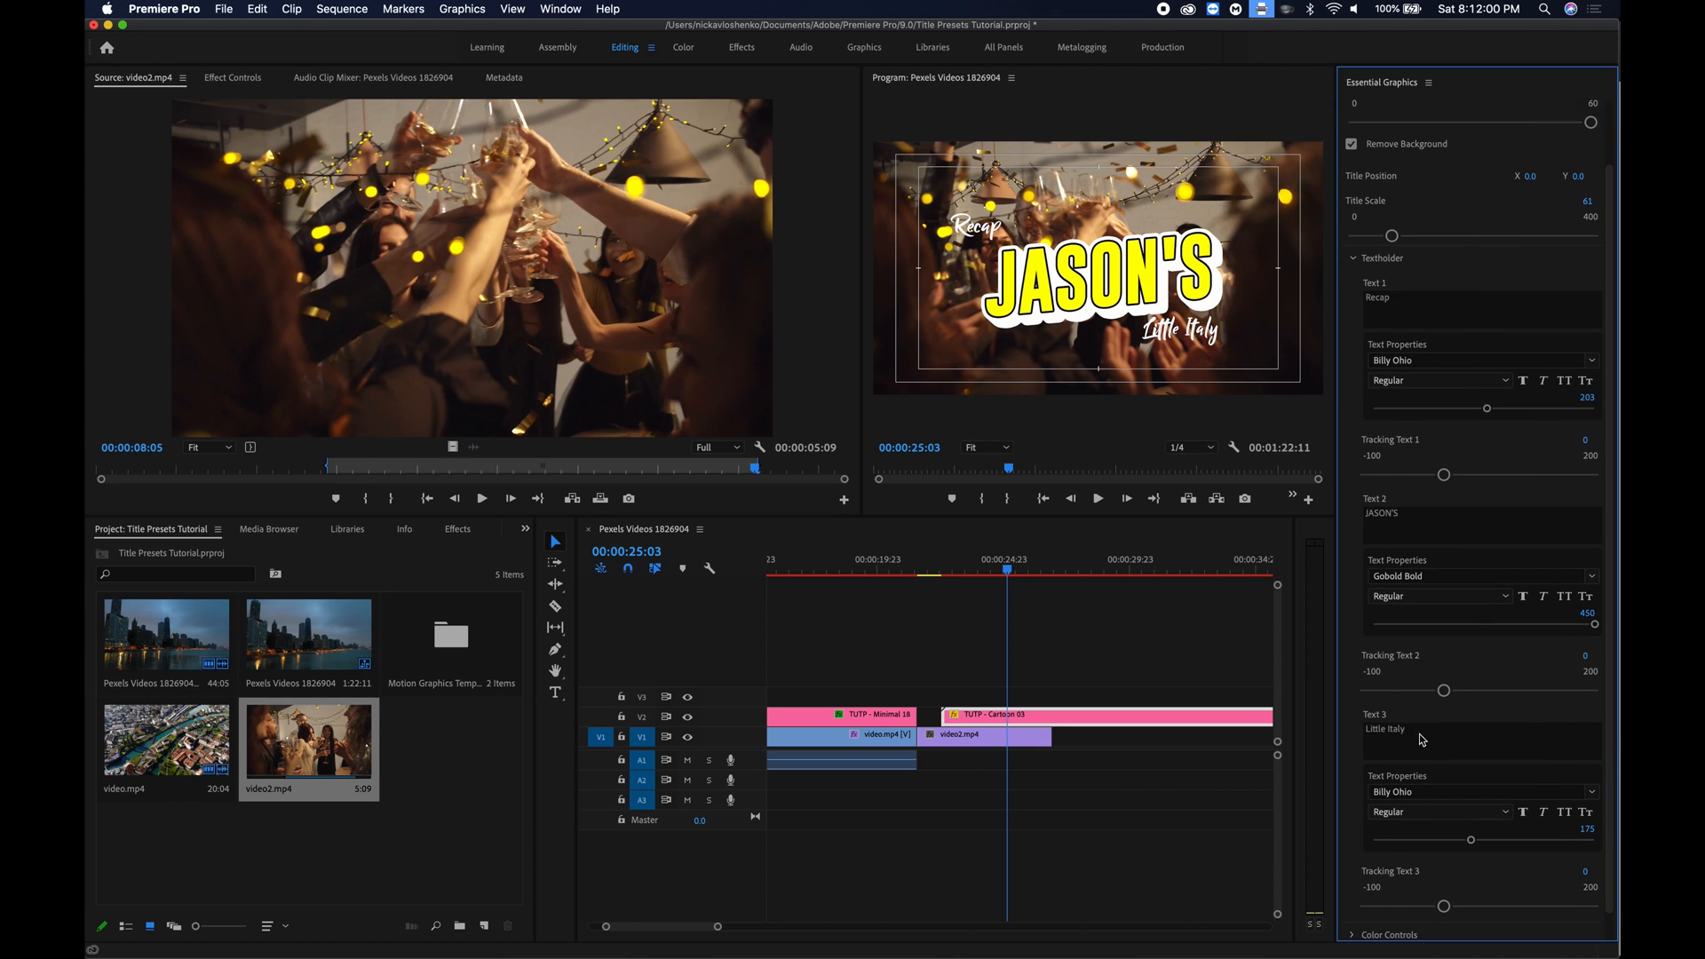
double_click(1387, 729)
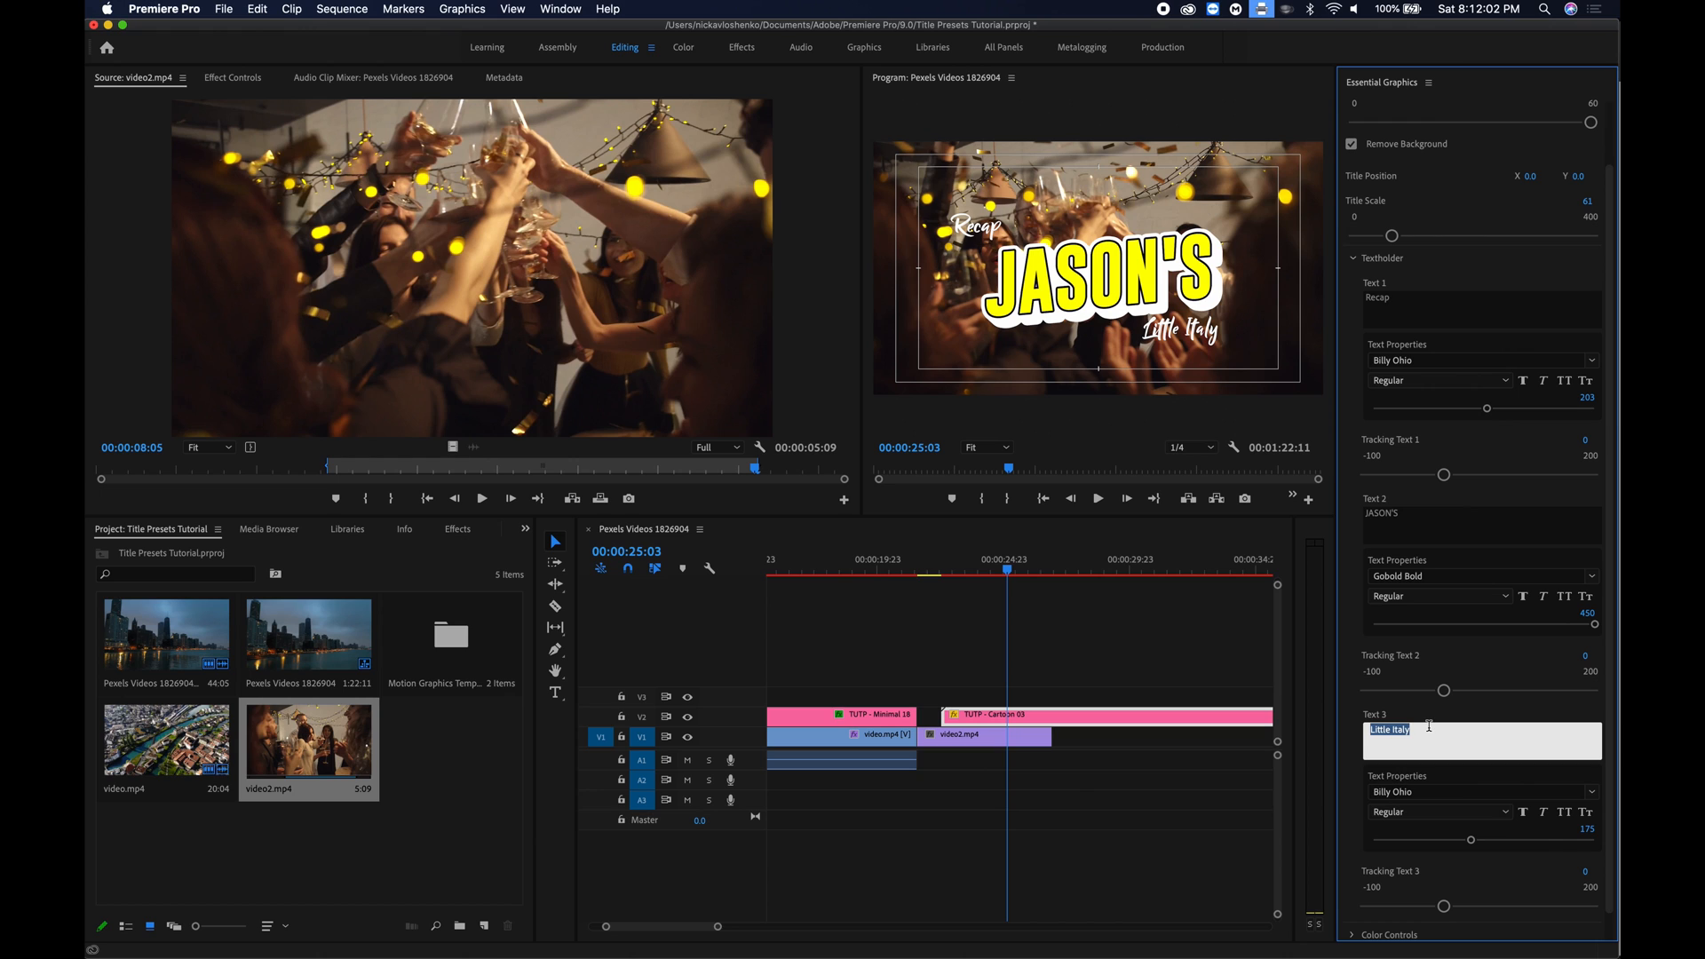
text(BIRTHDAY)
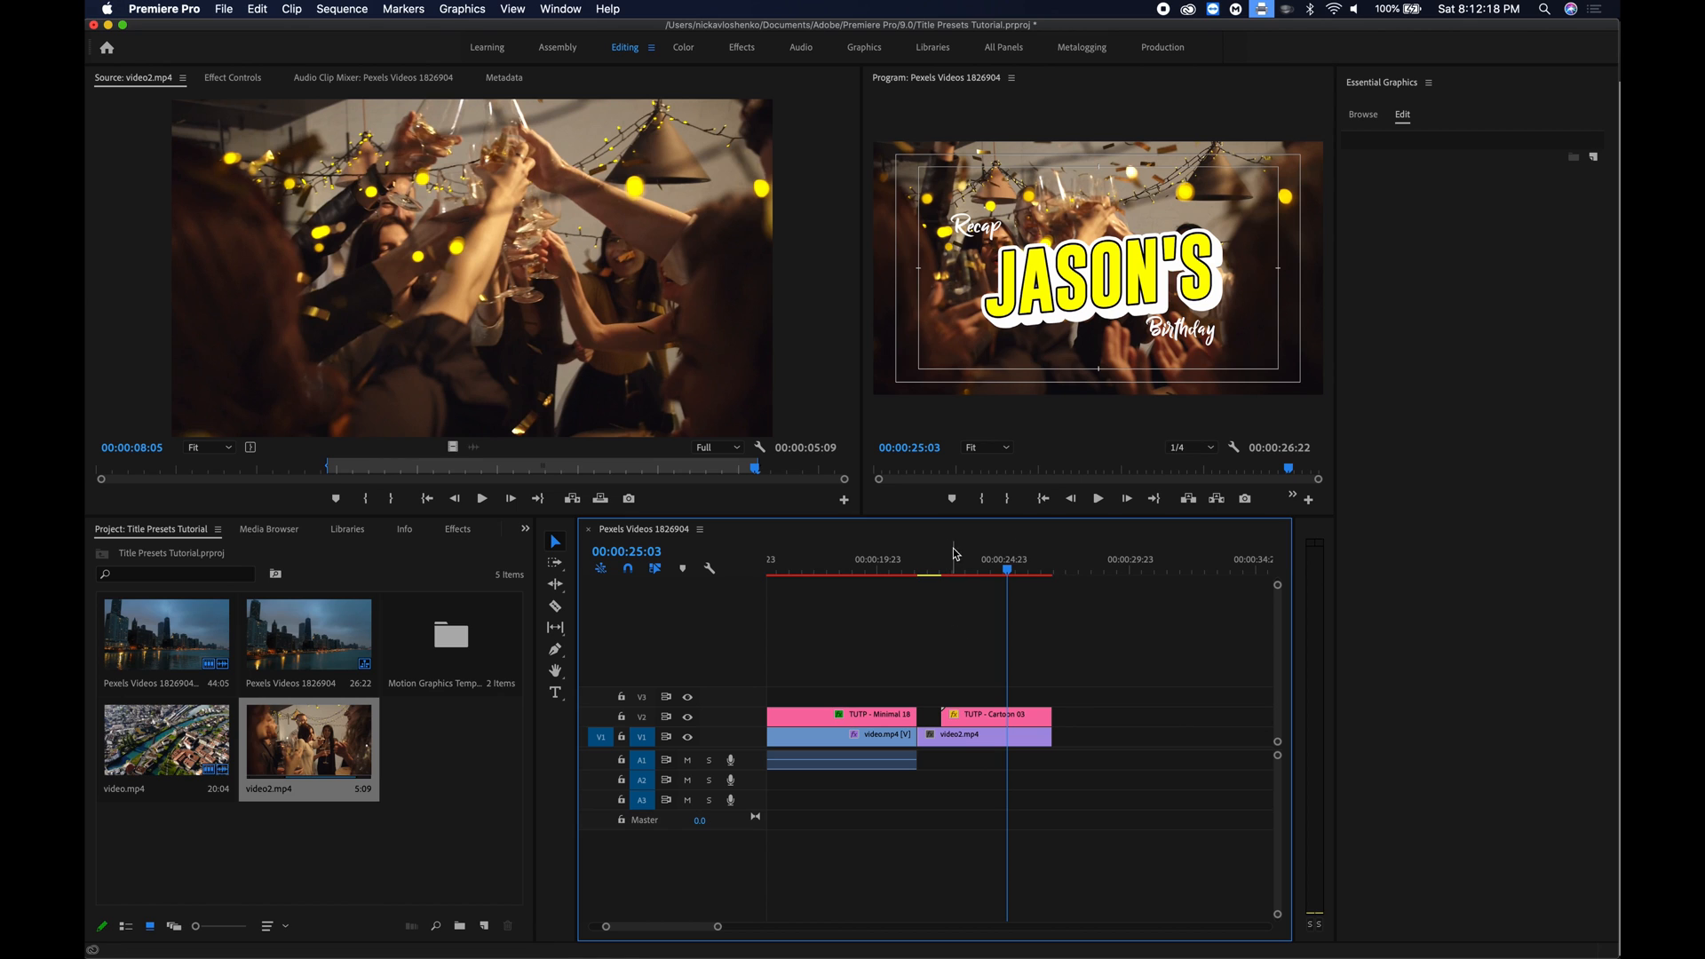
Select the video2.mp4 clip and apply Gaussian Blur from the Effects panel.
click(953, 566)
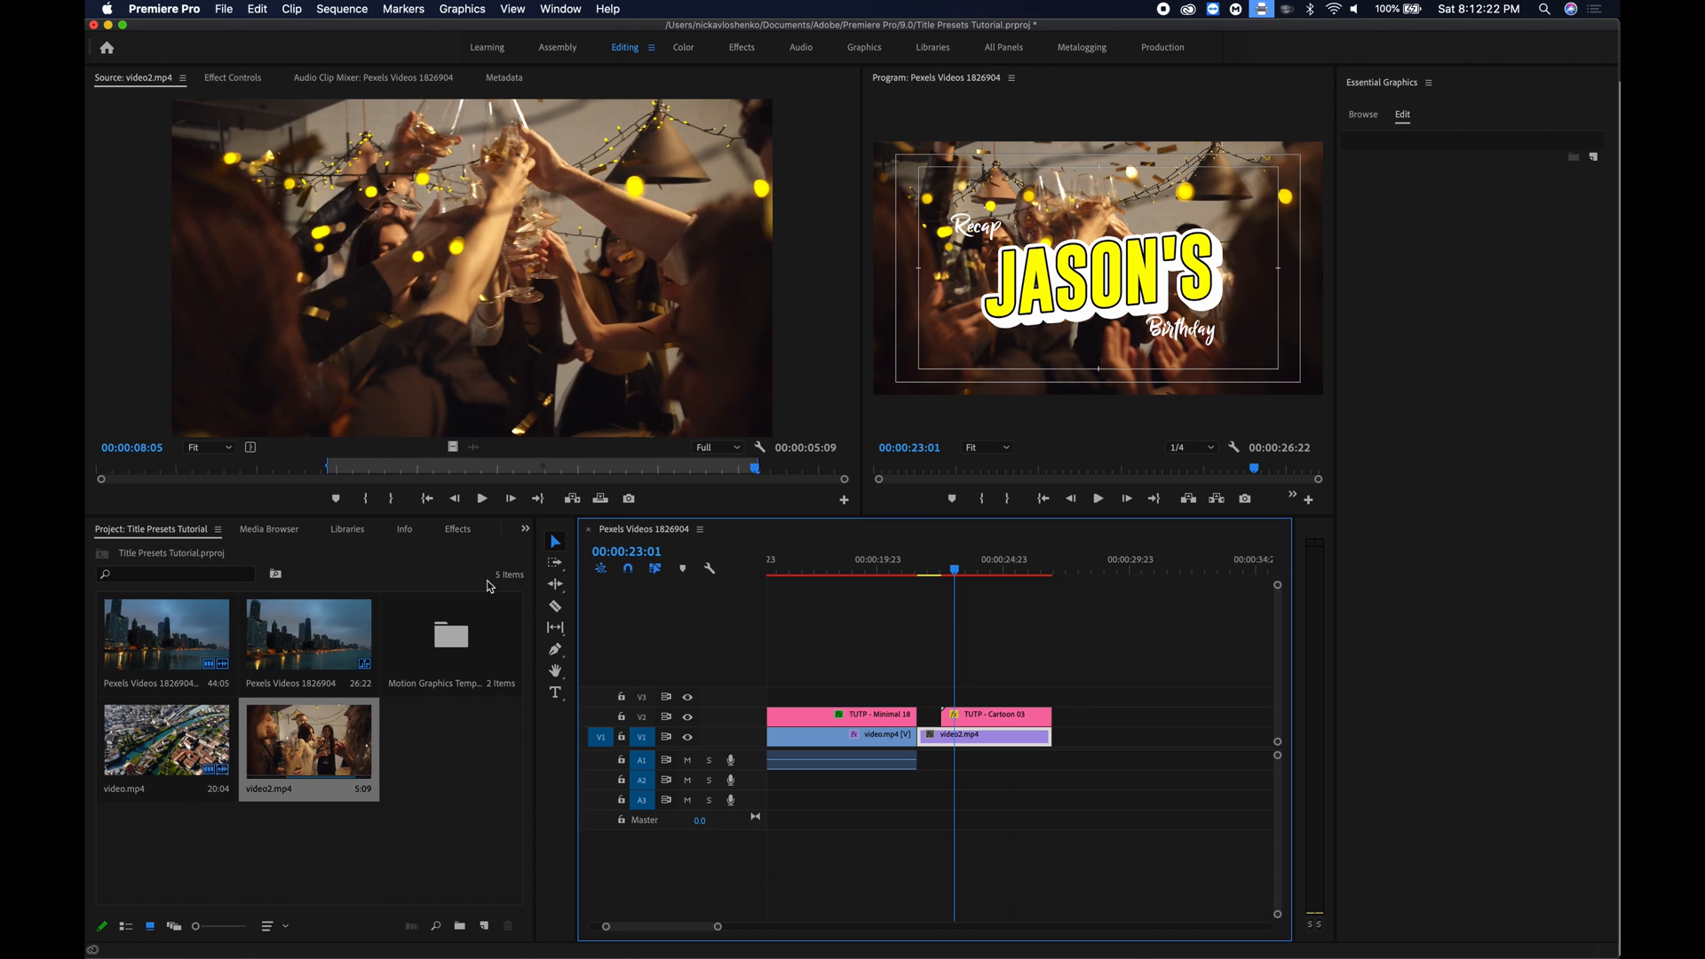
click(457, 528)
text(blur)
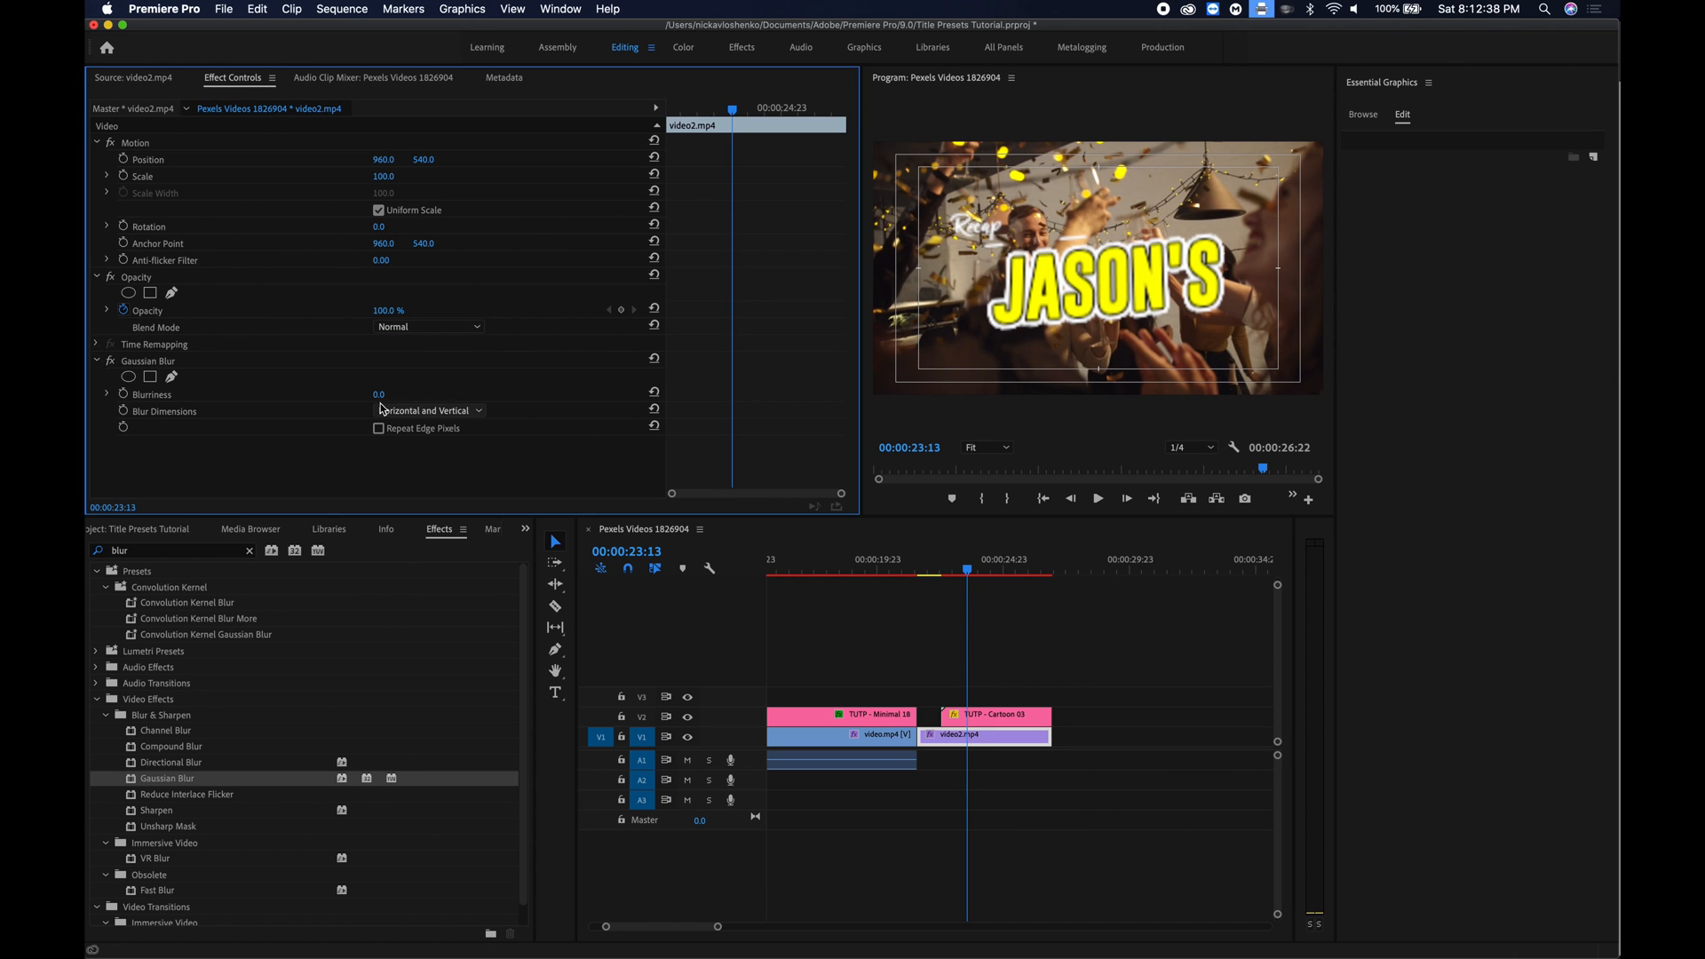
Keyframe Gaussian Blur blurriness up to 20 with Repeat Edge Pixels on.
click(378, 427)
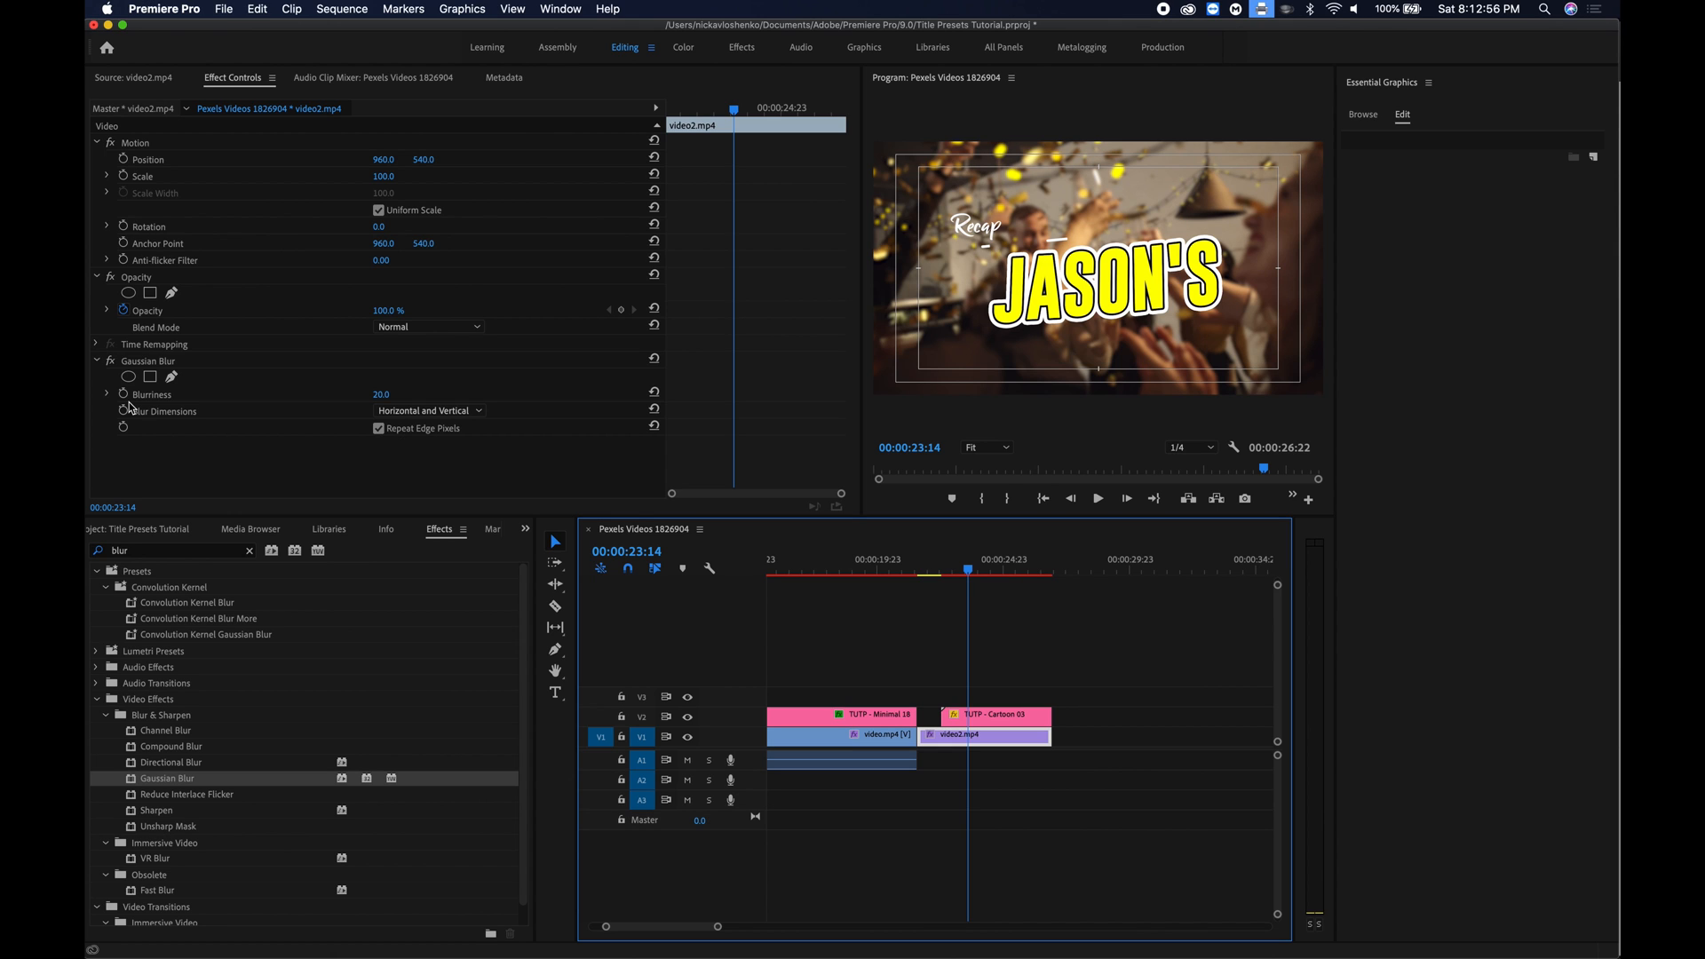
click(151, 393)
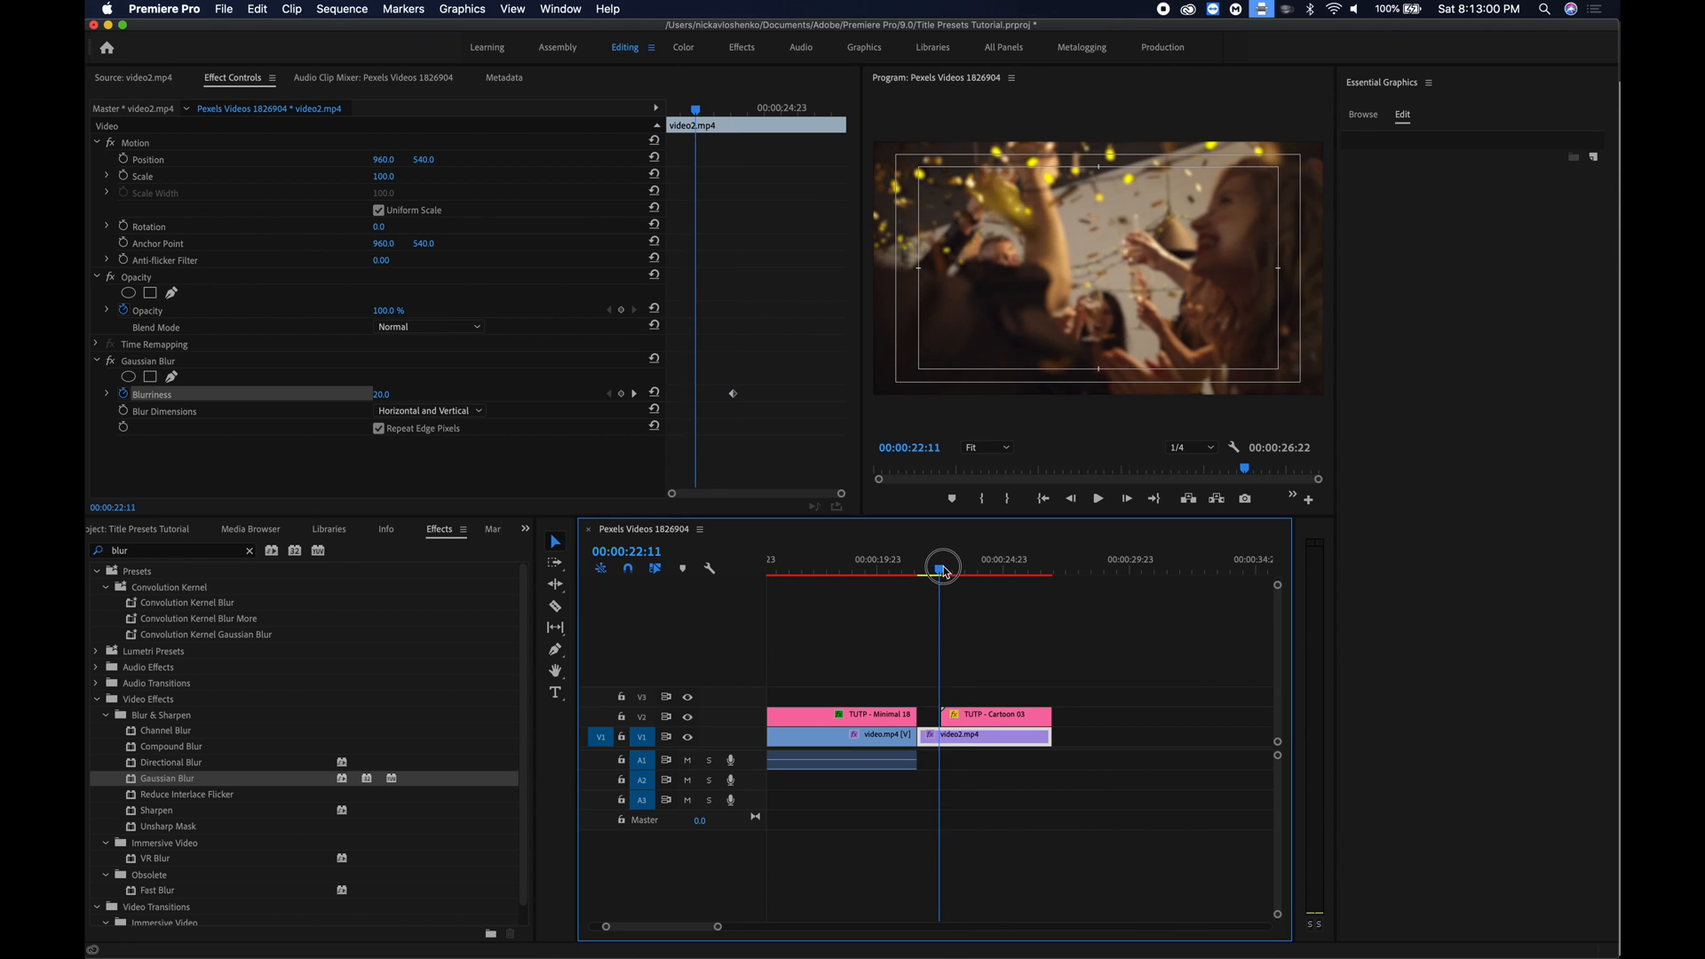
double_click(382, 393)
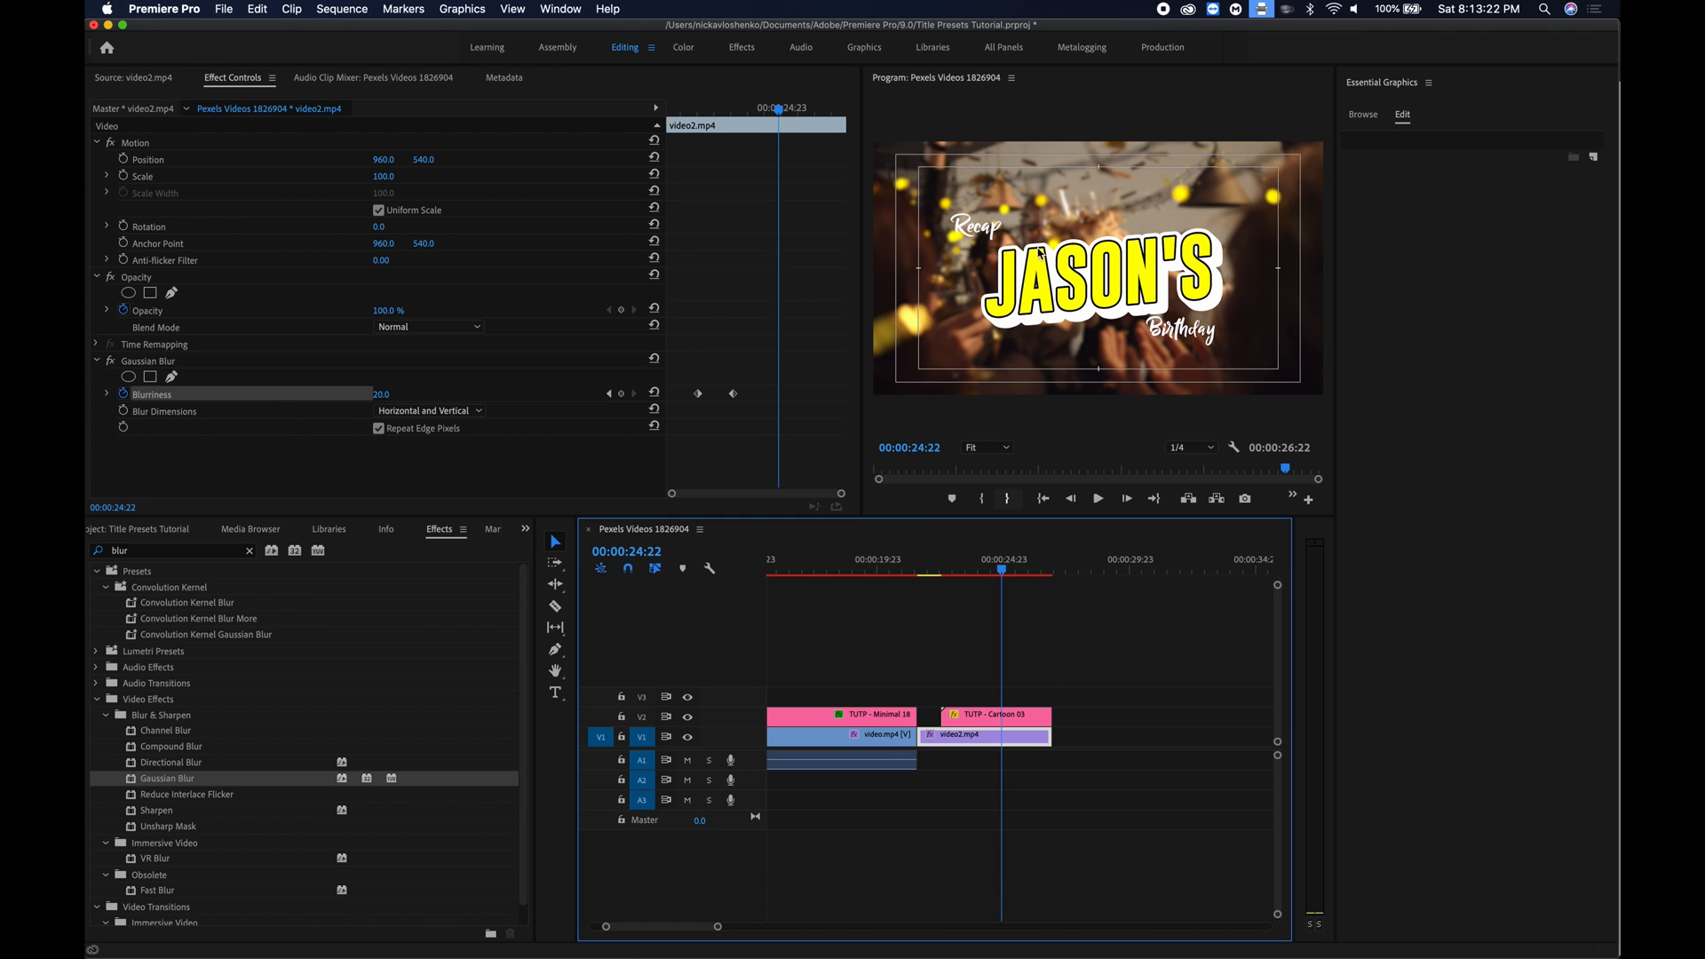
Change the cartoon title's Text 1 from Recap to 02.17.2020.
click(989, 726)
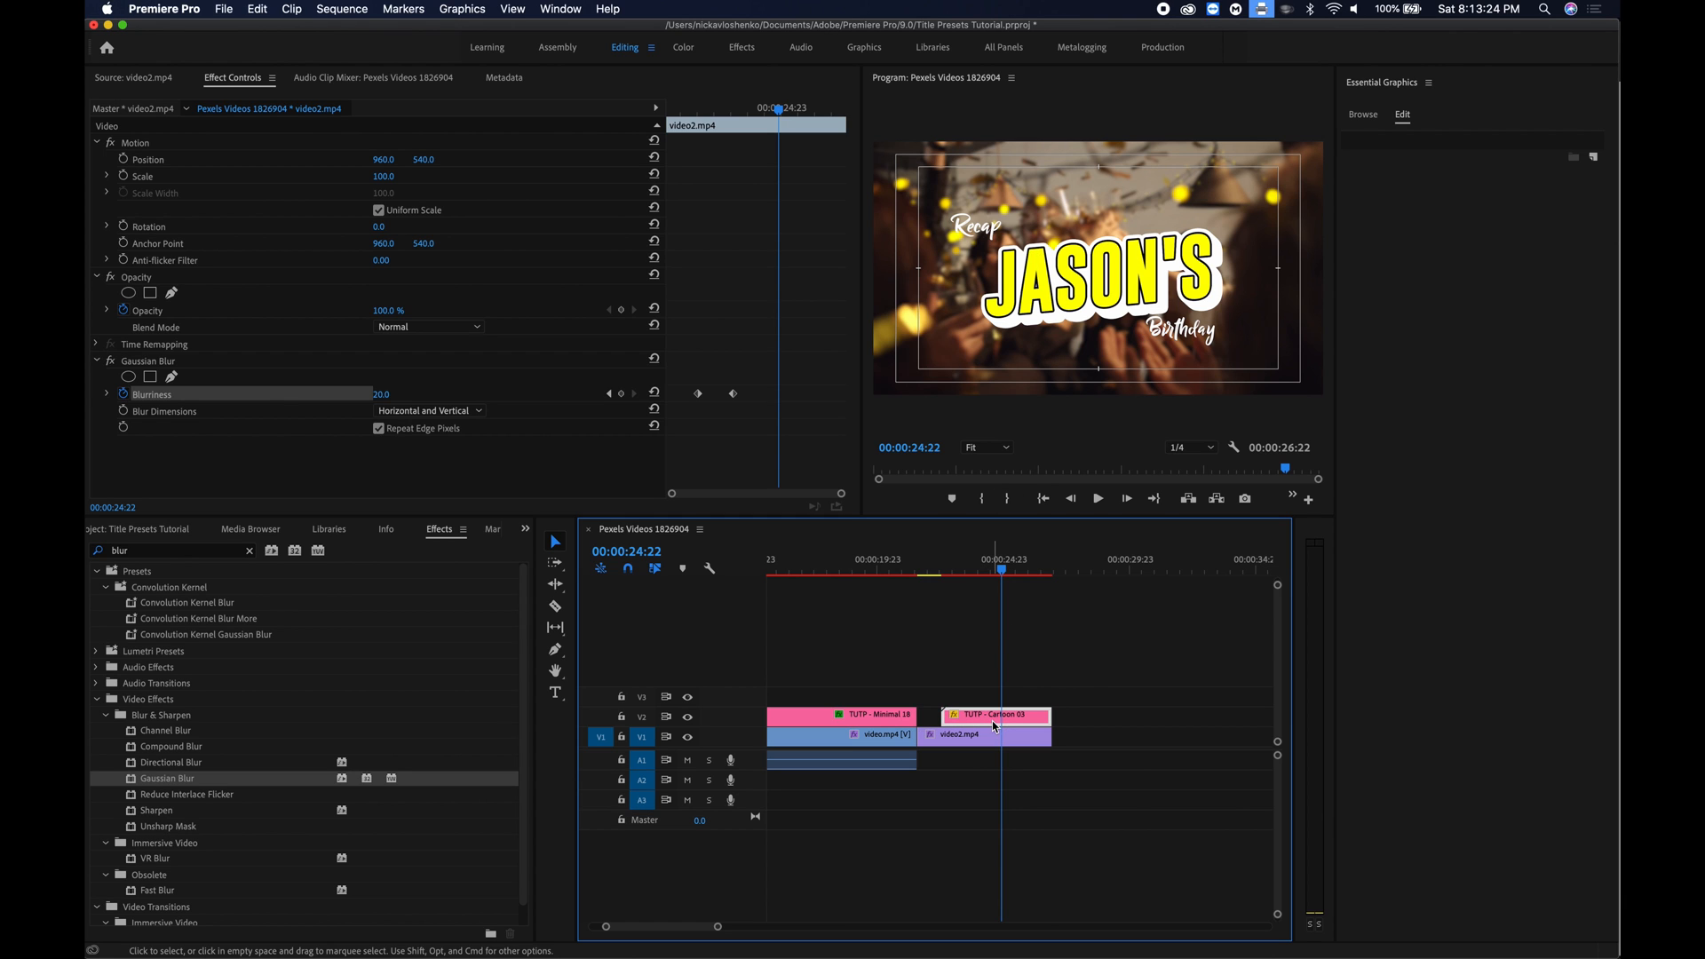
click(988, 714)
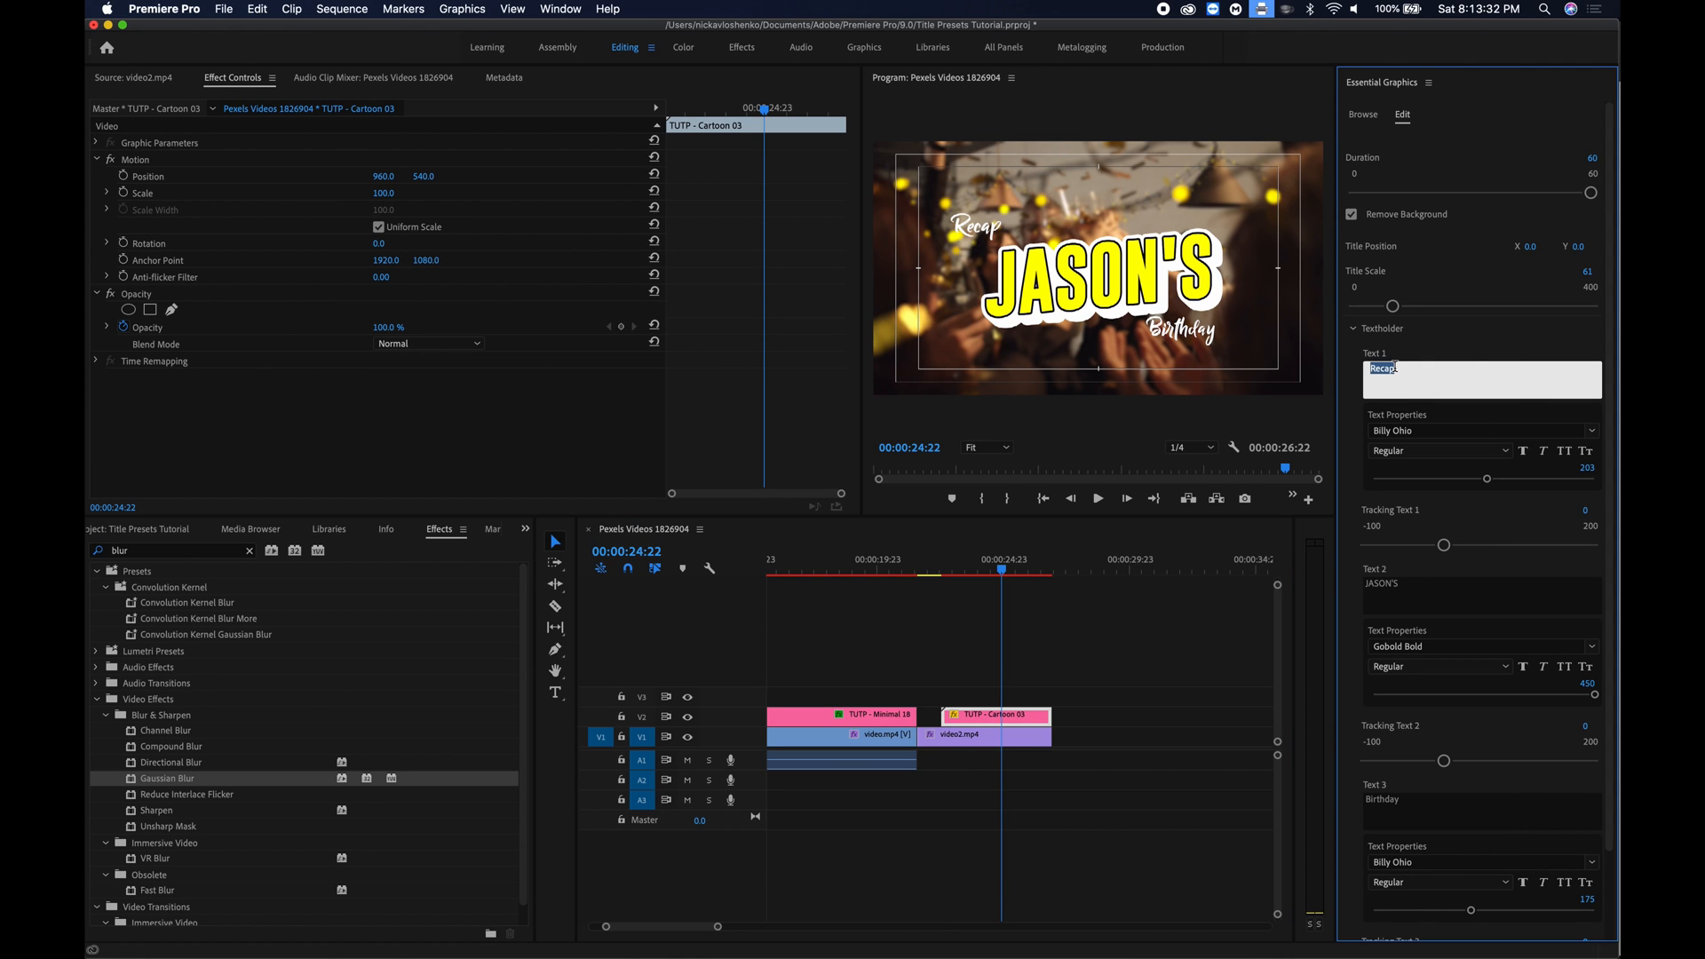
text(02.17.2020)
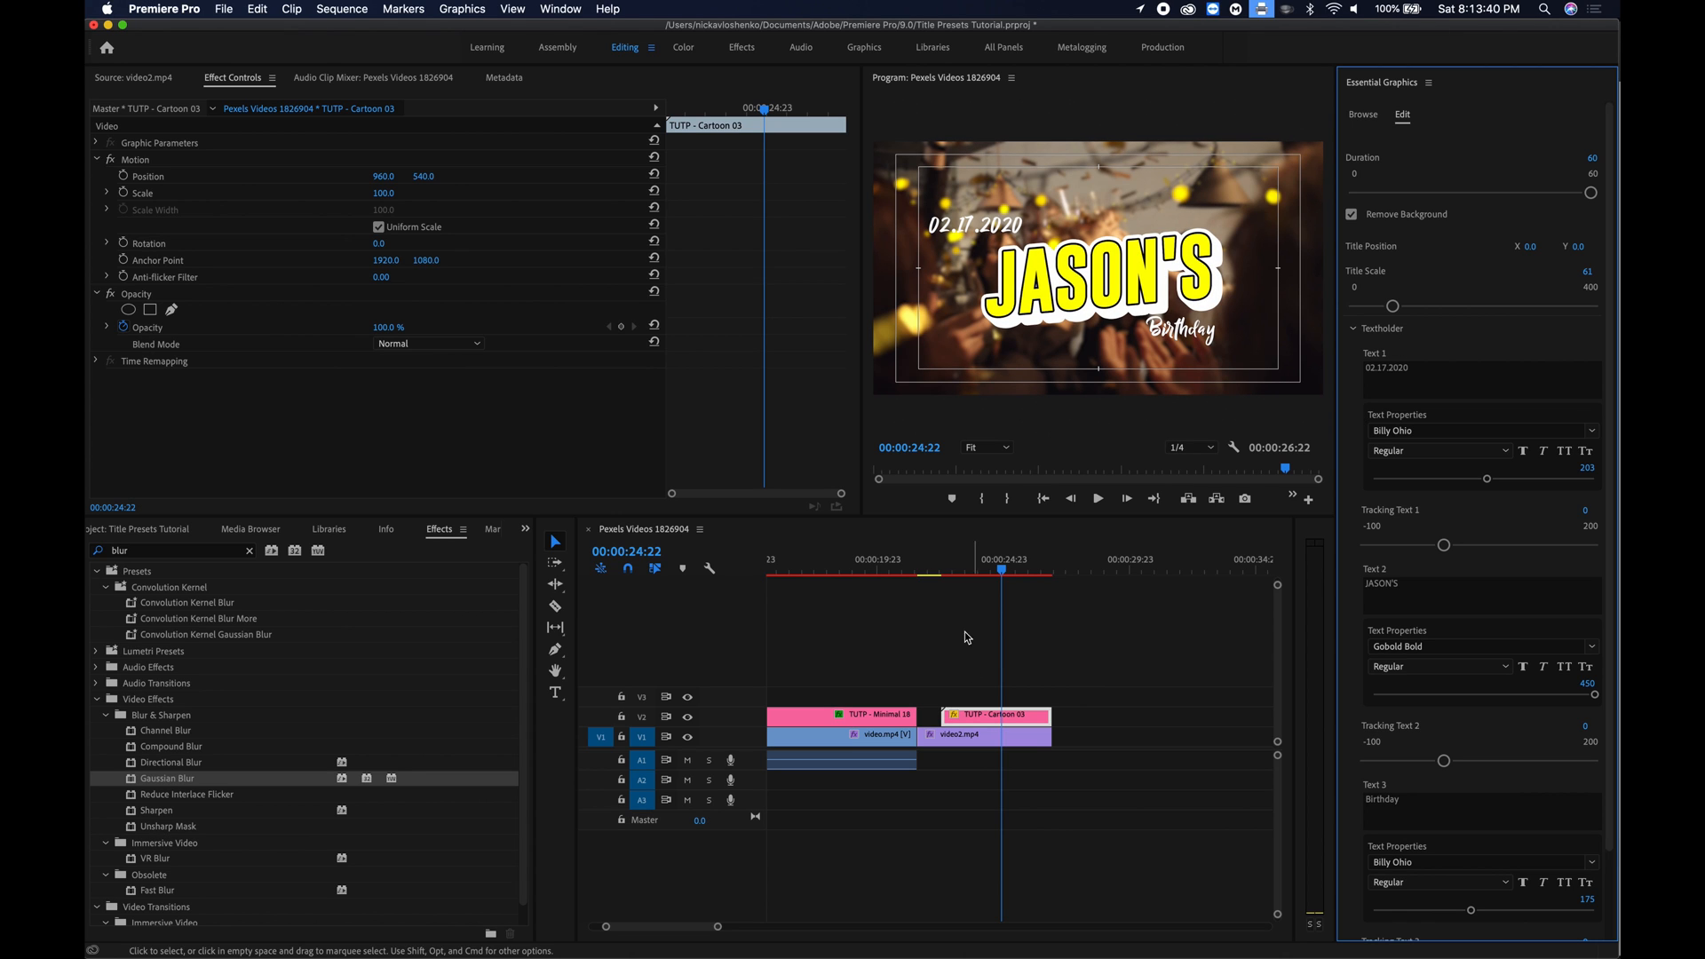
Move back to just before the title and play its animation.
click(957, 571)
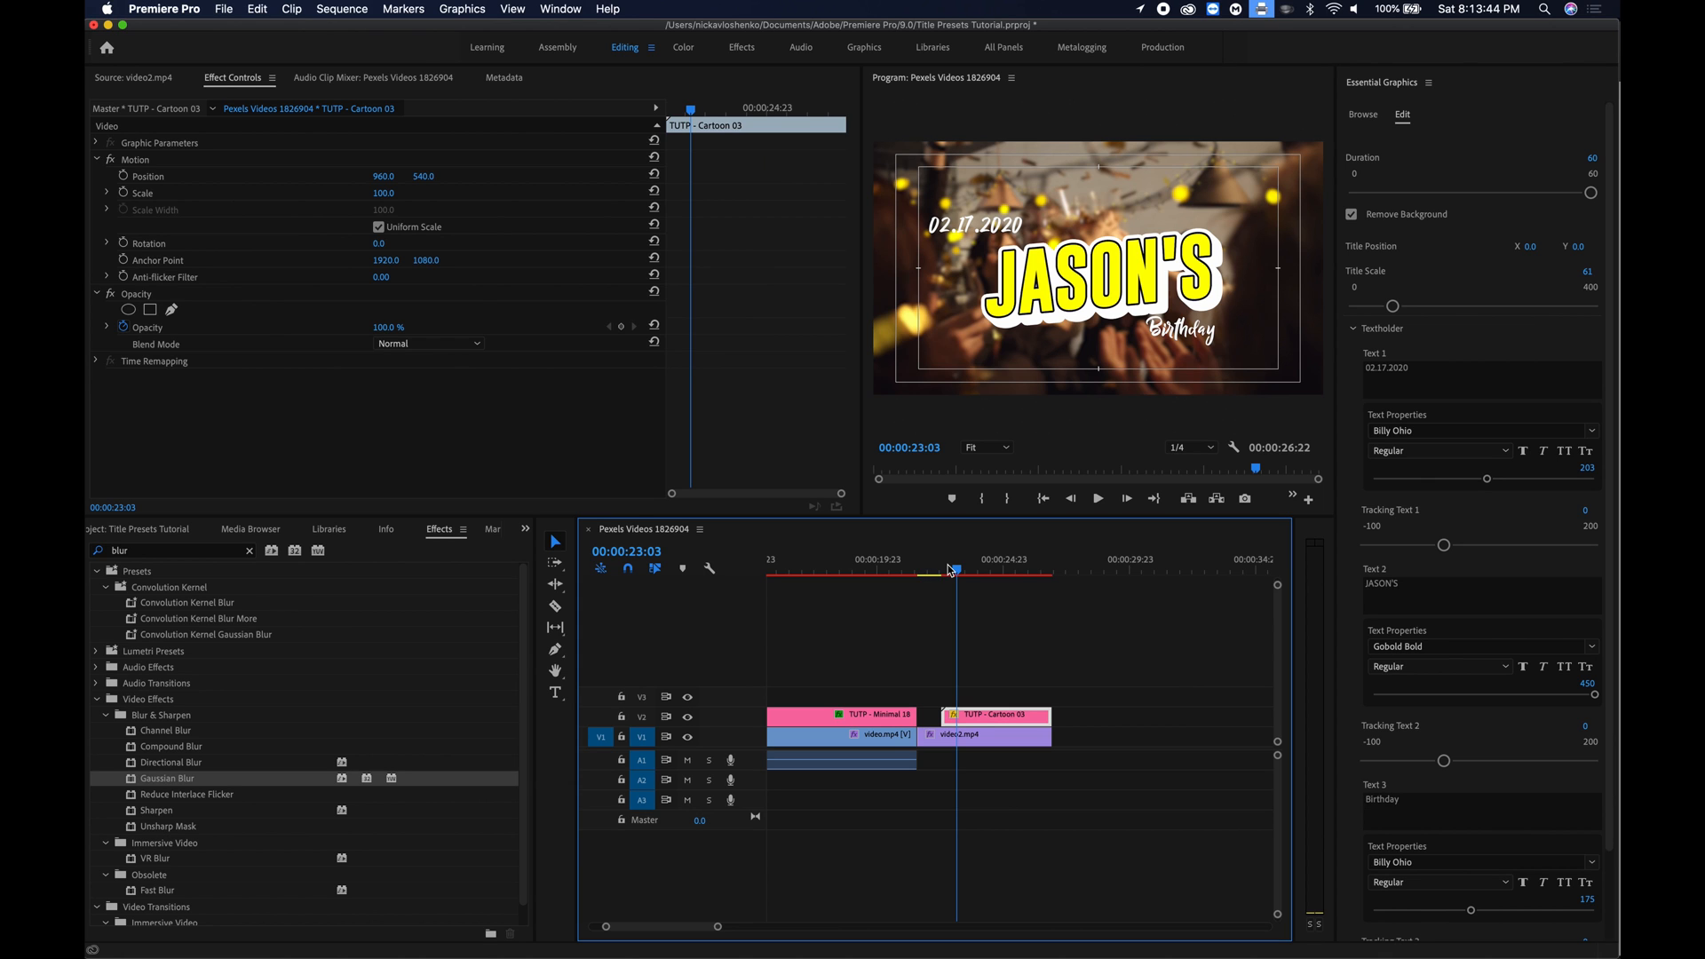
click(1098, 499)
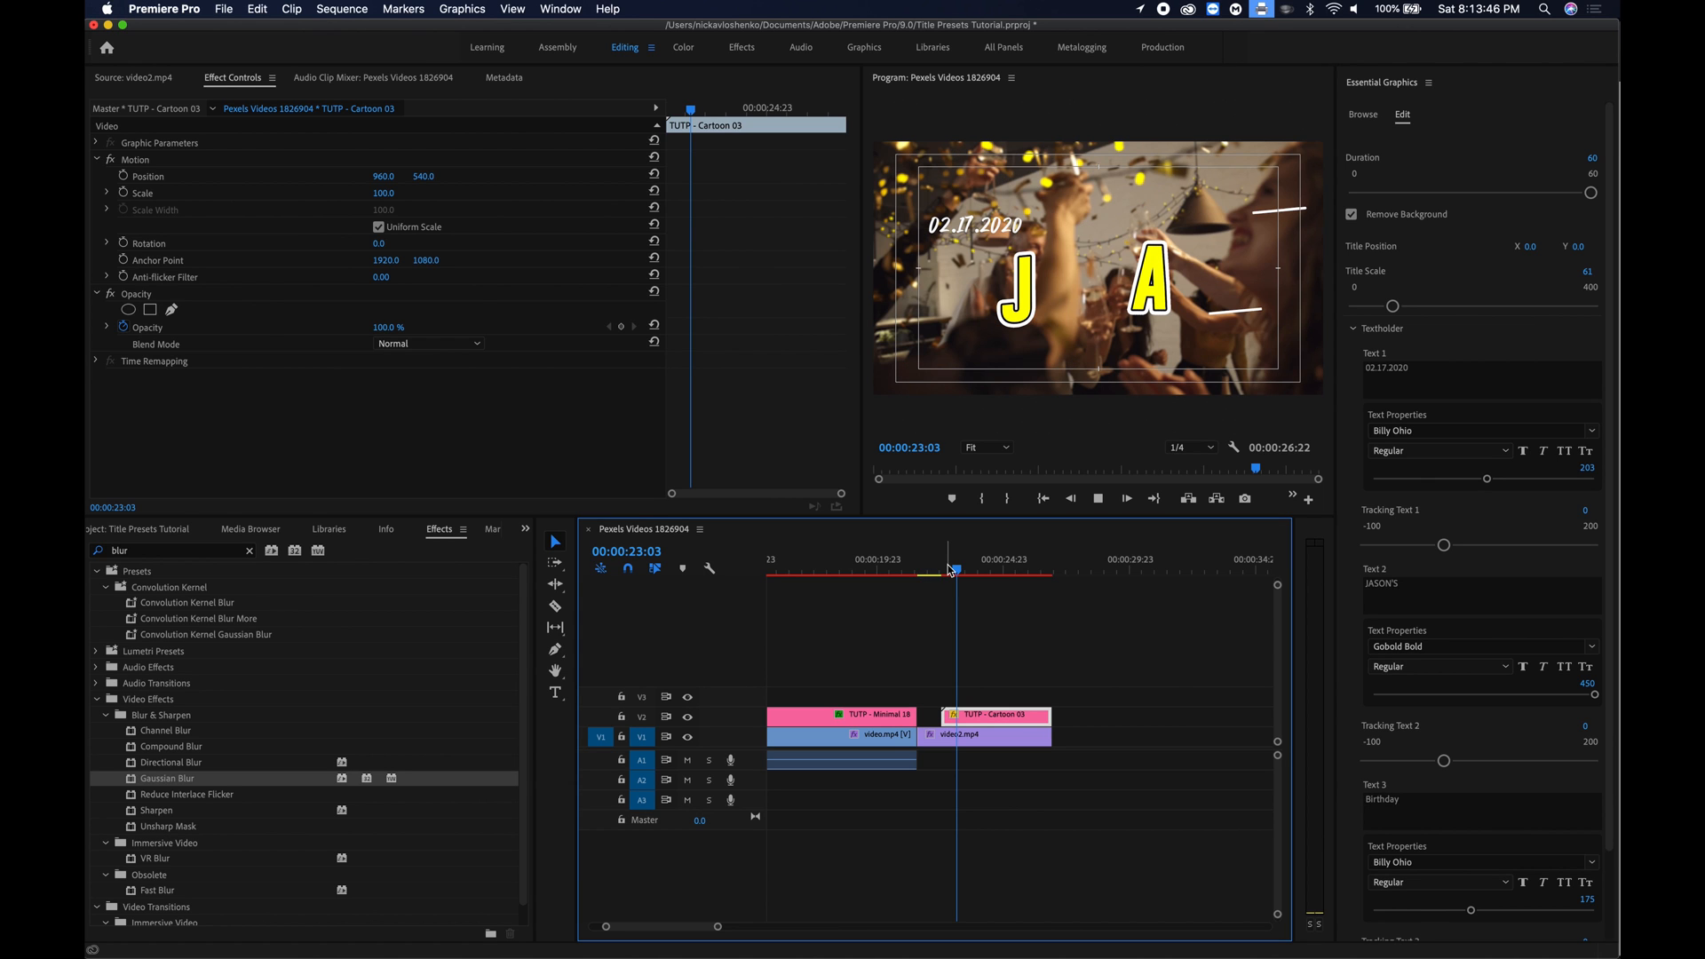
click(979, 570)
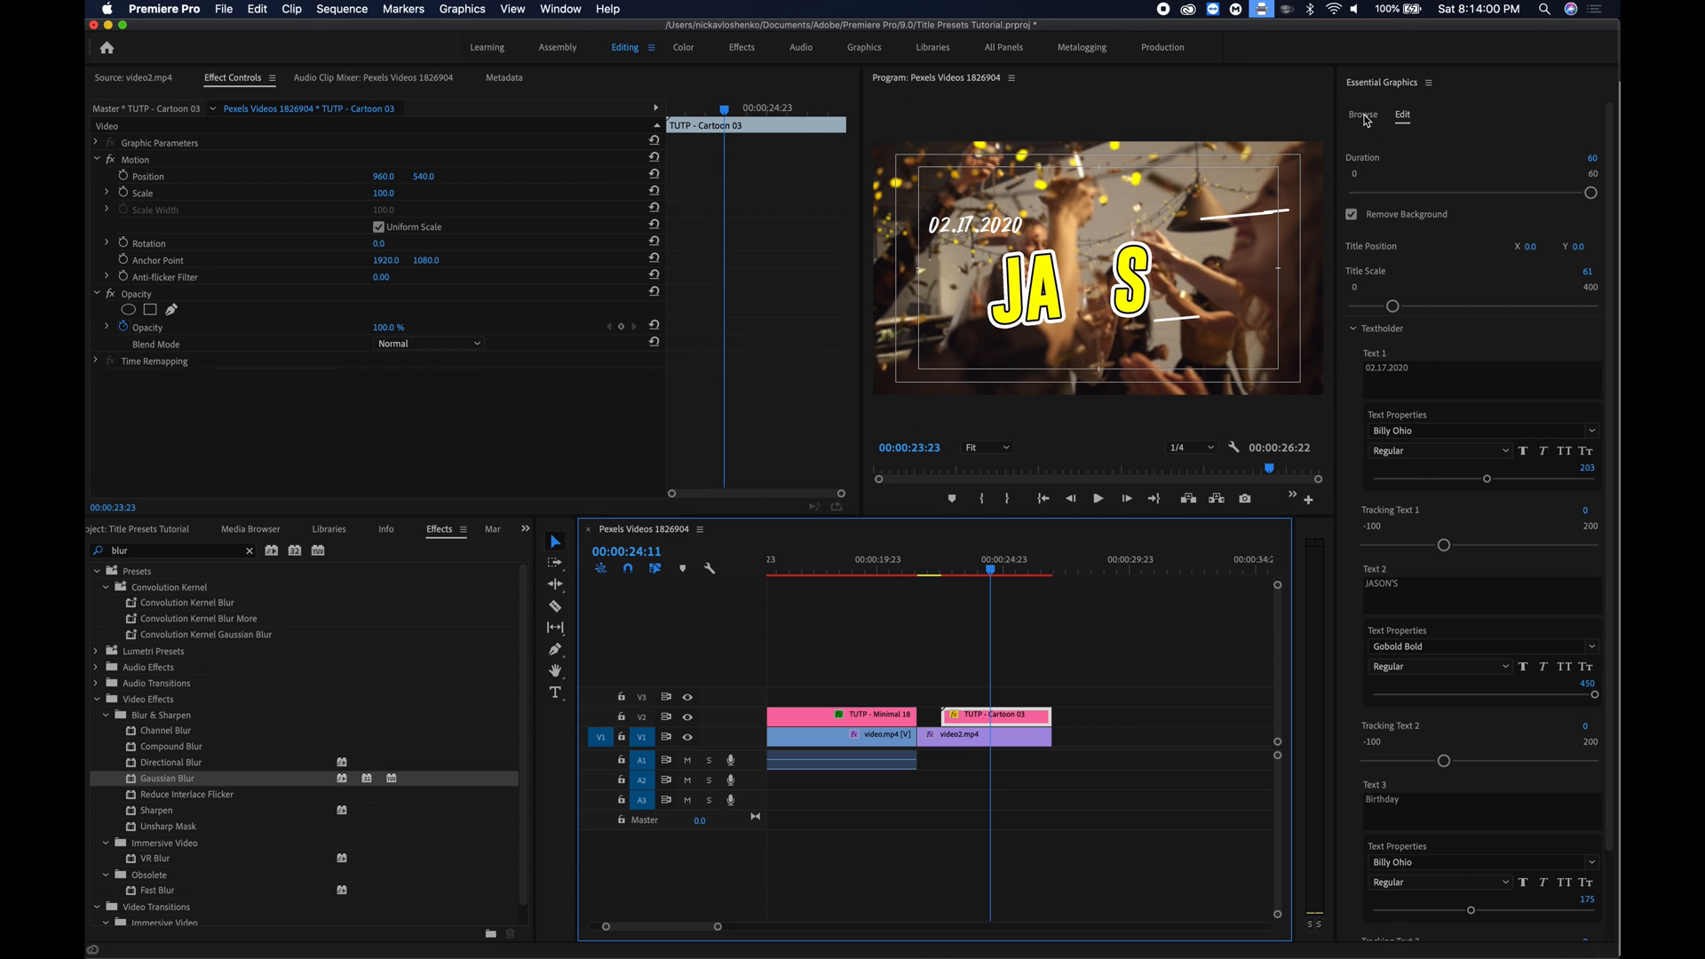
Hide the V2 cartoon title and scroll the templates to TUTP - Minimal 32.
click(1361, 114)
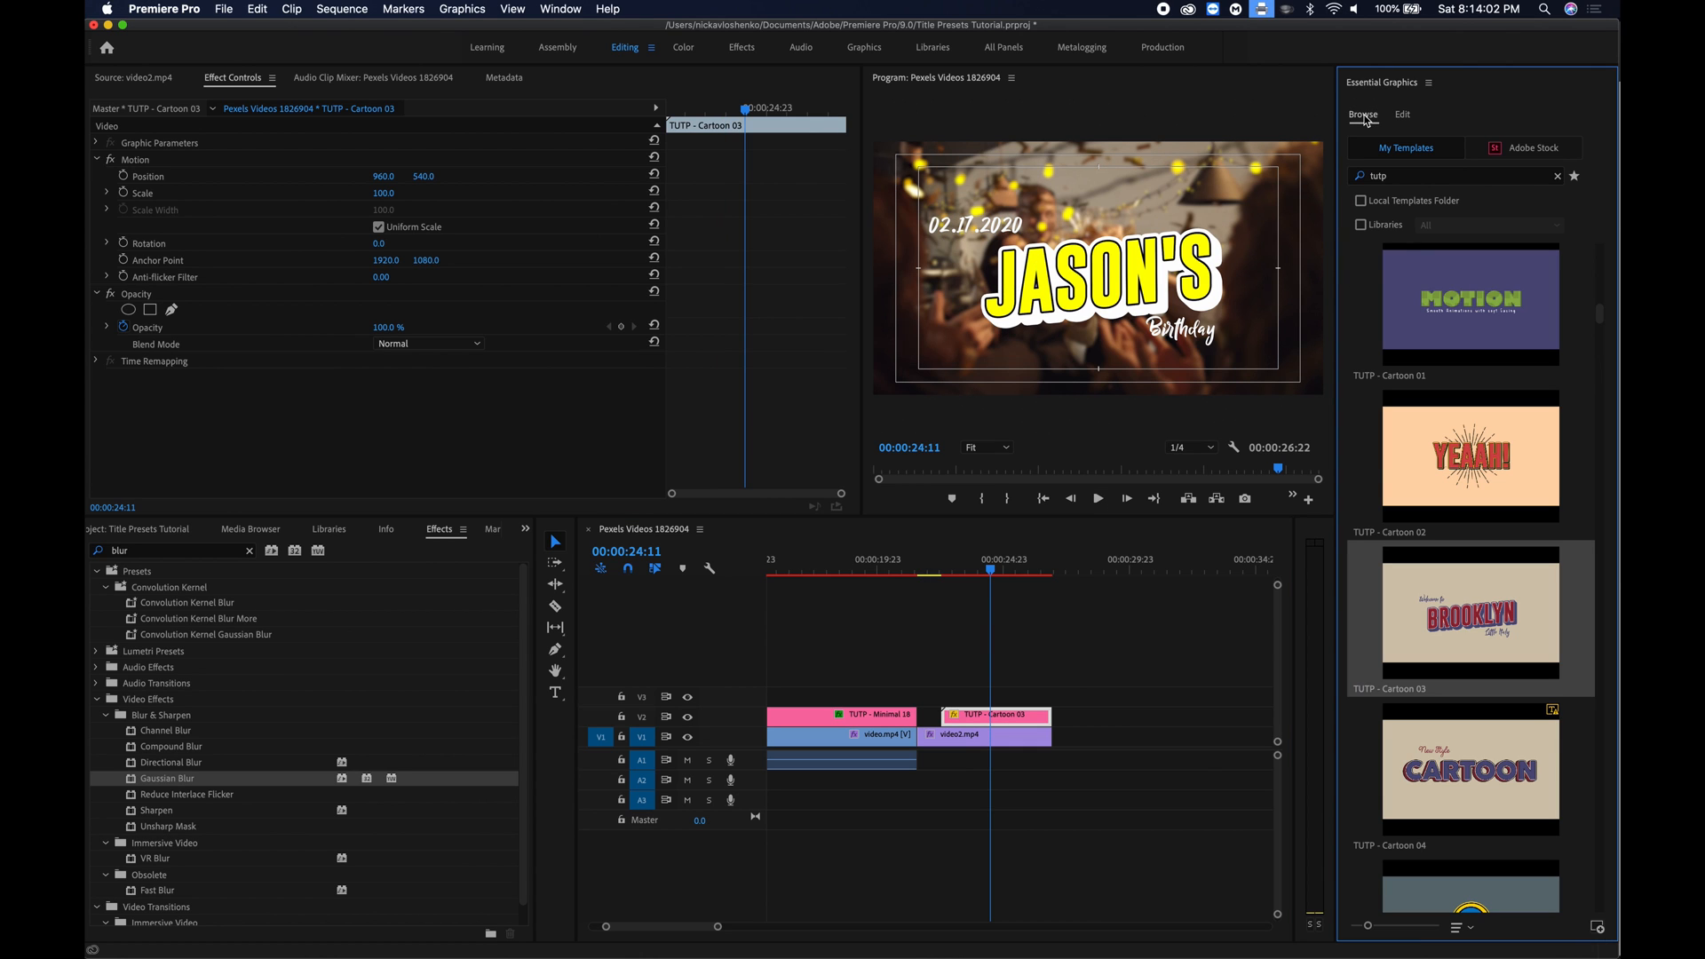
mouse_move(686, 716)
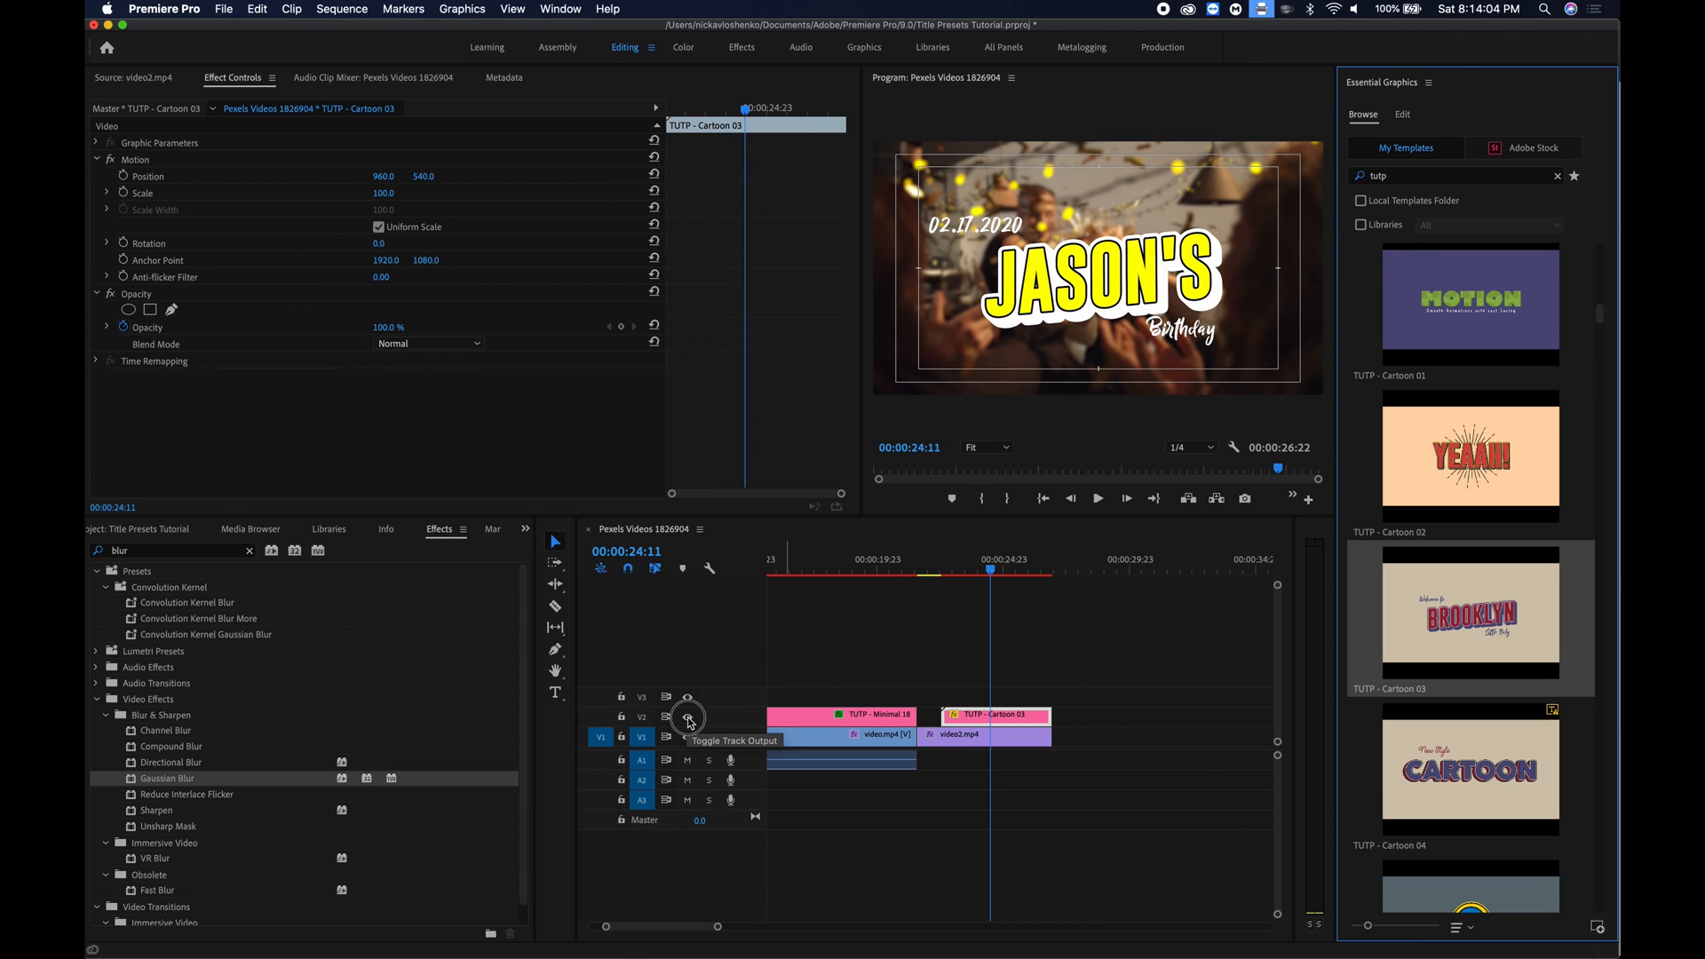
click(688, 716)
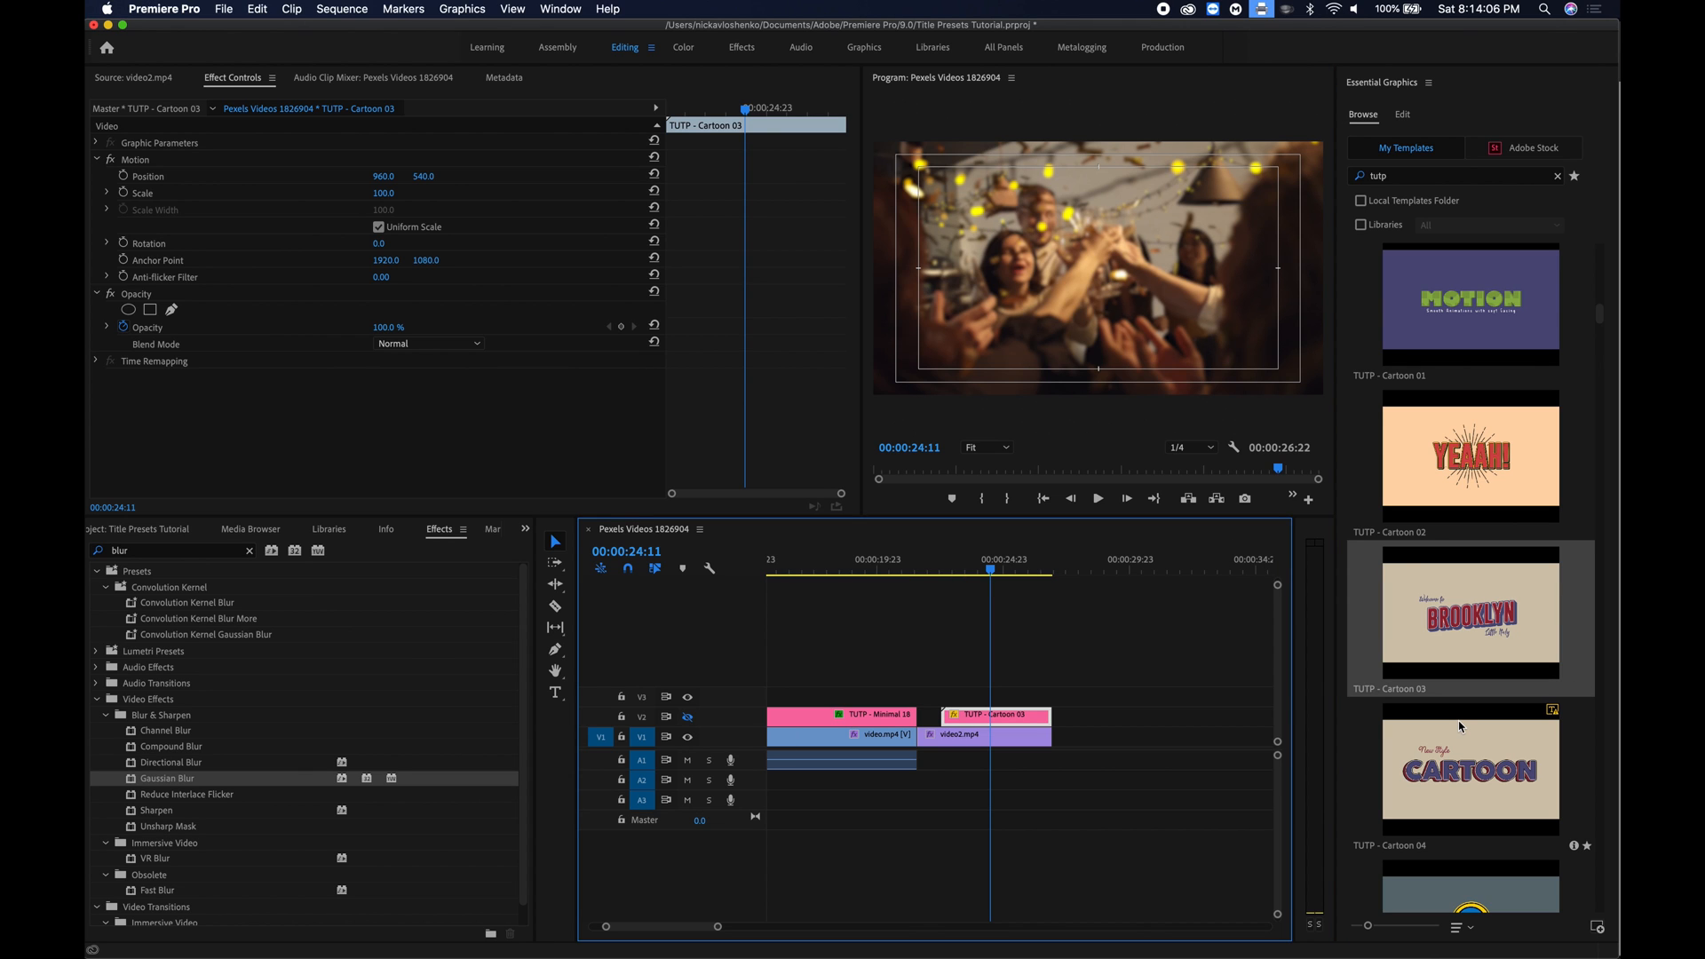
scroll(down, 3)
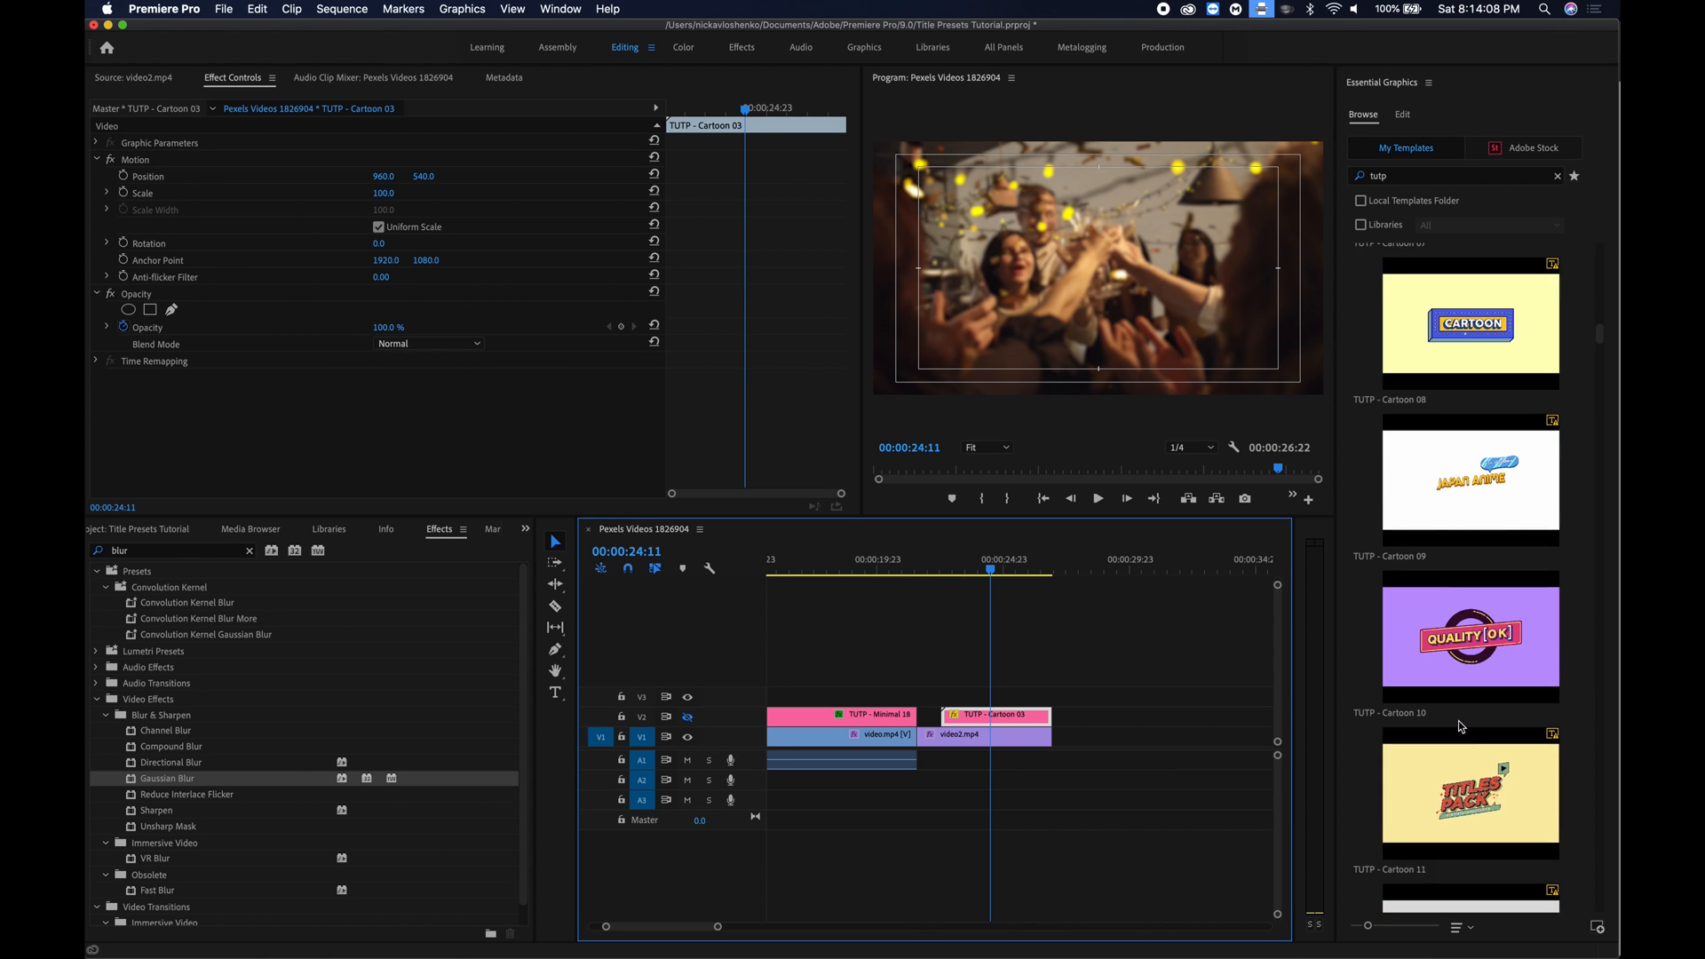
scroll(down, 3)
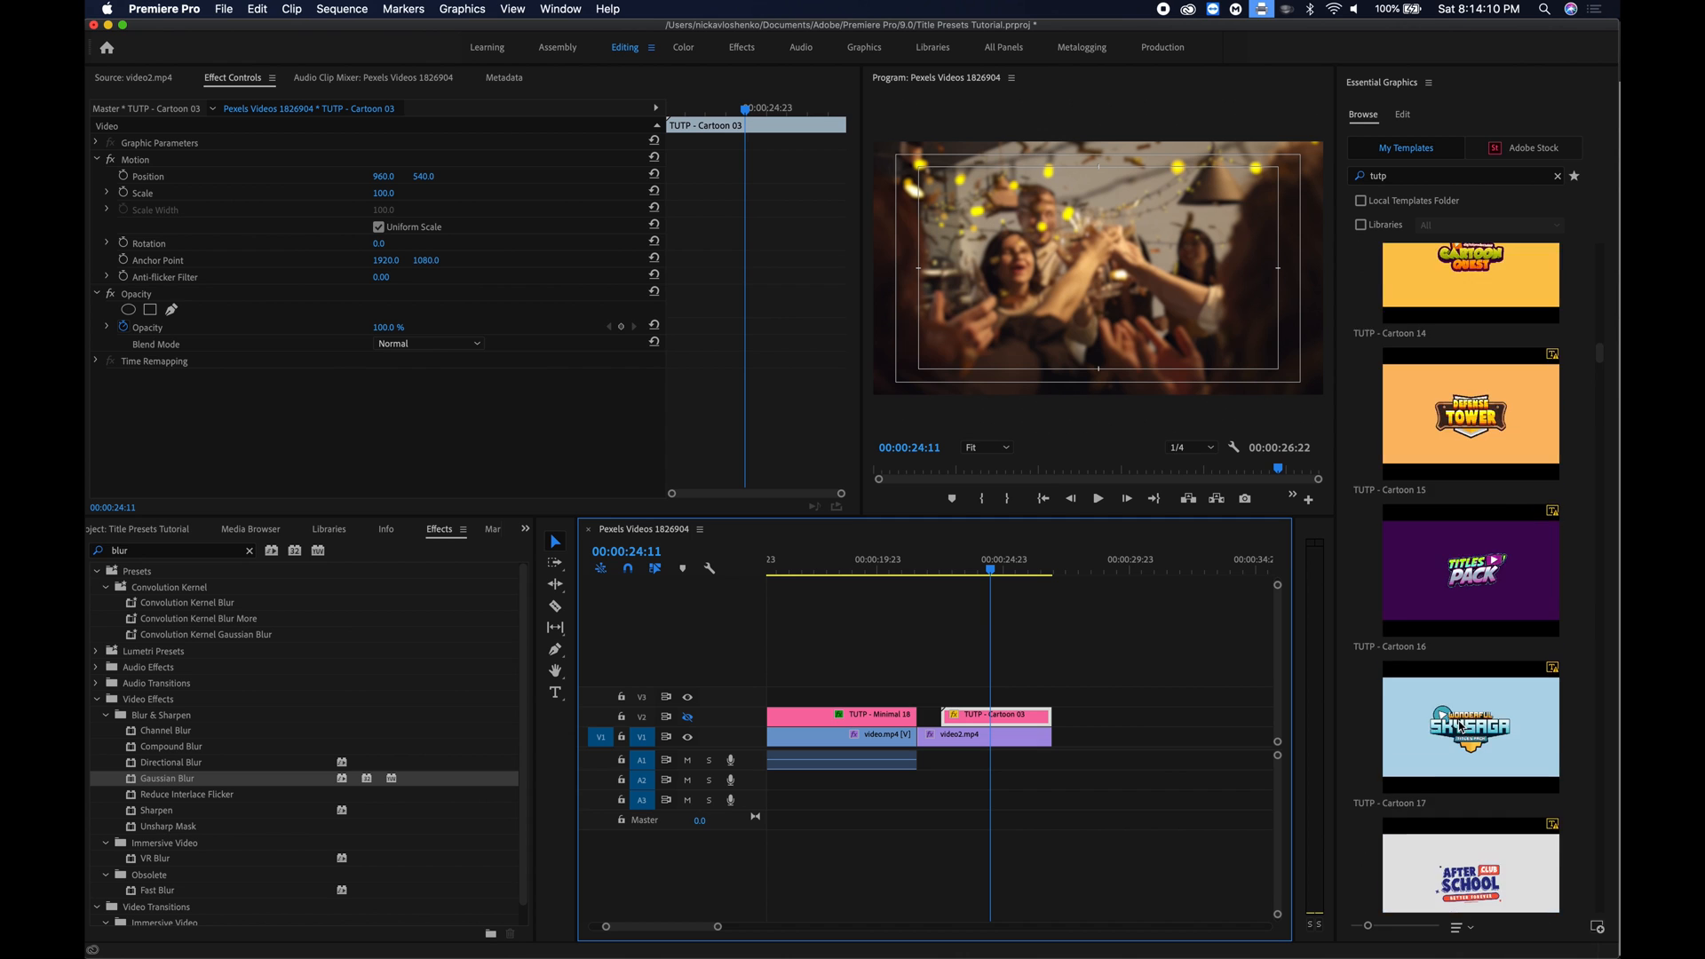
scroll(down, 3)
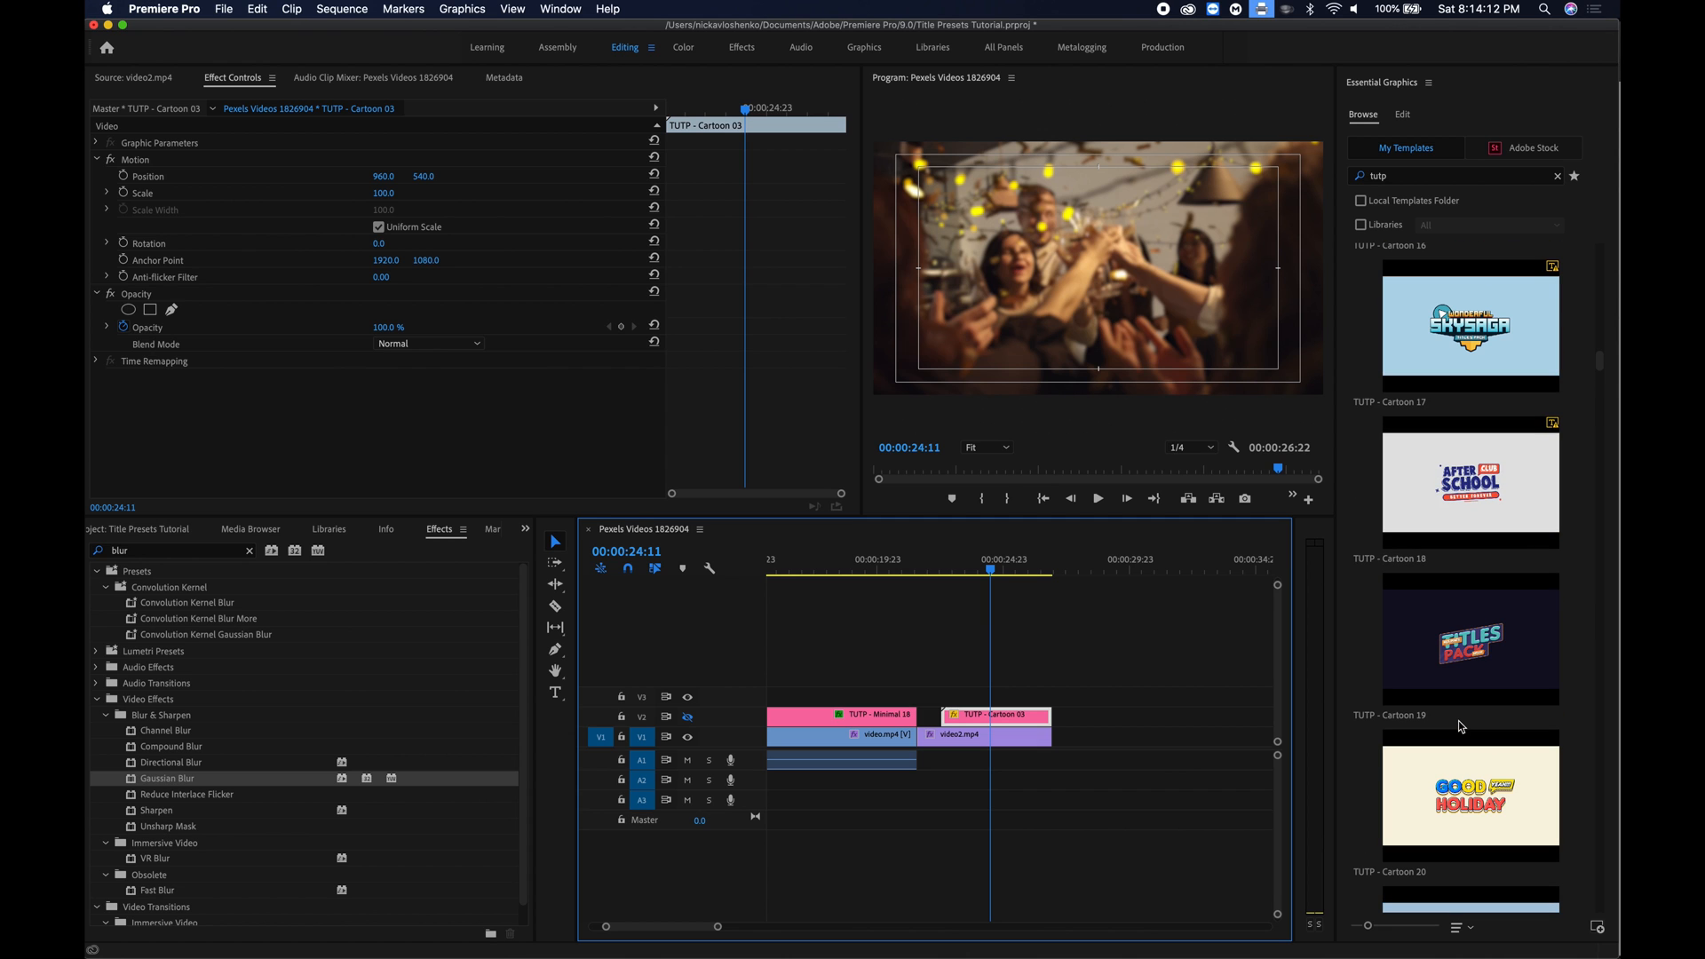
scroll(down, 3)
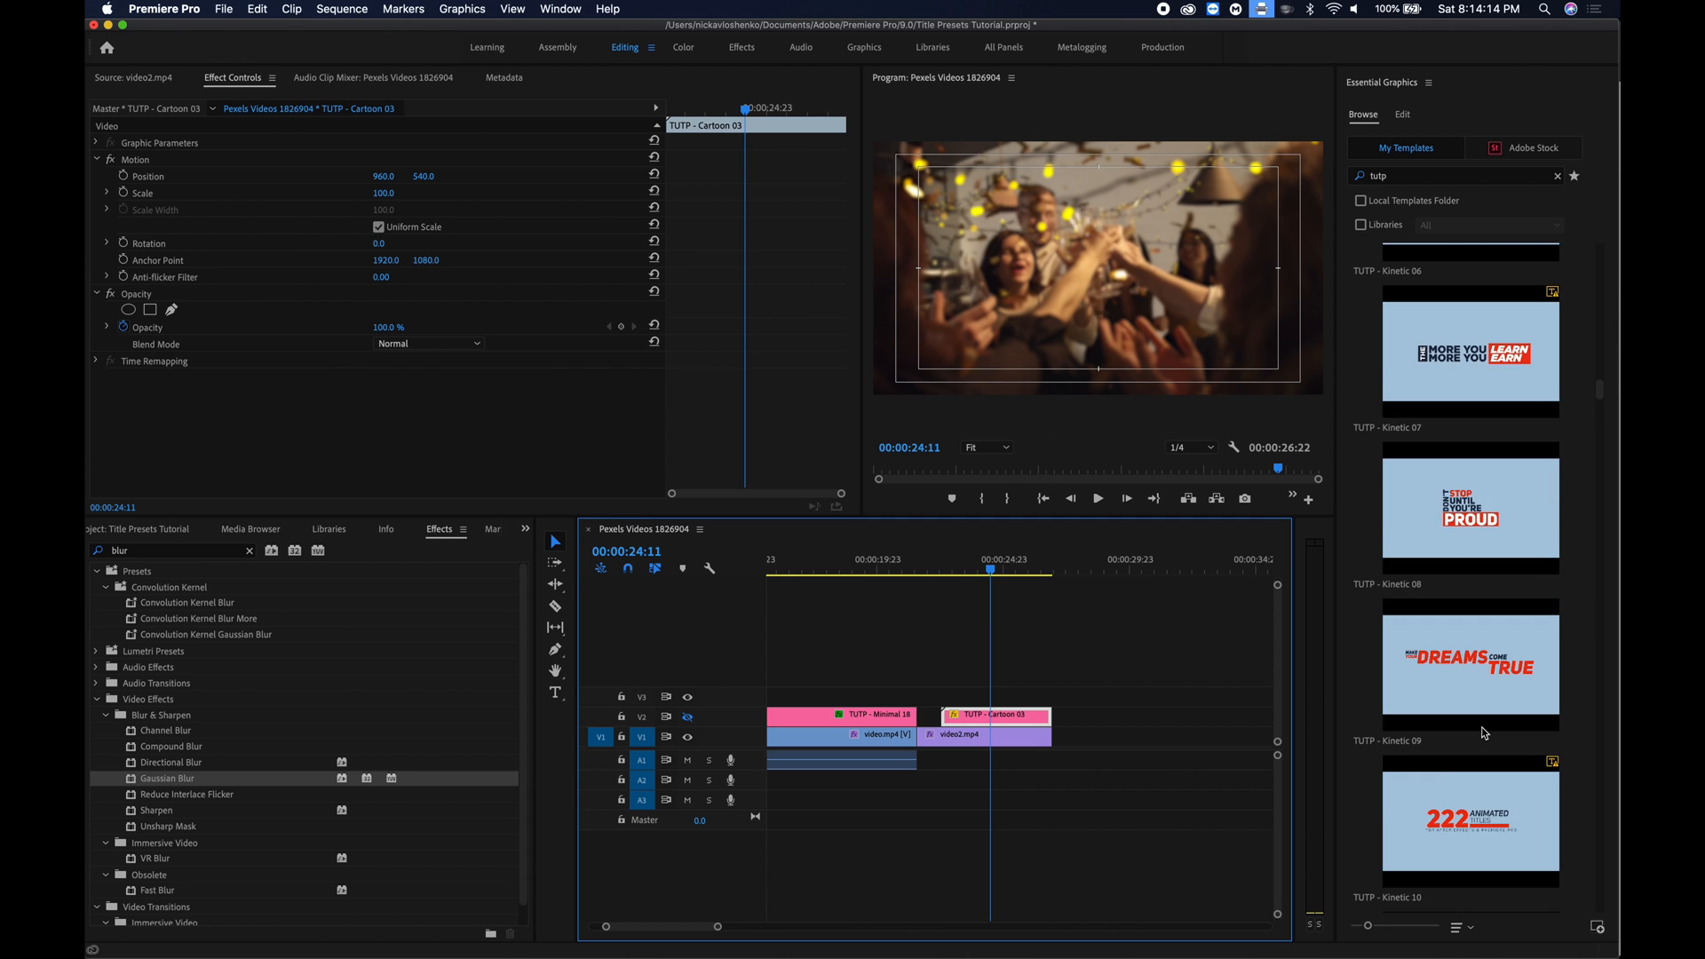
scroll(down, 3)
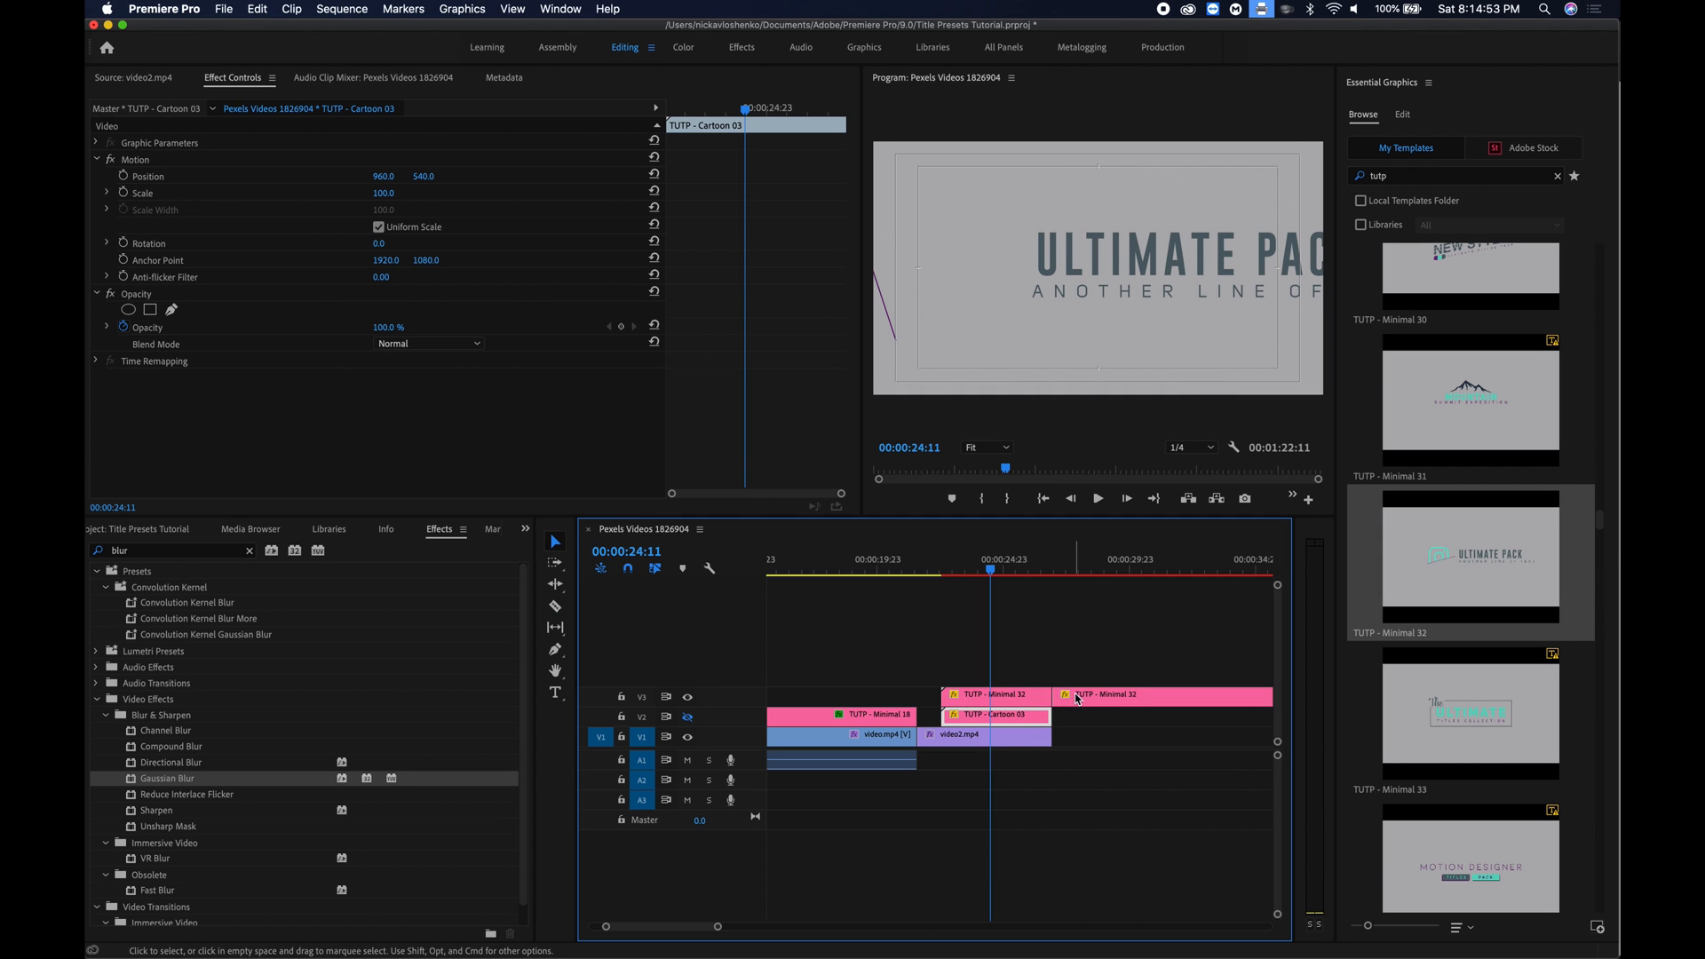
Select the Minimal 32 clip at a later frame and tick Remove Background.
click(1022, 566)
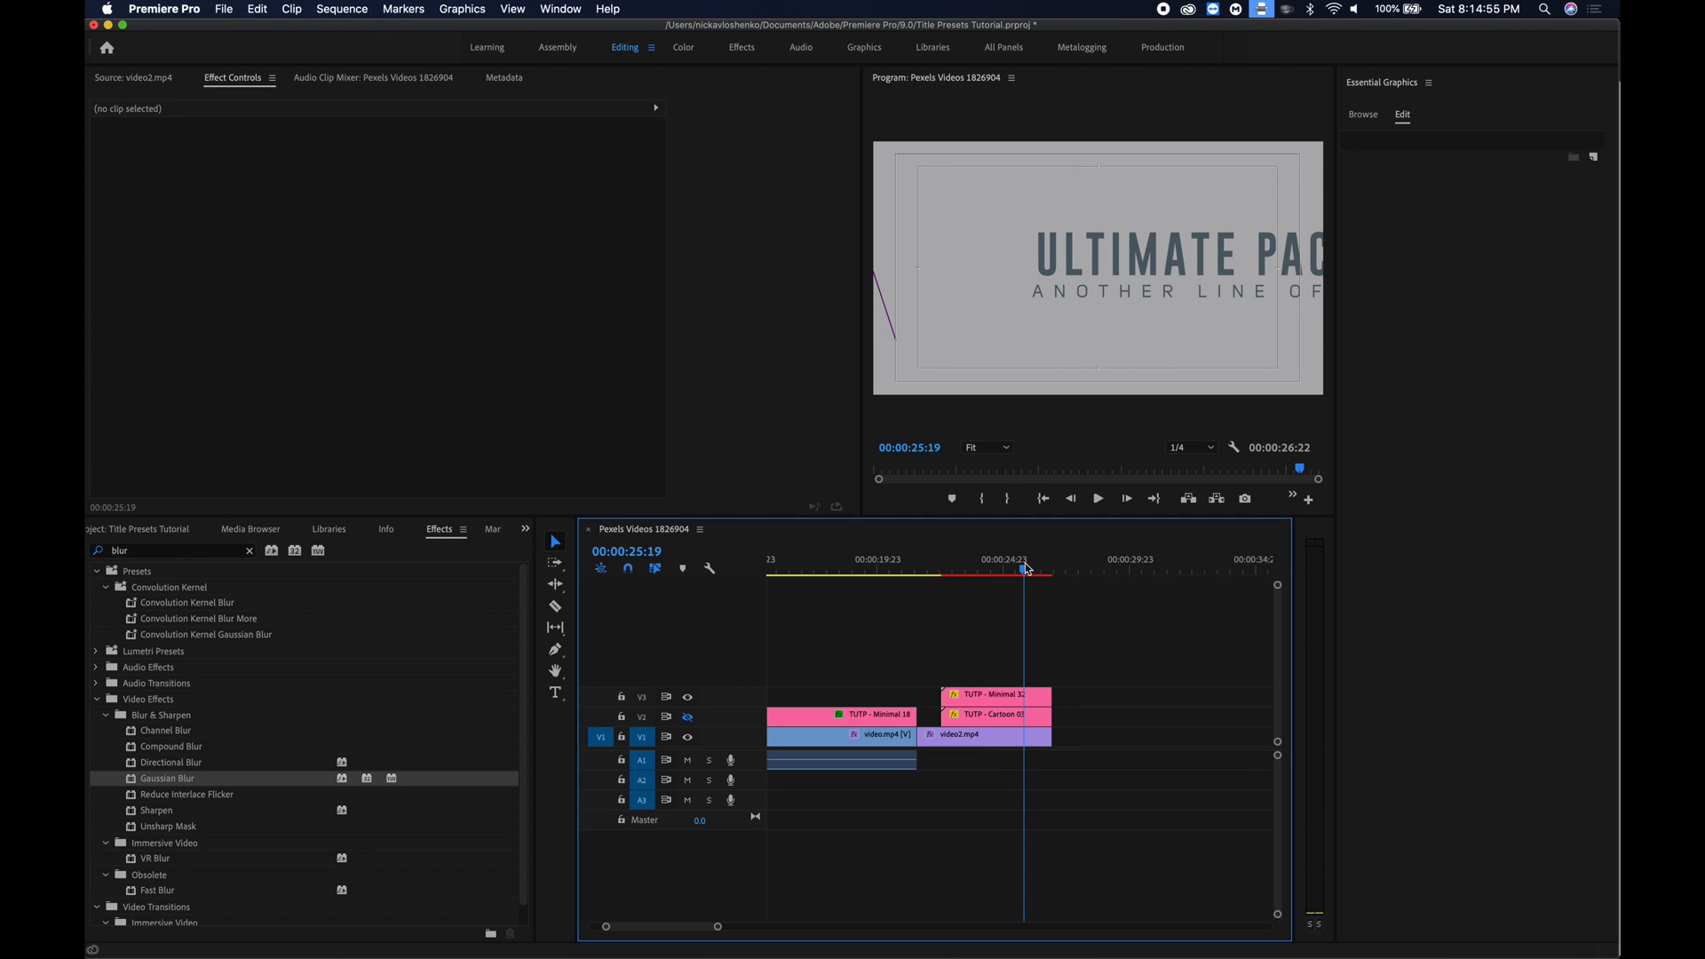
click(993, 695)
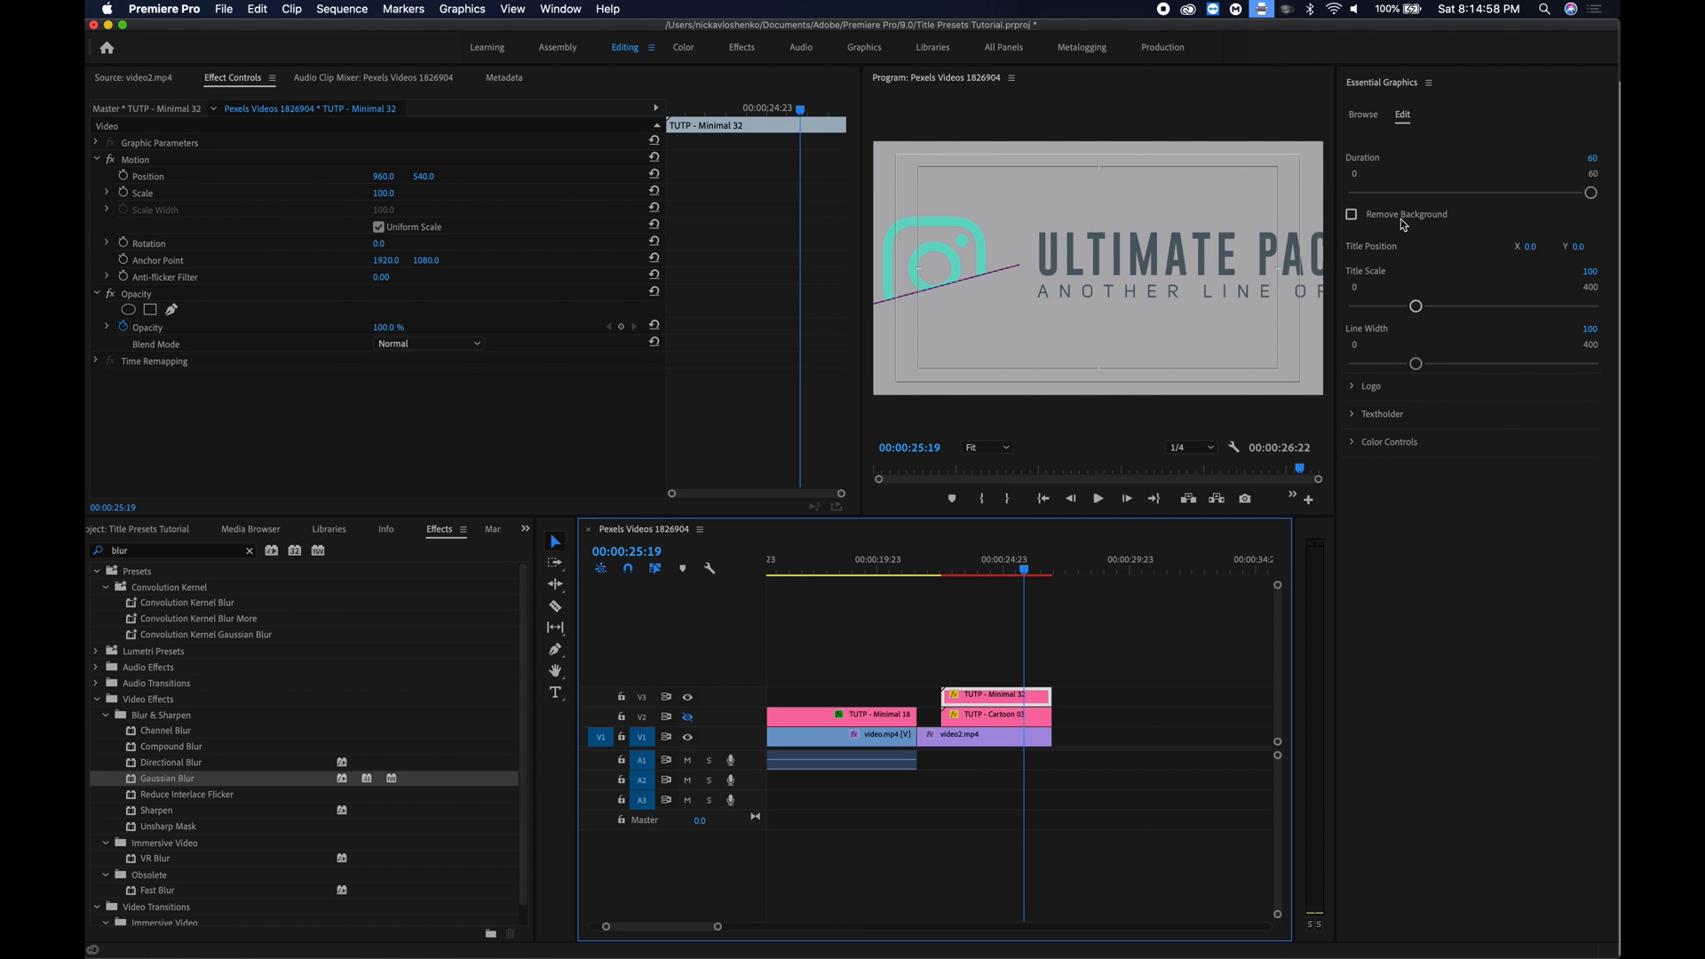
click(1351, 214)
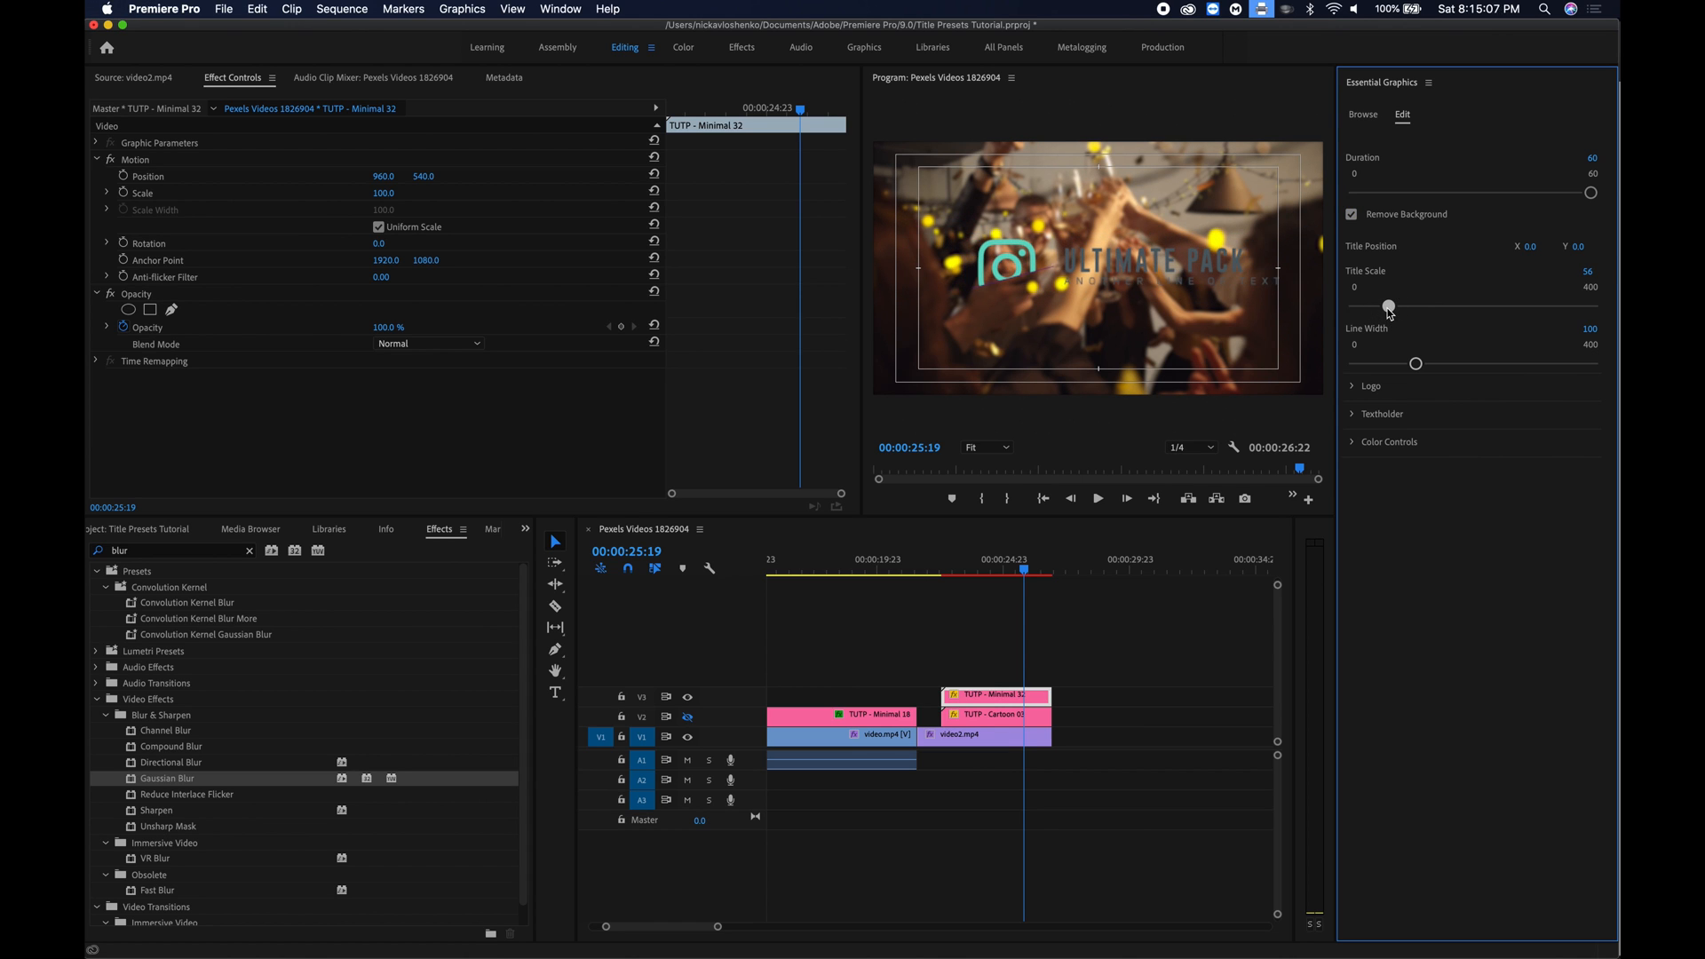
Set the Text 1, Text 2, Logo and Shape colours to white FFFFFF.
click(1372, 465)
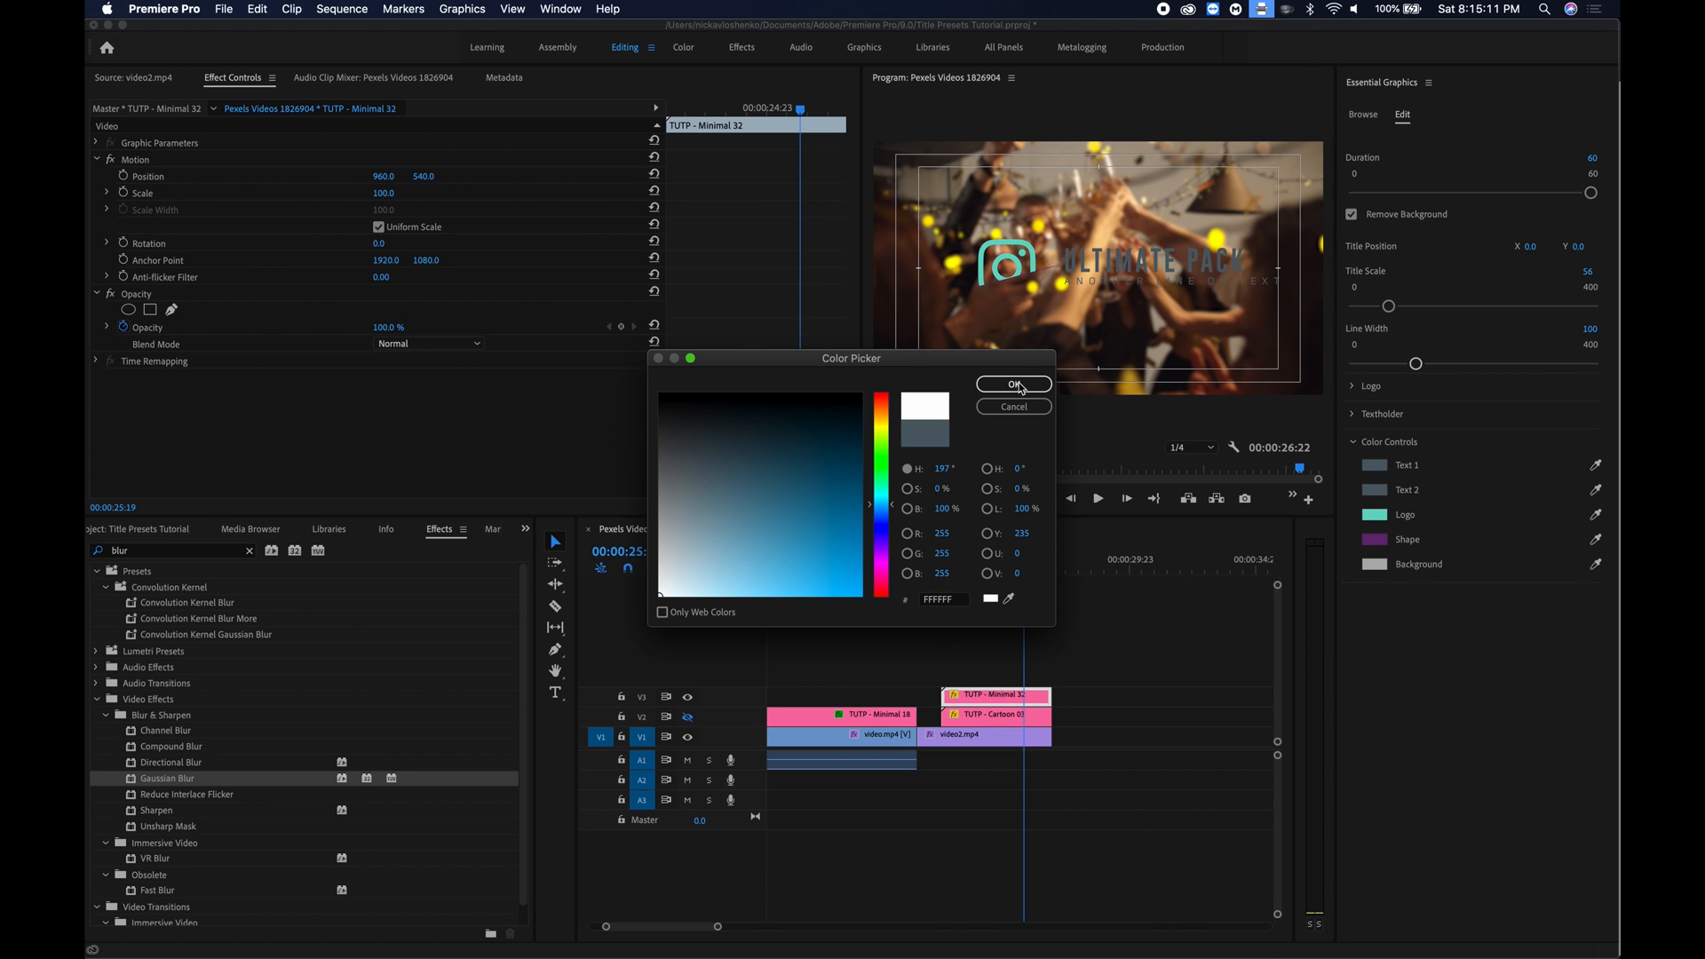
click(738, 543)
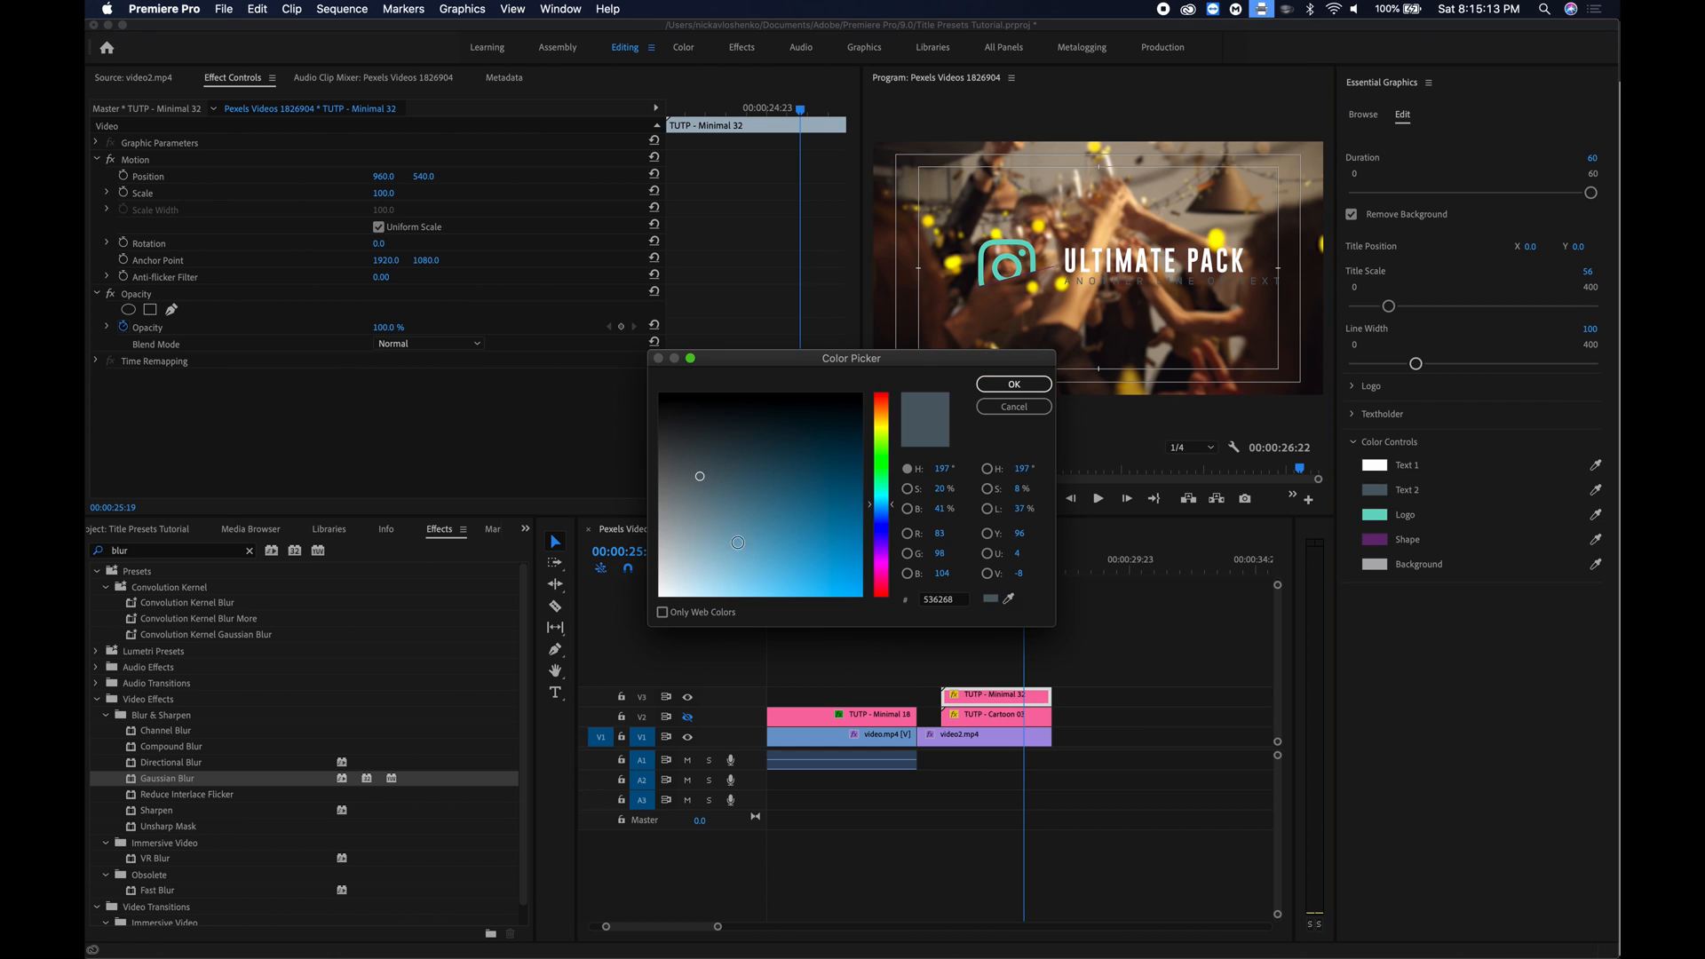
click(1011, 383)
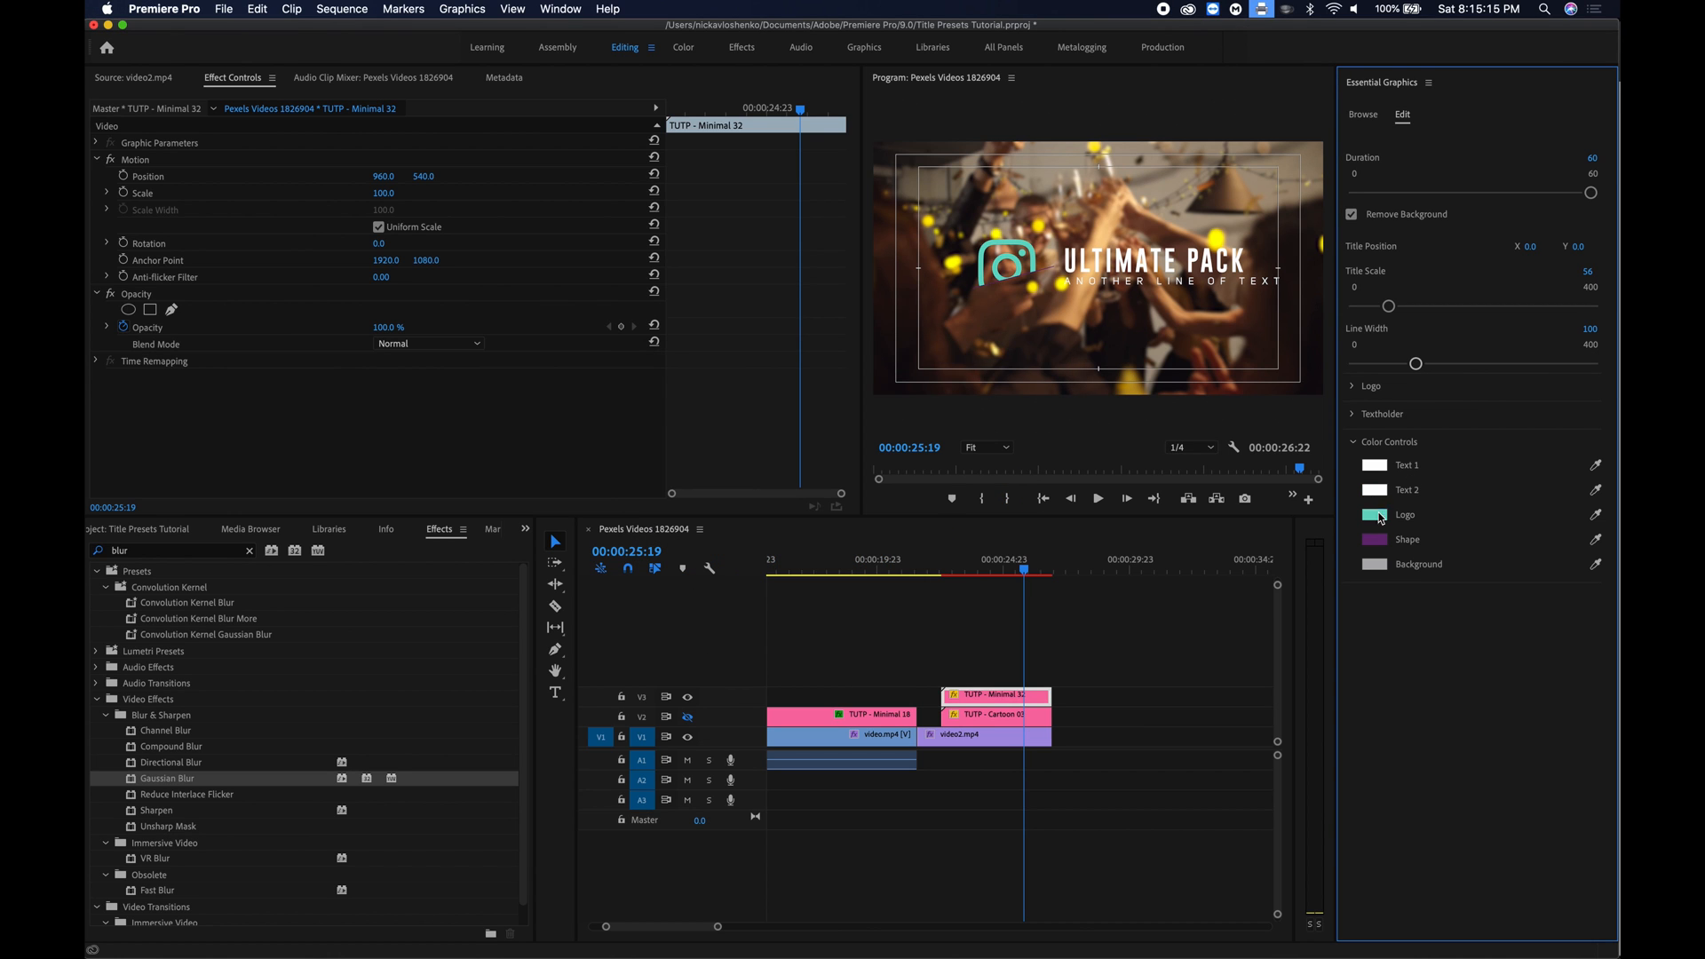
click(1374, 514)
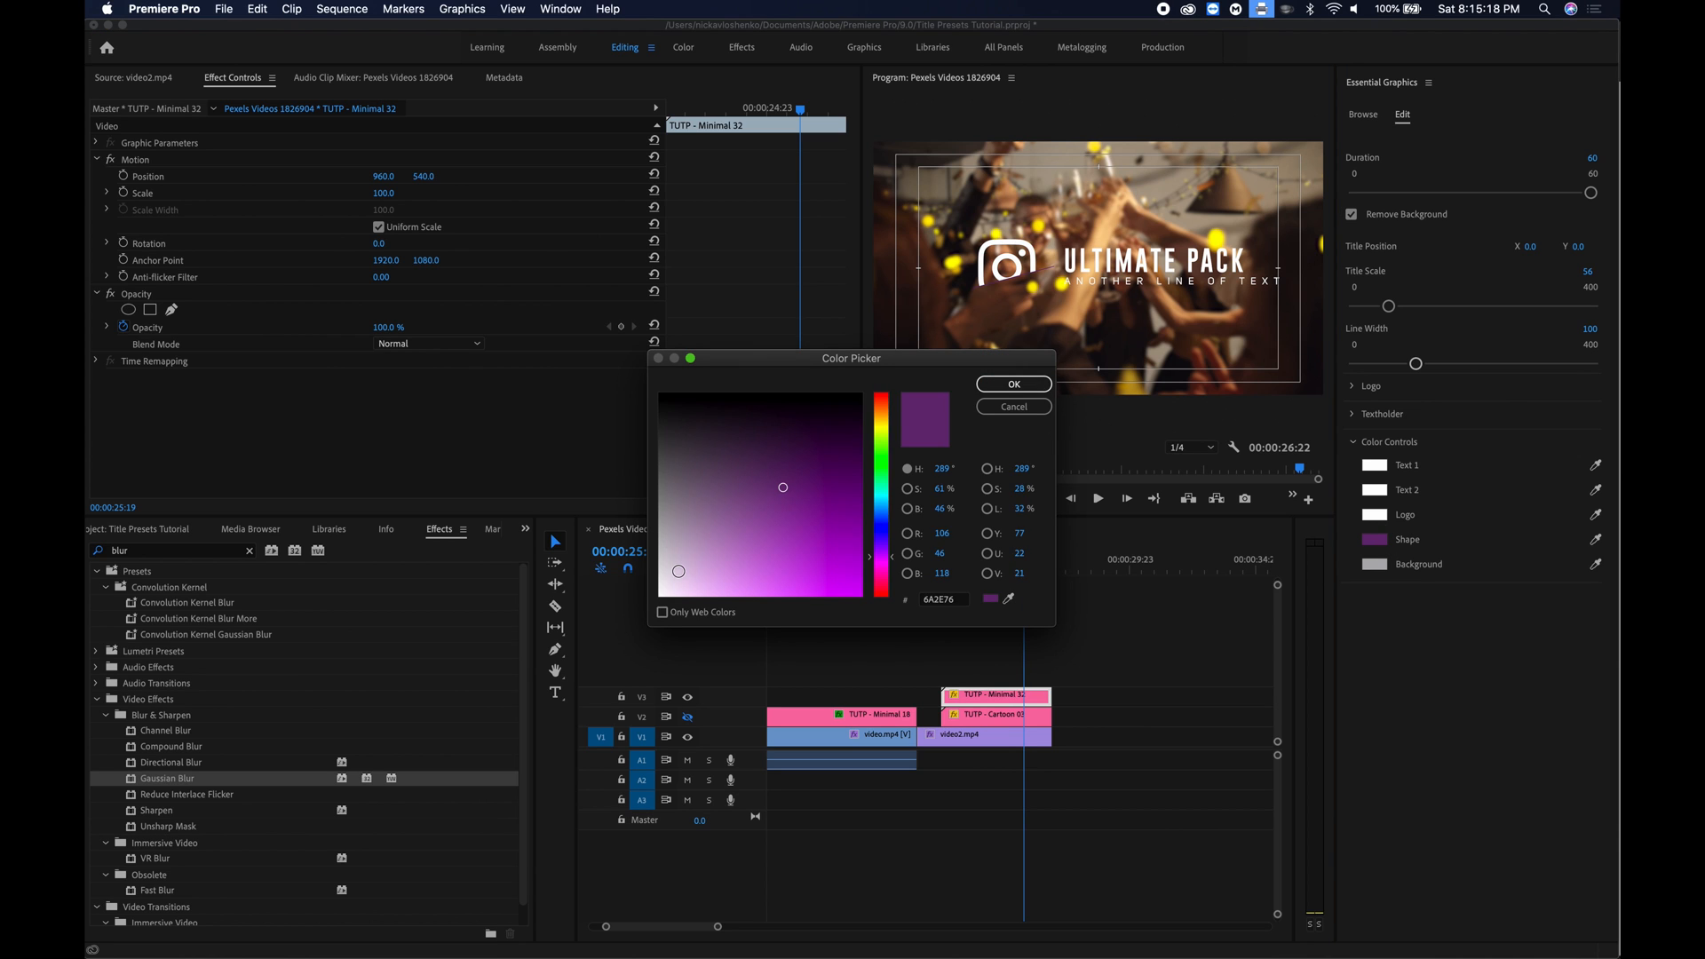
click(1011, 384)
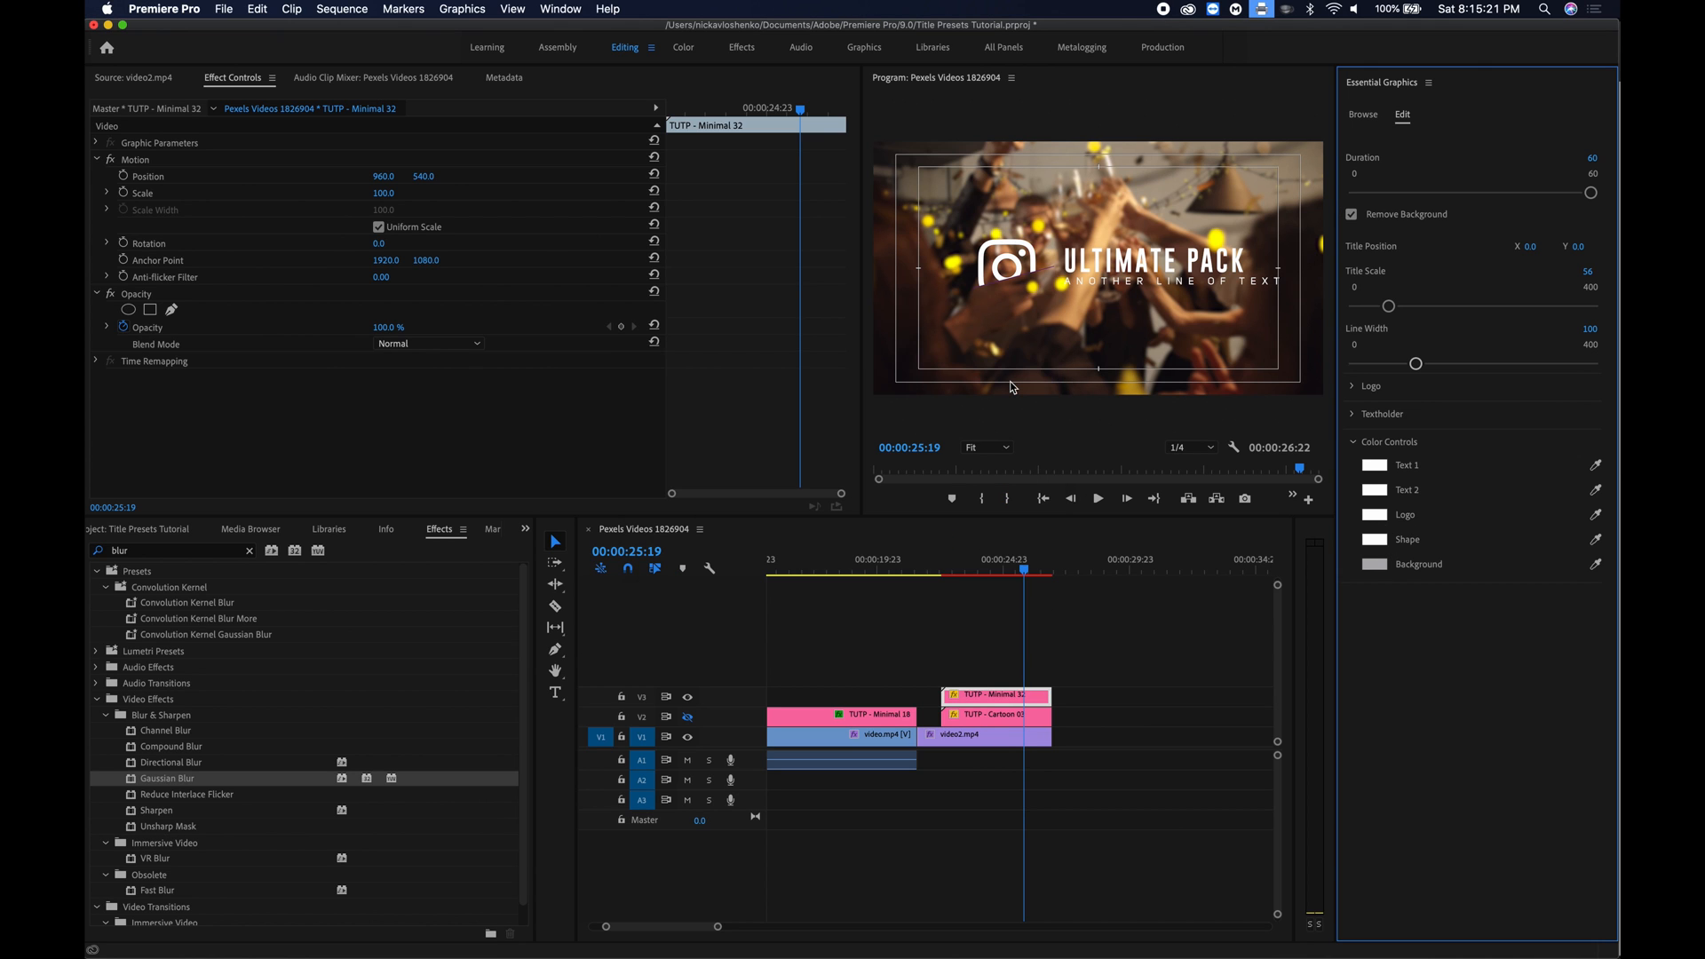
mouse_move(1409, 421)
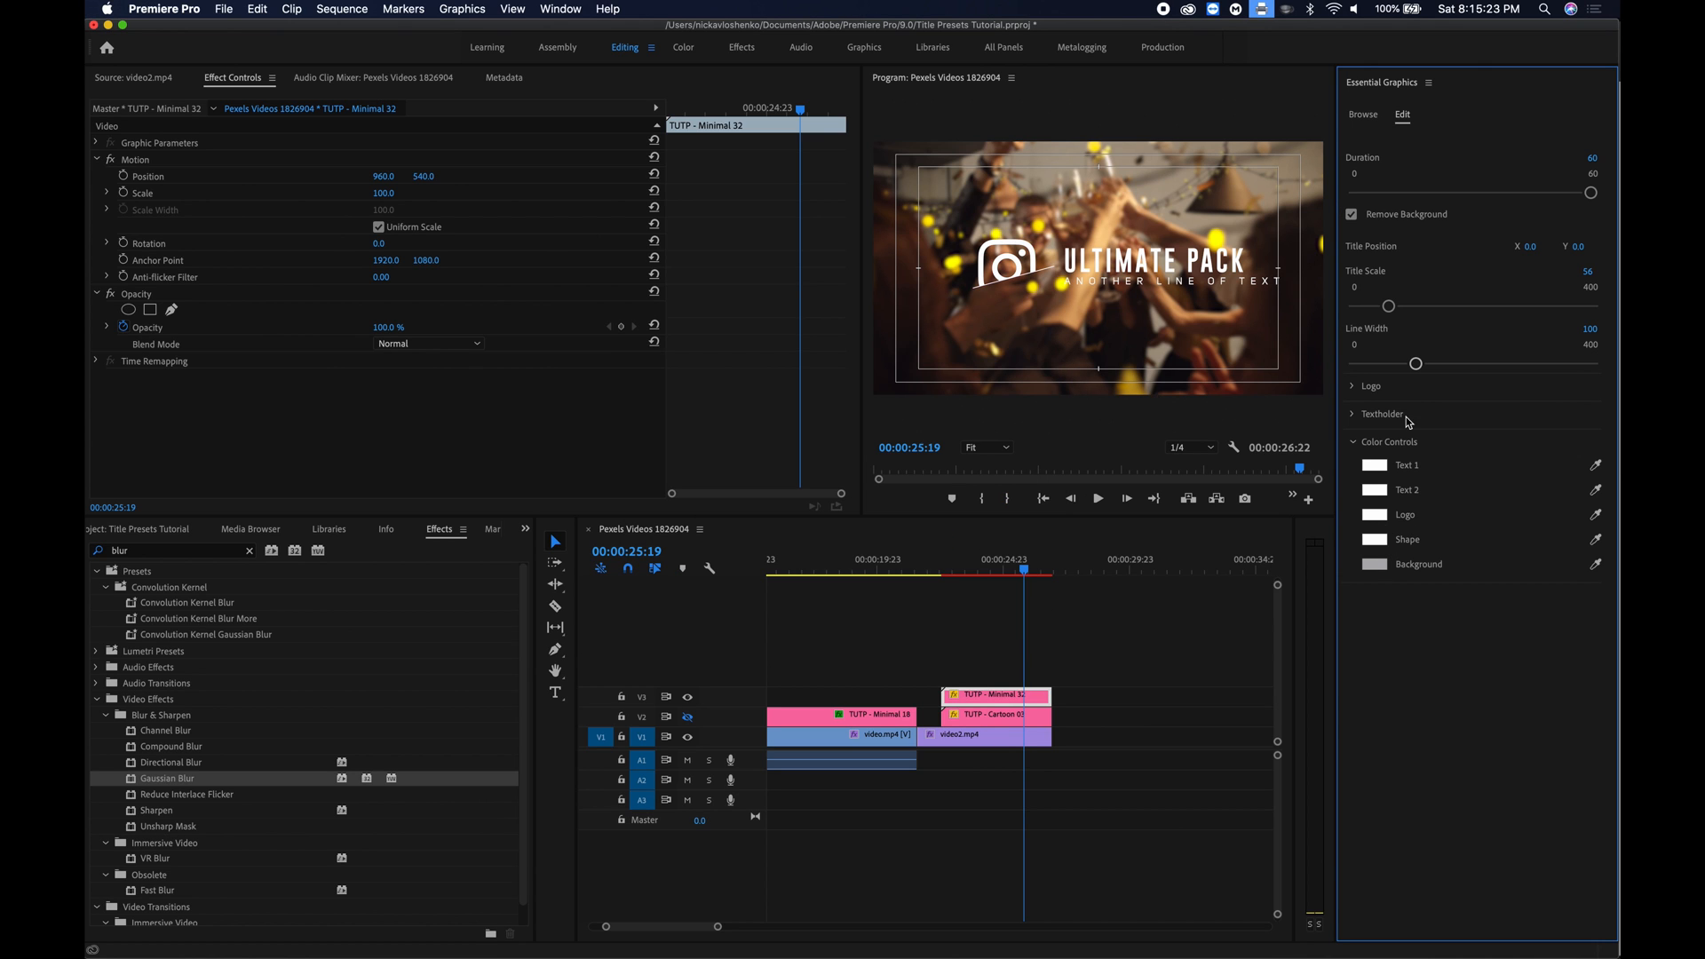
click(1381, 413)
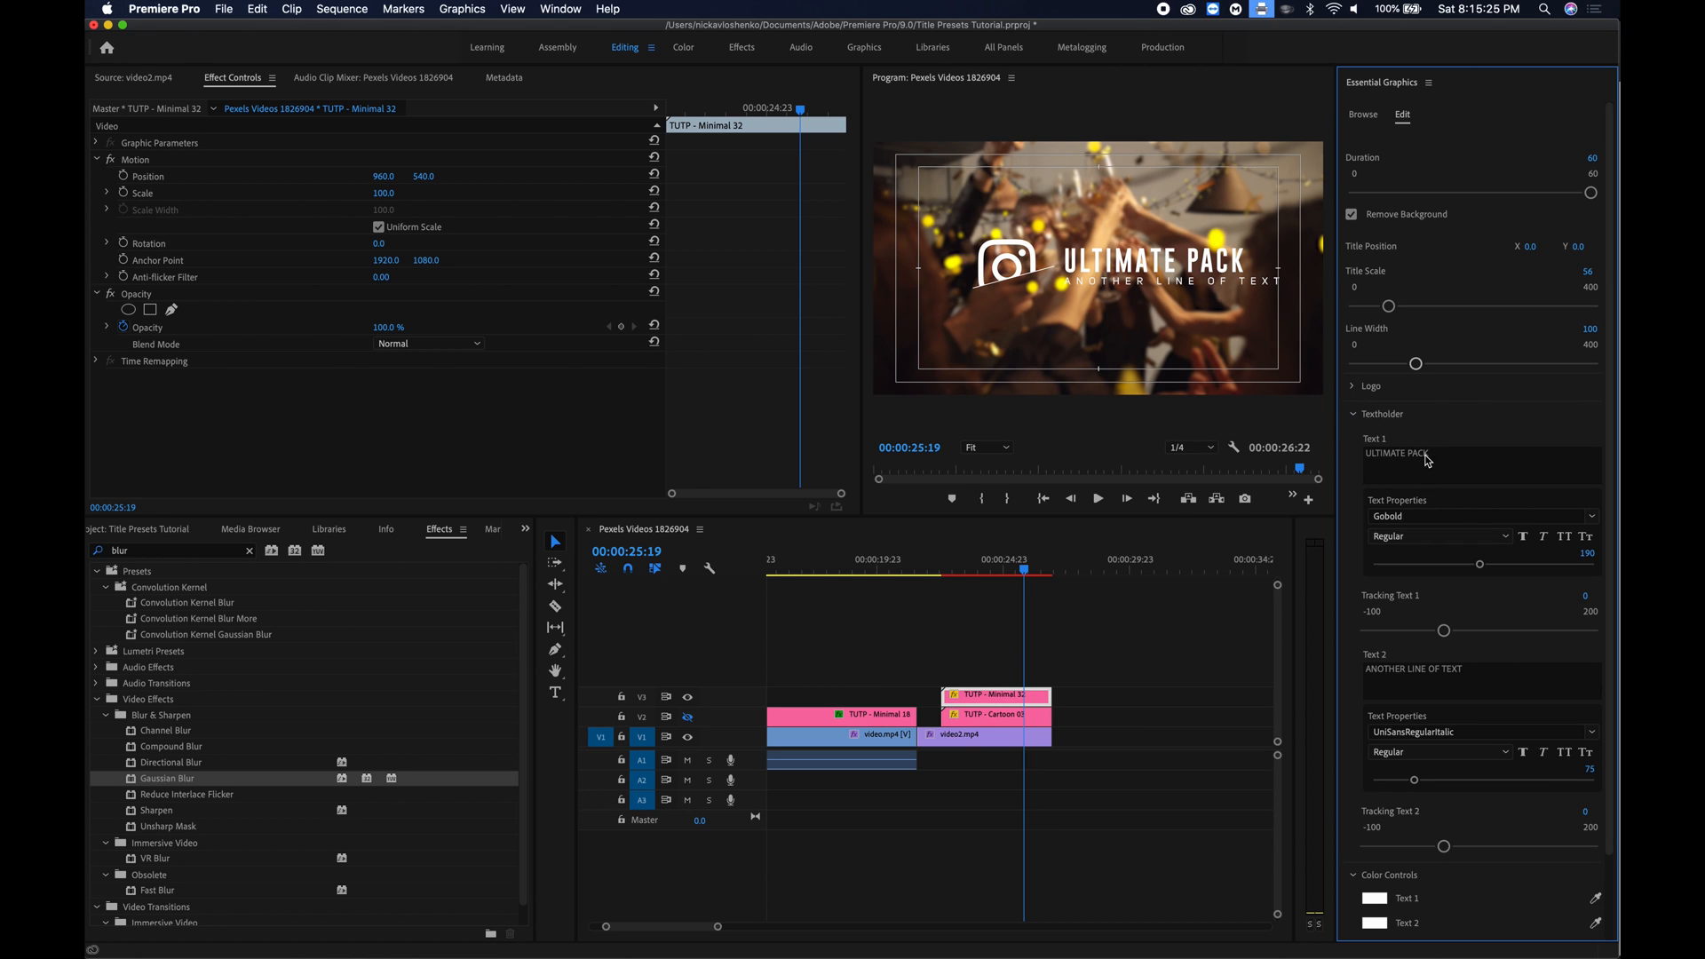
double_click(1396, 453)
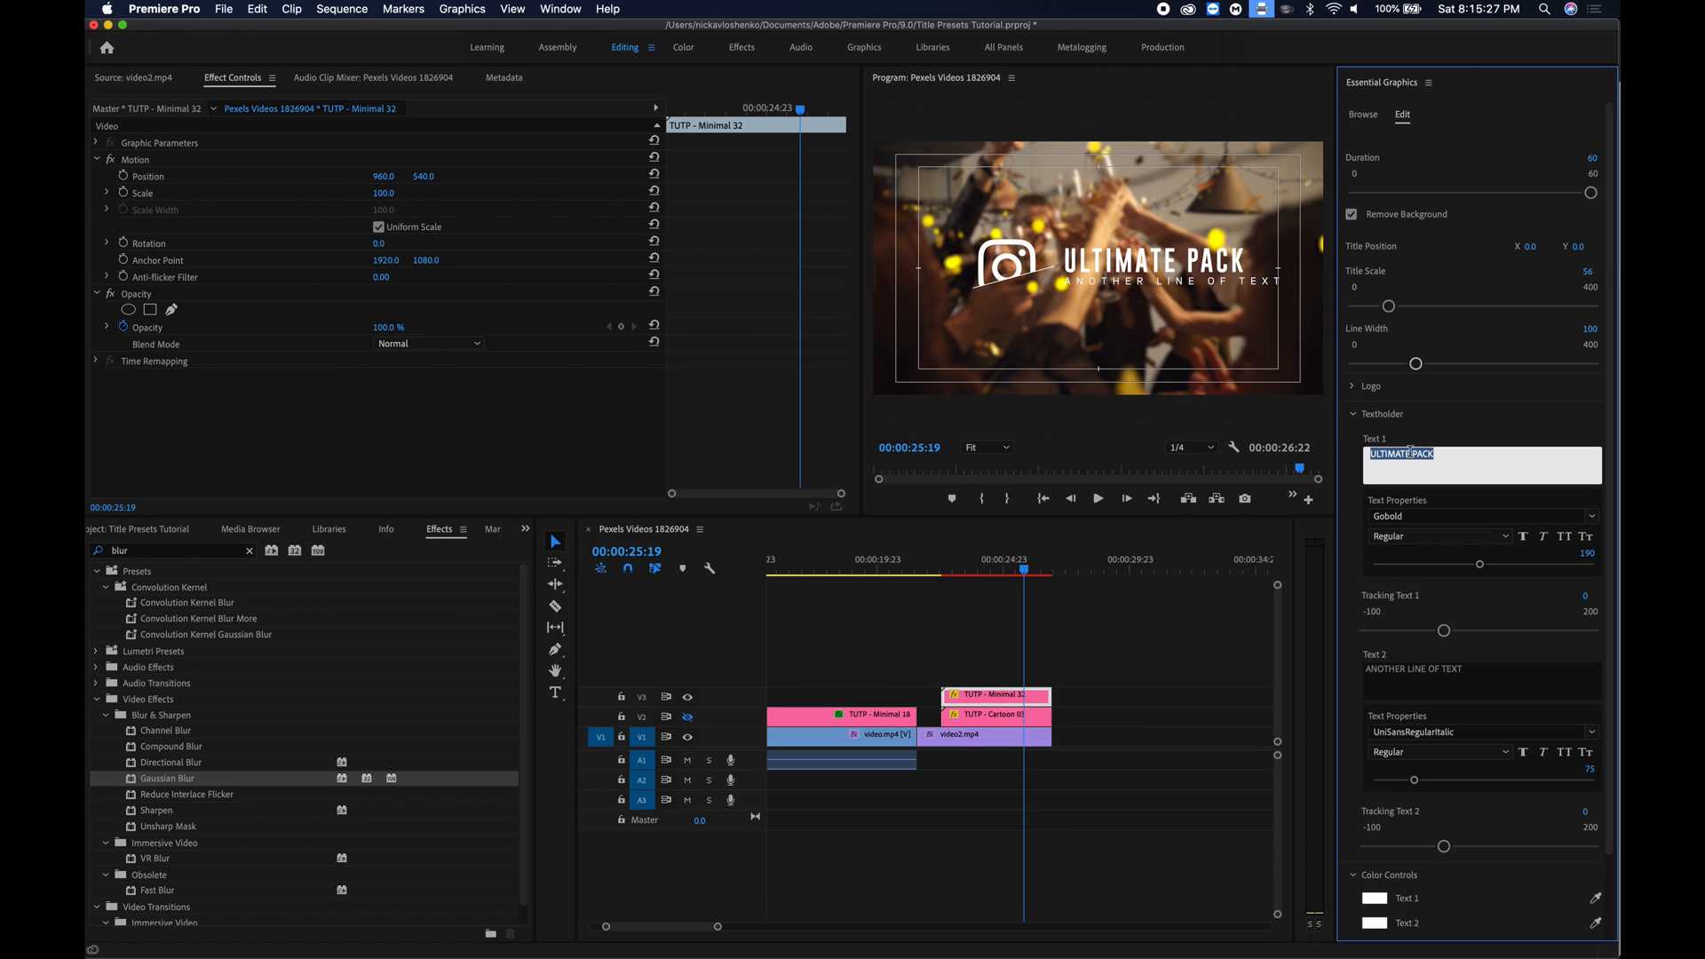
text(J)
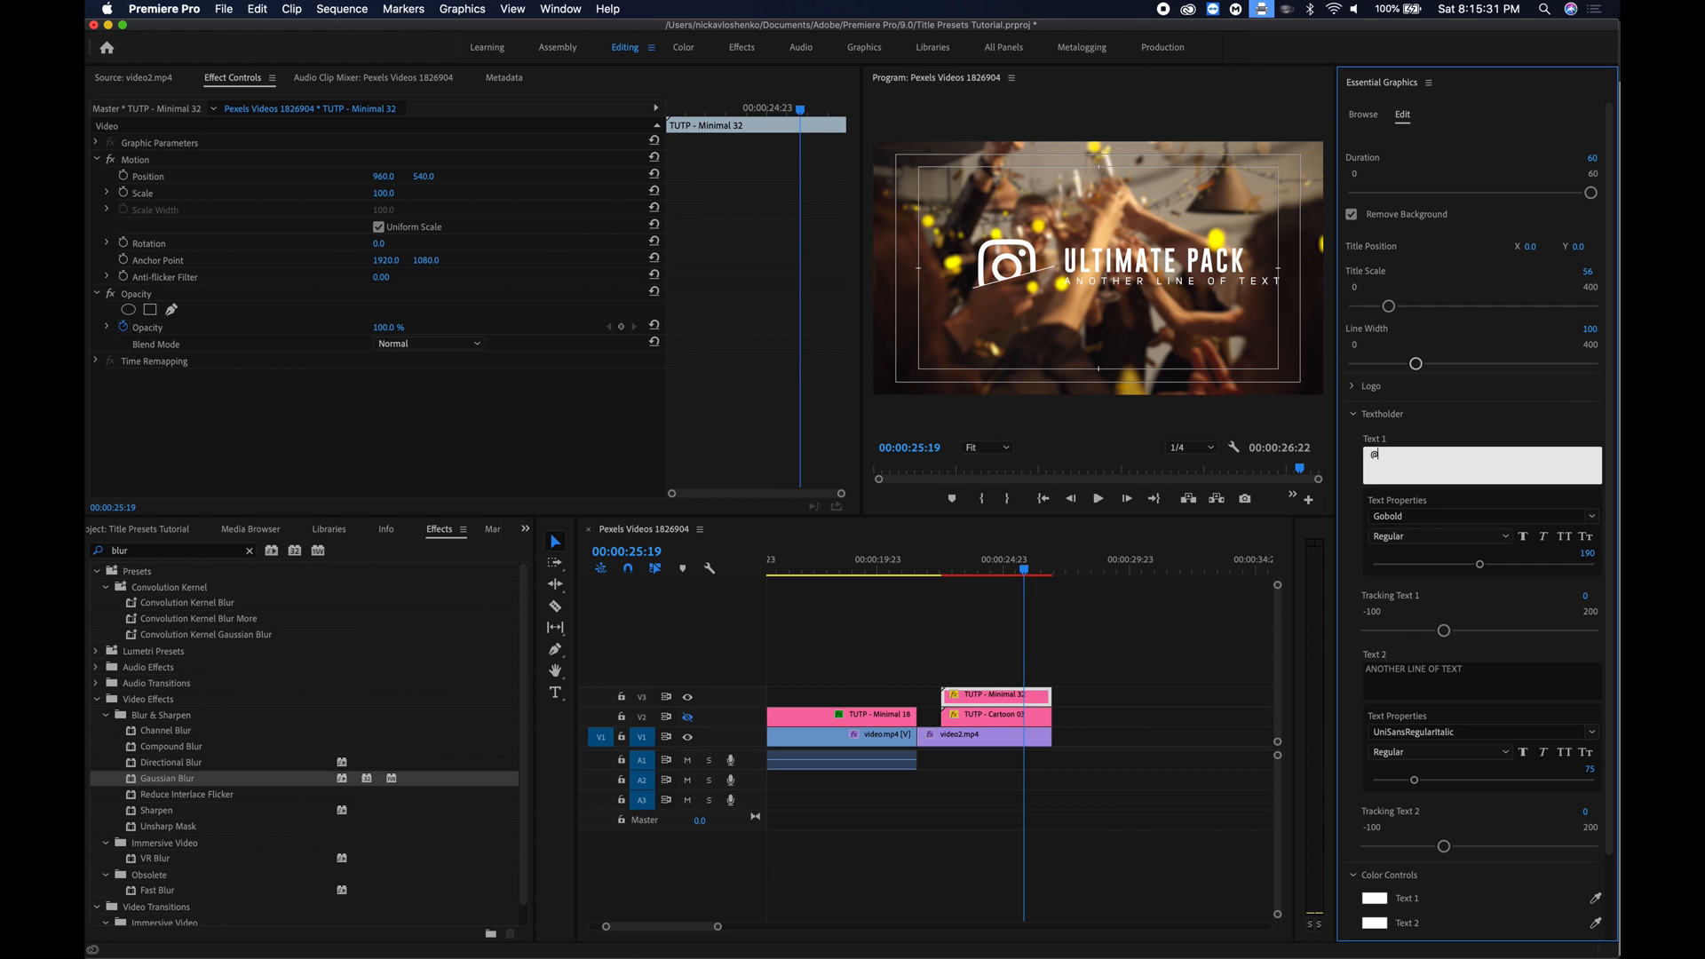
text(nick)
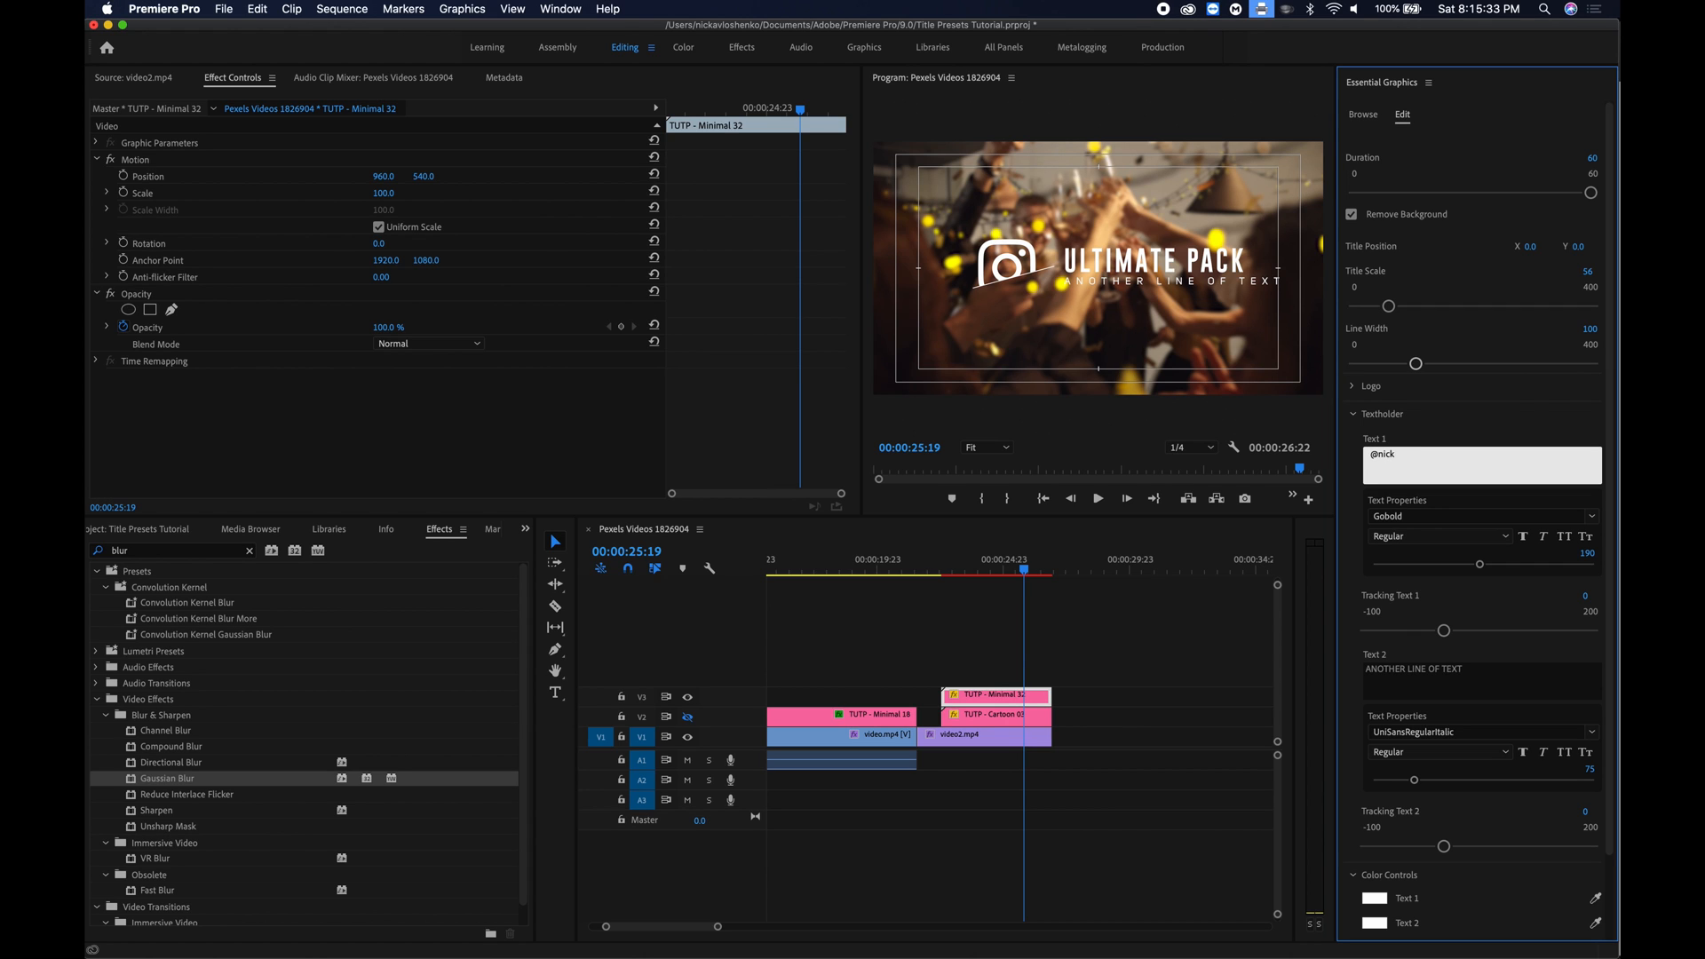
text(syrup)
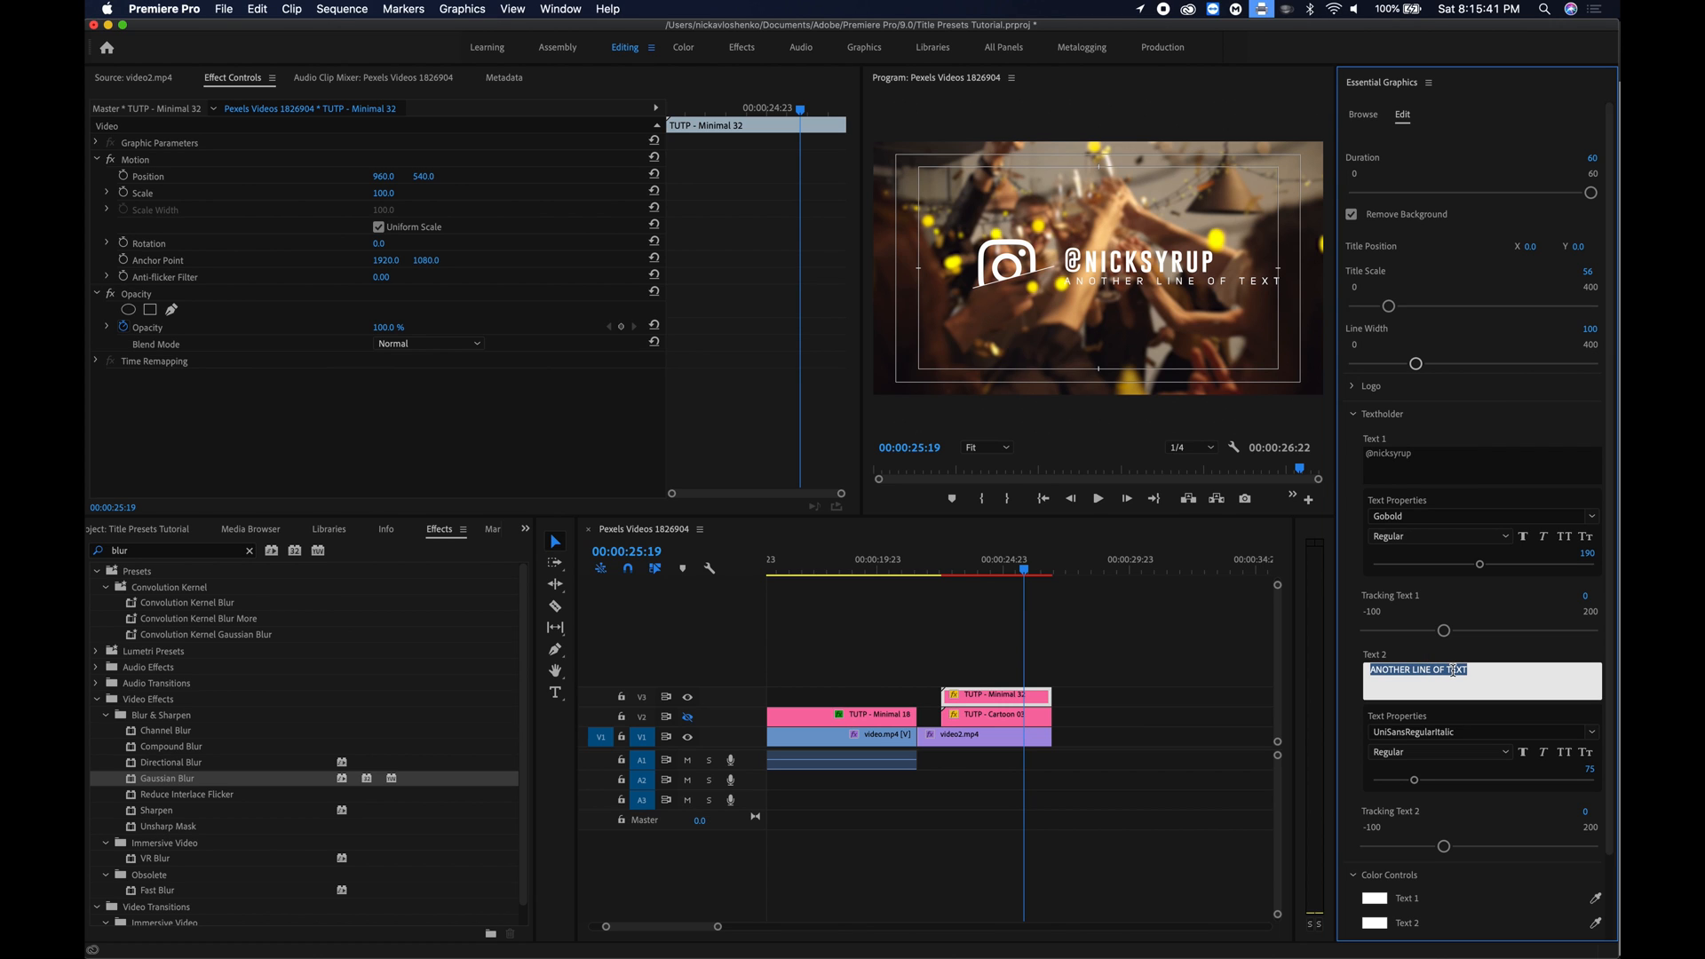
Change the second text line to '24th Birthday Recap'.
text(24th)
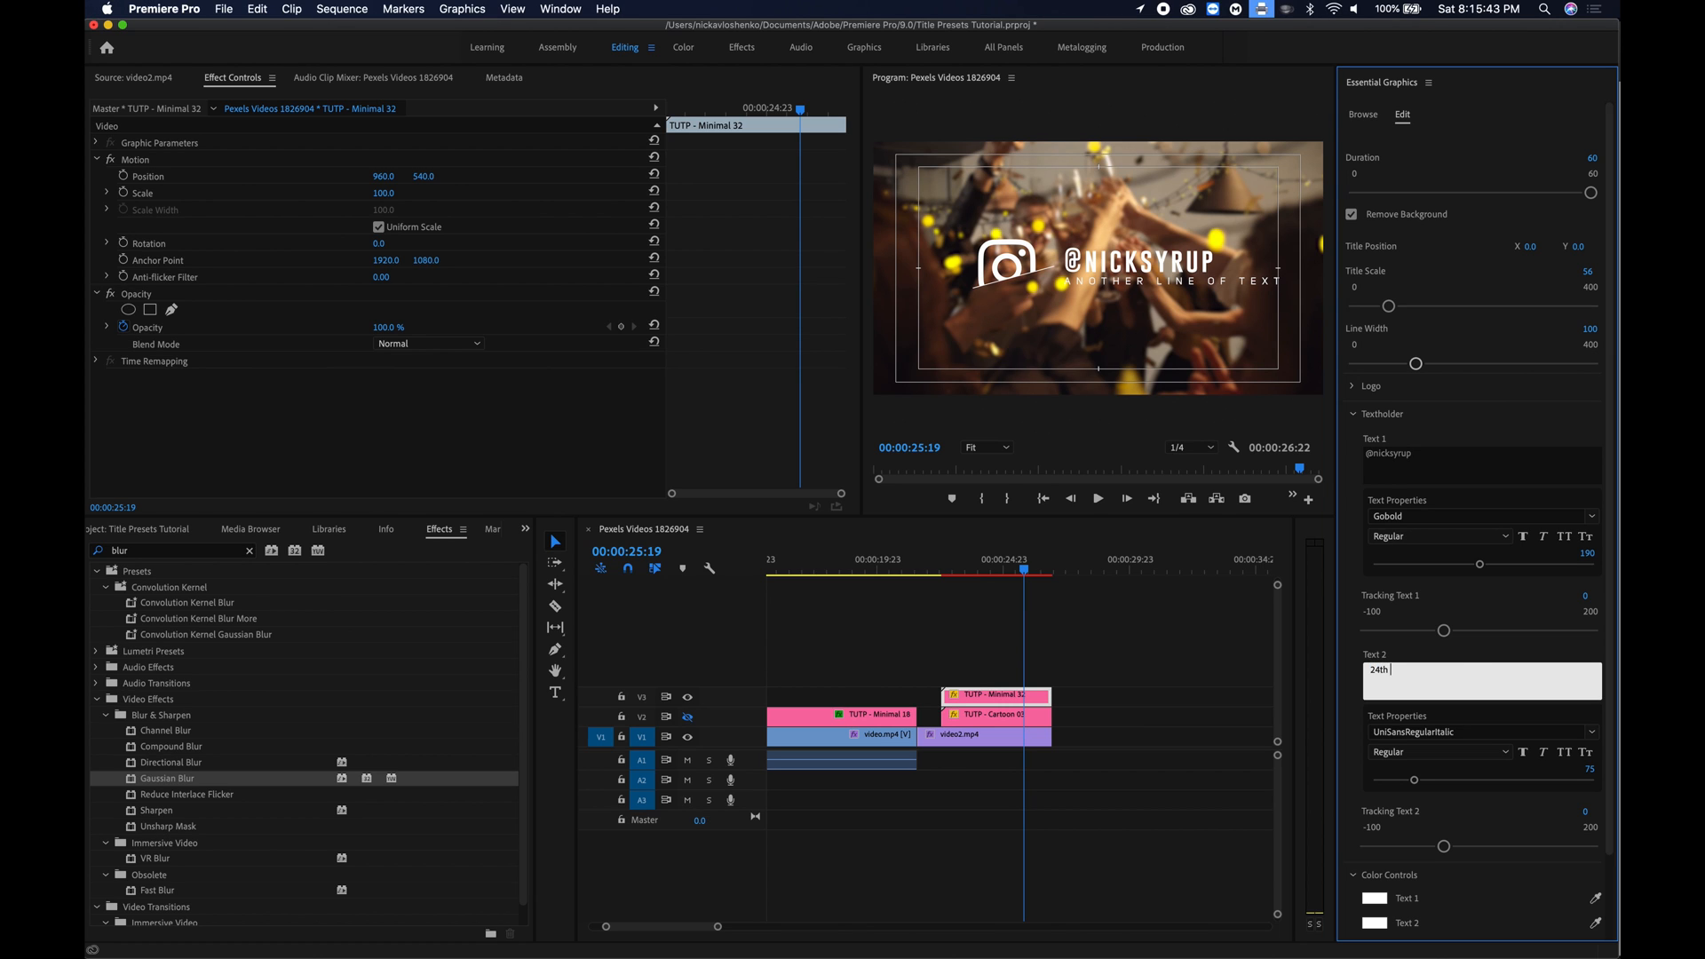
text(birthday)
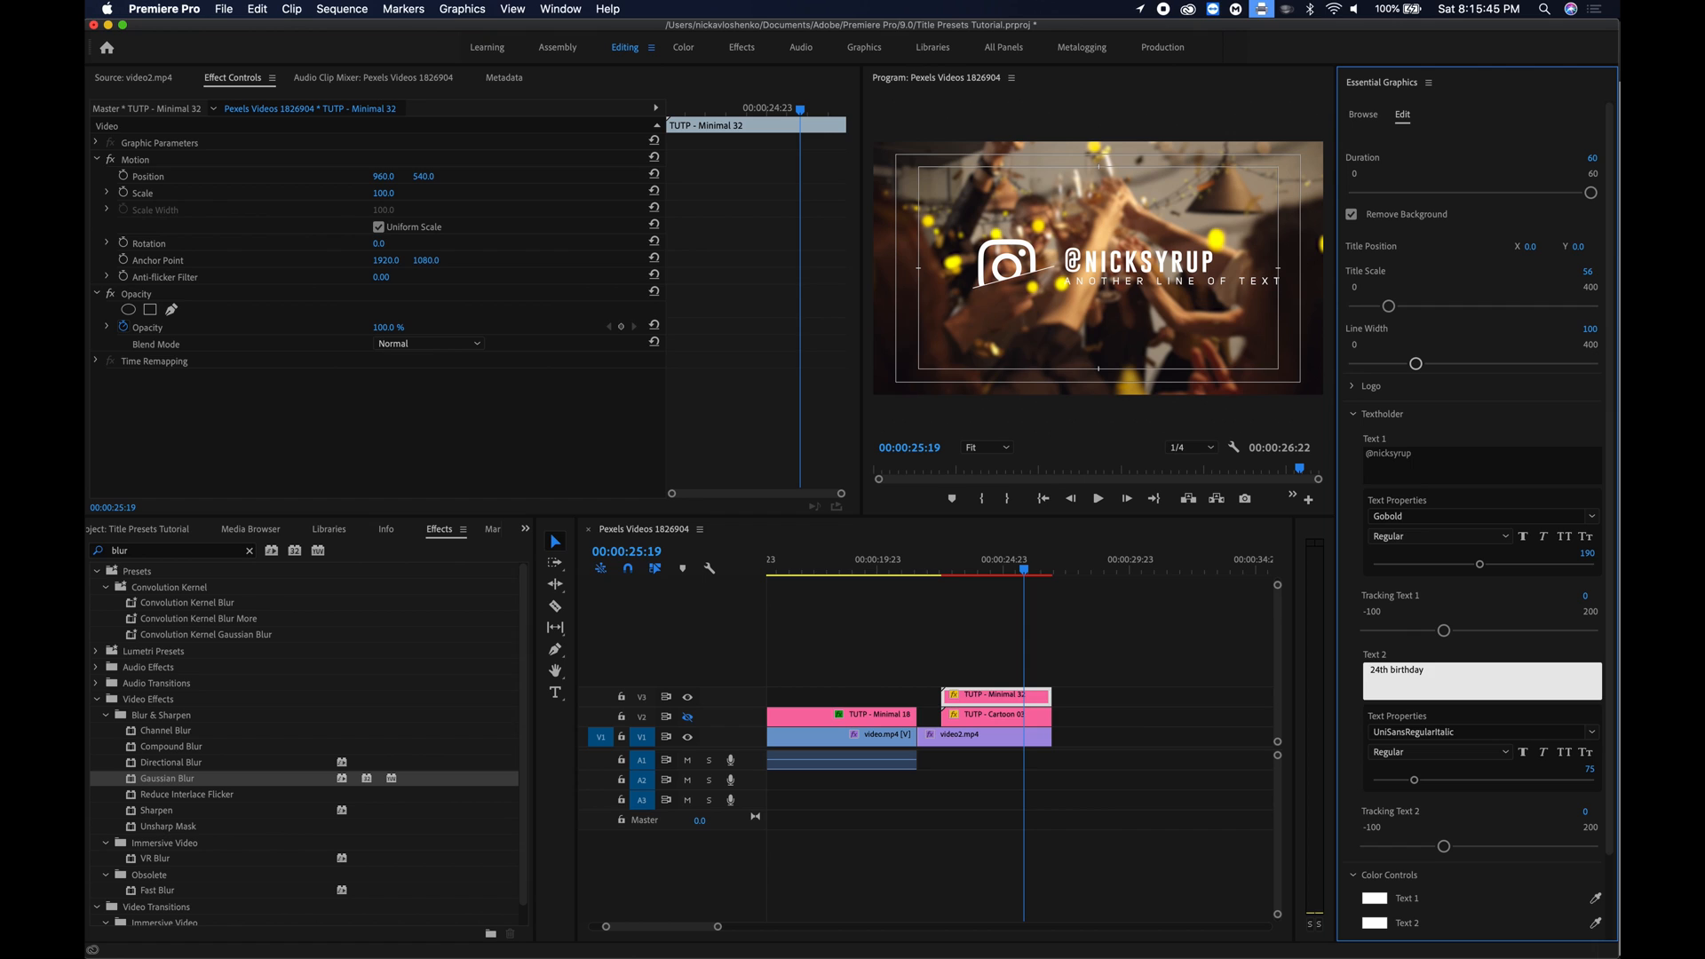
text(reca)
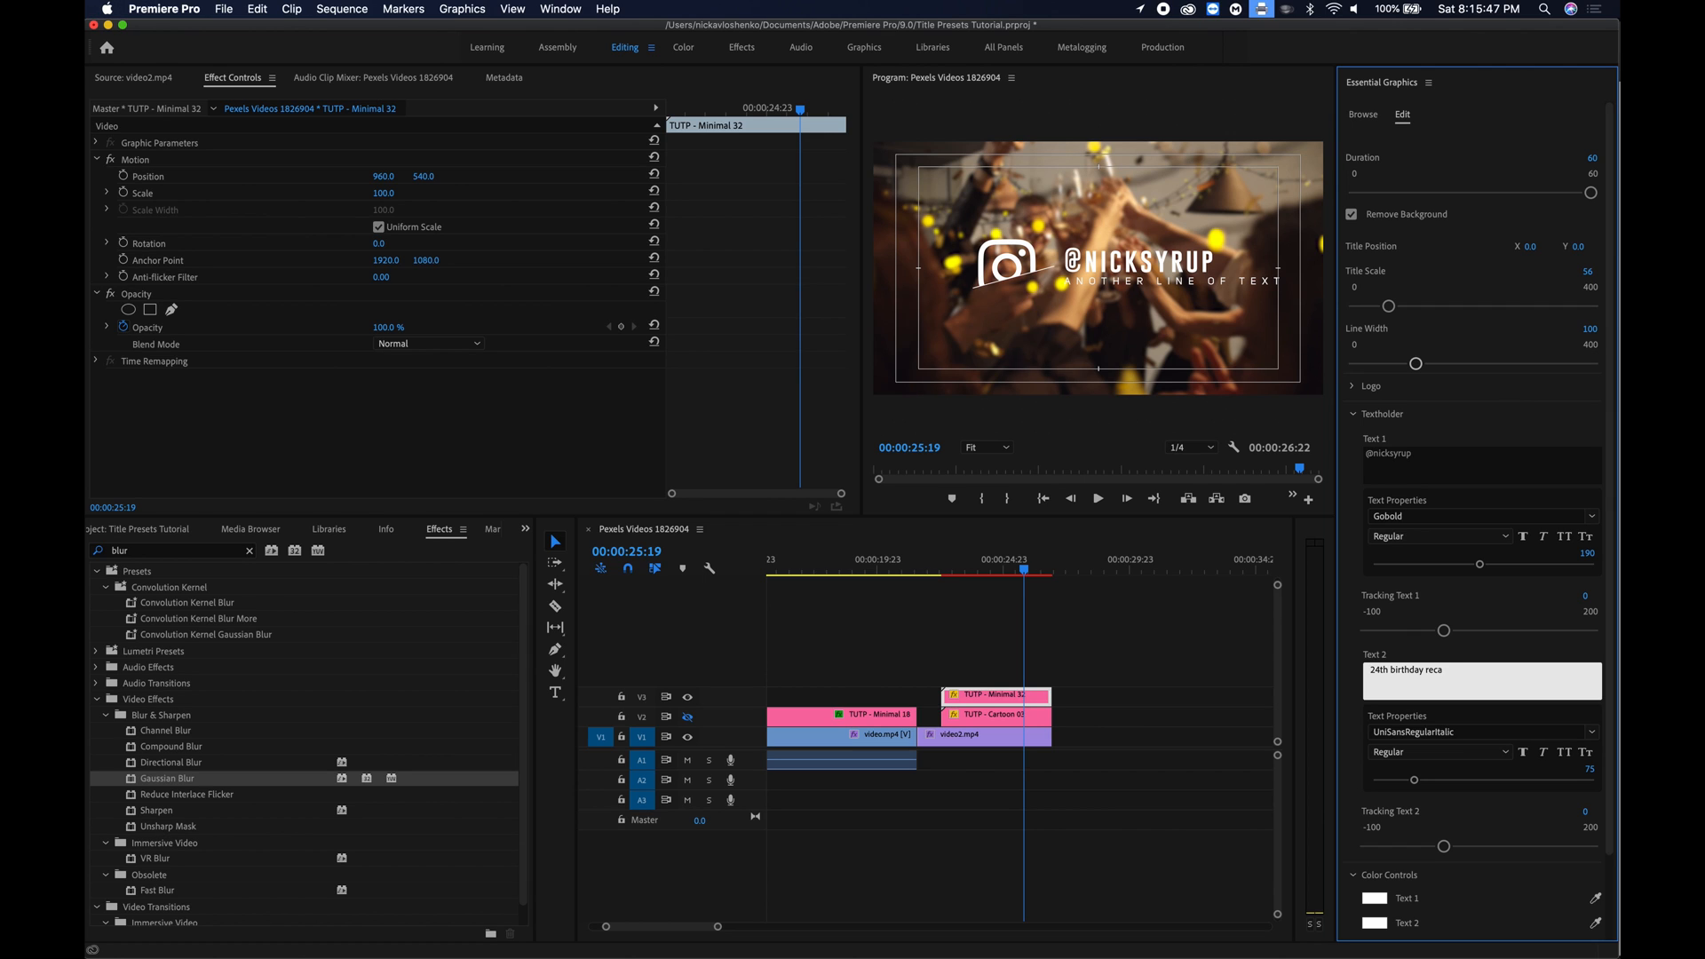
text(p)
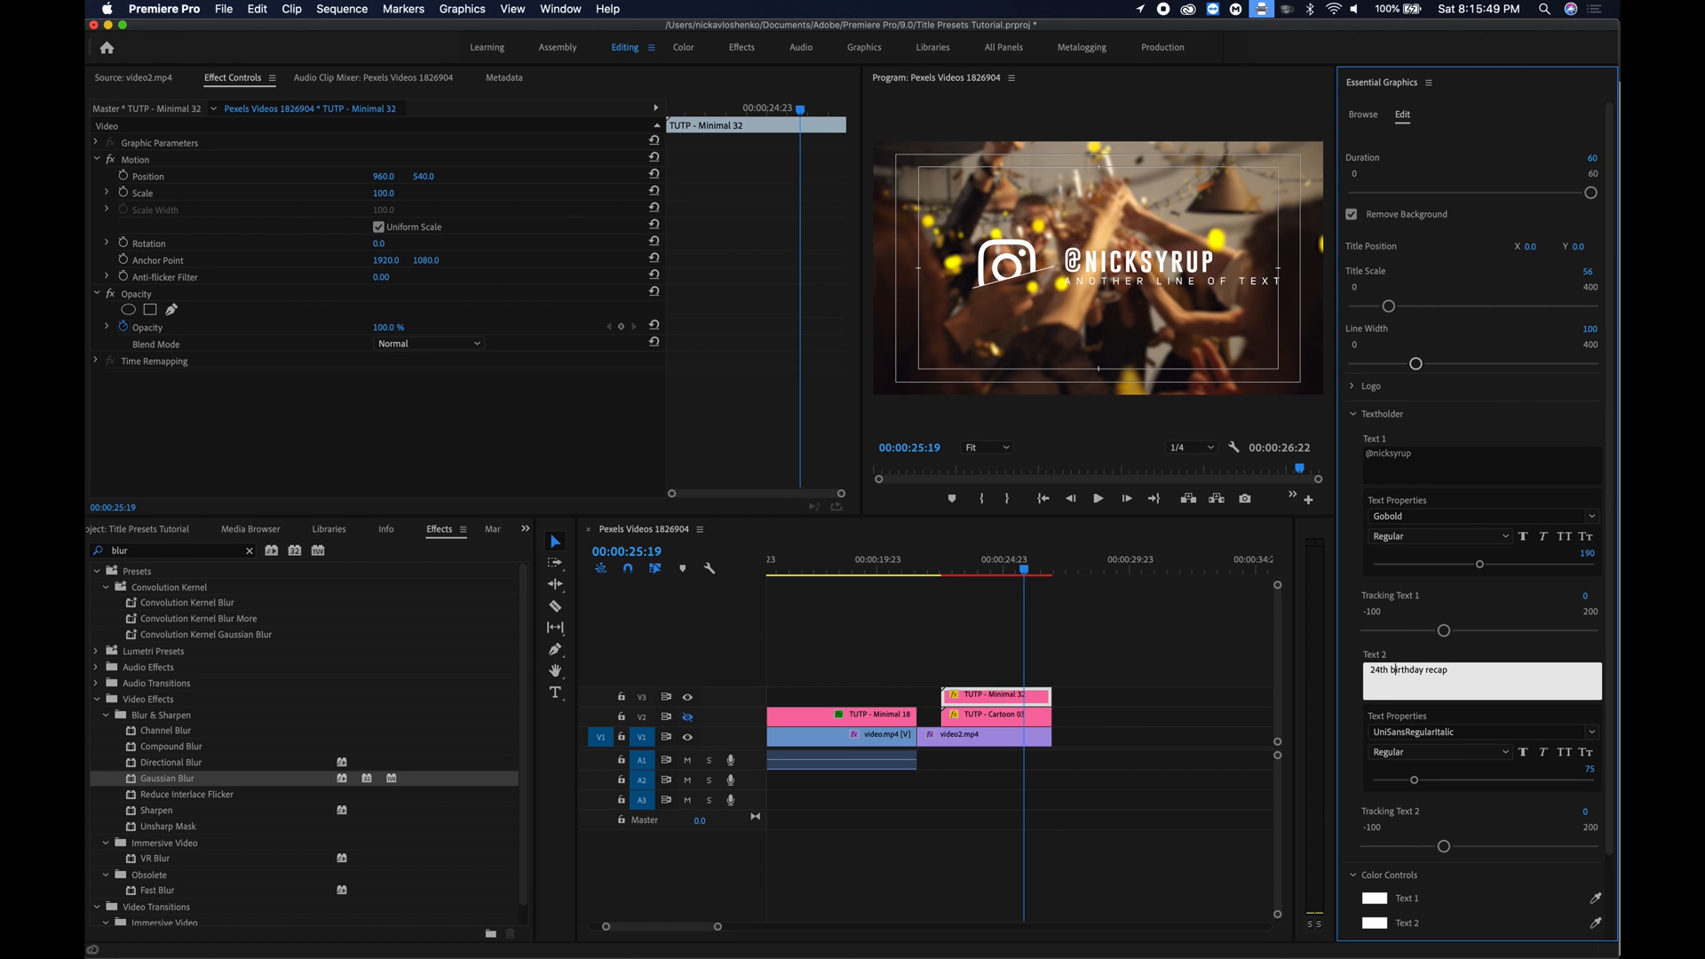
text(24th Birthday Recap)
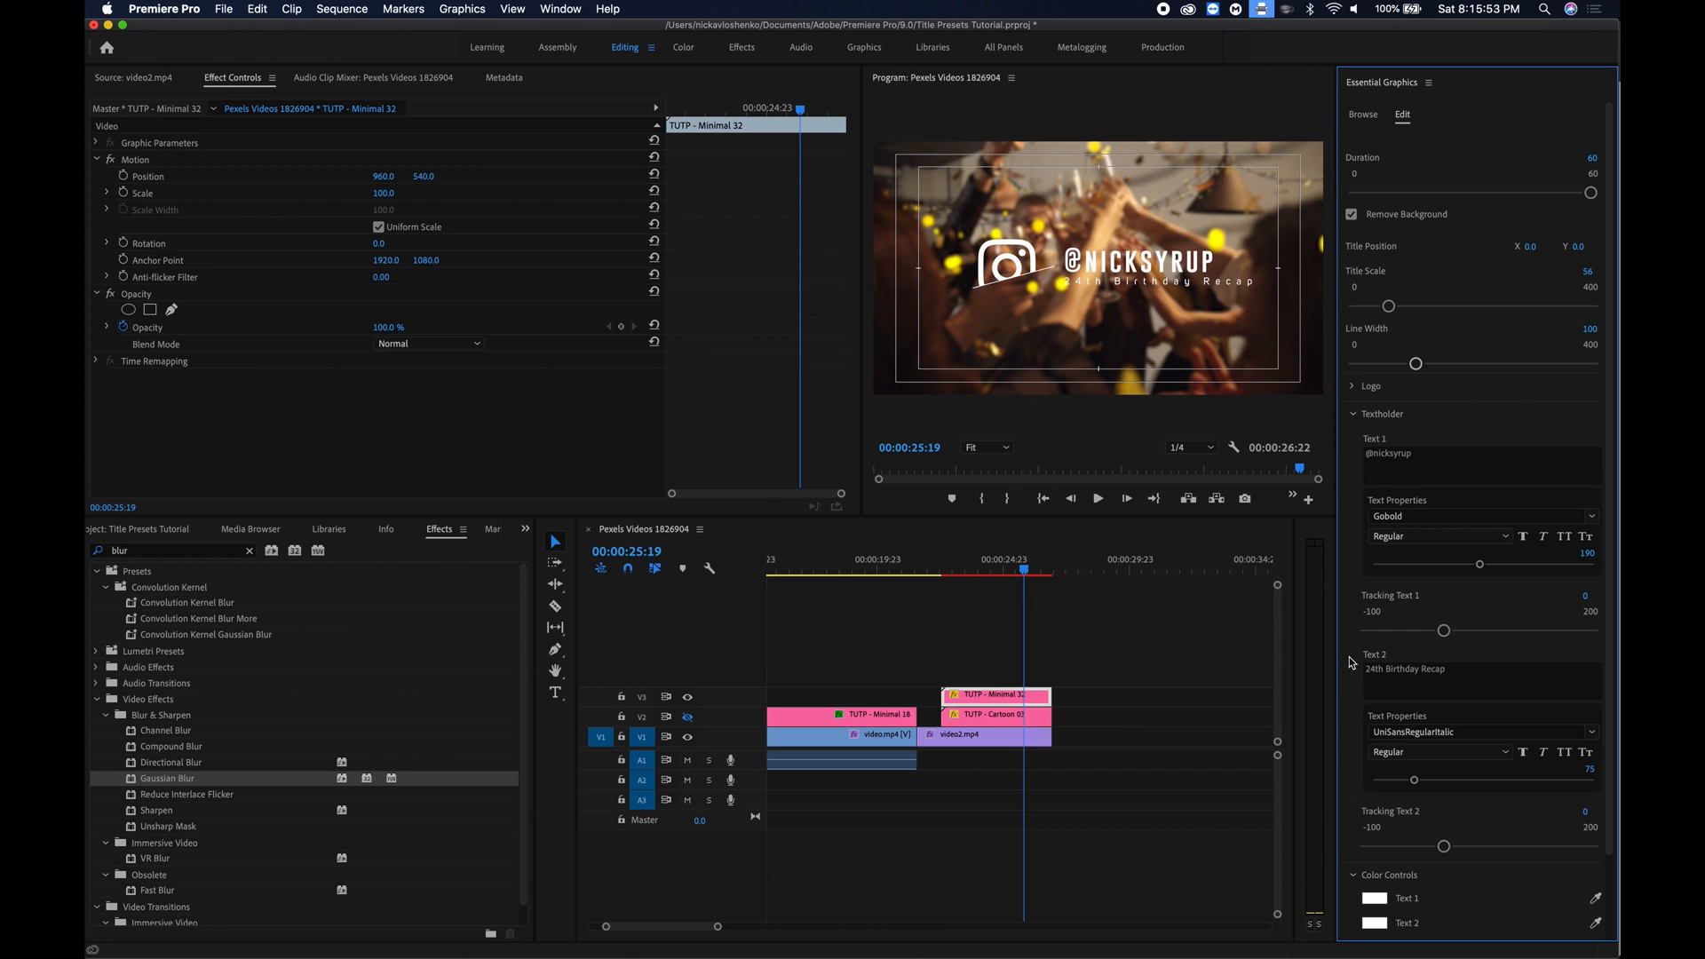
mouse_move(1123, 295)
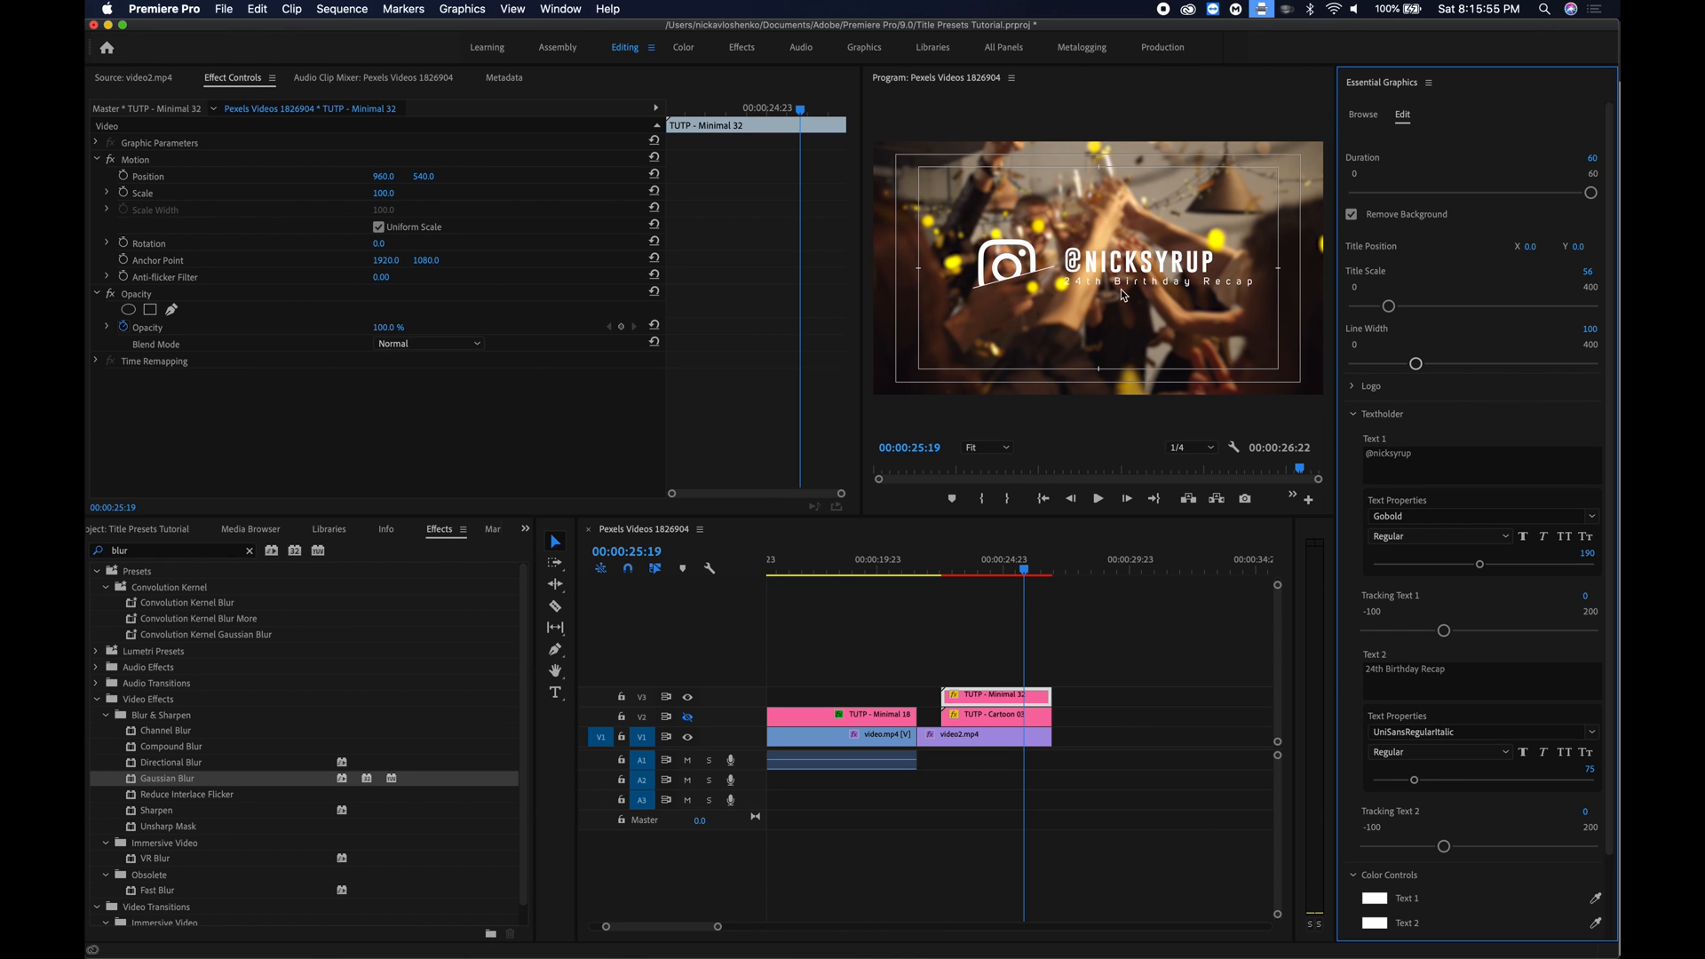
mouse_move(1298, 664)
text(drop)
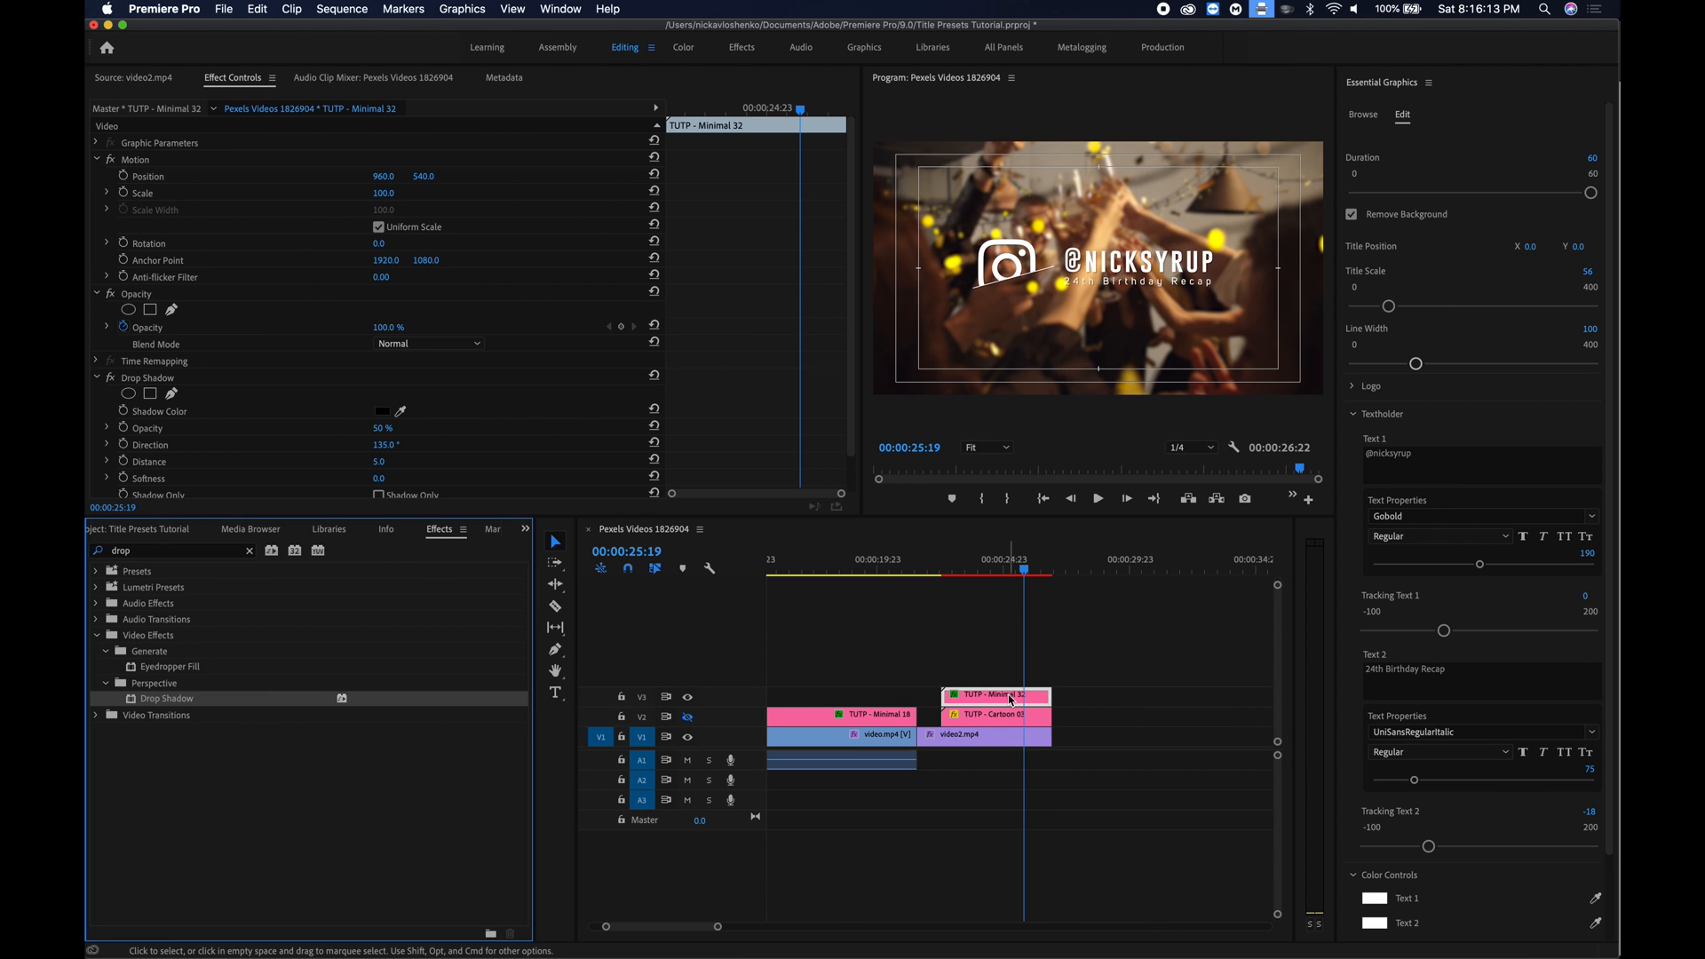
mouse_move(984, 447)
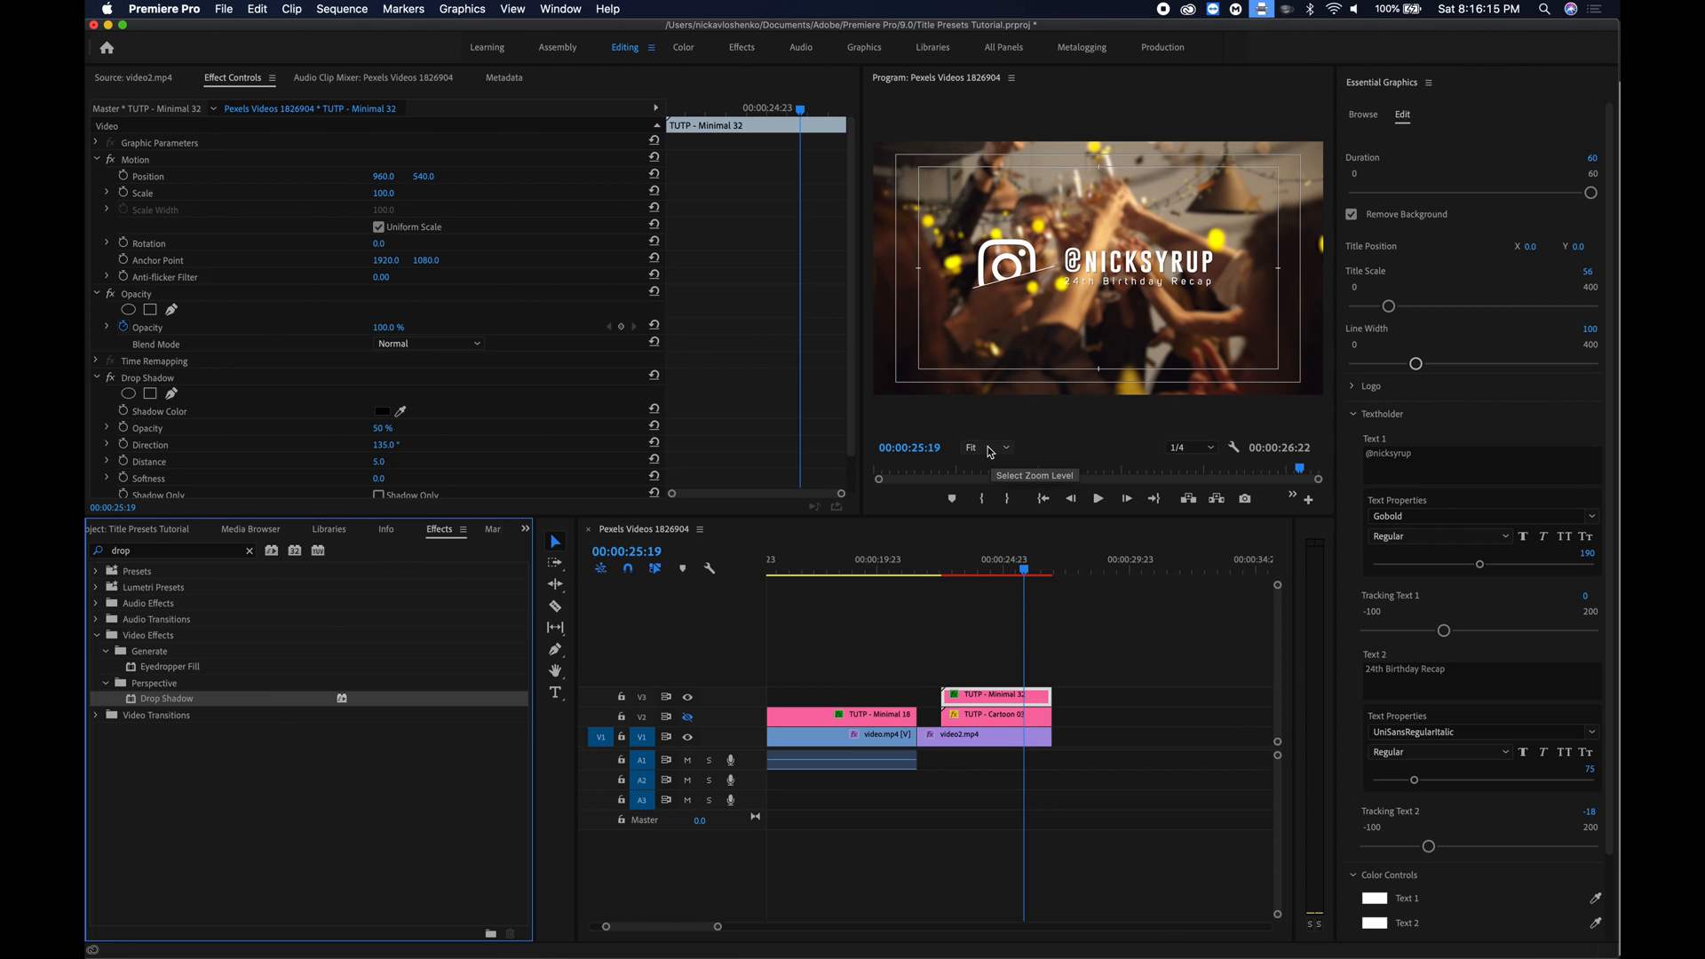
View the drop-shadowed title at 100% Program zoom, then deselect the clip.
click(984, 446)
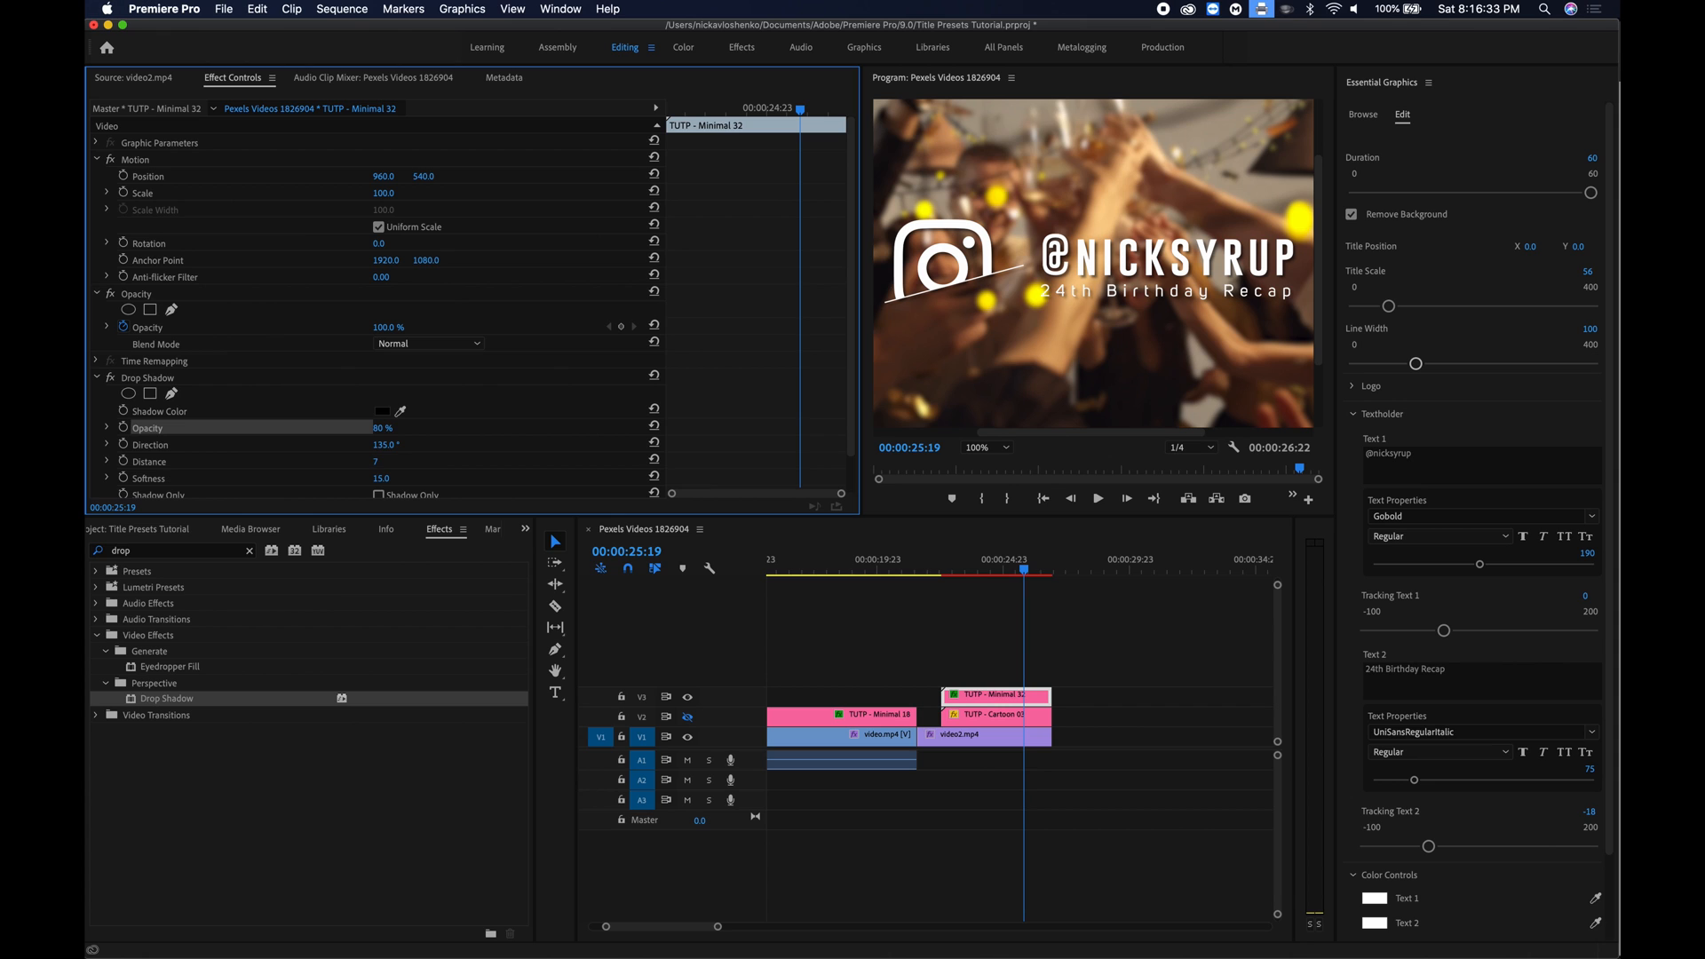
click(892, 641)
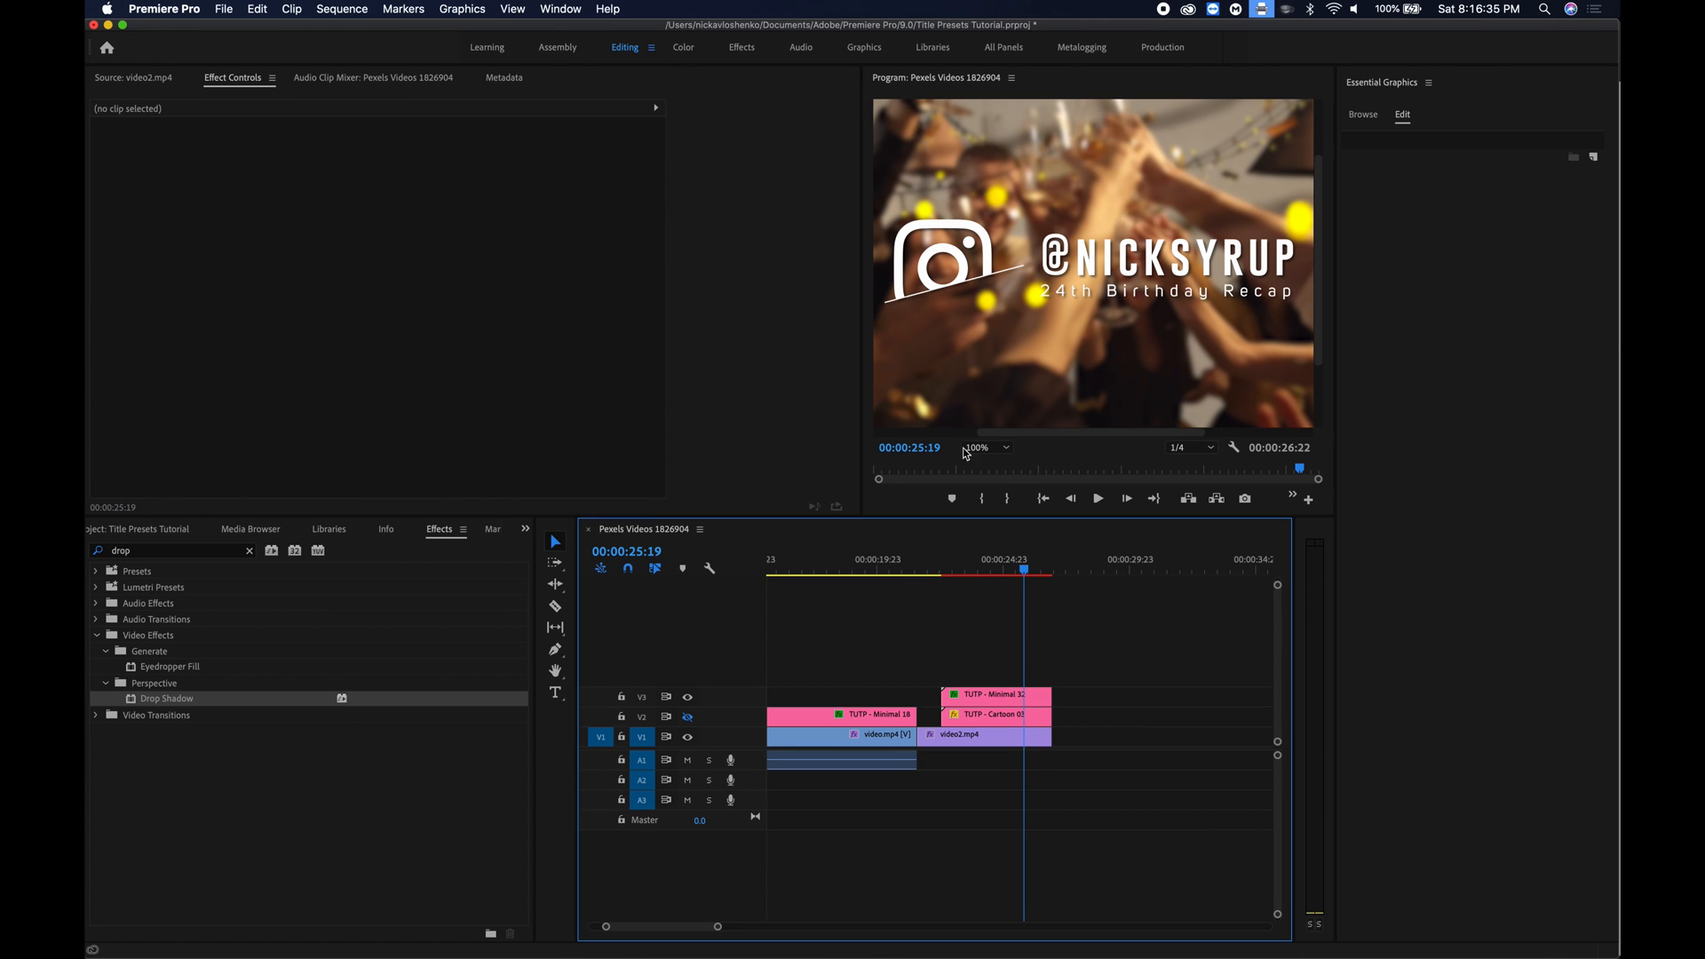
click(986, 447)
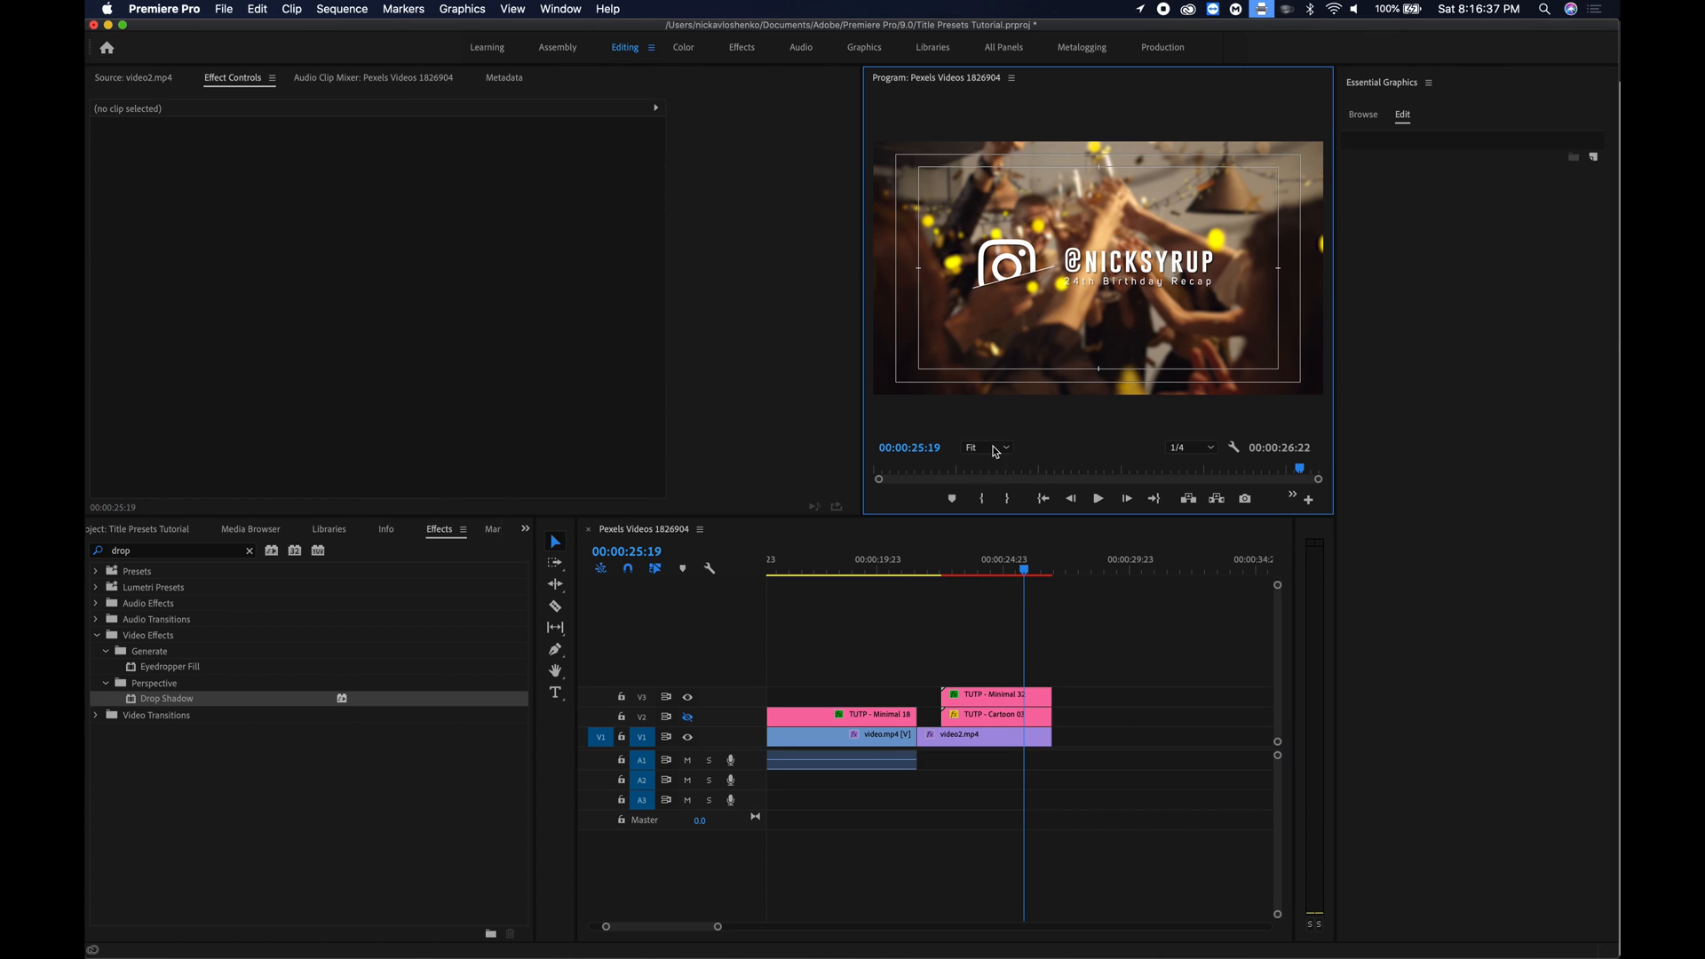
click(944, 568)
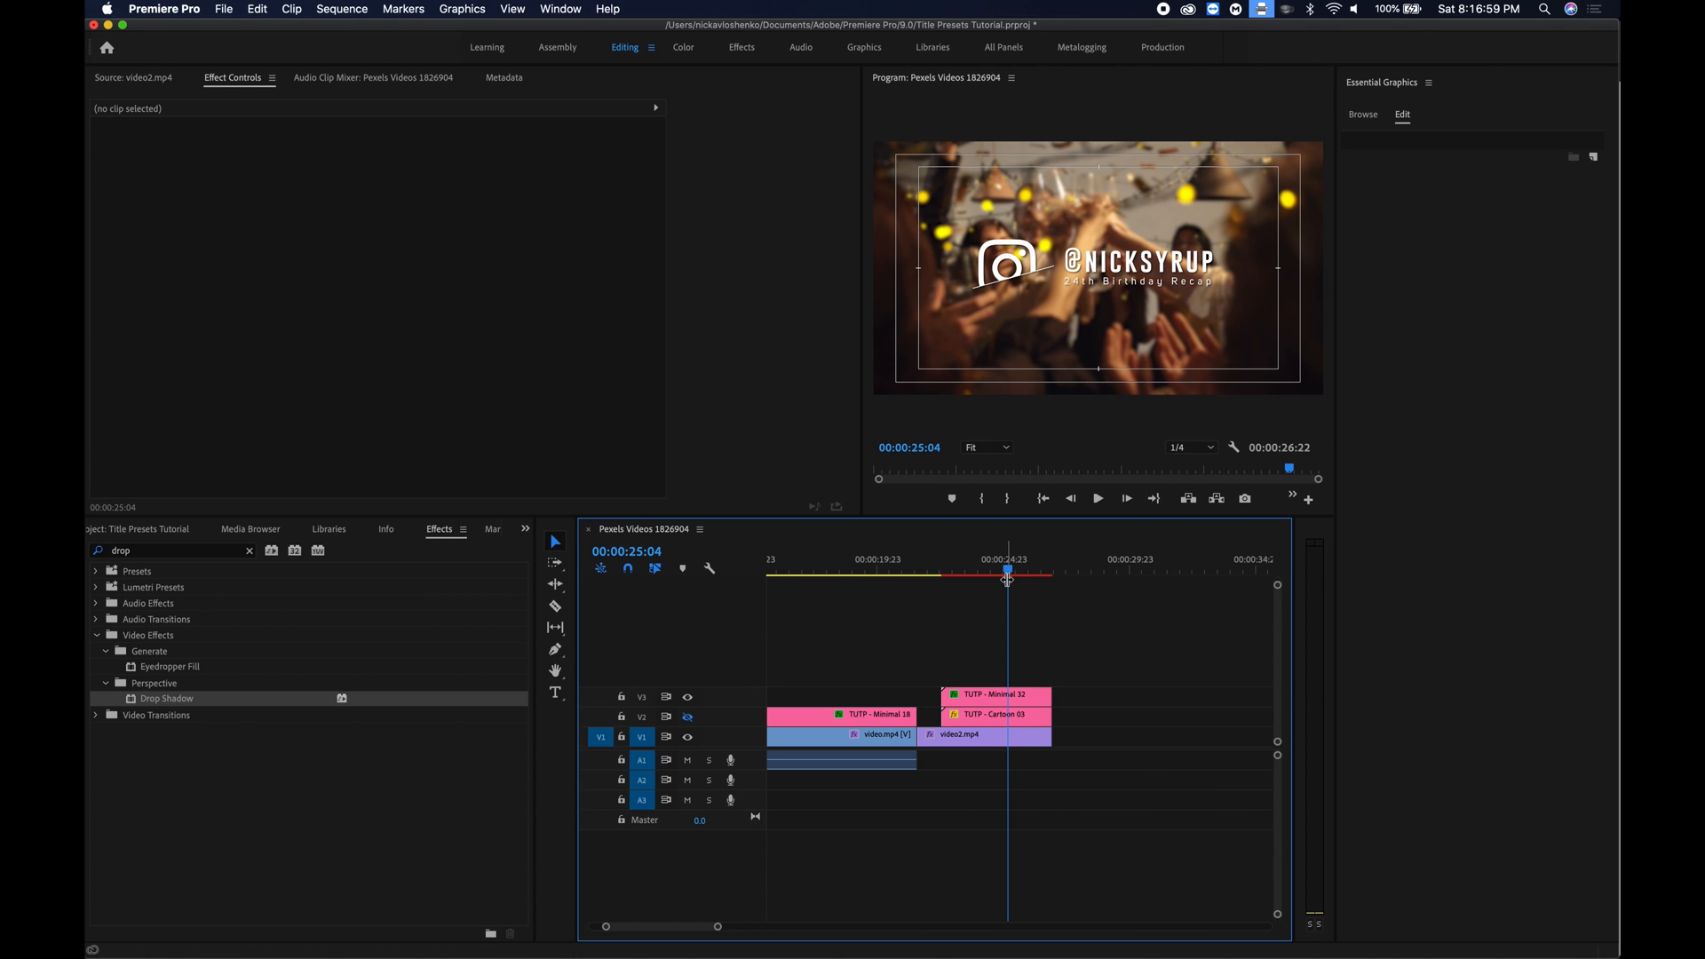
mouse_move(1004, 630)
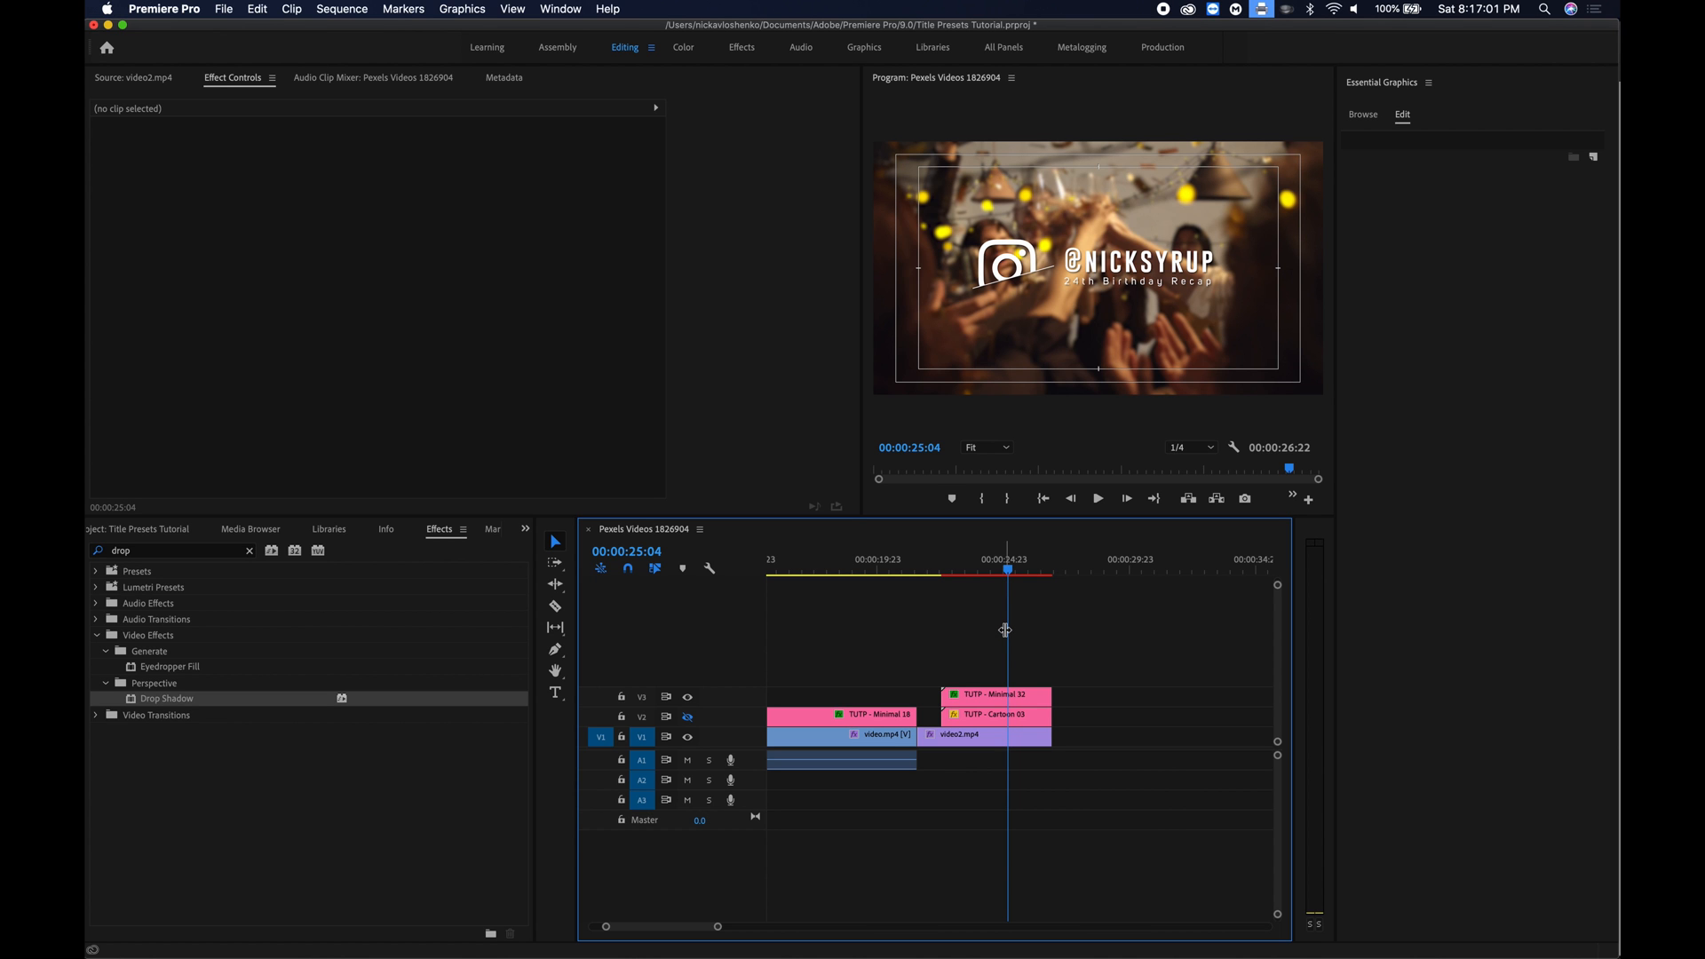